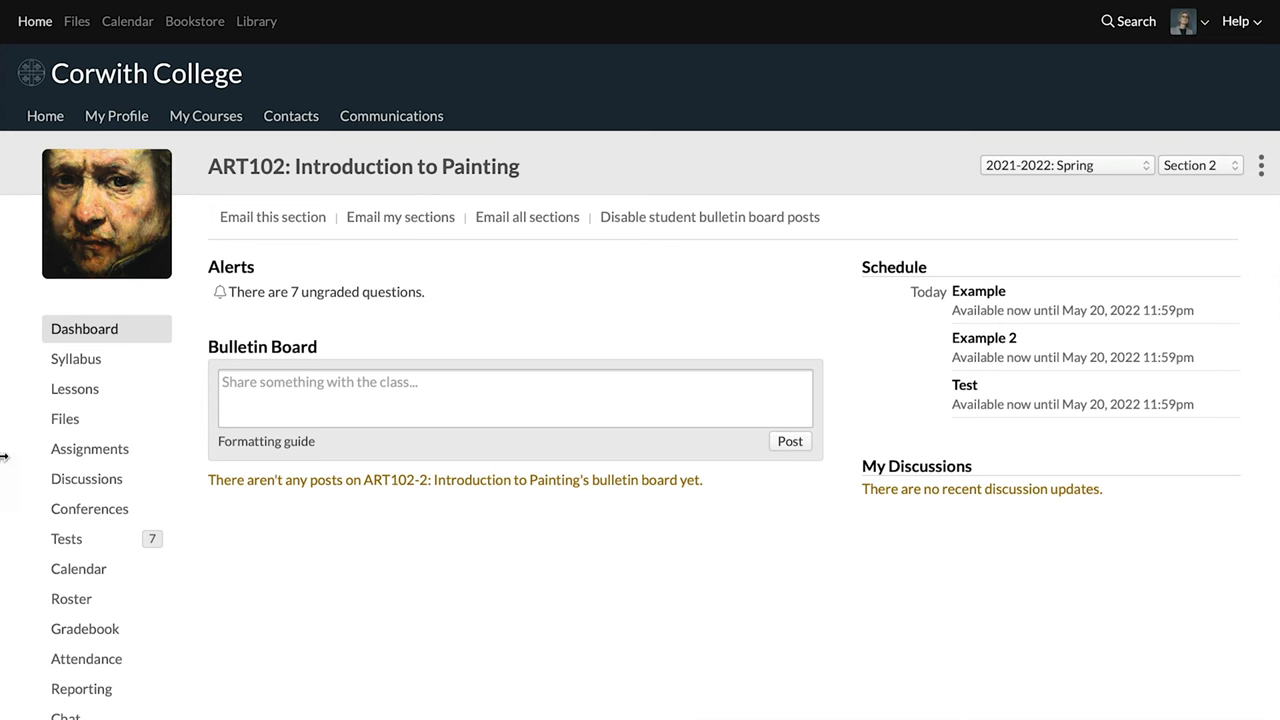
Open the ART102 Assignments list and show the Add assignments options.
left_click(89, 449)
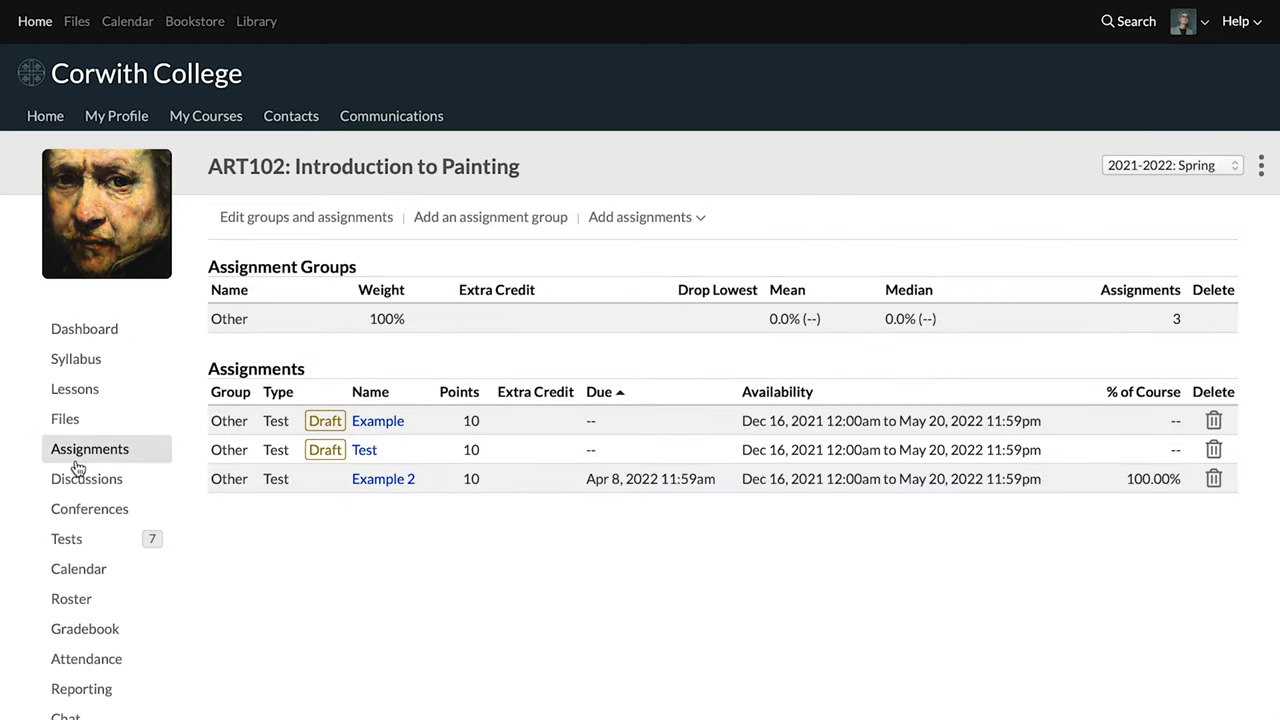
mouse_move(183, 440)
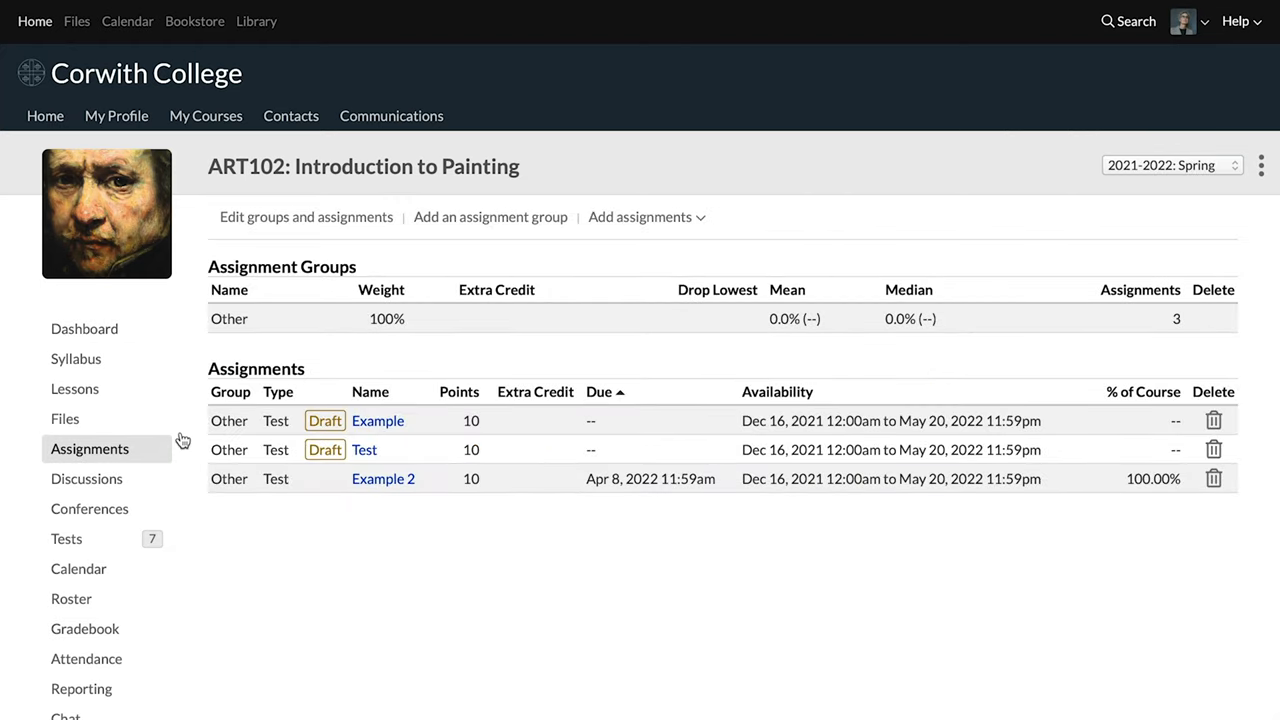
left_click(646, 217)
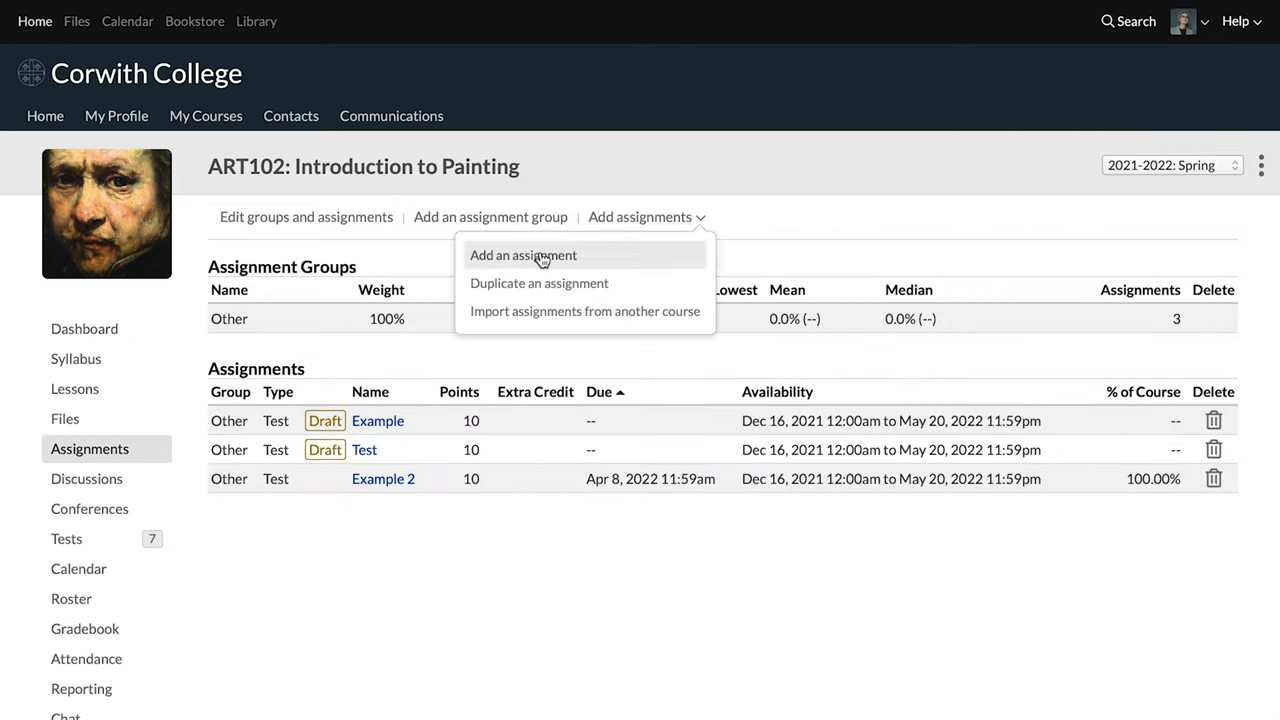
Save an unpublished 10-point test assignment 'New' due 04/08/2022 at 11:59PM.
left_click(522, 255)
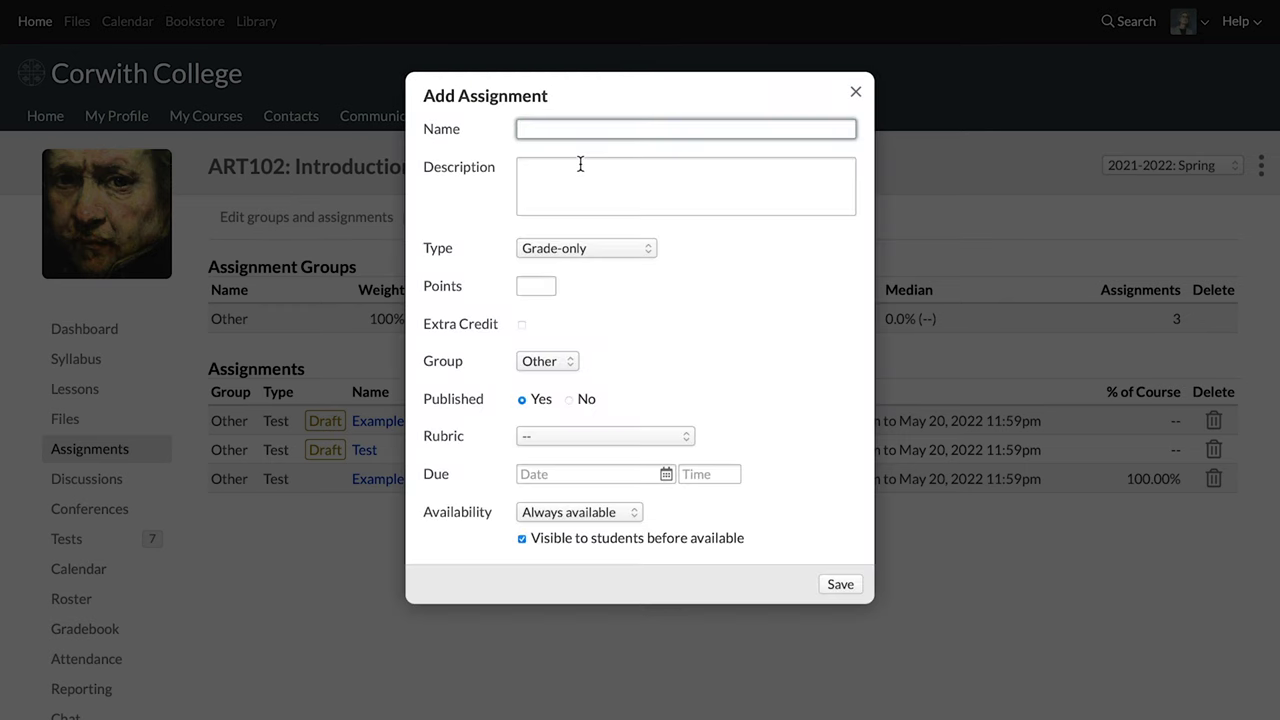
type("New")
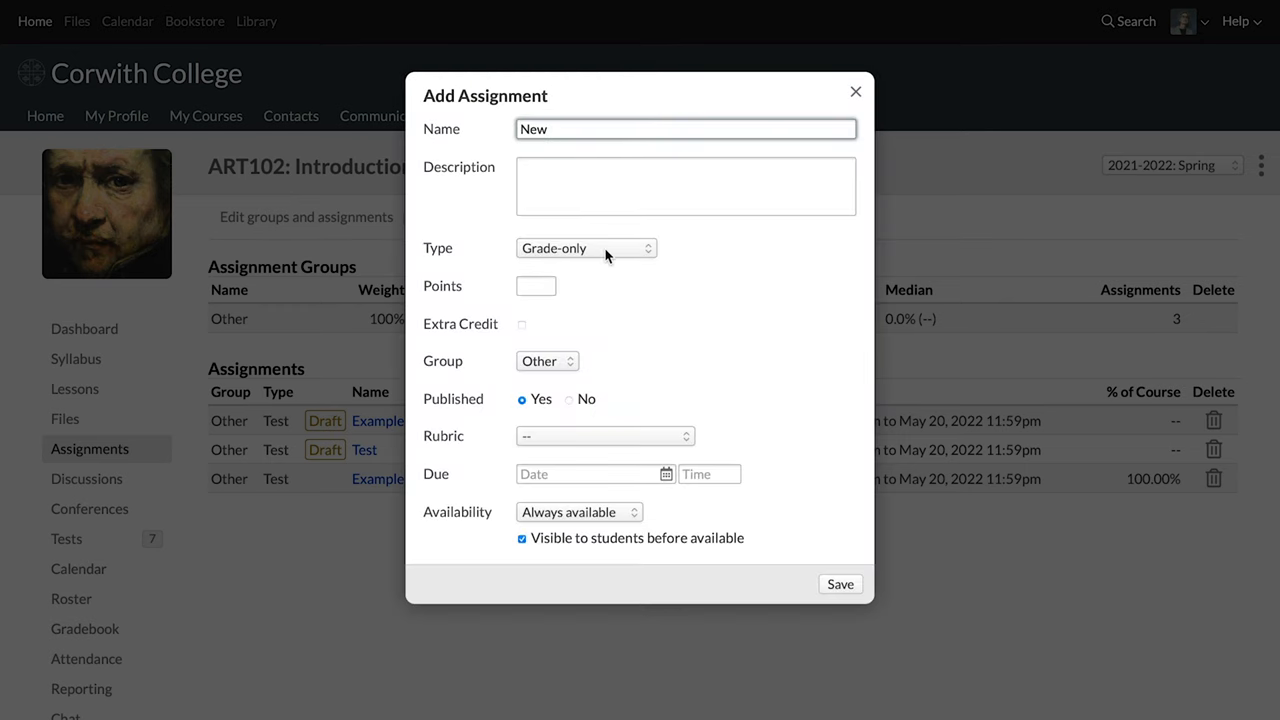
left_click(586, 248)
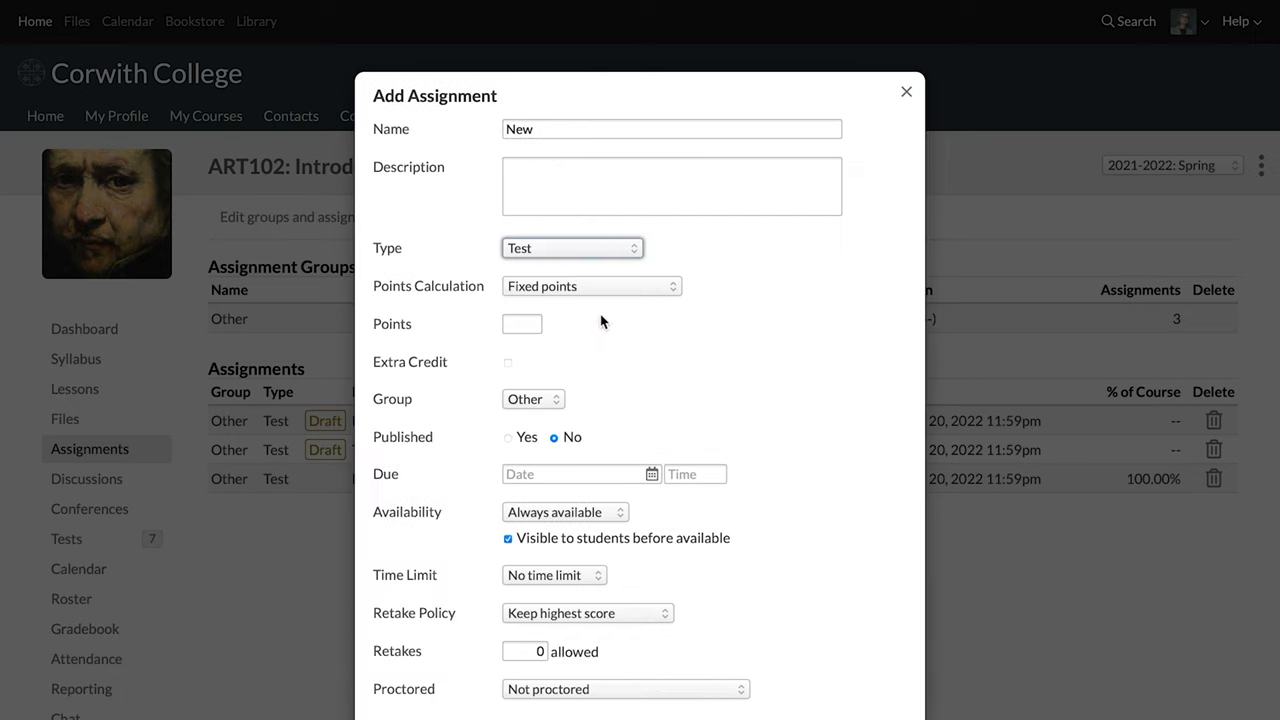
type("10")
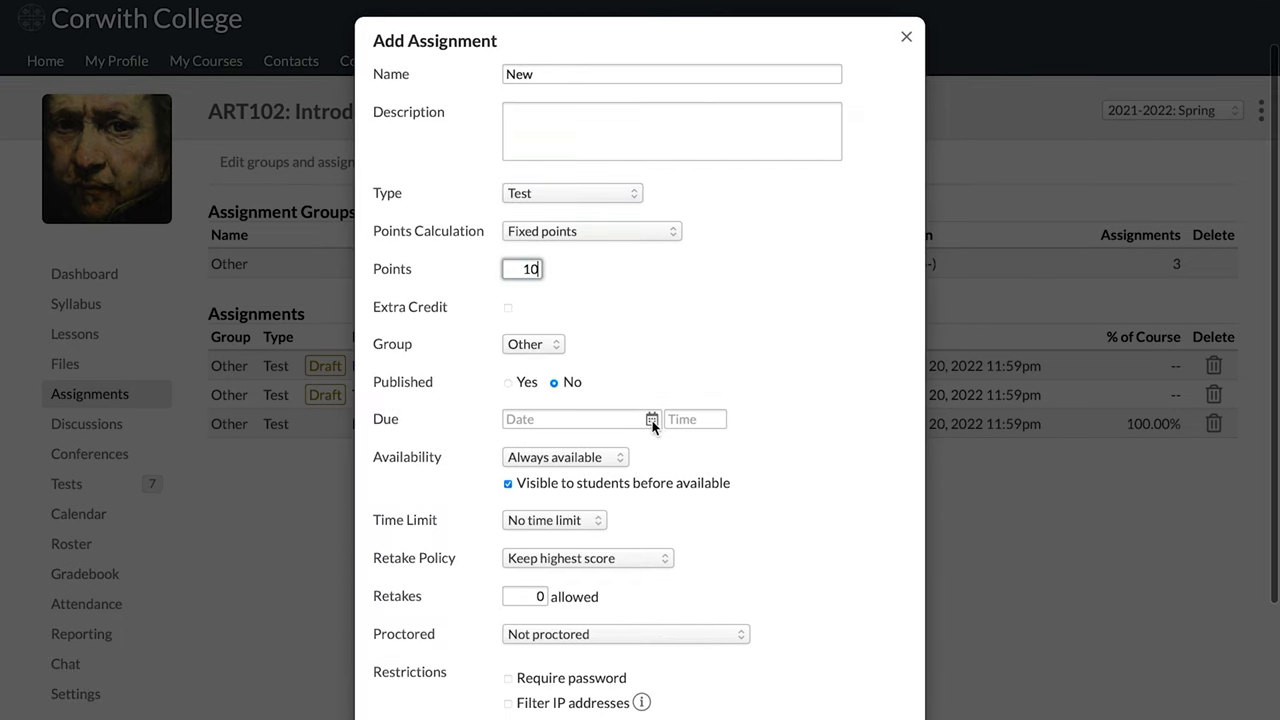
type("04/08/2022")
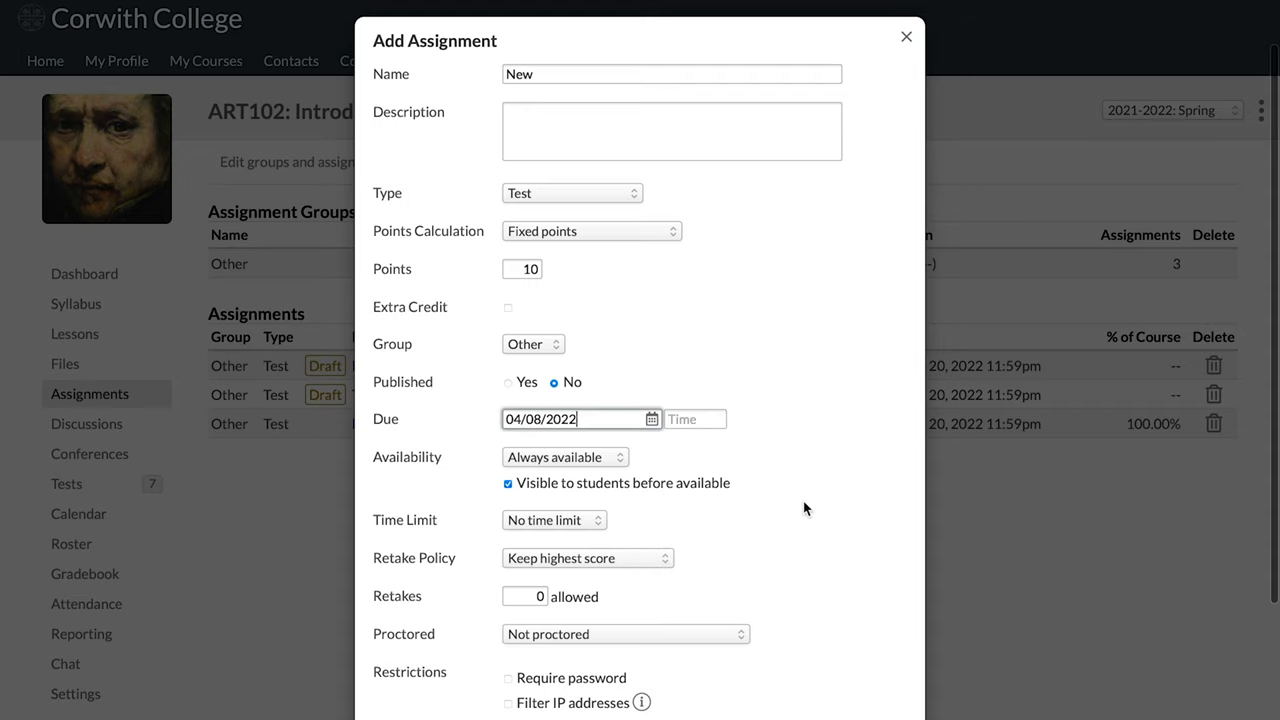
left_click(713, 418)
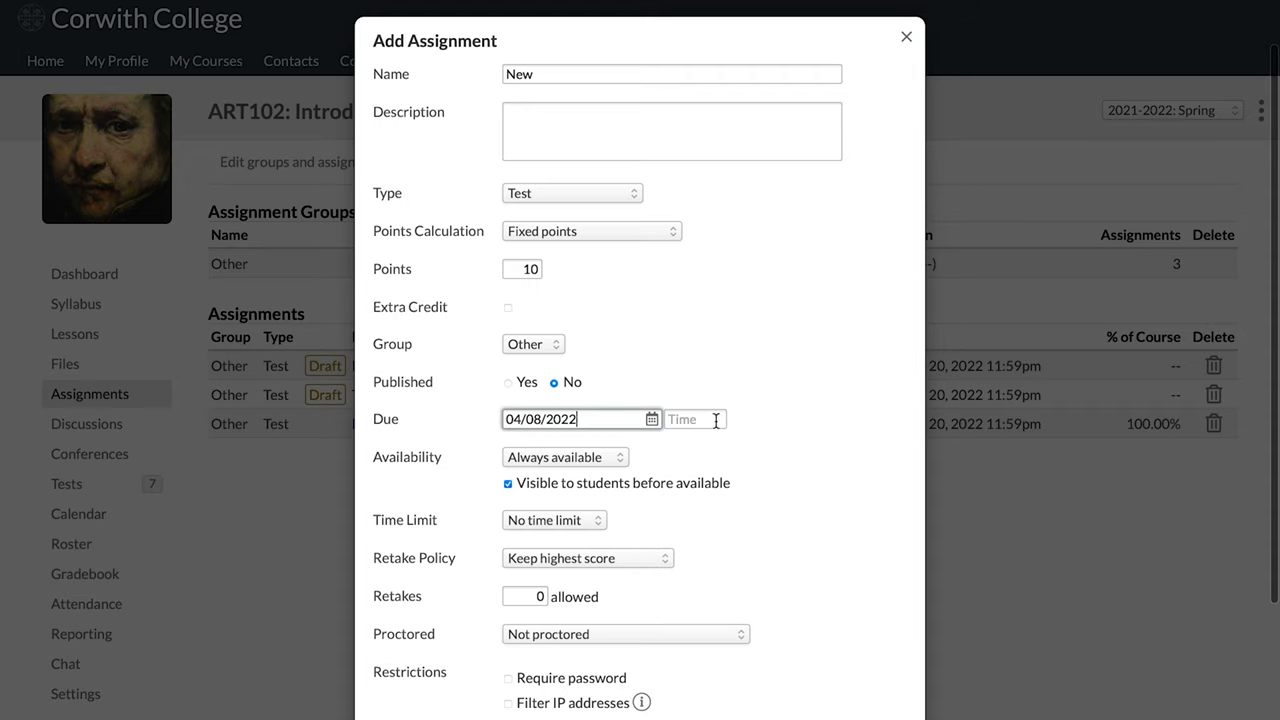
type("11:59PM")
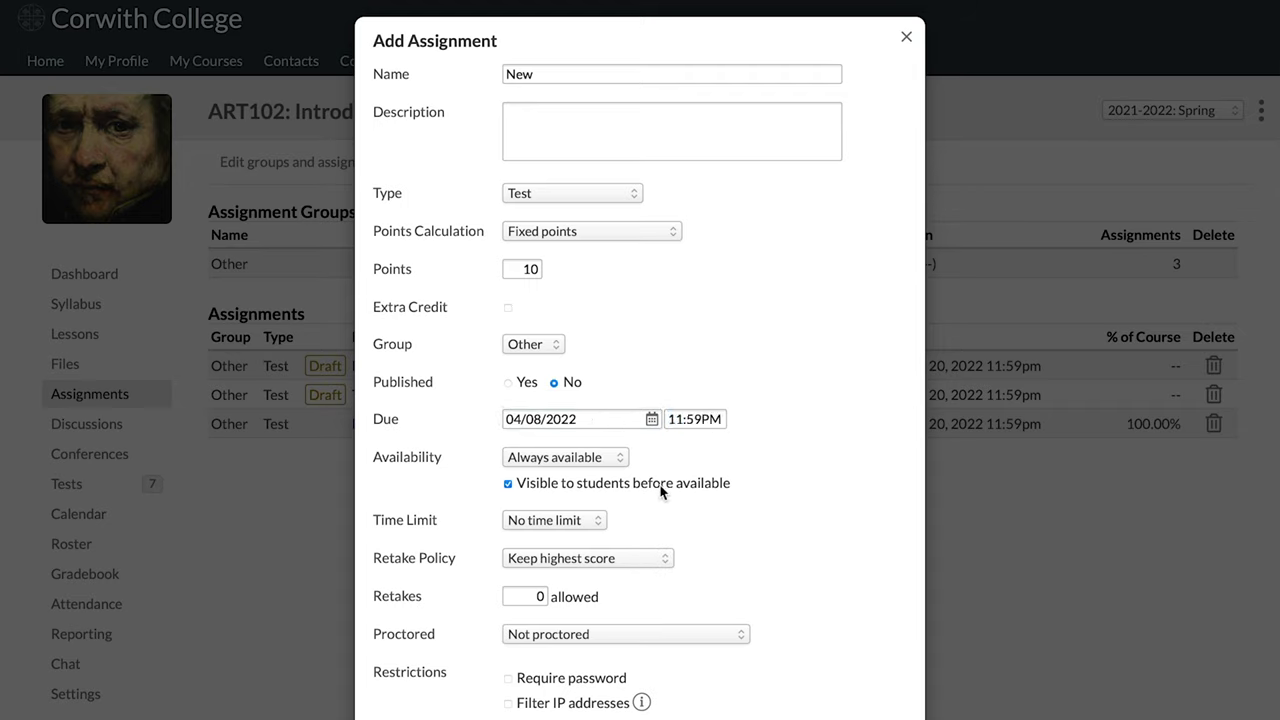
scroll("down", 3)
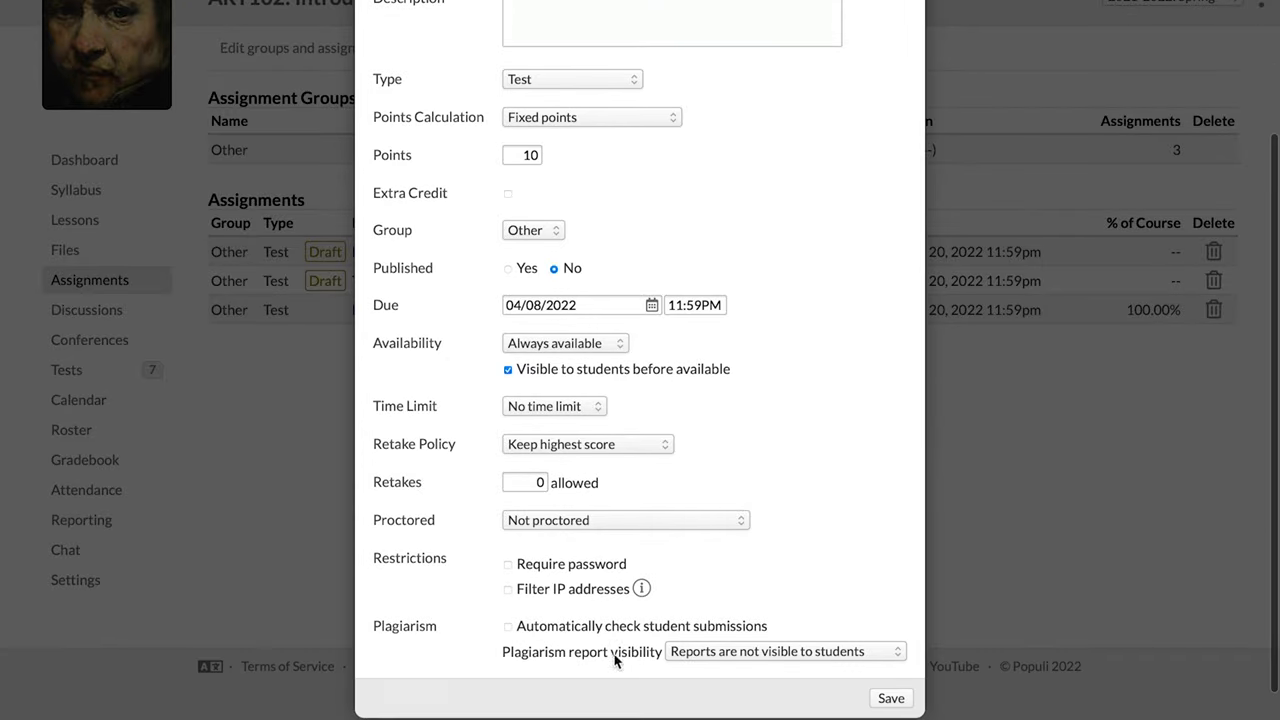
mouse_move(498, 679)
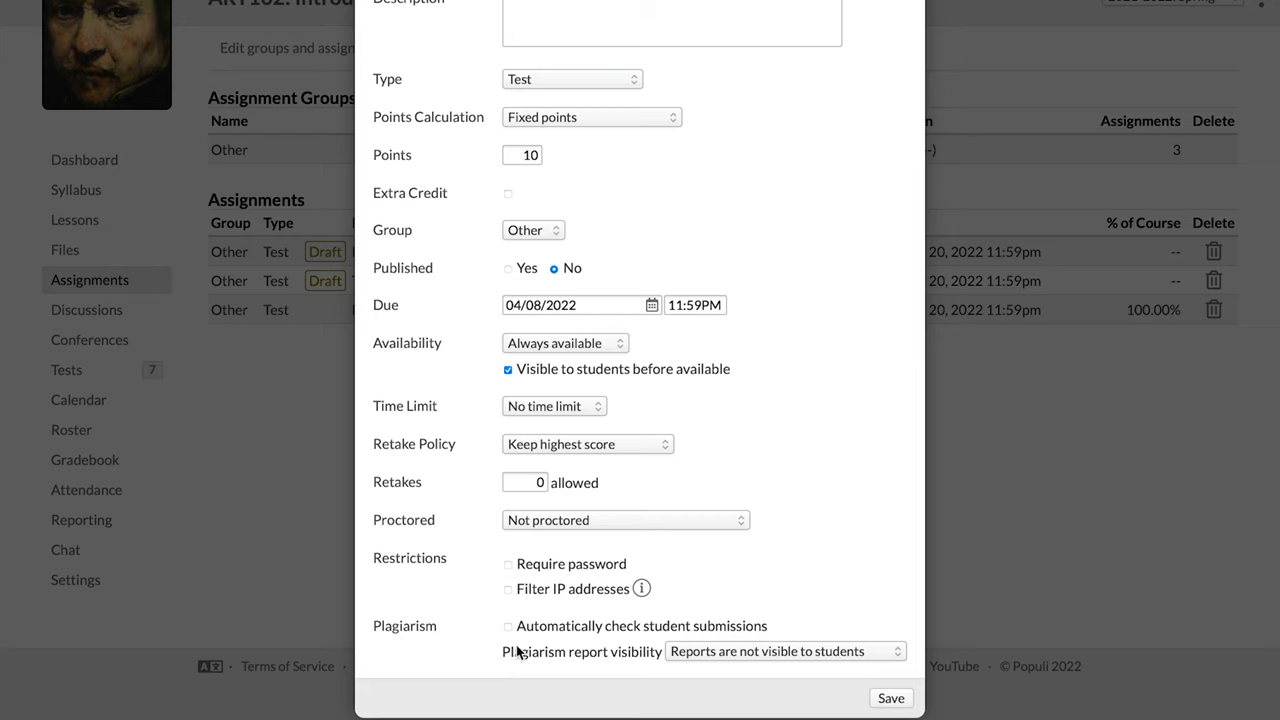
mouse_move(456, 287)
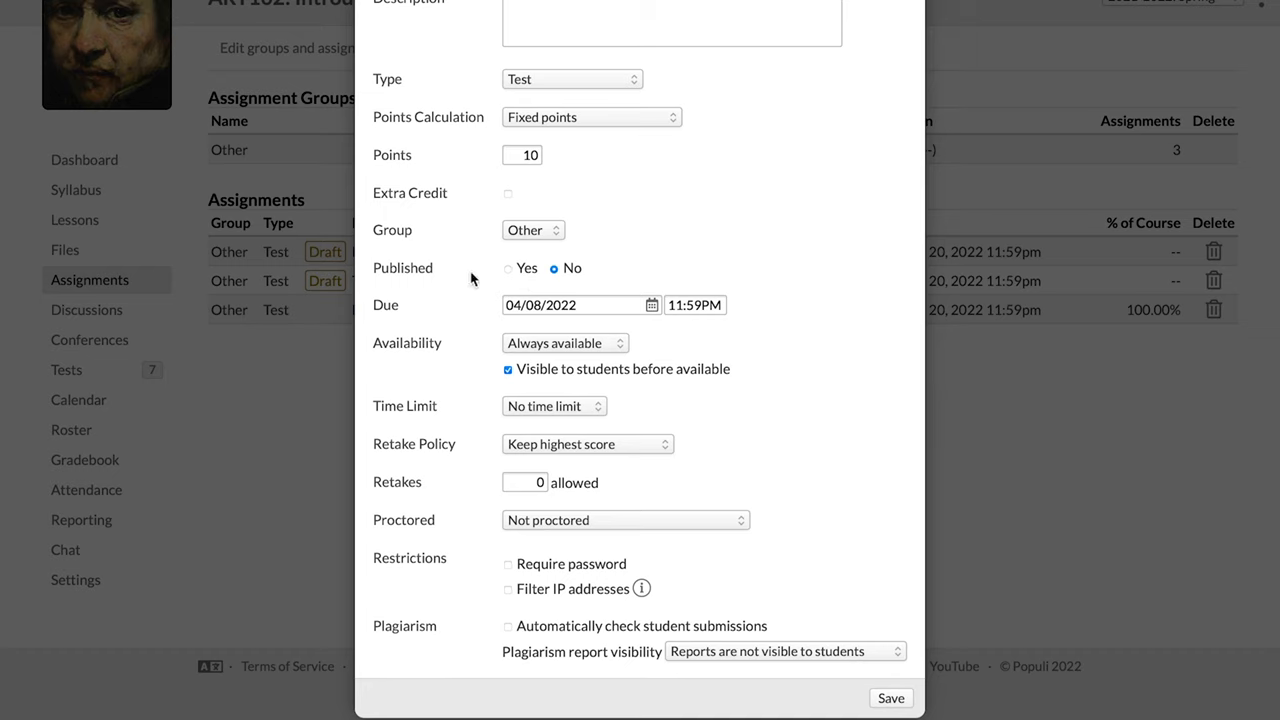
mouse_move(614, 281)
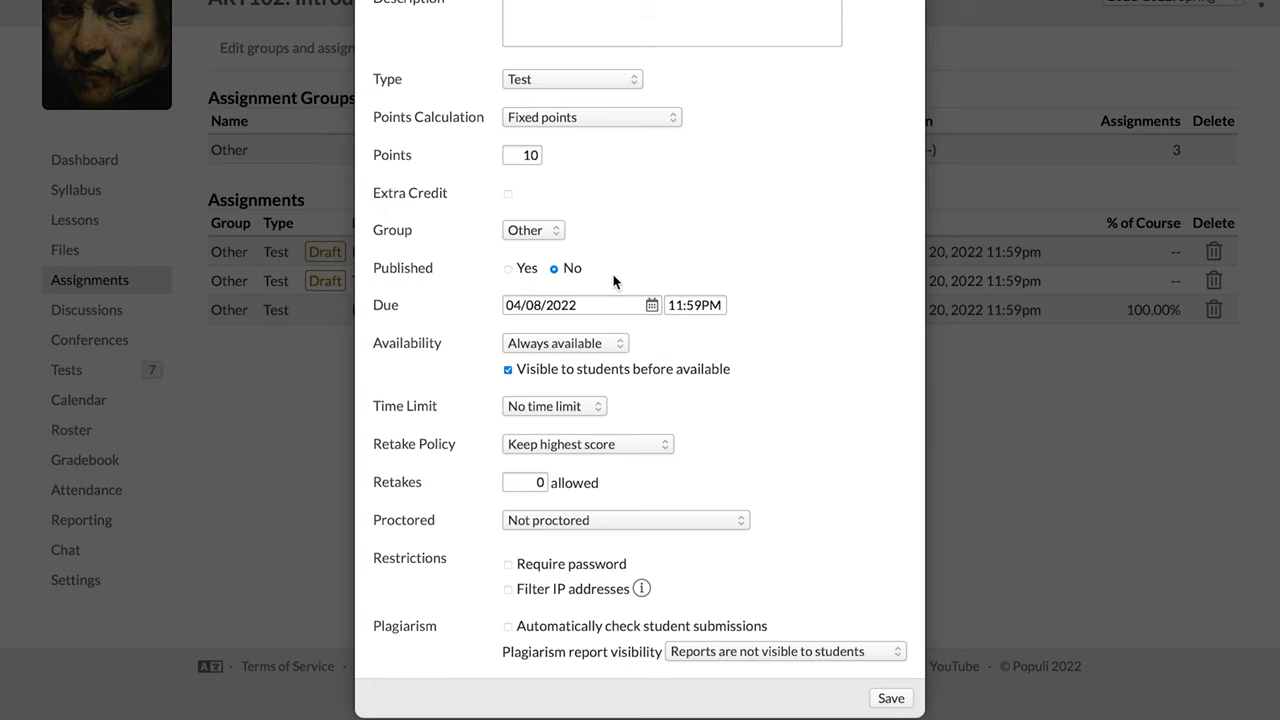
mouse_move(583, 277)
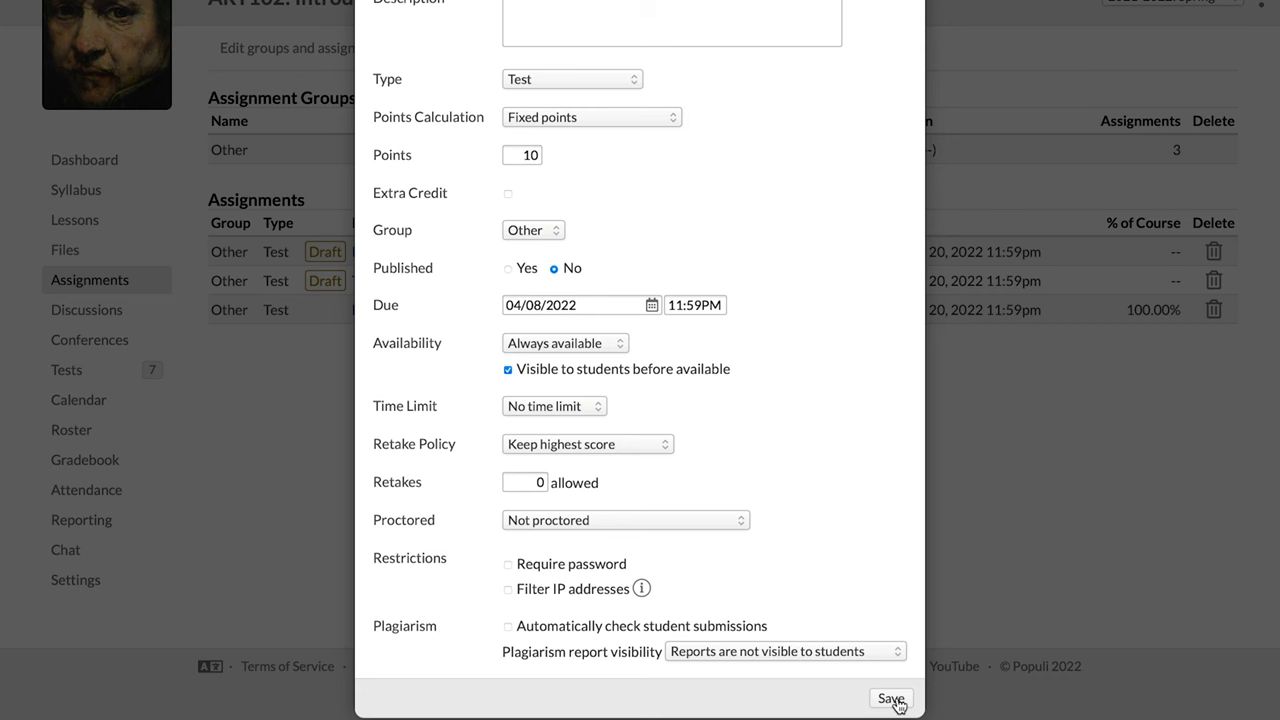
left_click(890, 699)
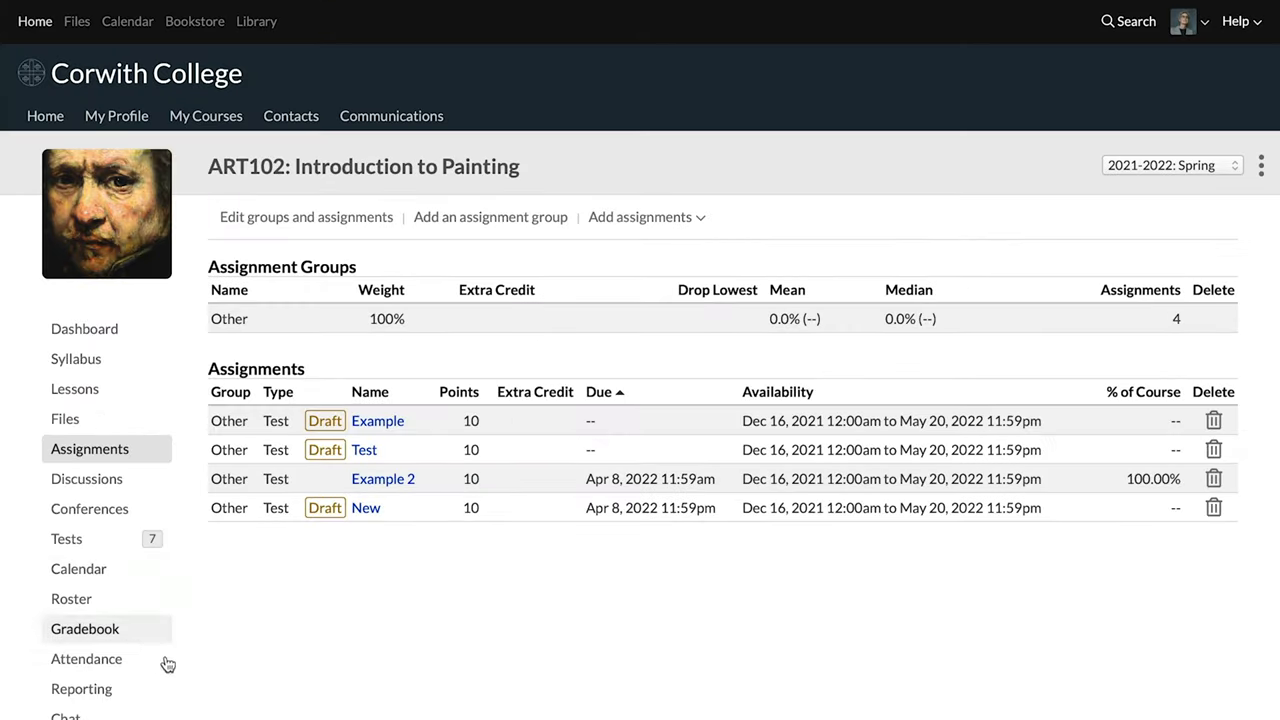
mouse_move(362, 519)
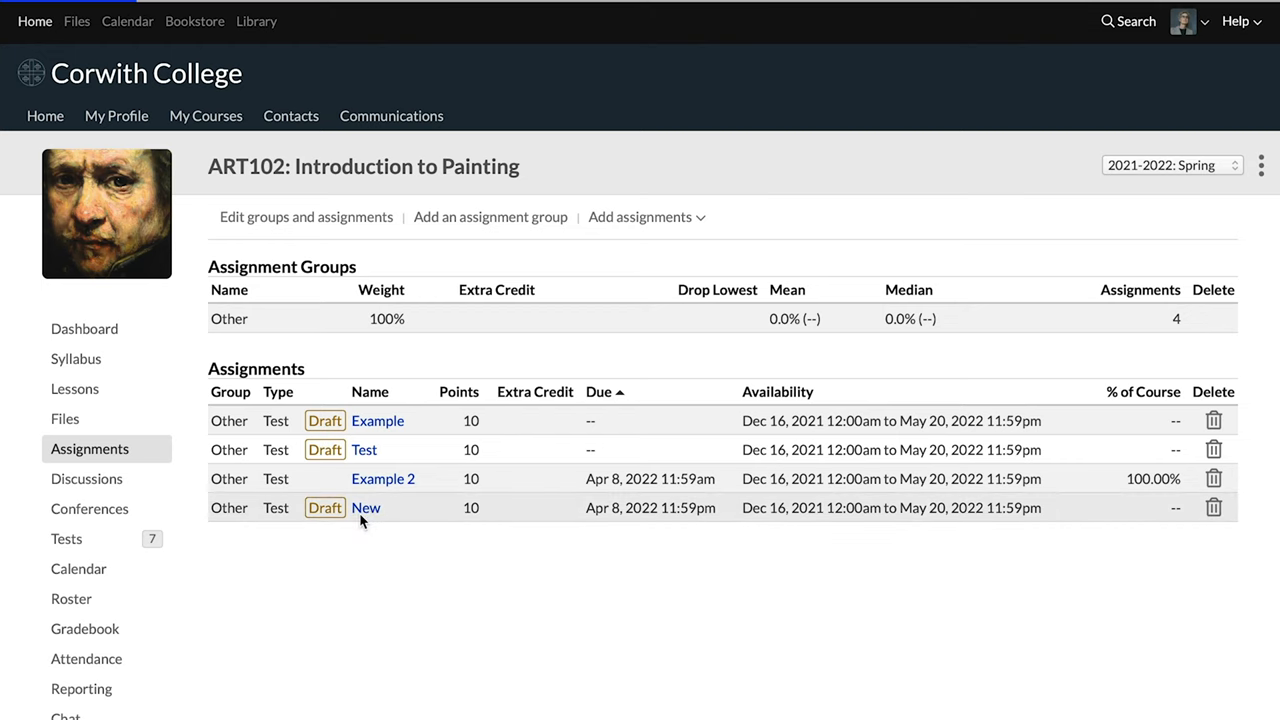
Review the New assignment's details, then browse the course's Tests list.
left_click(366, 507)
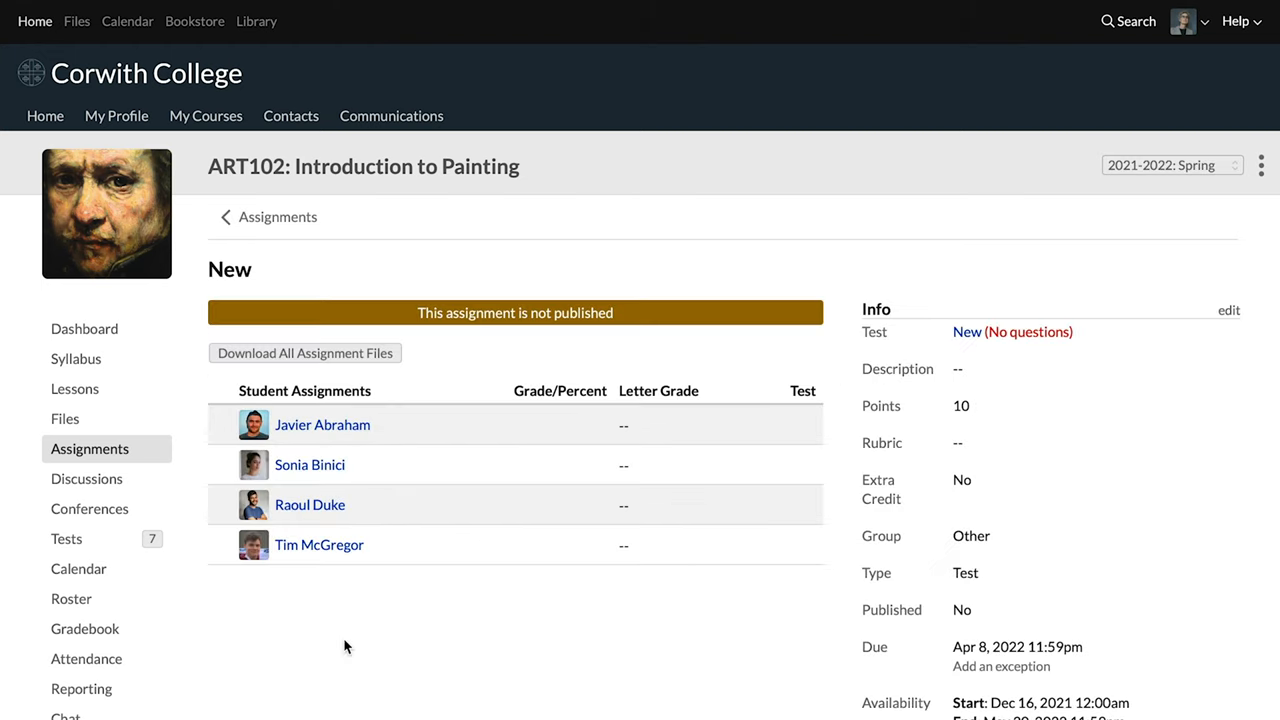
left_click(66, 539)
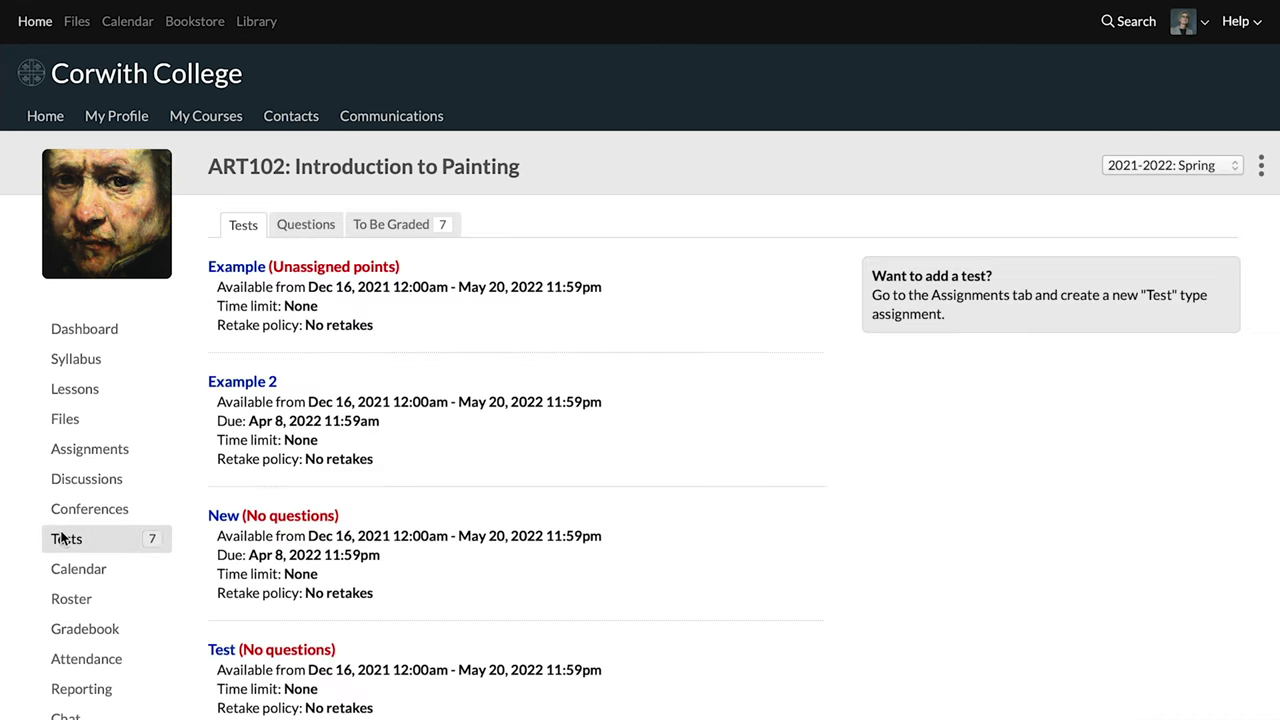
scroll("down", 3)
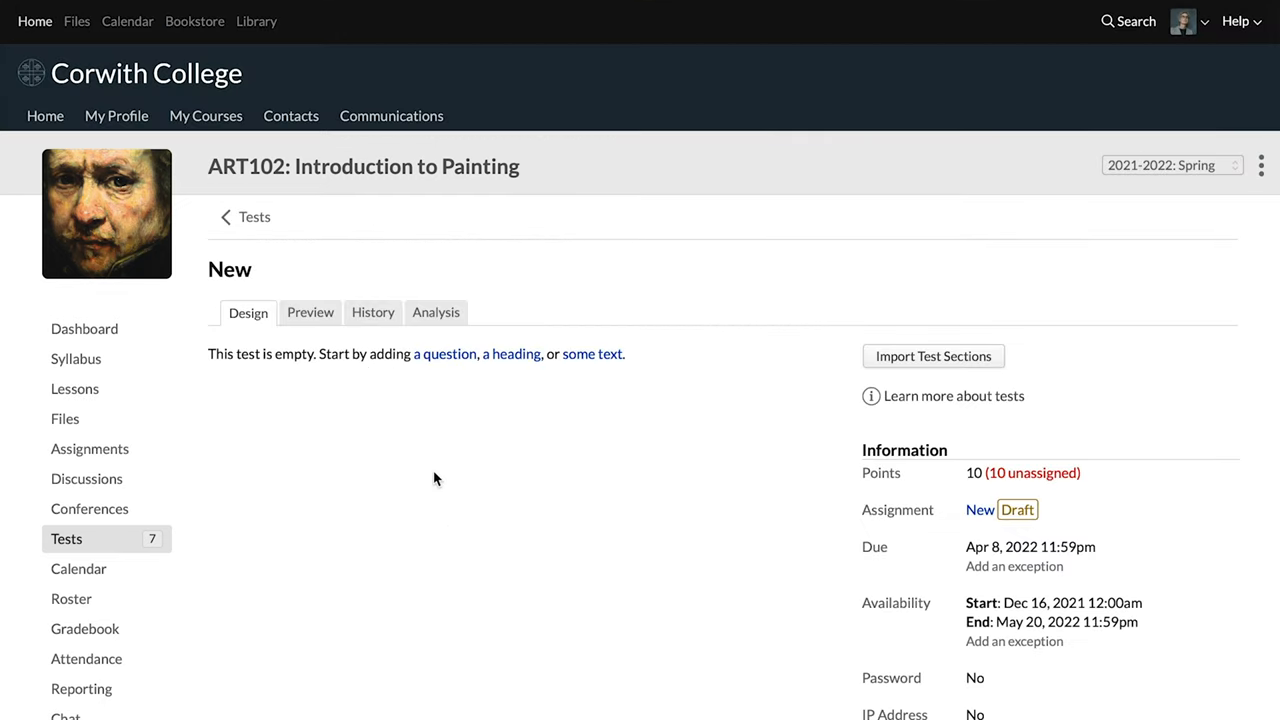
mouse_move(506, 364)
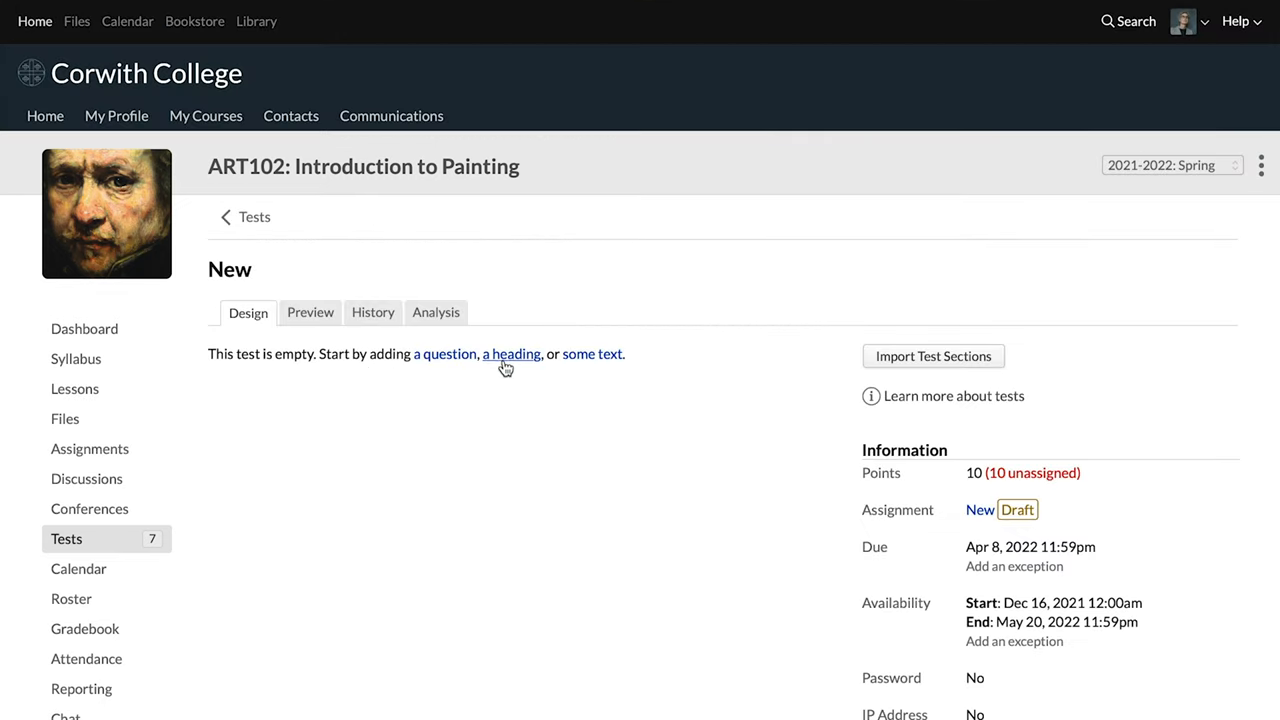
mouse_move(497, 363)
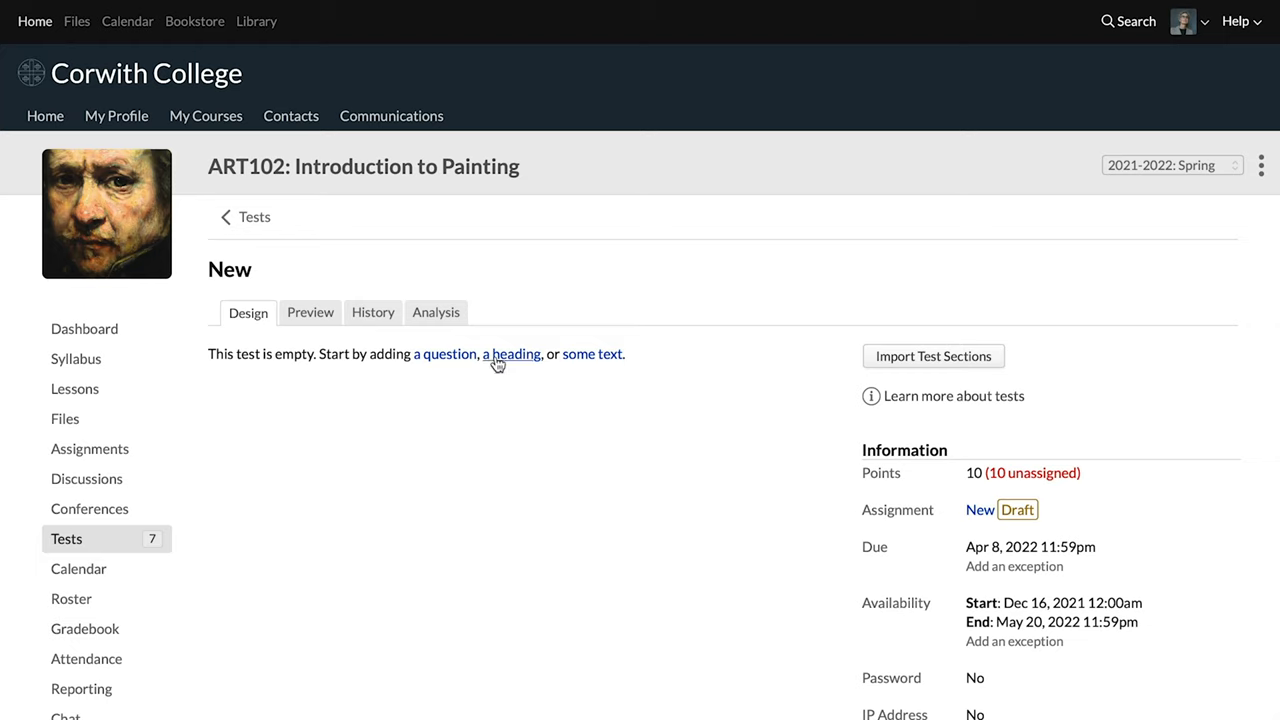
mouse_move(599, 378)
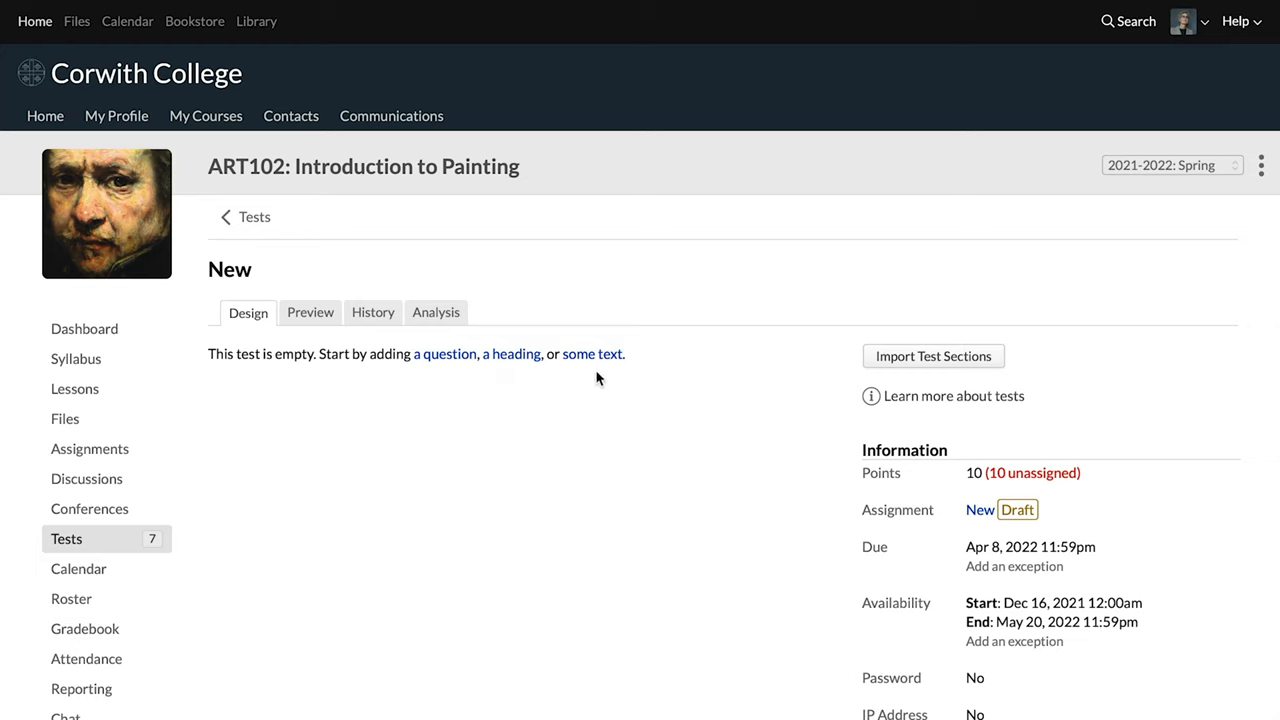
mouse_move(590, 373)
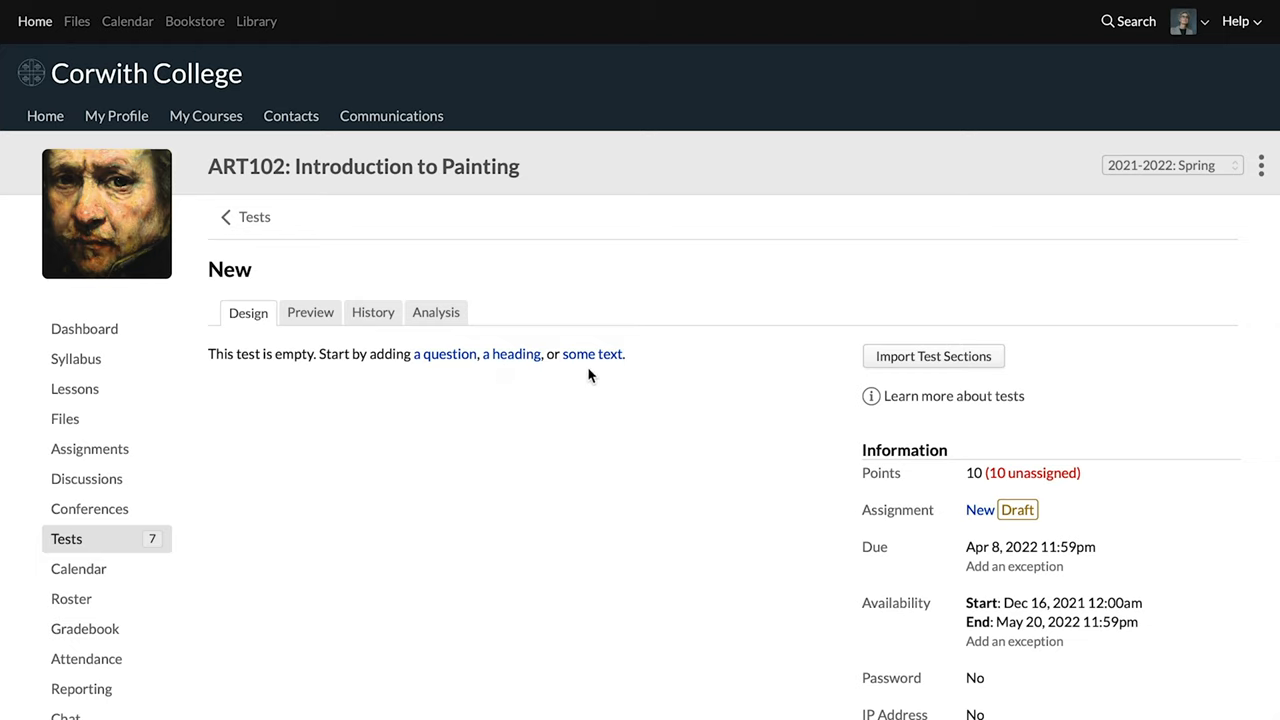
mouse_move(452, 362)
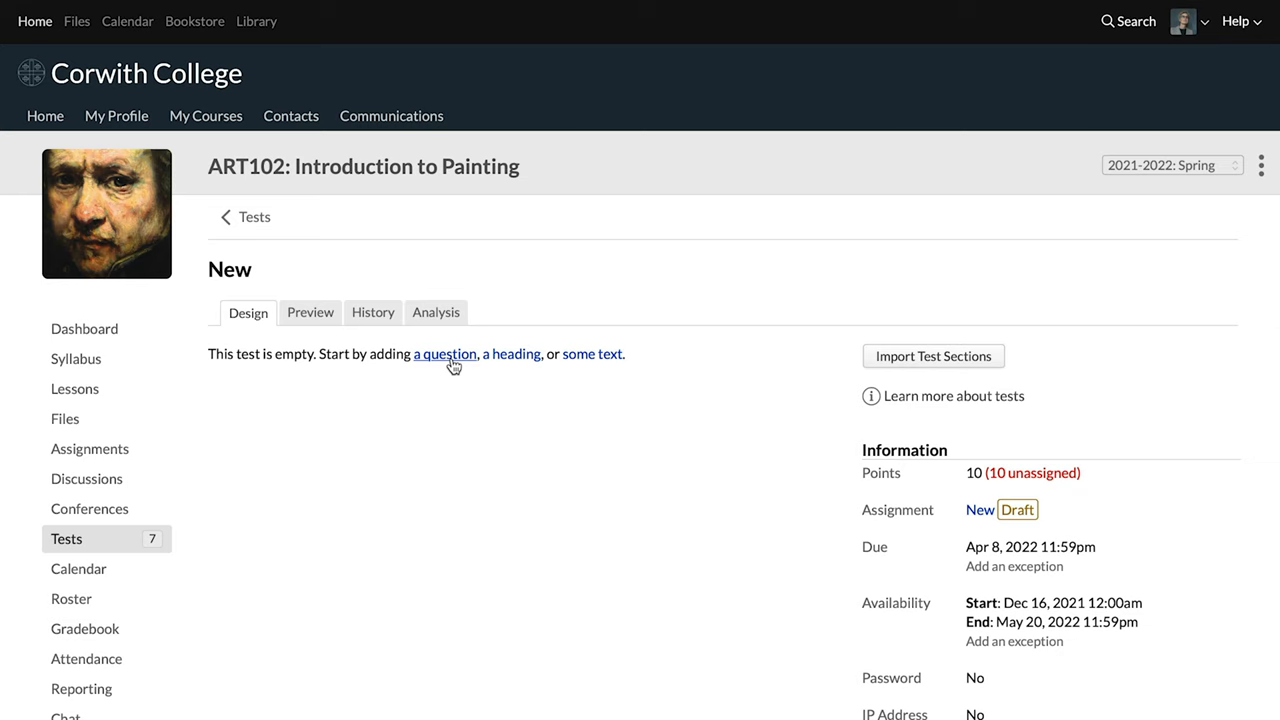
Add a 2-point multiple-choice question 'How many hours in a day?' with 24 as correct answer.
left_click(445, 354)
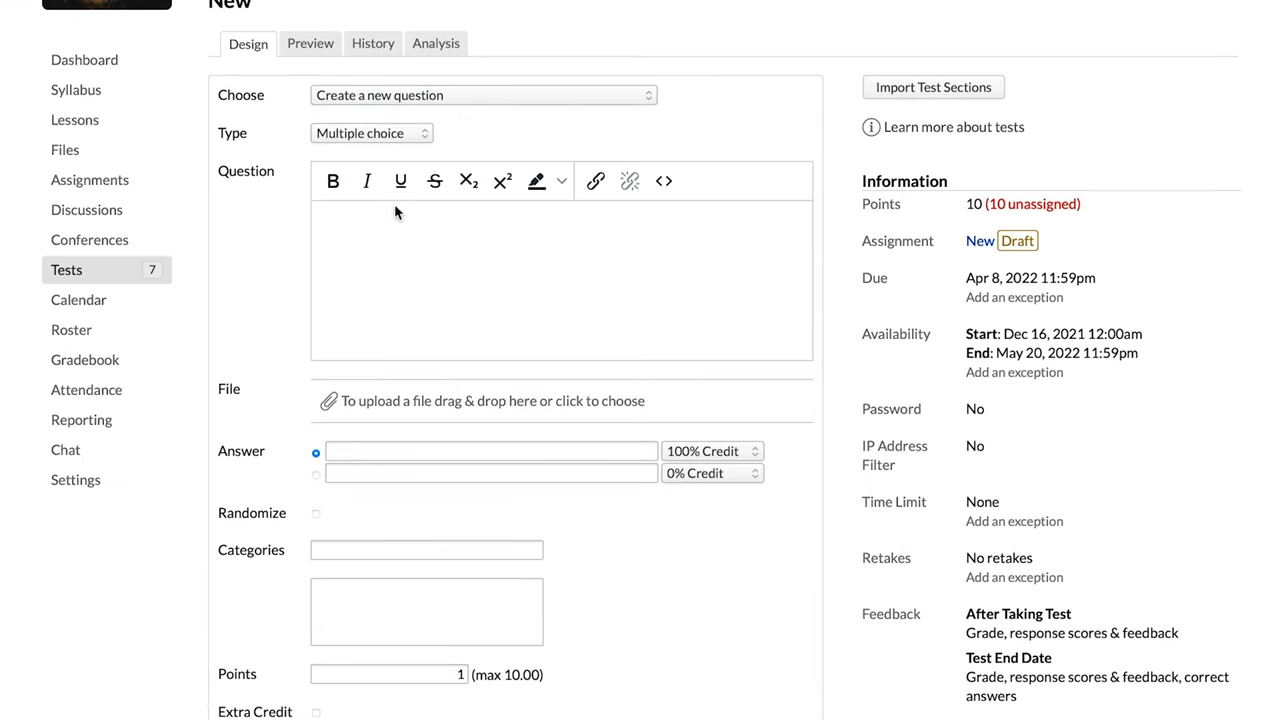
left_click(371, 133)
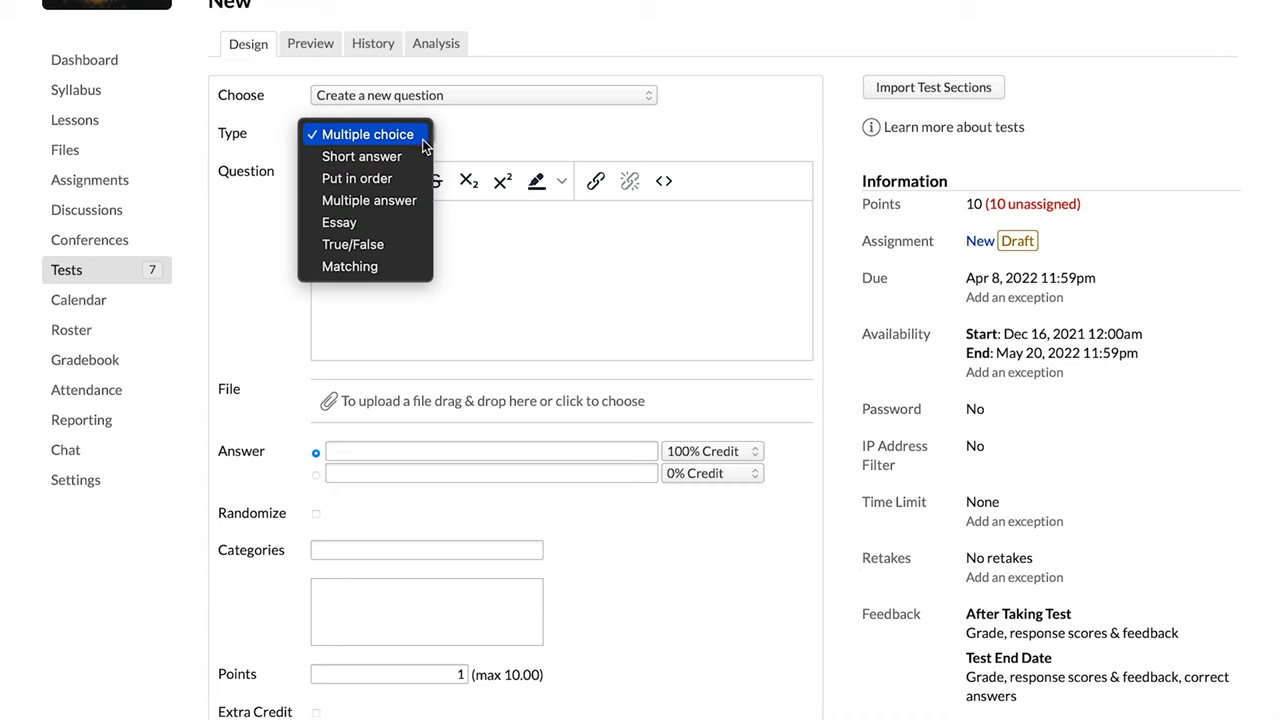
mouse_move(362, 156)
type("23.85")
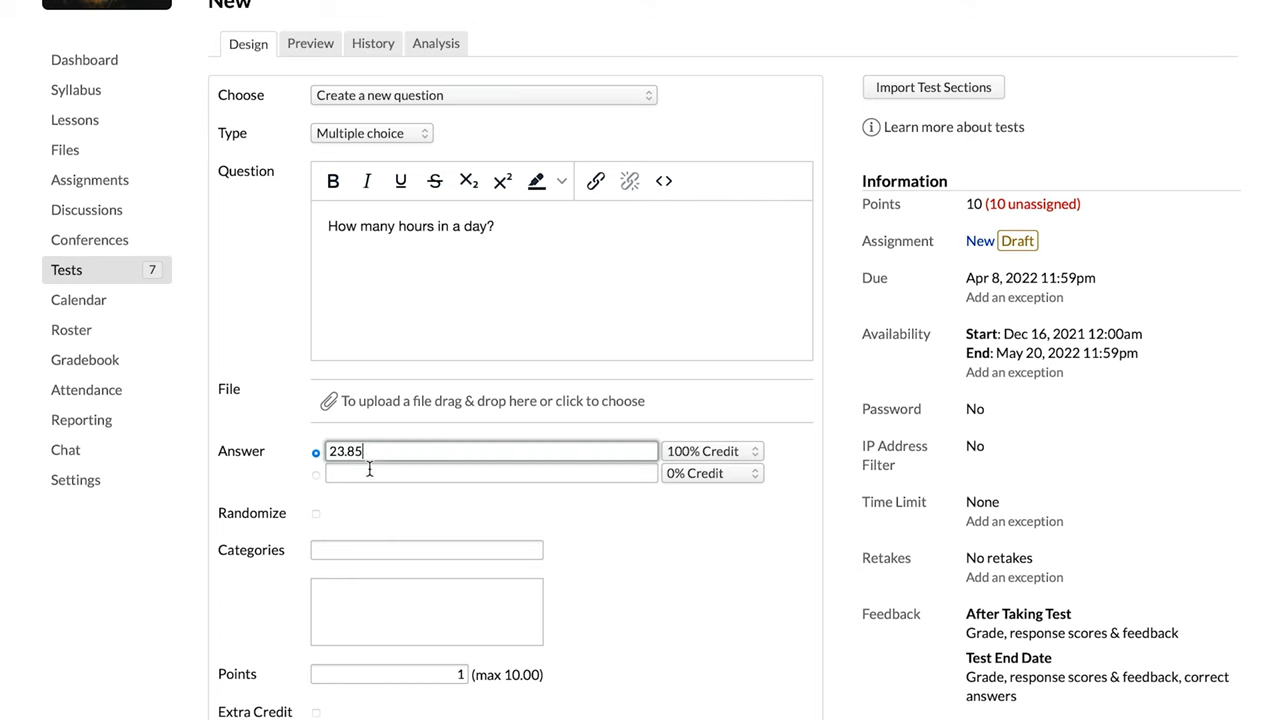
type("3")
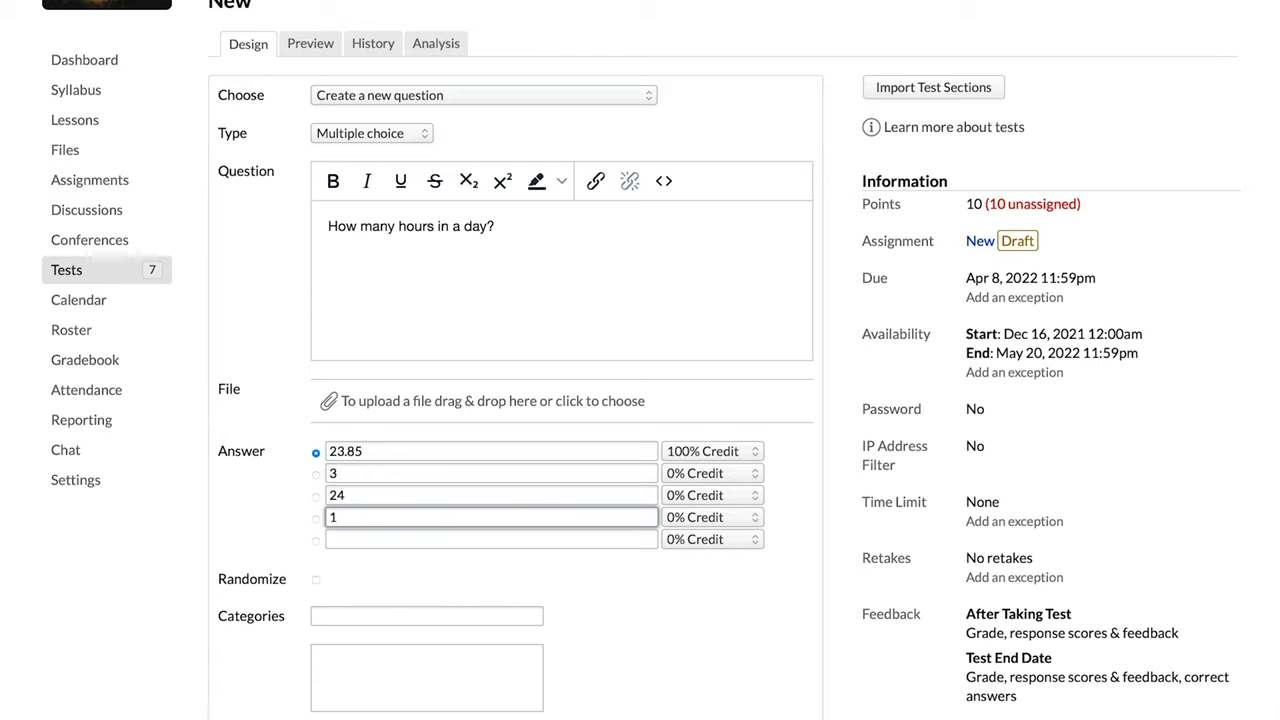
type("172")
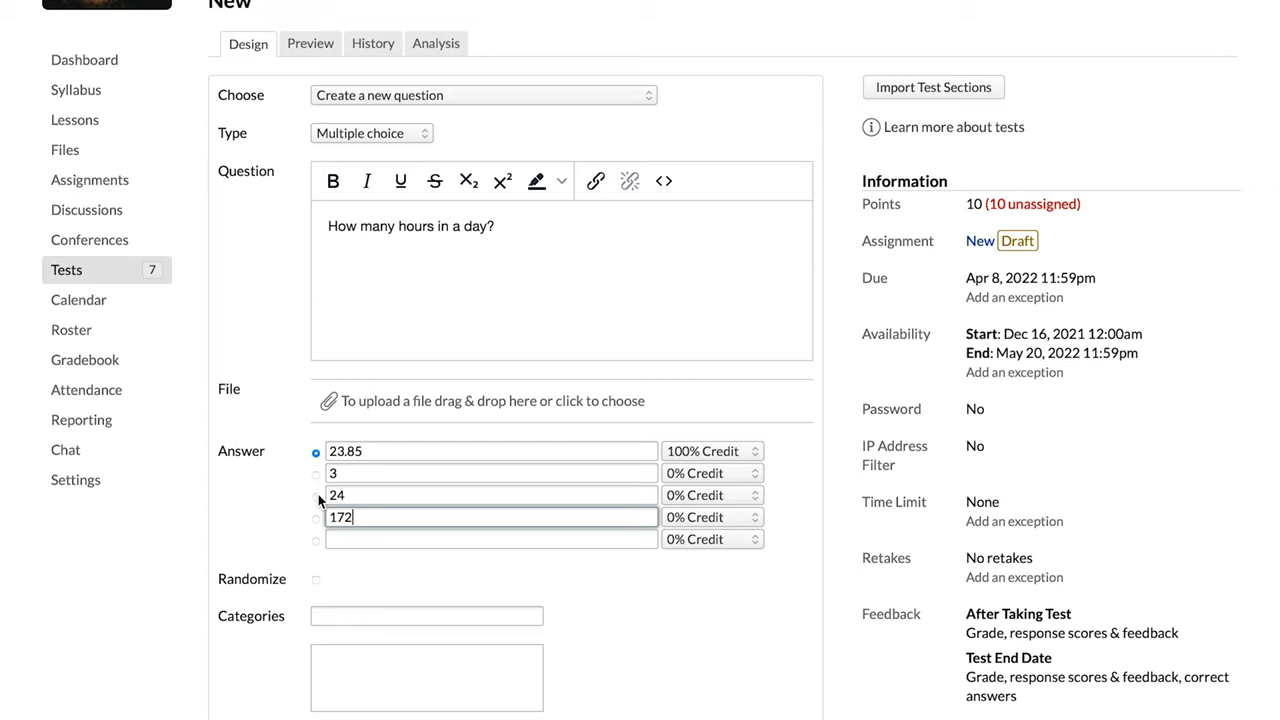
left_click(316, 494)
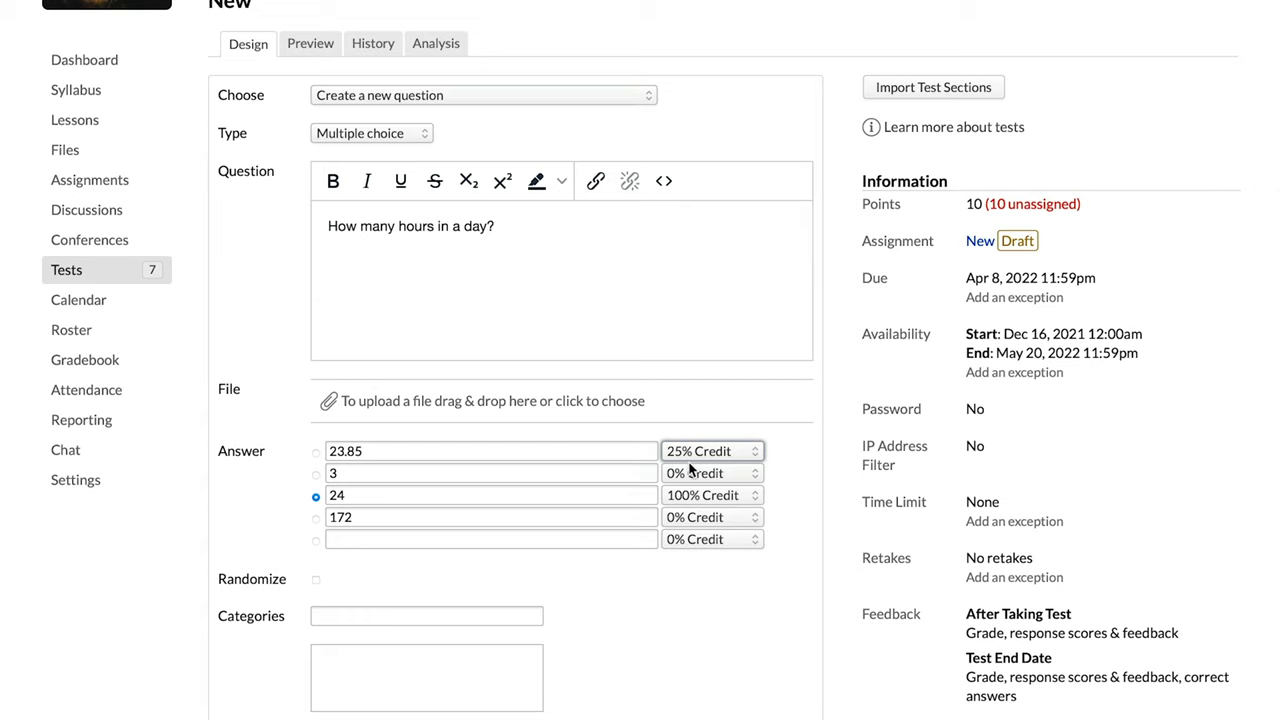
mouse_move(748, 622)
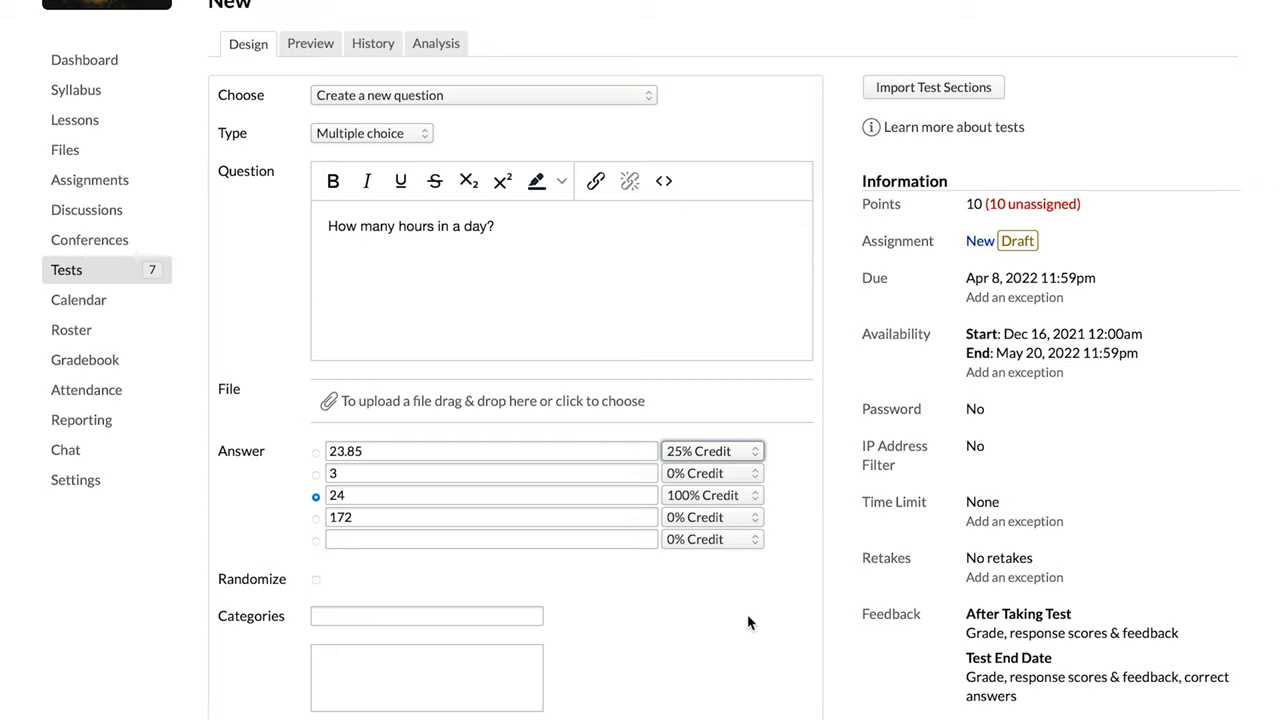
scroll("down", 3)
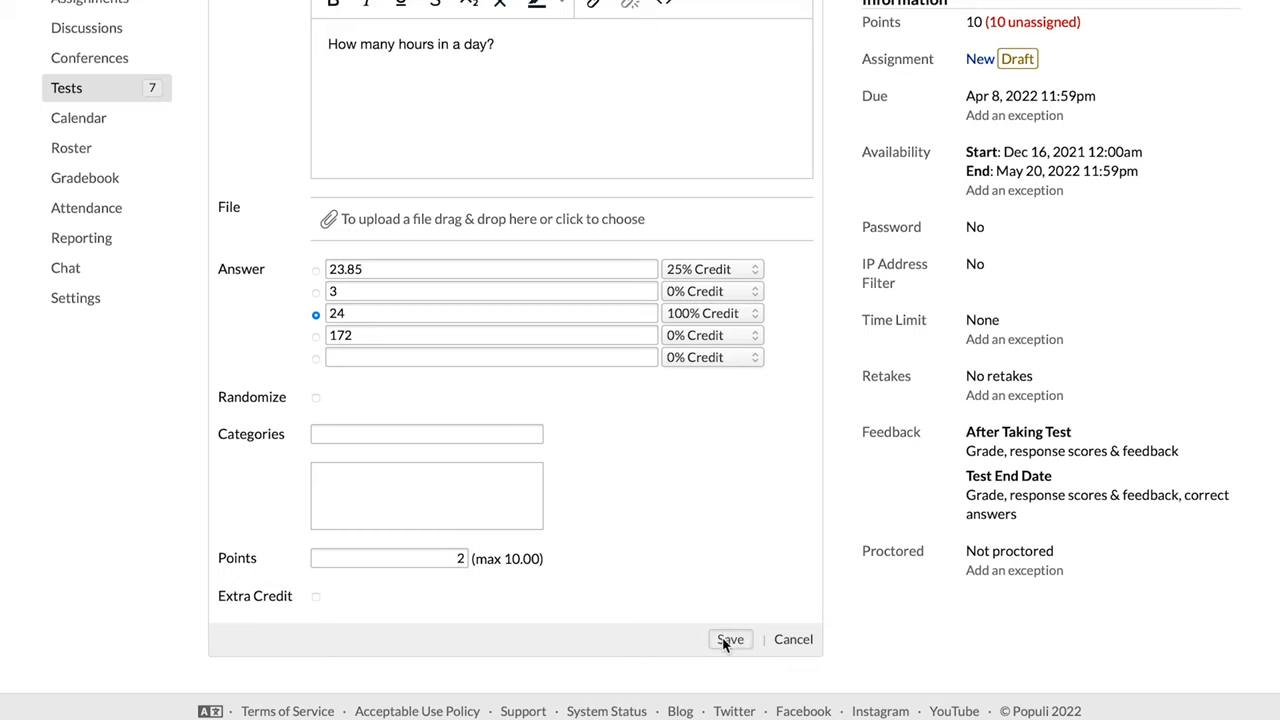
left_click(729, 639)
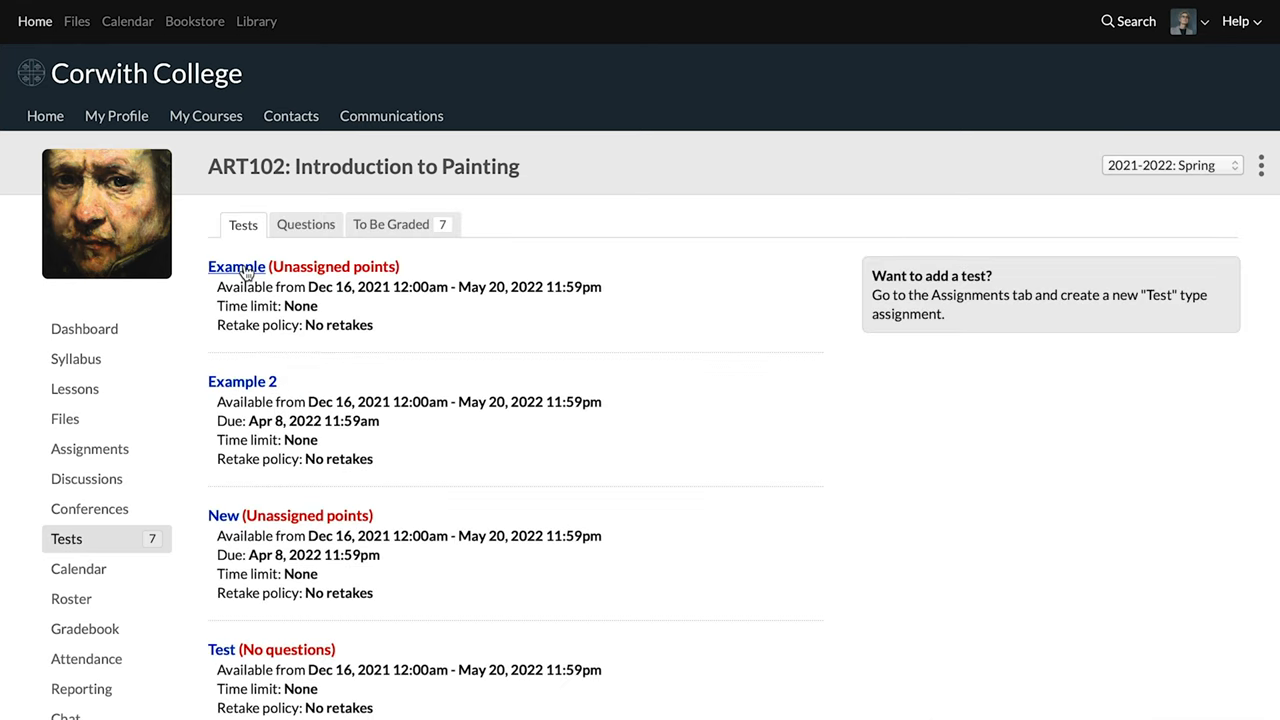
Open the Example test and scroll through its multiple-choice, short-answer and essay sections.
left_click(236, 266)
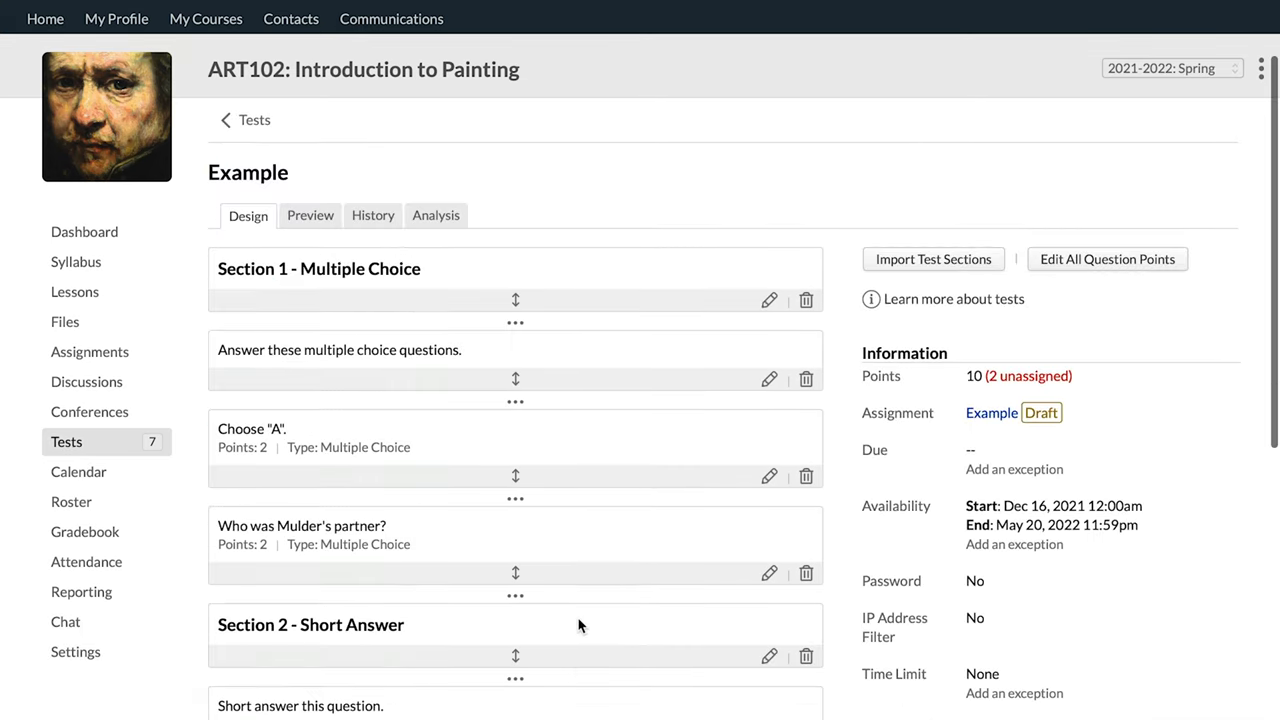
scroll("down", 3)
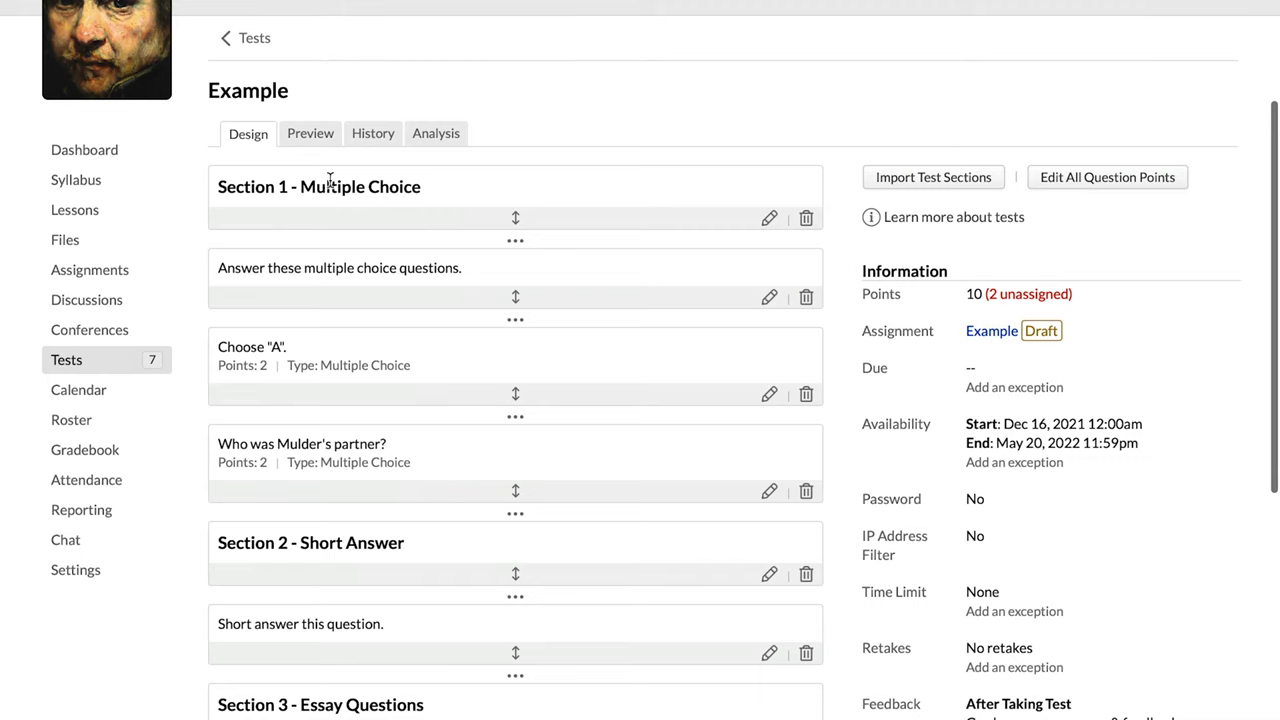
scroll("down", 3)
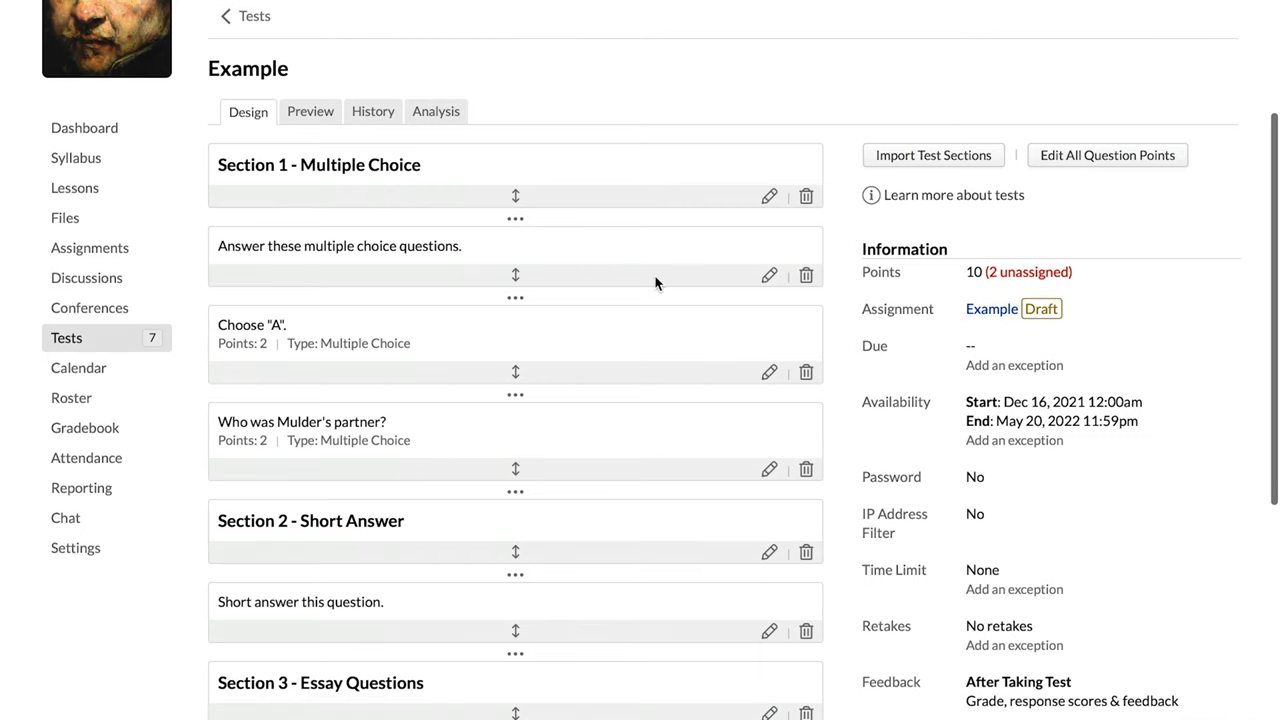
mouse_move(477, 260)
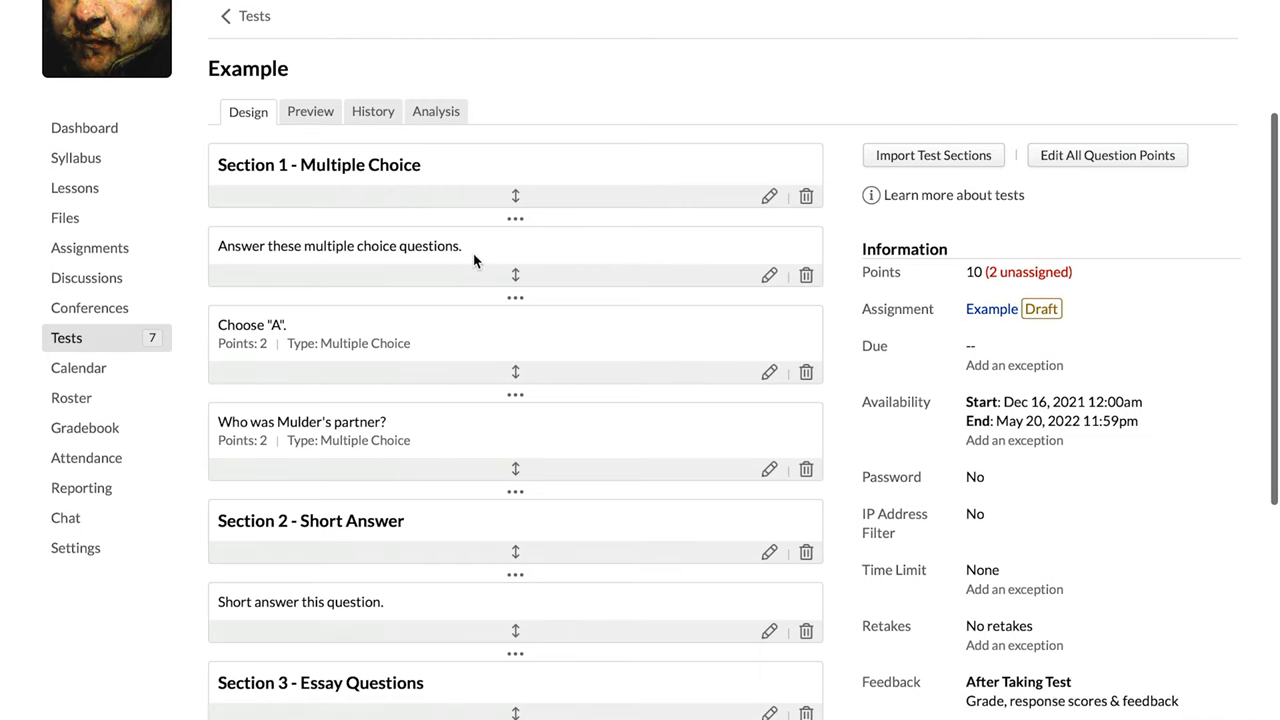
mouse_move(321, 416)
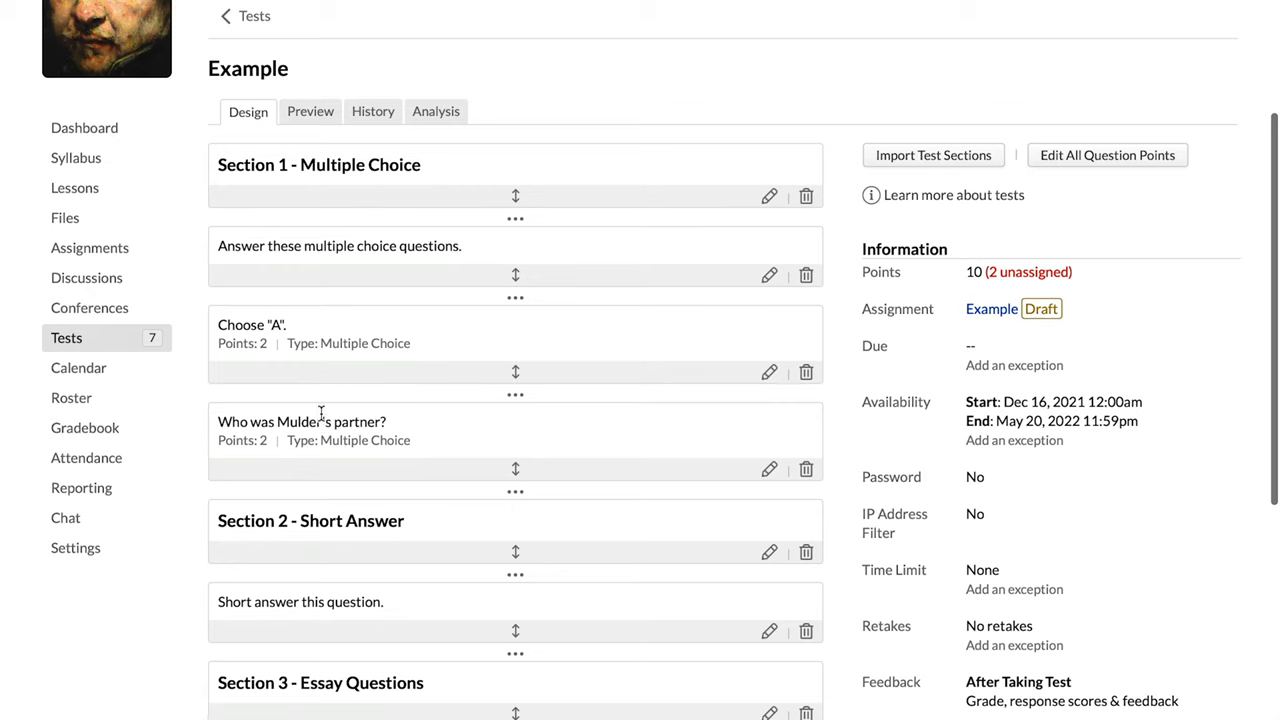
scroll("down", 3)
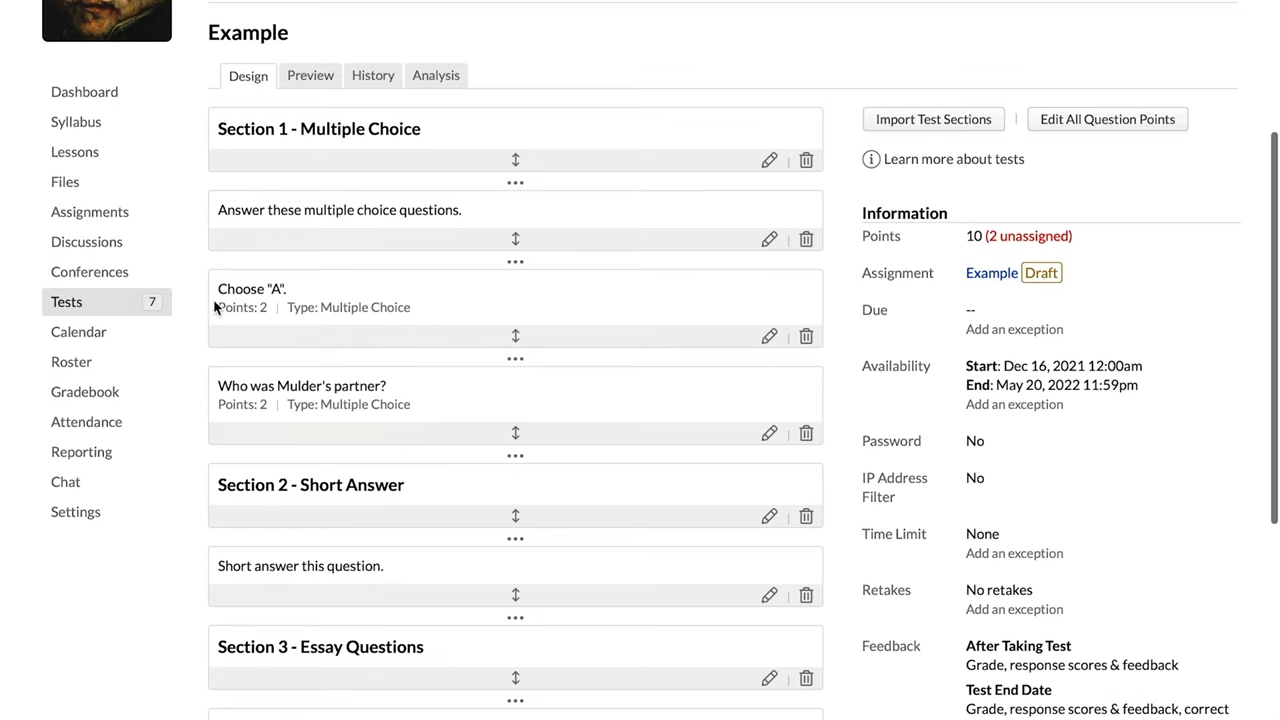
scroll("down", 3)
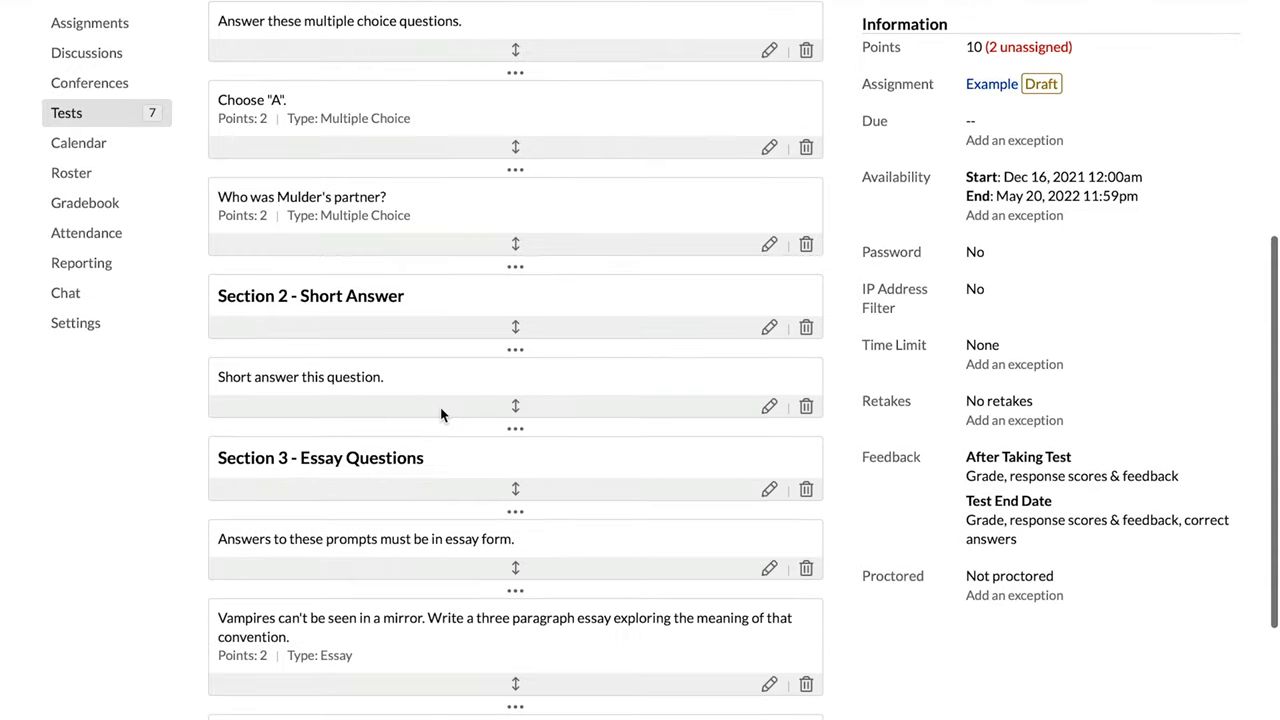
scroll("down", 3)
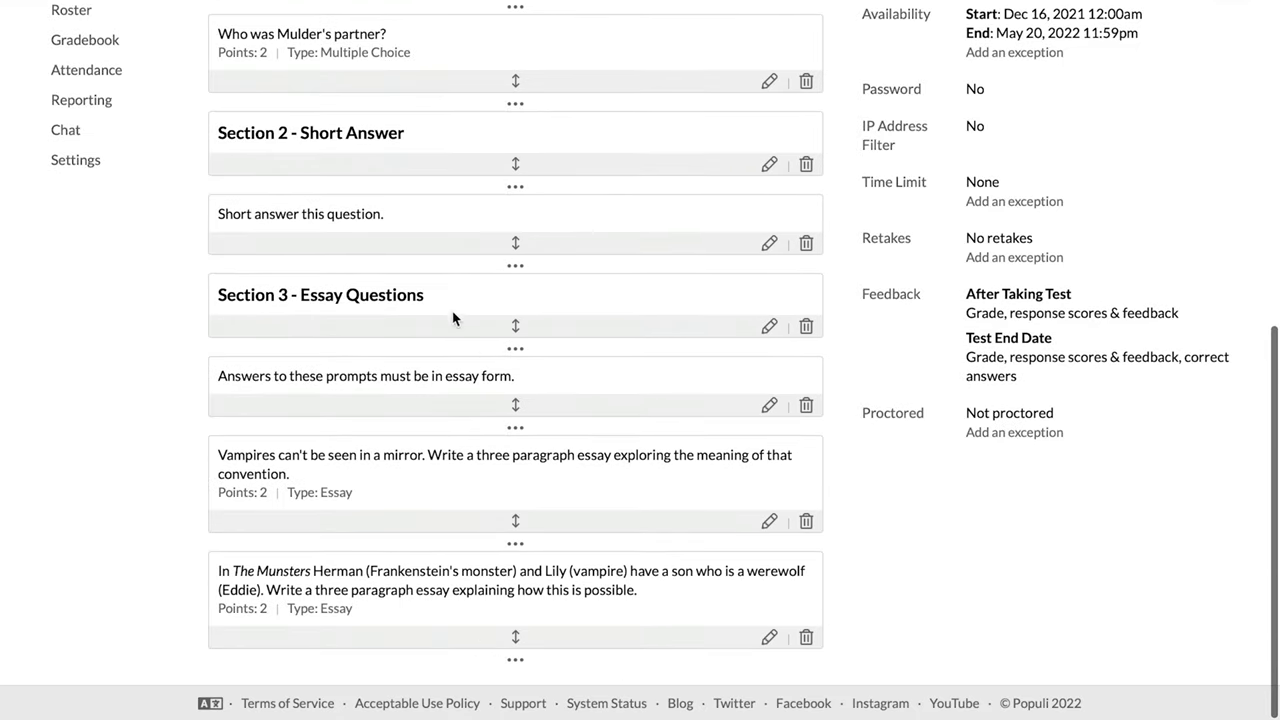
mouse_move(249, 515)
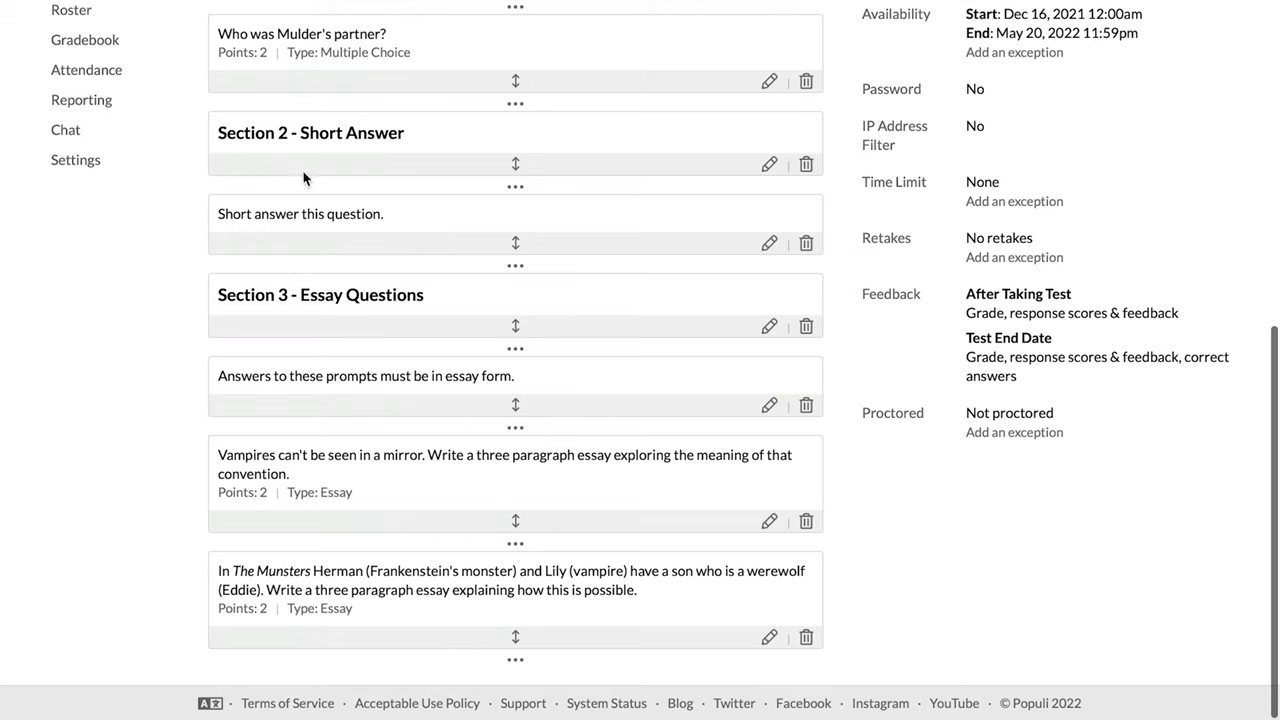
mouse_move(406, 239)
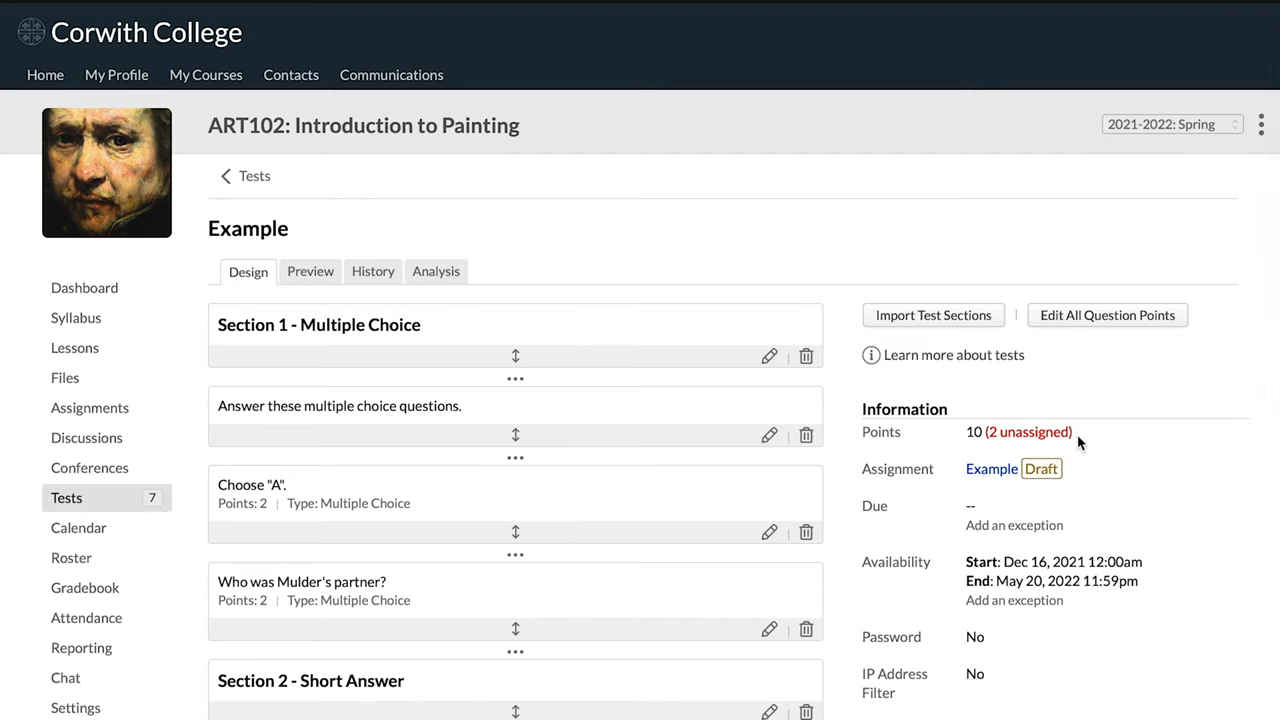
mouse_move(1072, 445)
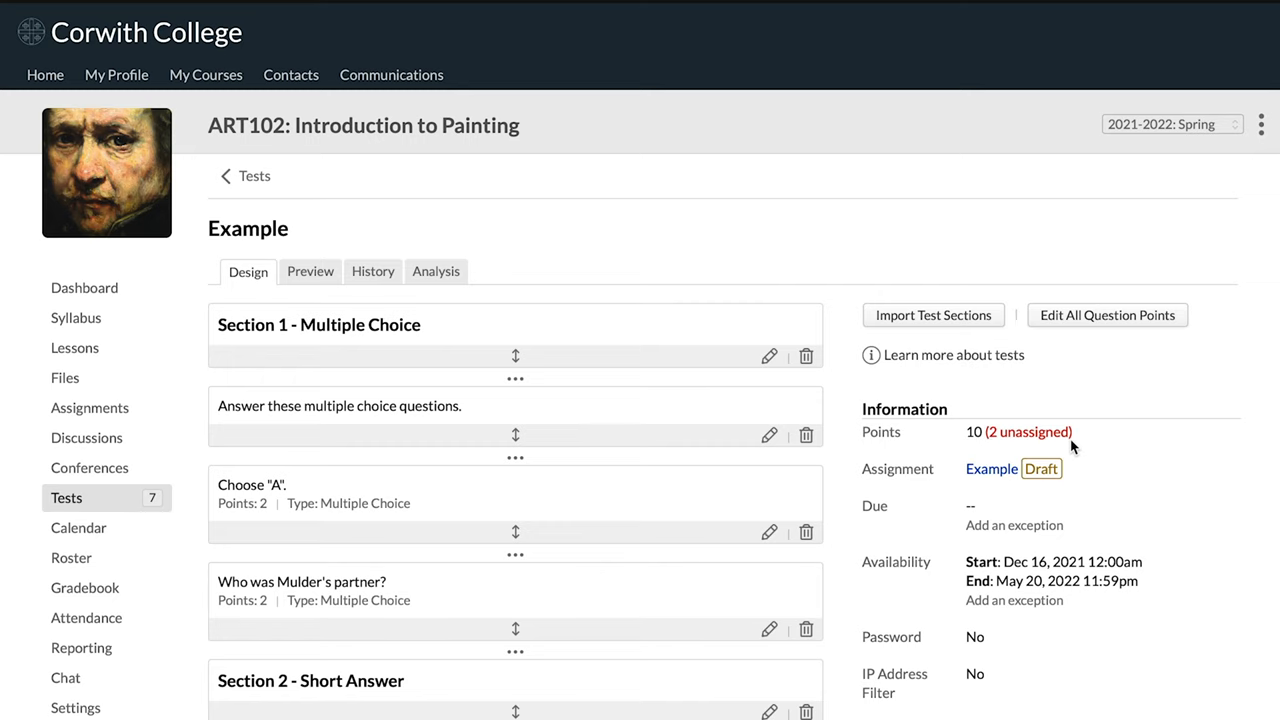
scroll("down", 3)
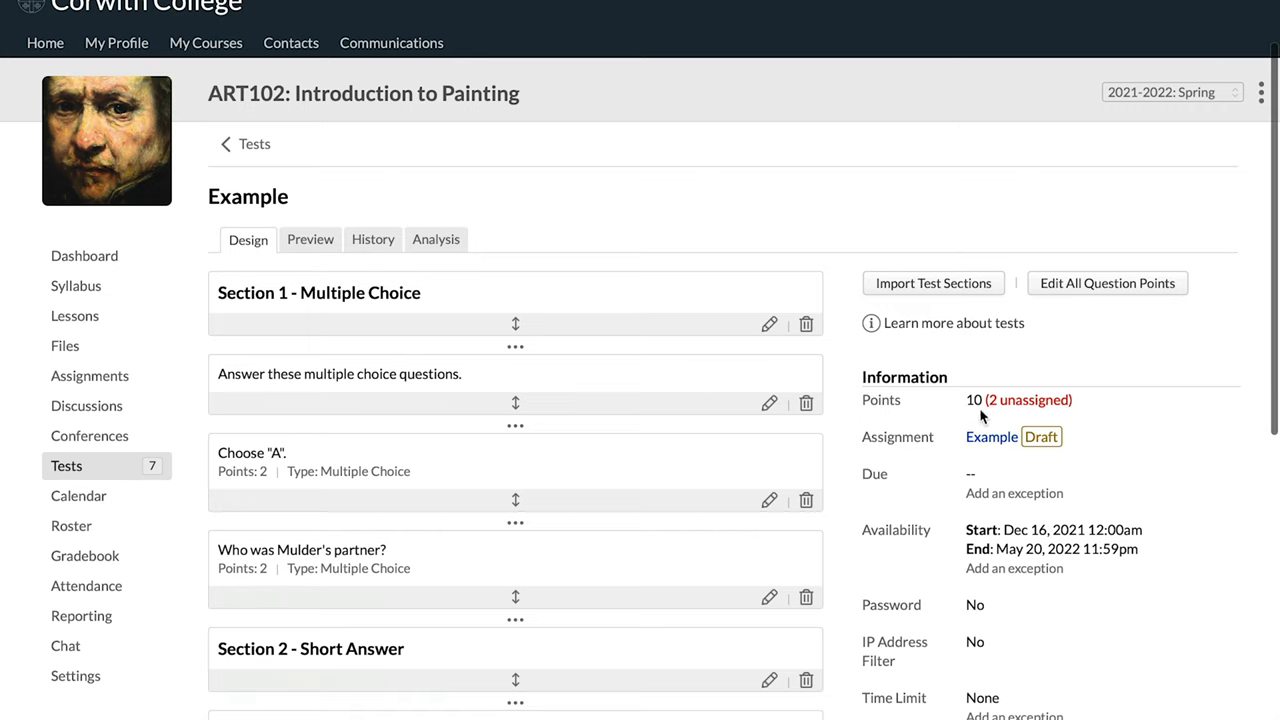
scroll("down", 3)
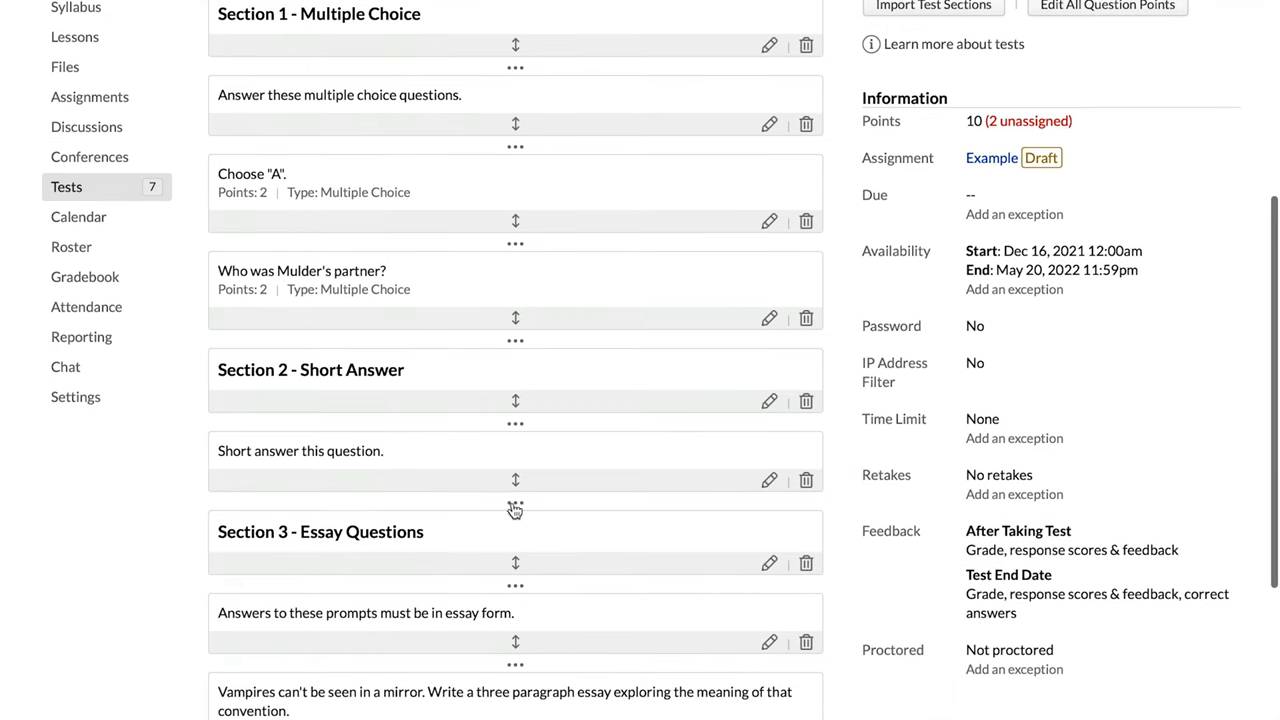
Add a 2-point short-answer question 'Type "example"' crediting 'example' after the Short Answer section.
left_click(515, 506)
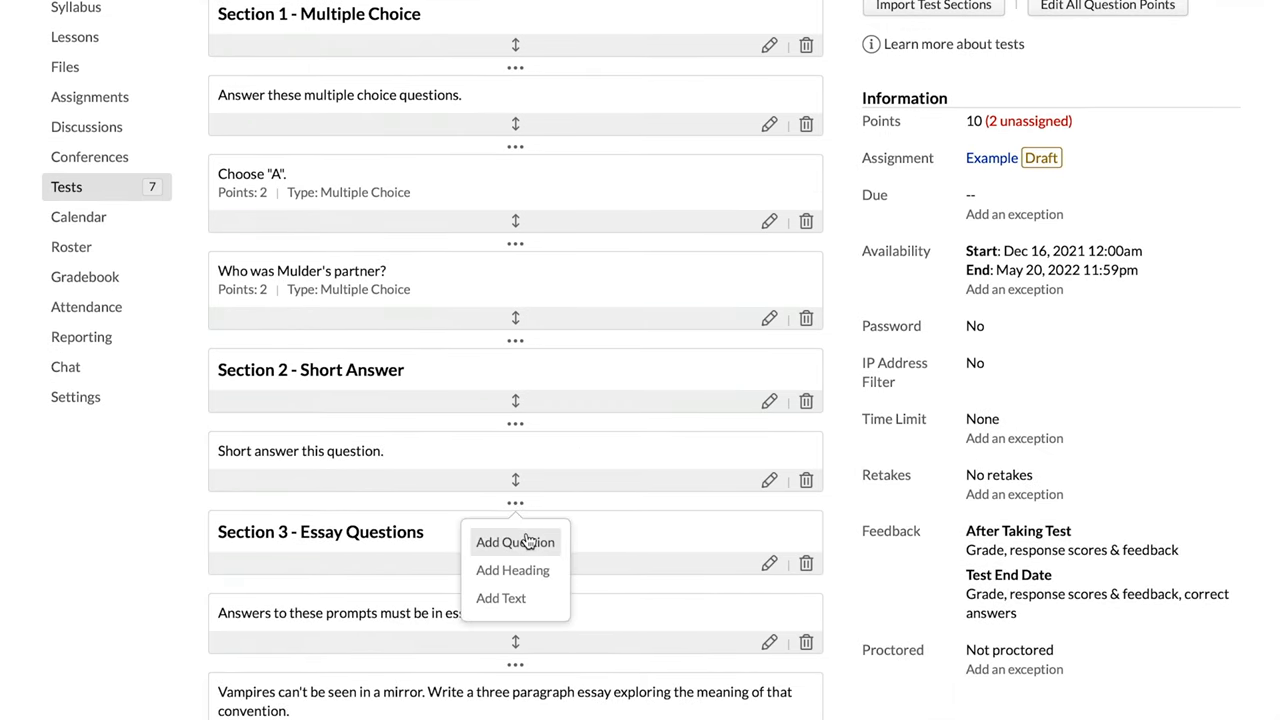
left_click(515, 542)
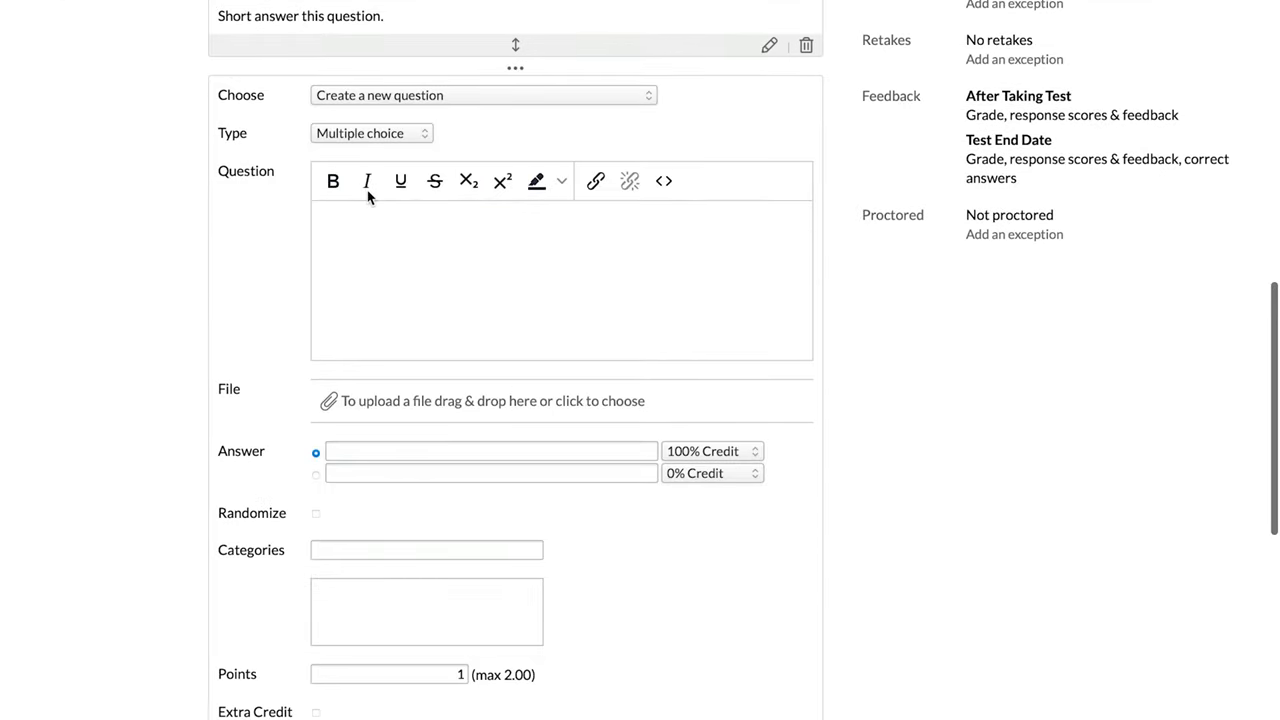
left_click(369, 133)
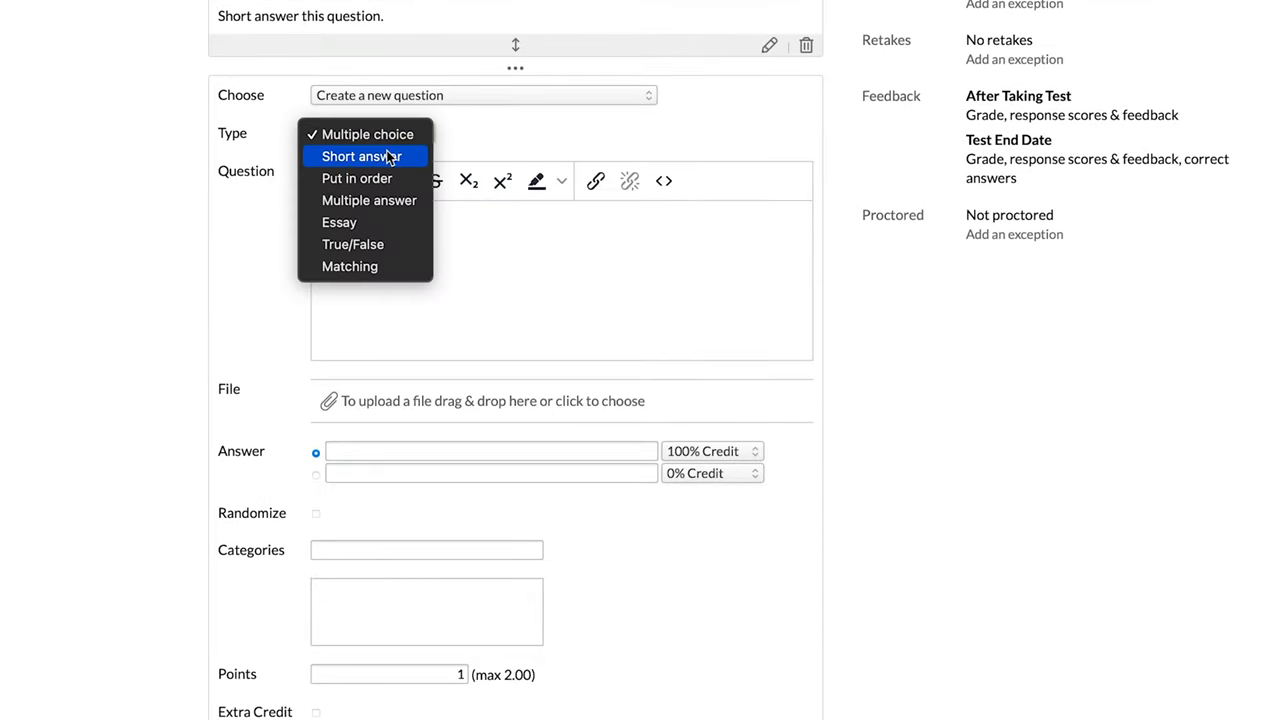
left_click(362, 156)
type("Type \"")
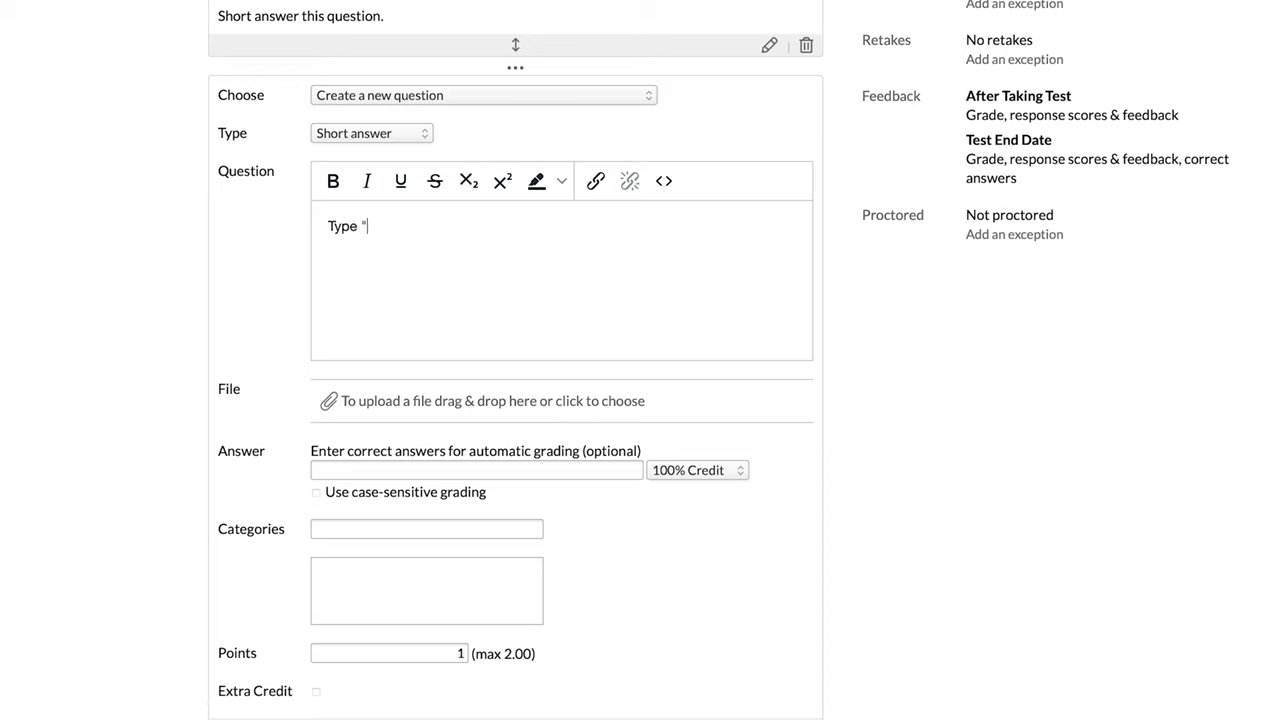
type("example\".")
type("egg sample")
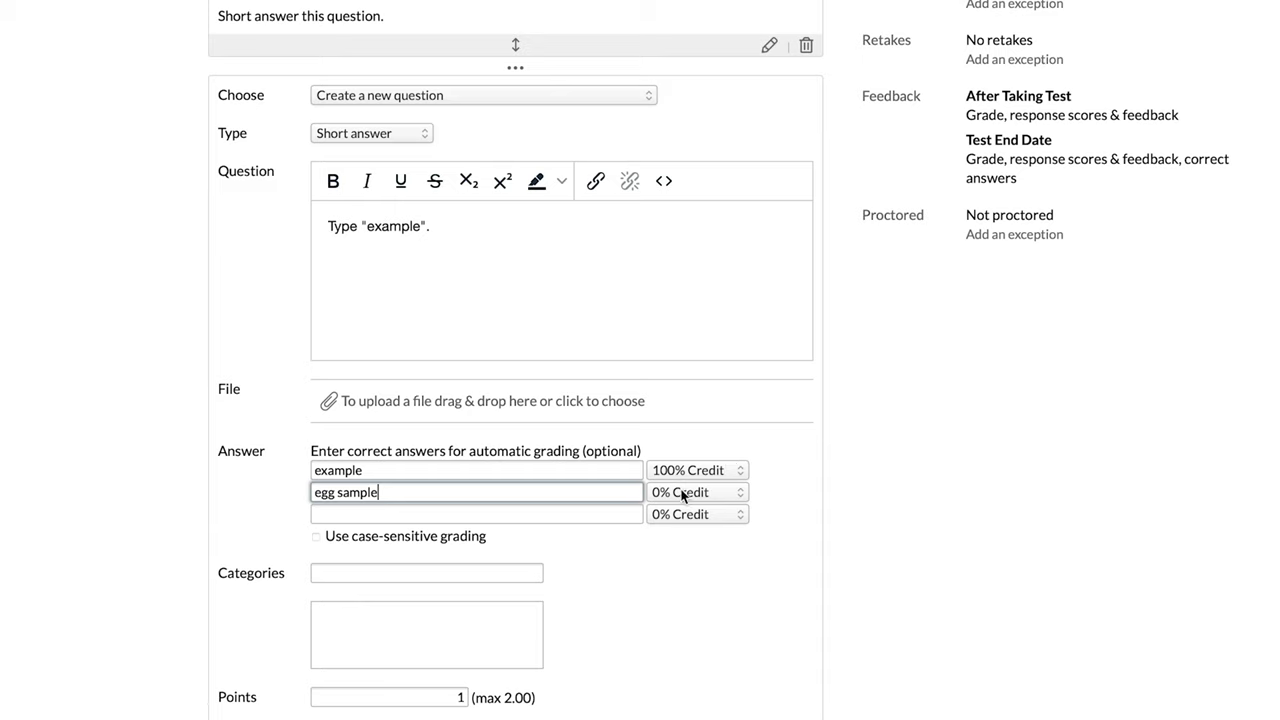
mouse_move(684, 503)
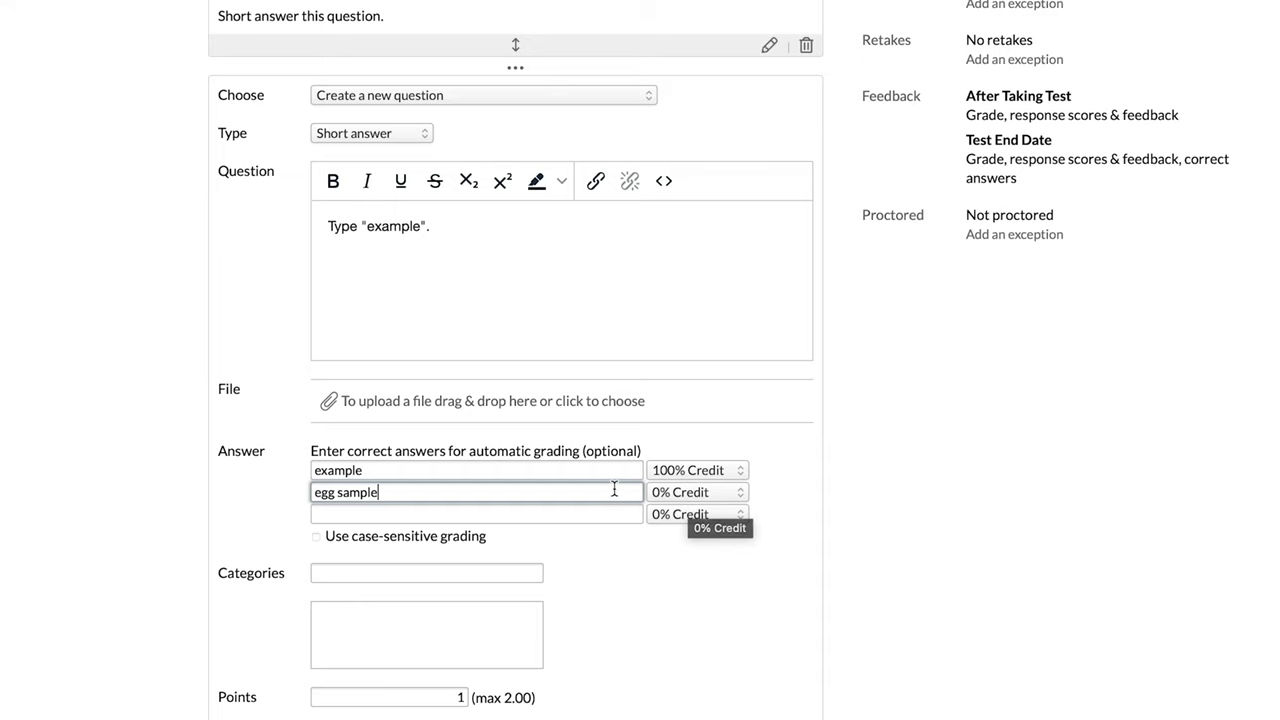
mouse_move(679, 499)
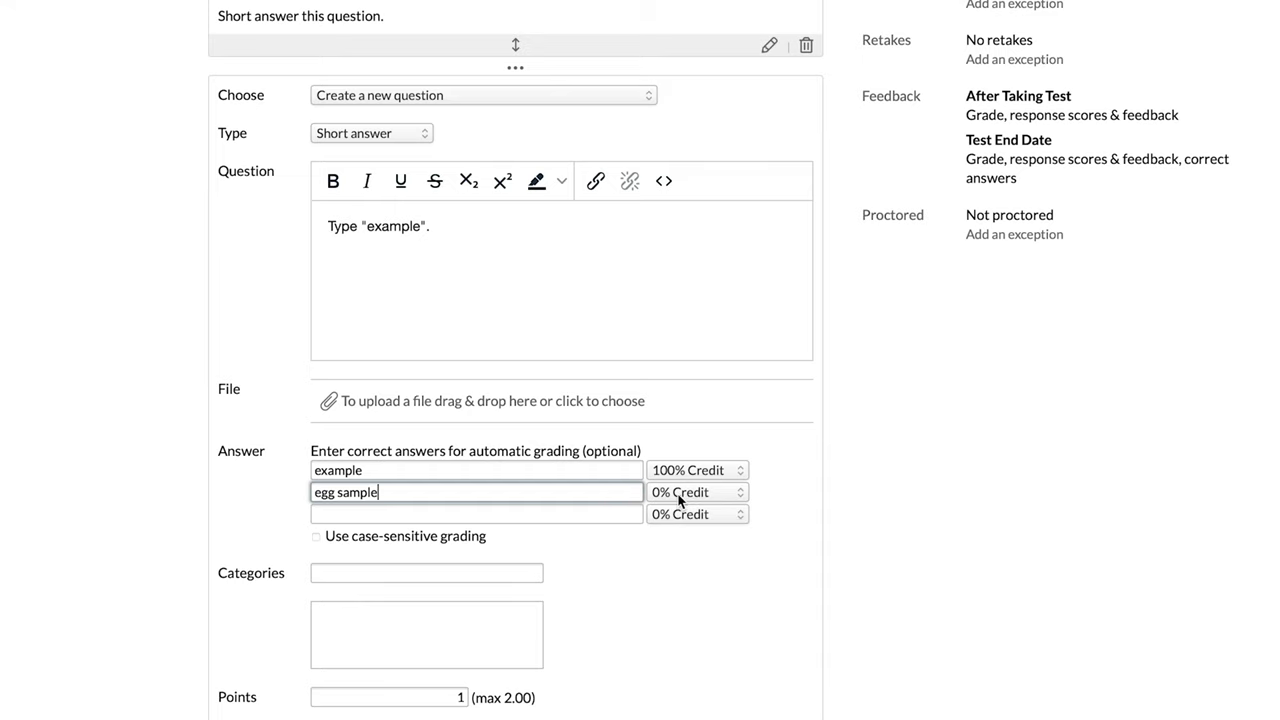
scroll("down", 3)
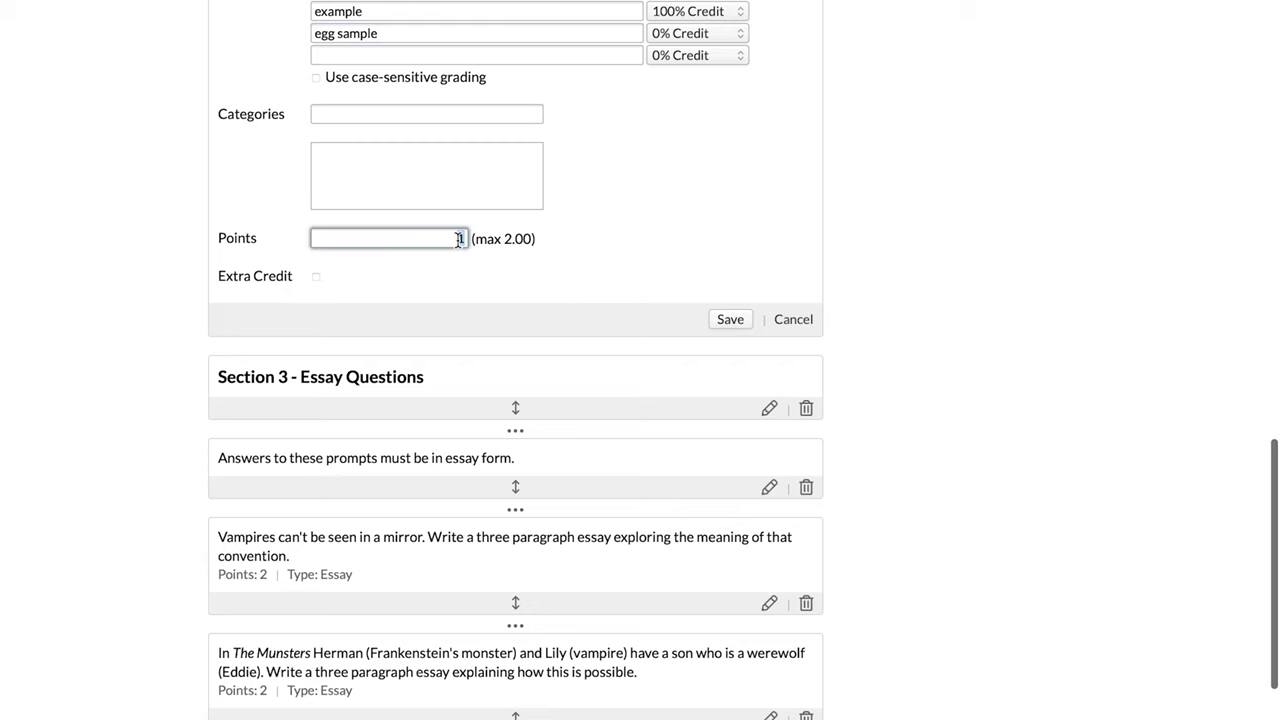
type("2")
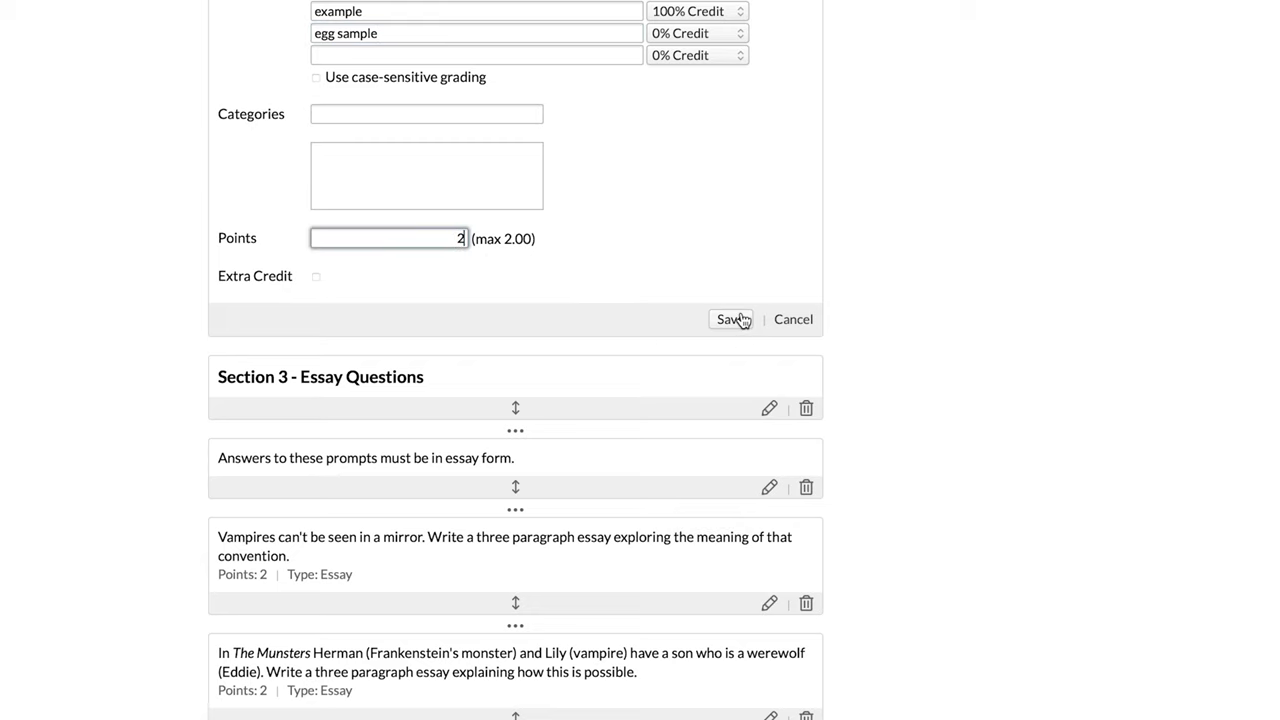
left_click(731, 319)
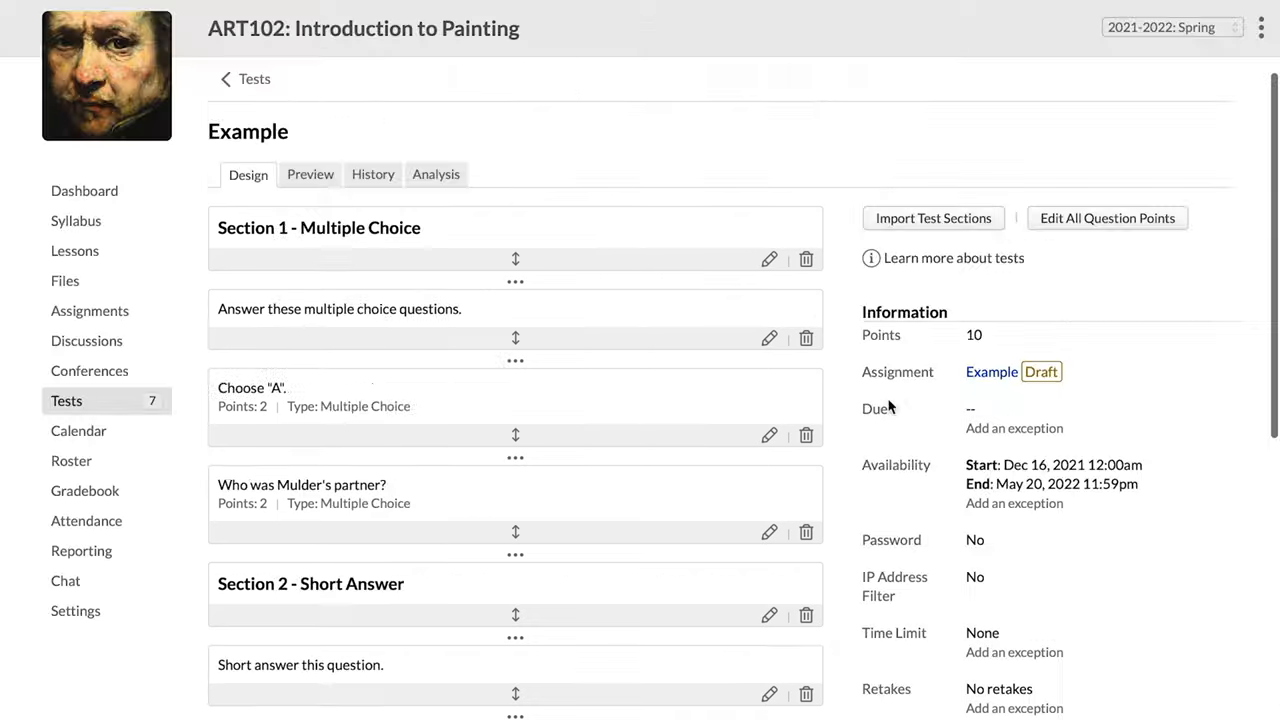
mouse_move(1001, 348)
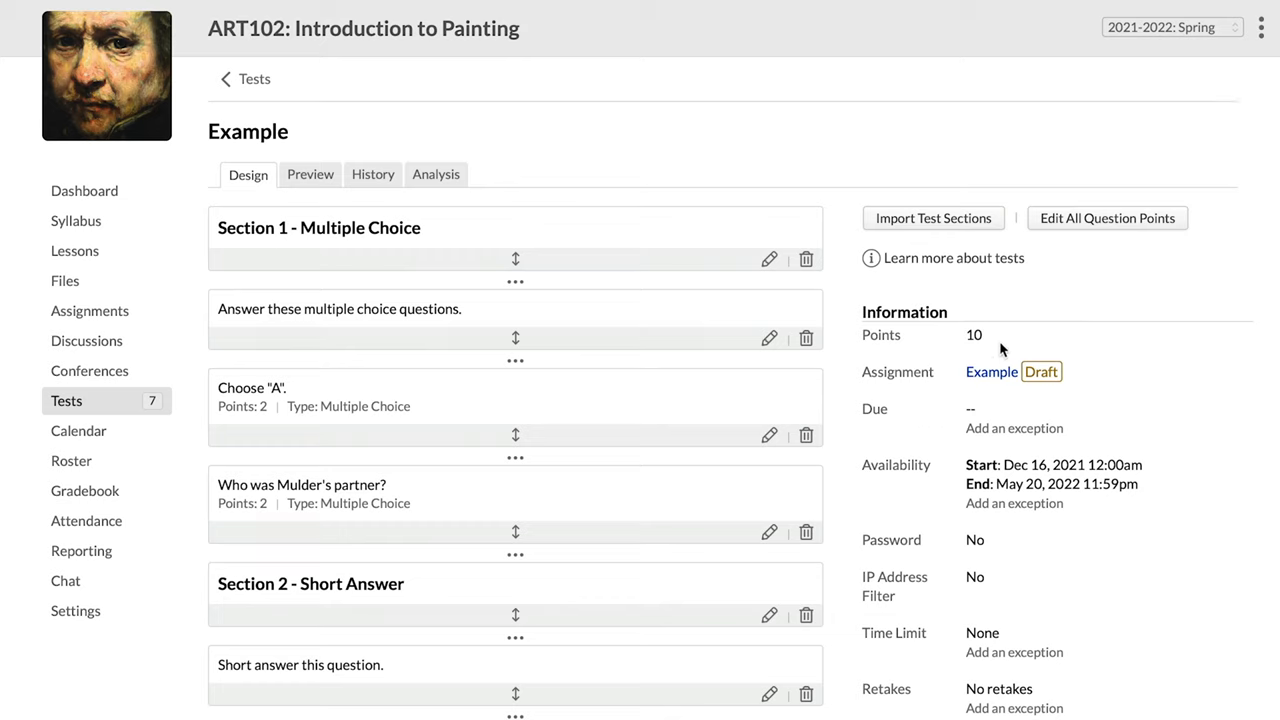
mouse_move(999, 349)
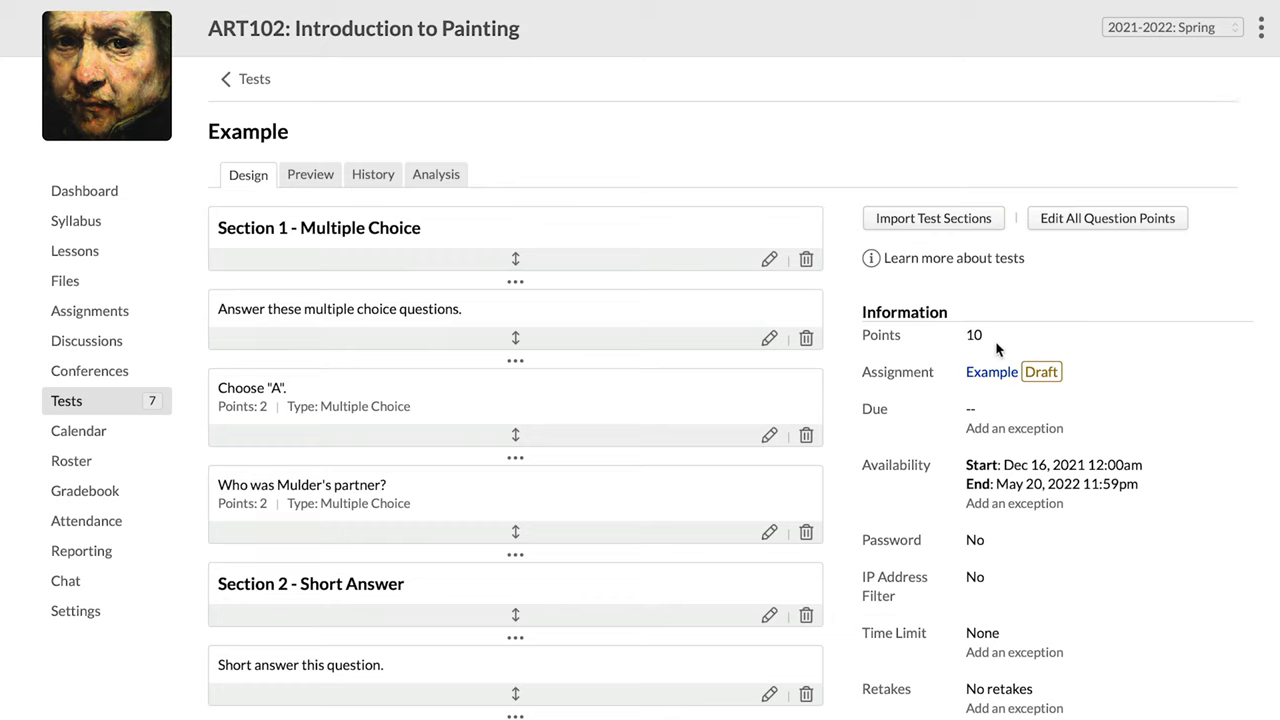
mouse_move(155, 293)
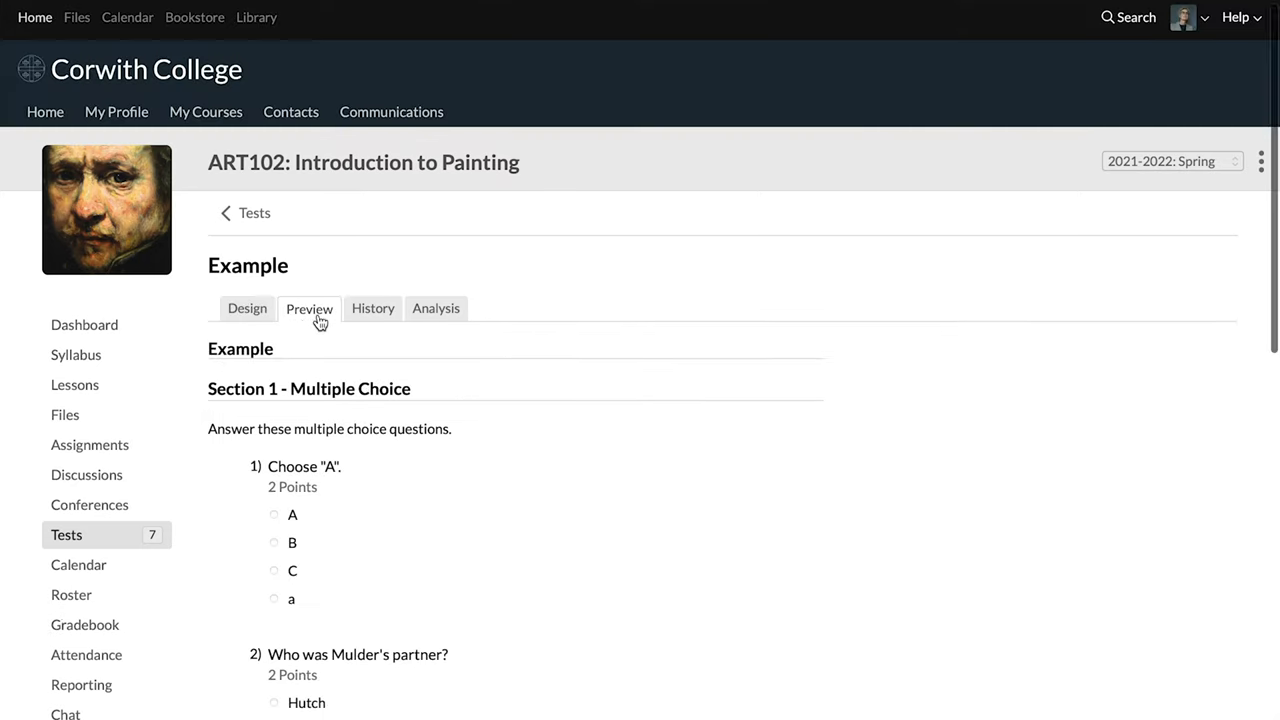
Scroll through the student view of ART102 with Example 2 available to take.
scroll("down", 3)
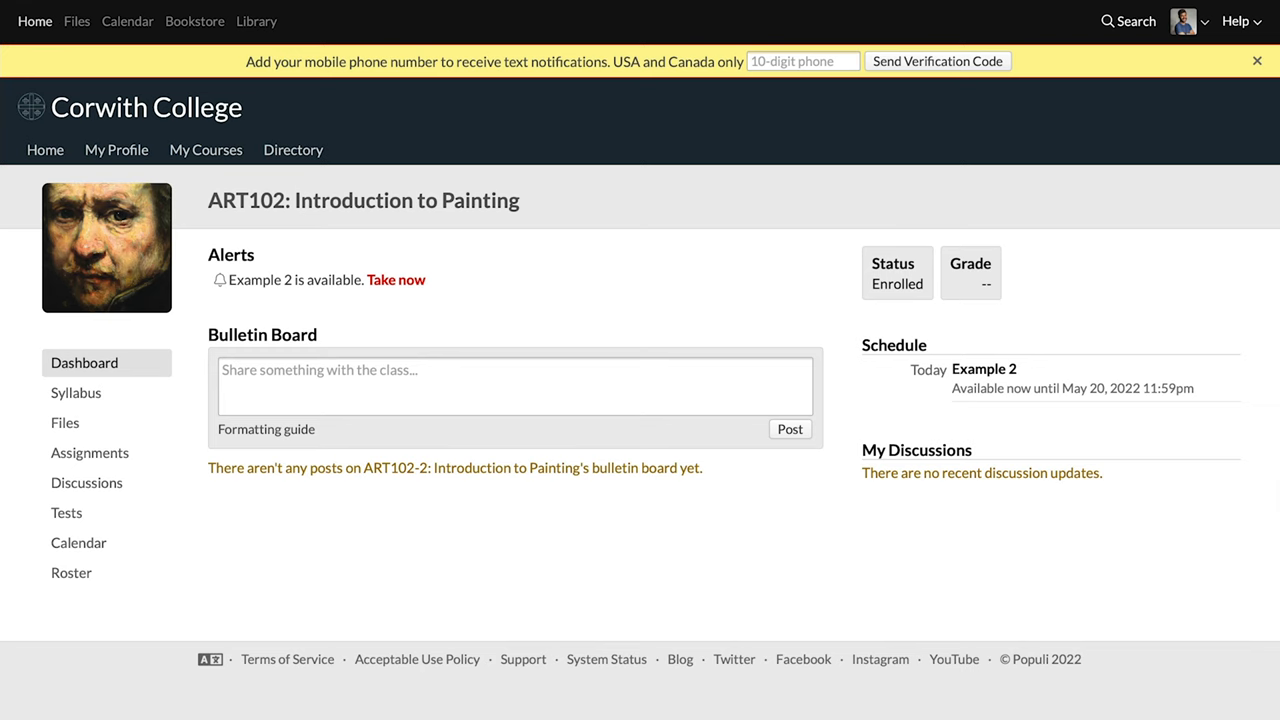
mouse_move(400, 290)
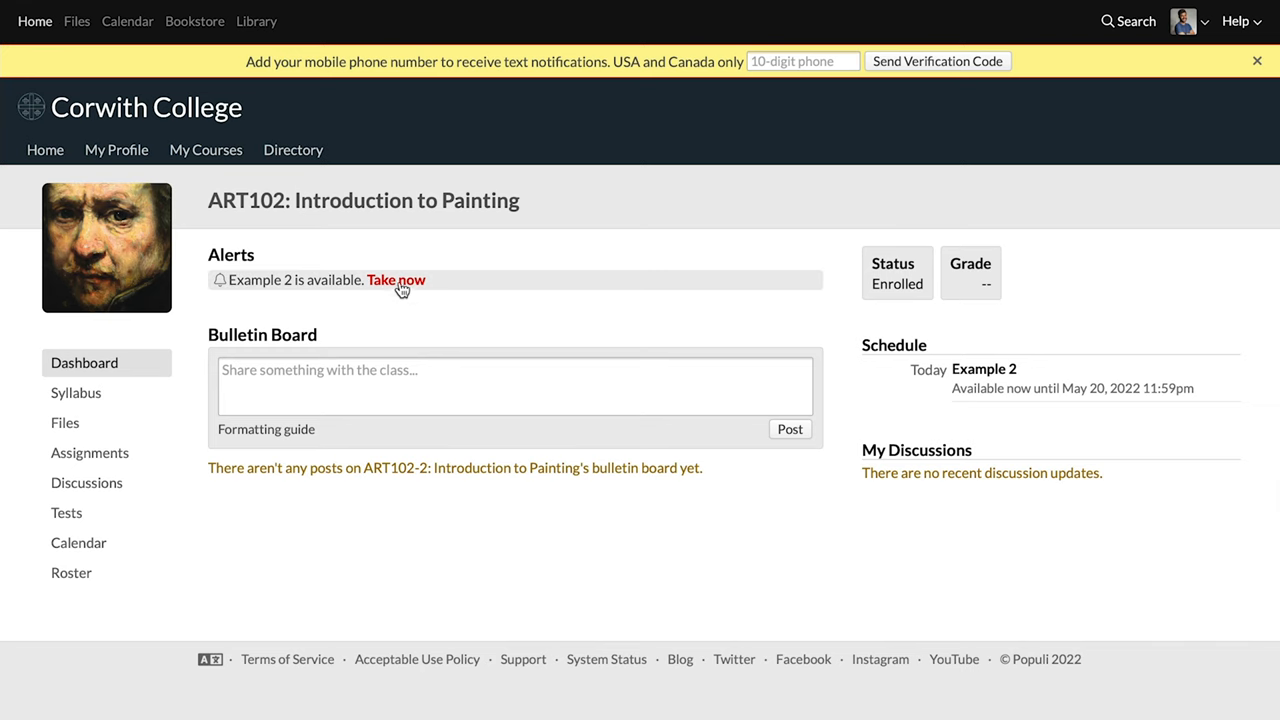
mouse_move(404, 293)
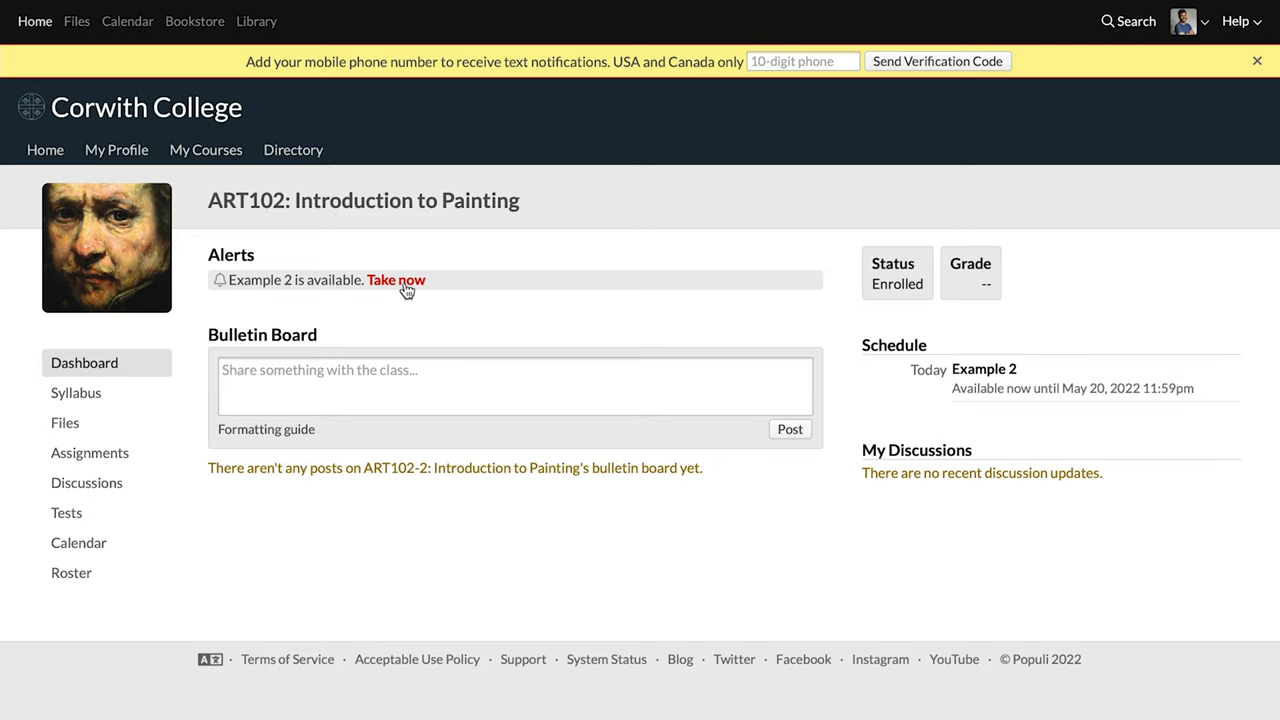
mouse_move(113, 519)
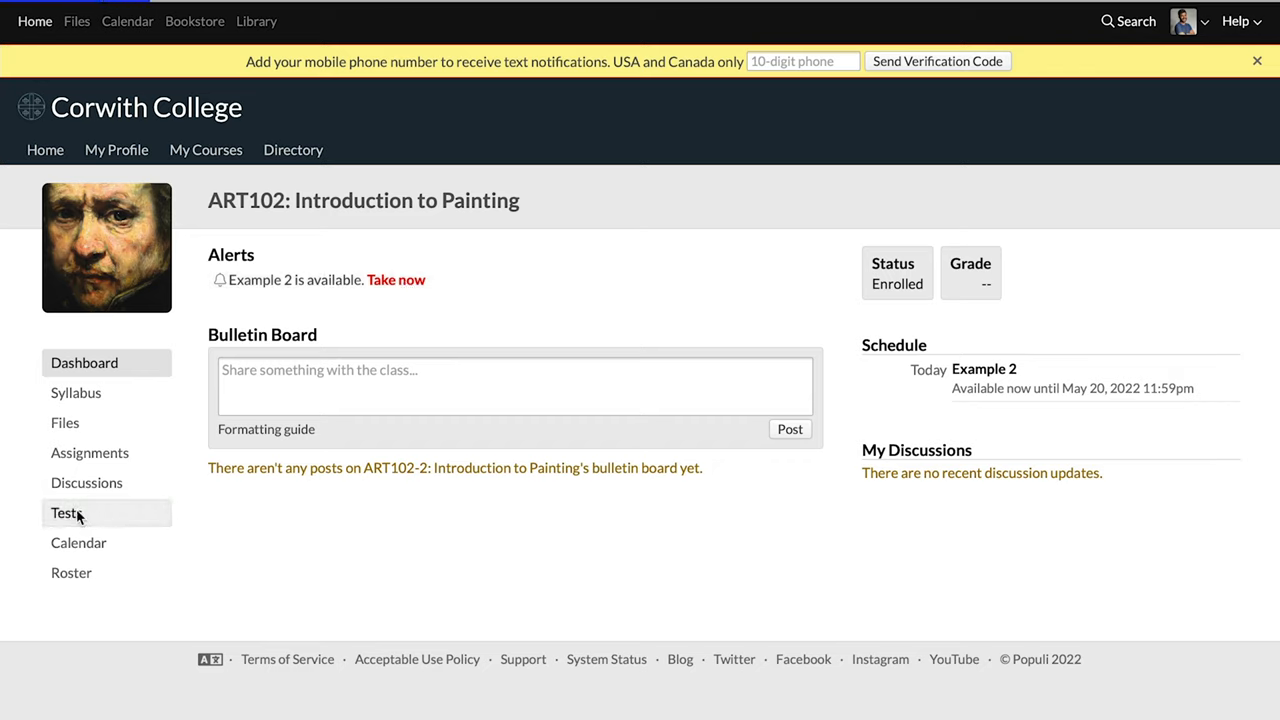
As the student, open the course Tests list and choose Take now for Example 2.
left_click(66, 513)
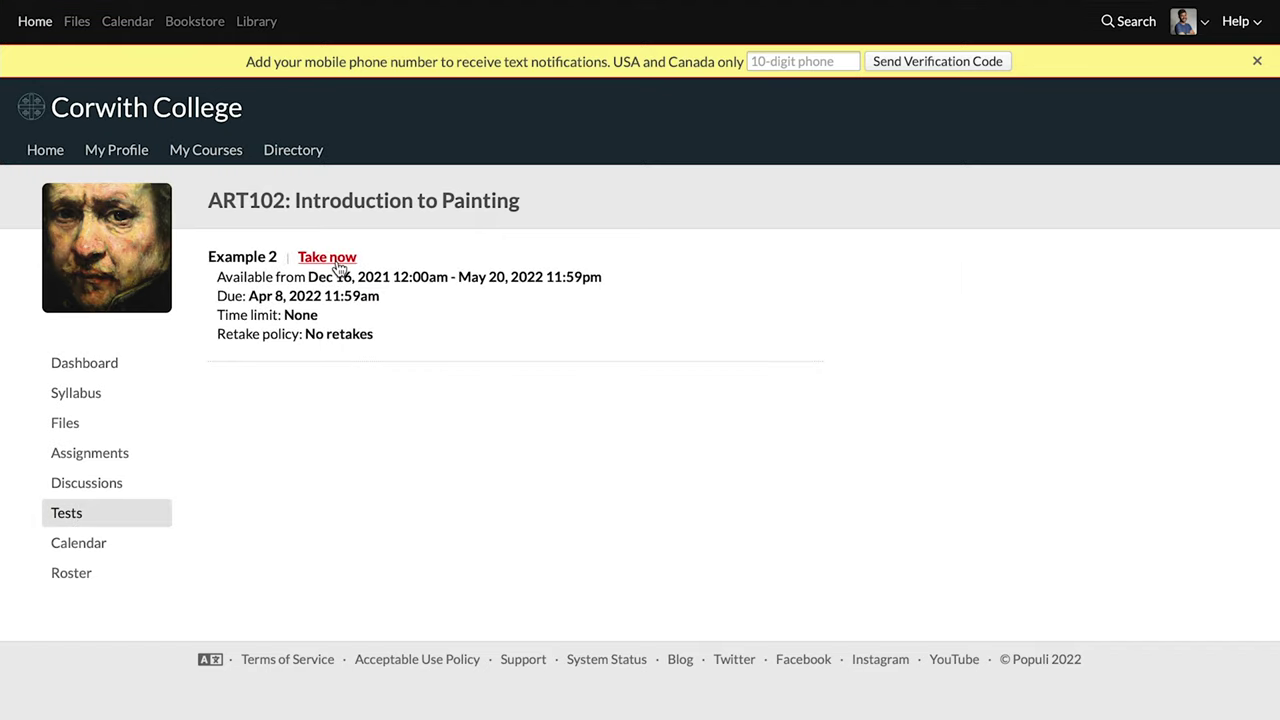
left_click(327, 257)
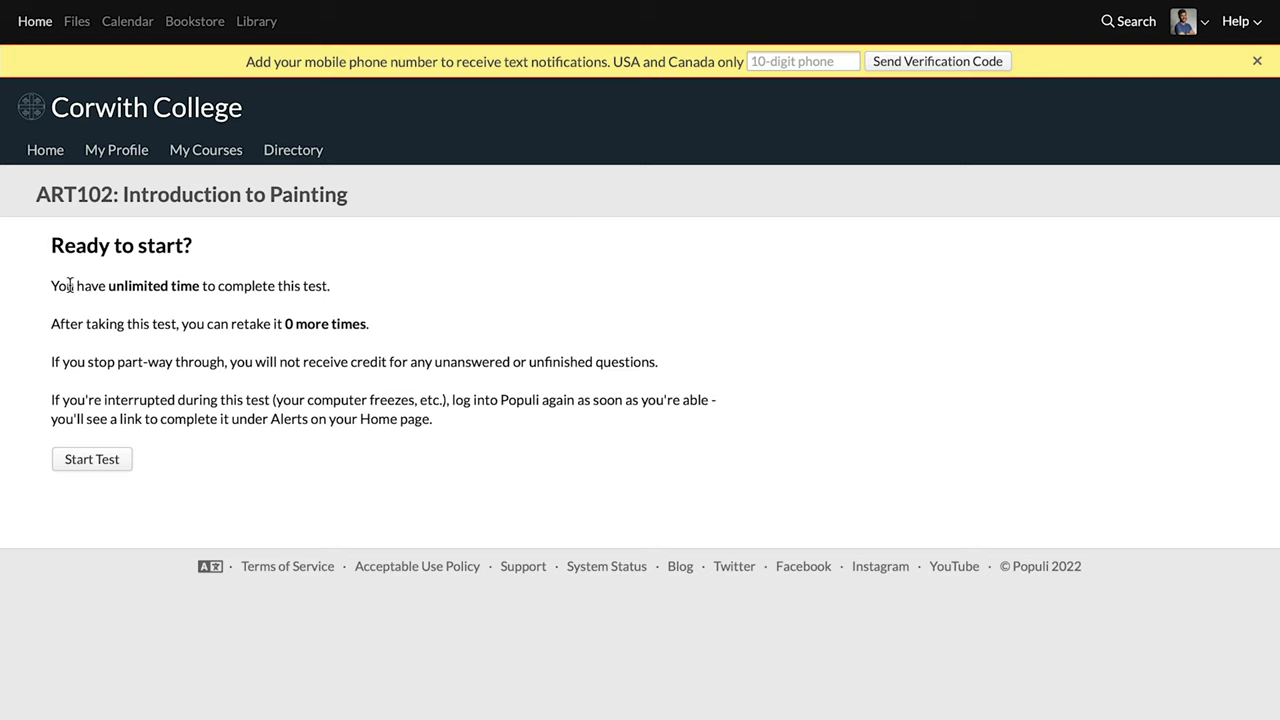
mouse_move(463, 435)
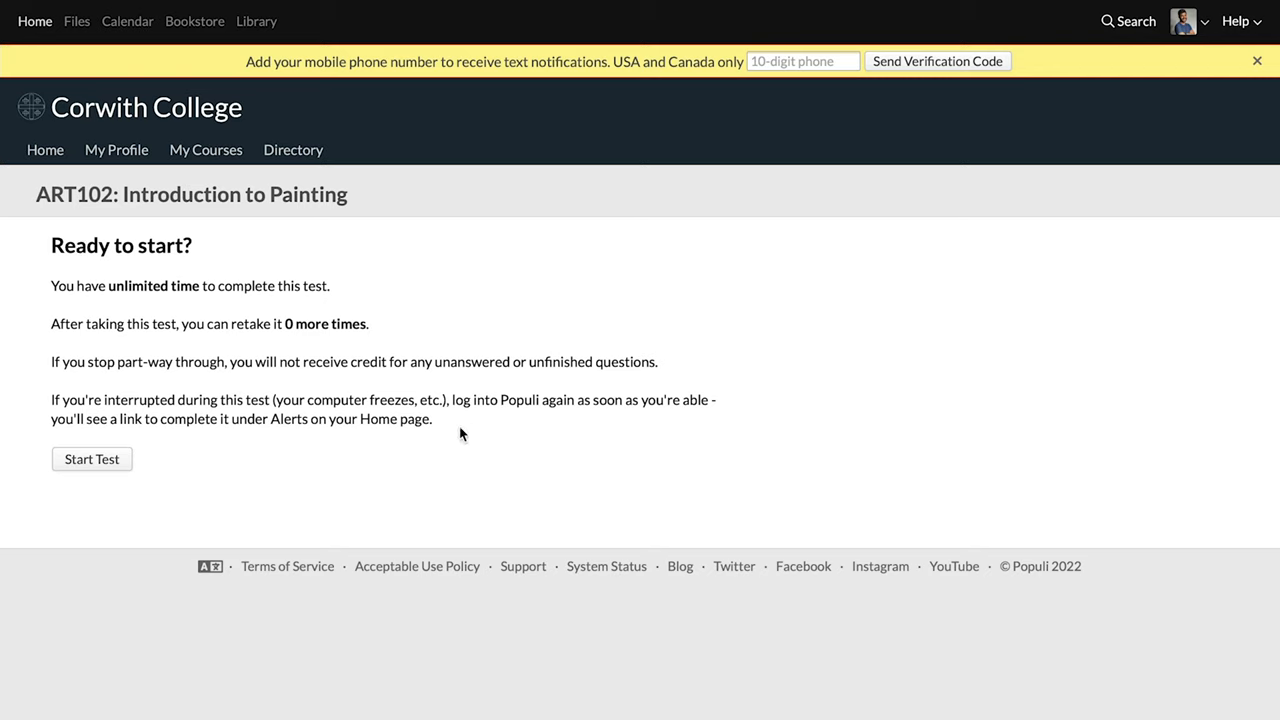
mouse_move(92, 470)
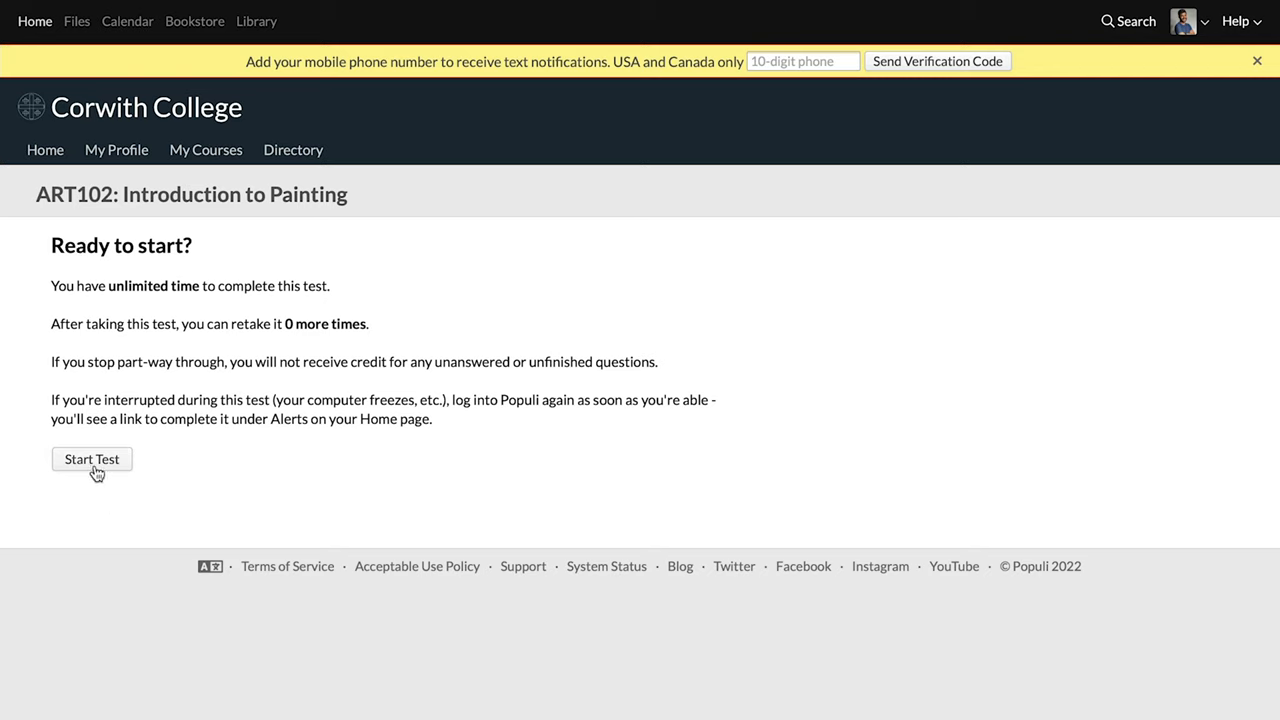
Start Example 2, save the essay answers, submit the test, and scroll the results.
left_click(91, 459)
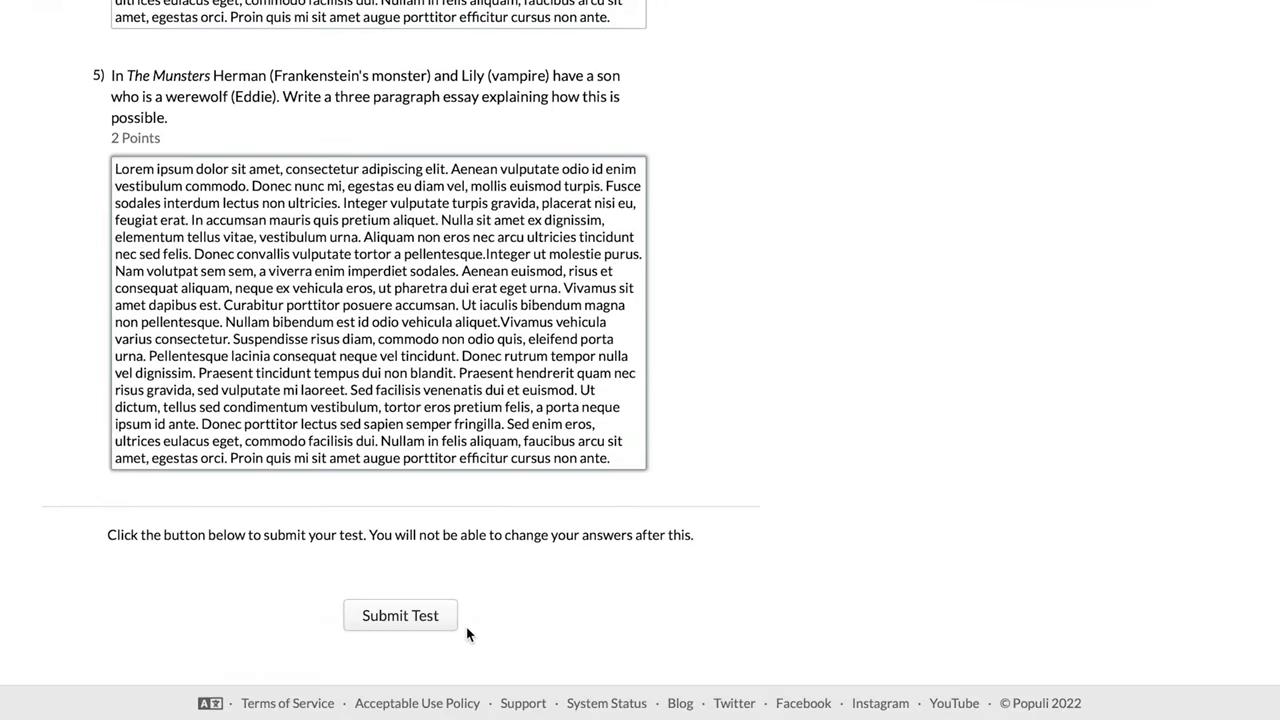
left_click(400, 615)
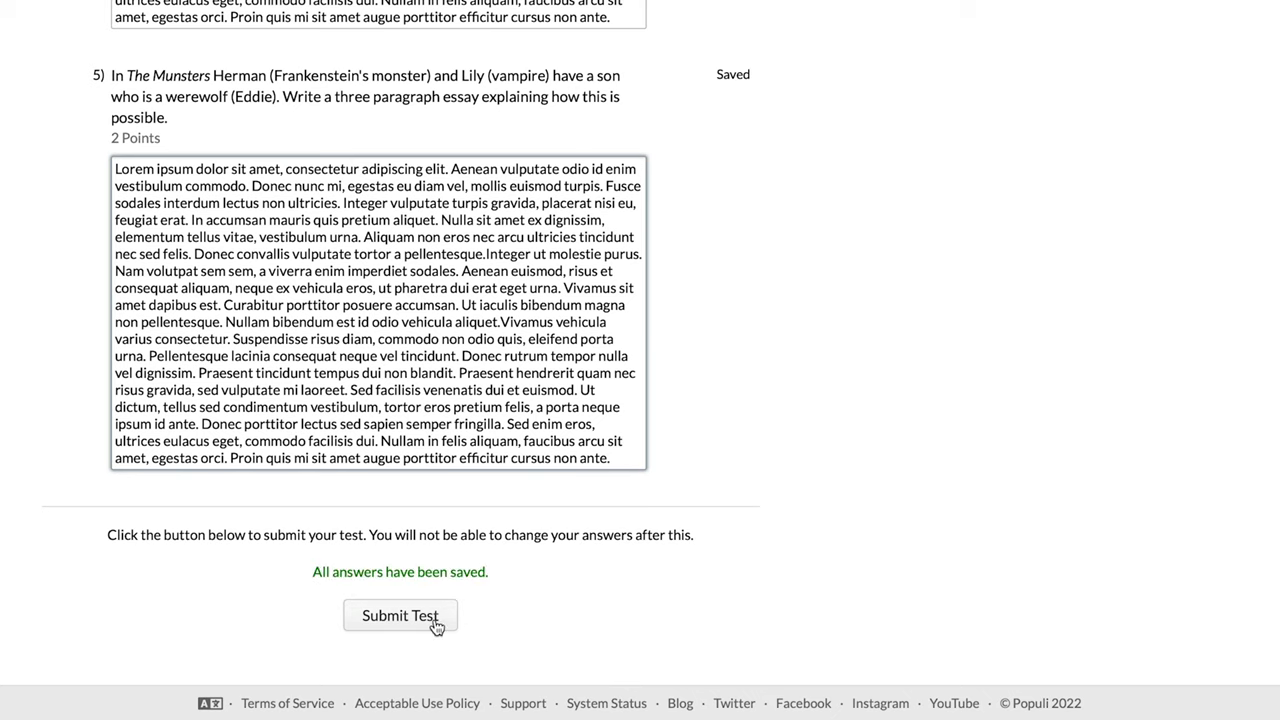
left_click(400, 615)
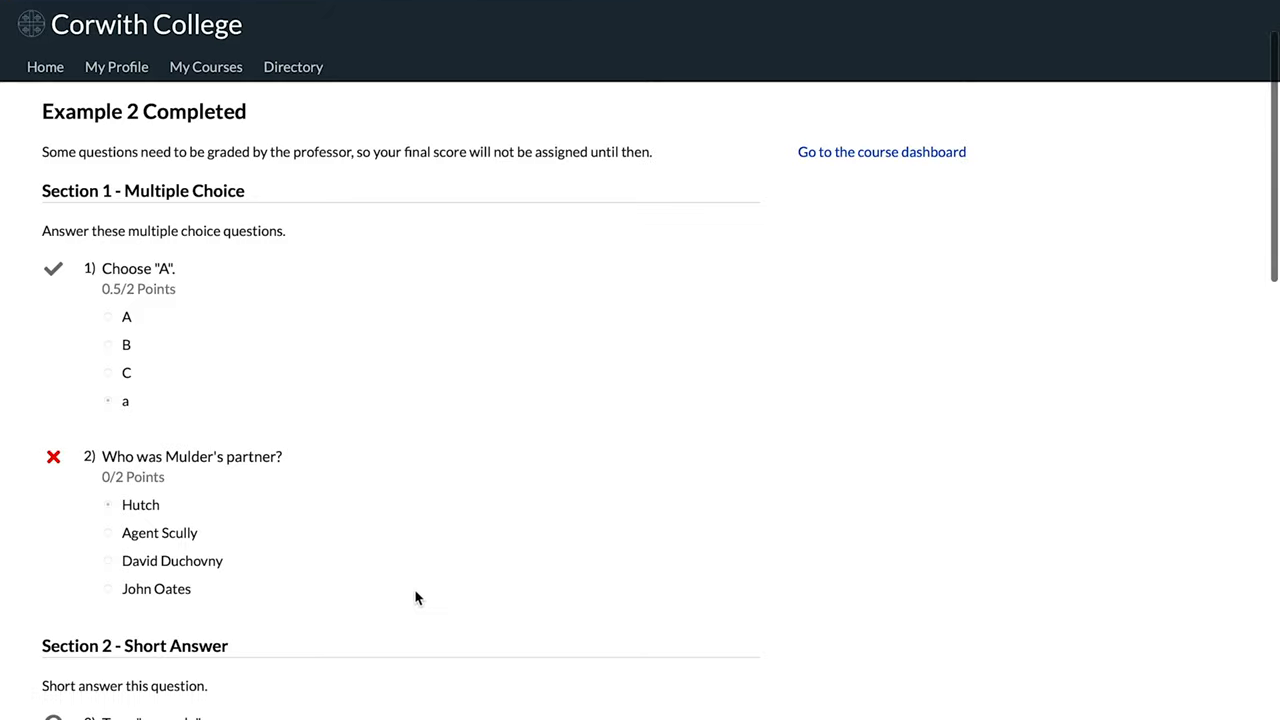
mouse_move(351, 427)
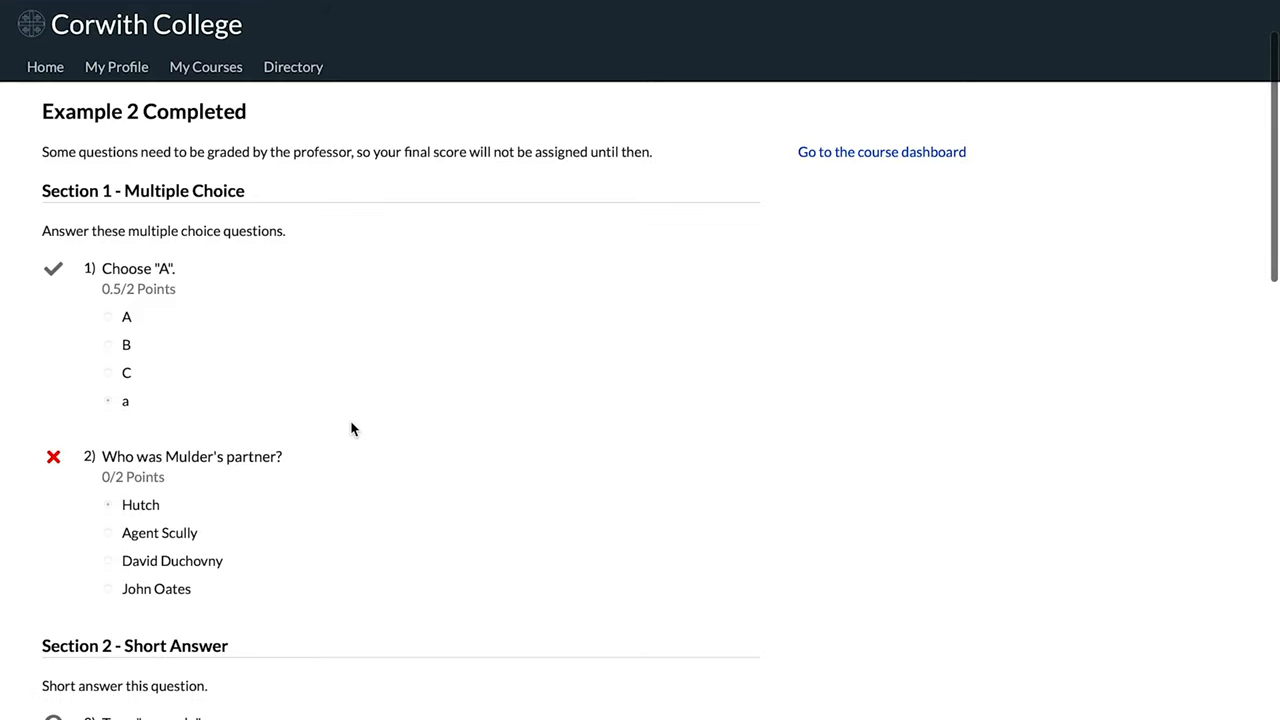
scroll("down", 3)
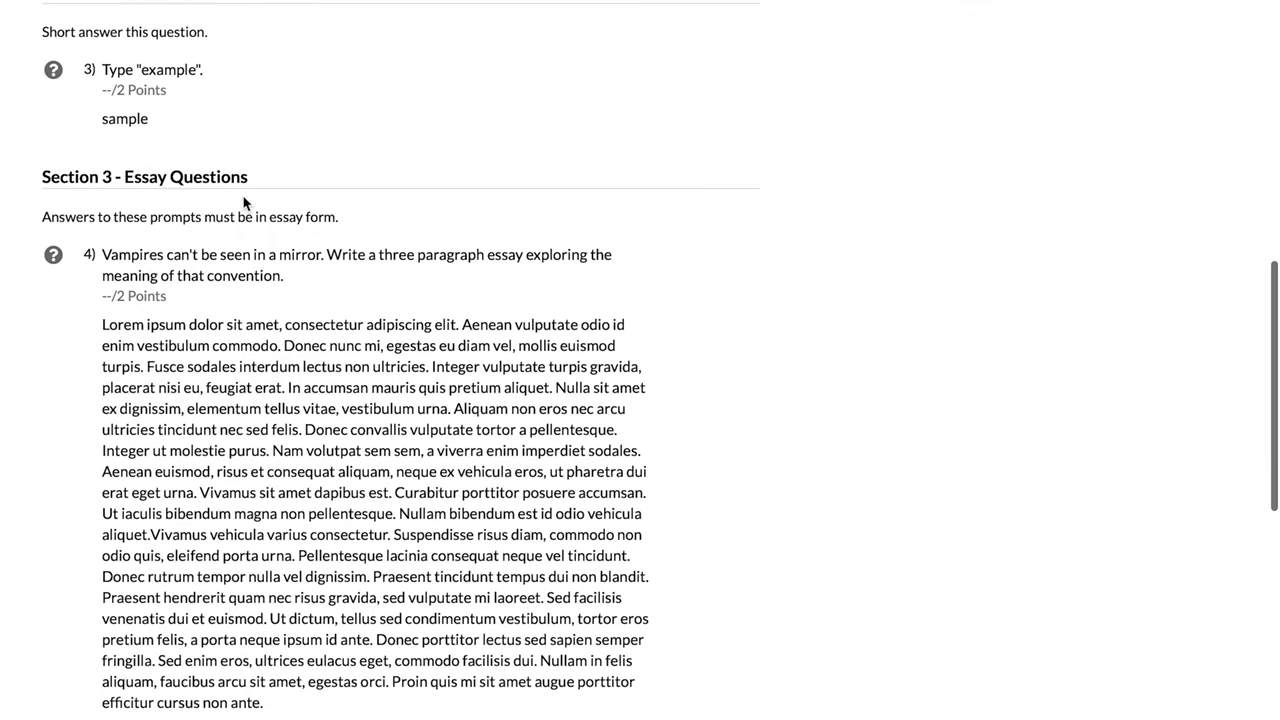
mouse_move(357, 444)
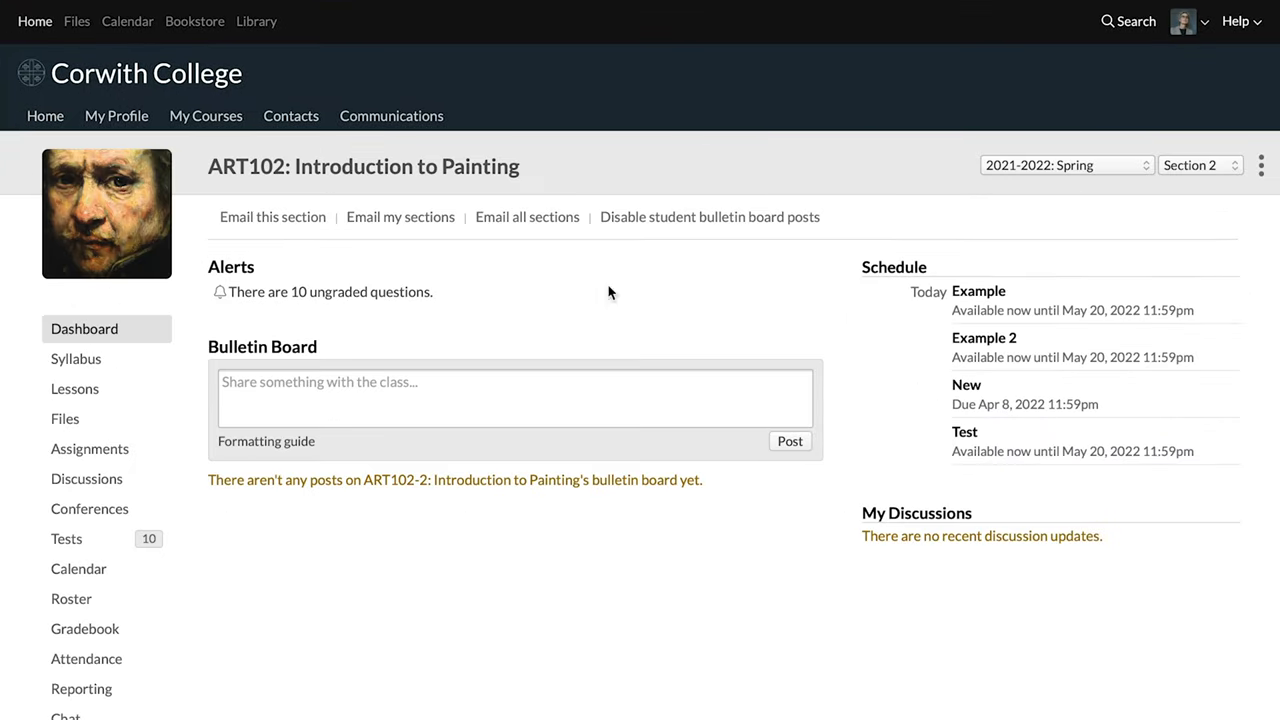
As instructor, open Example 2's History tab listing four ungraded student attempts.
scroll("down", 3)
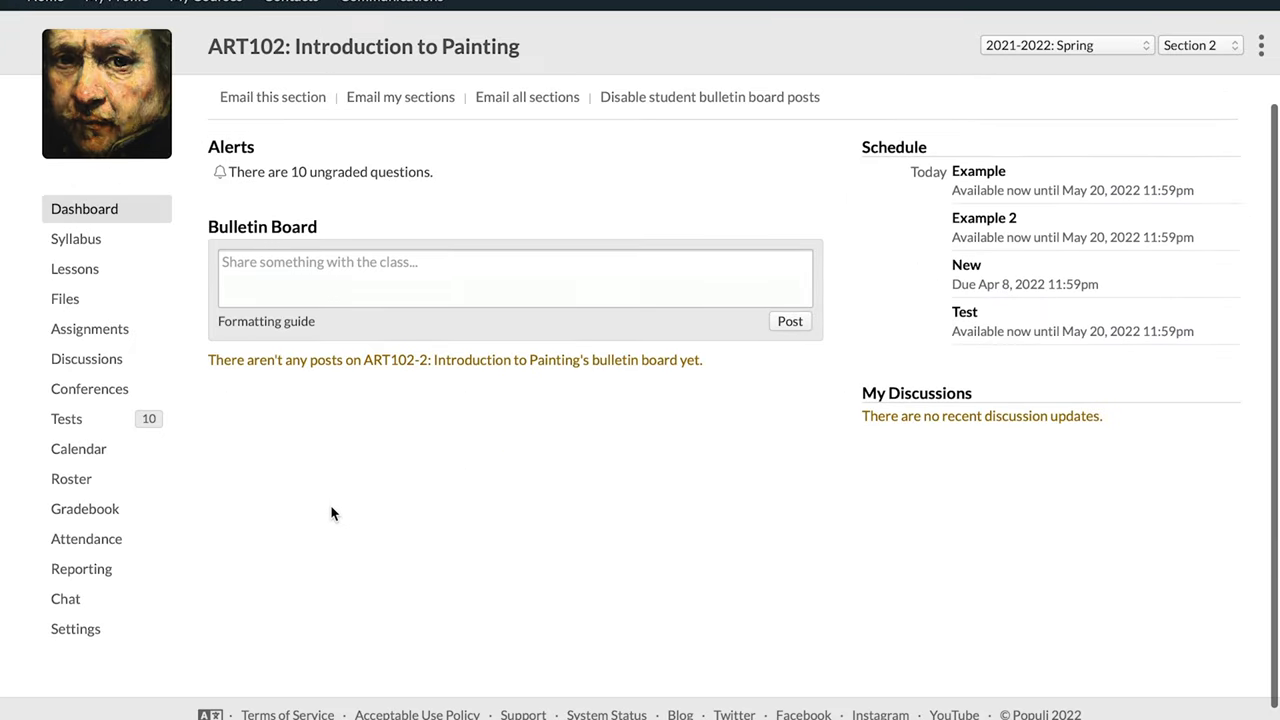
mouse_move(92, 541)
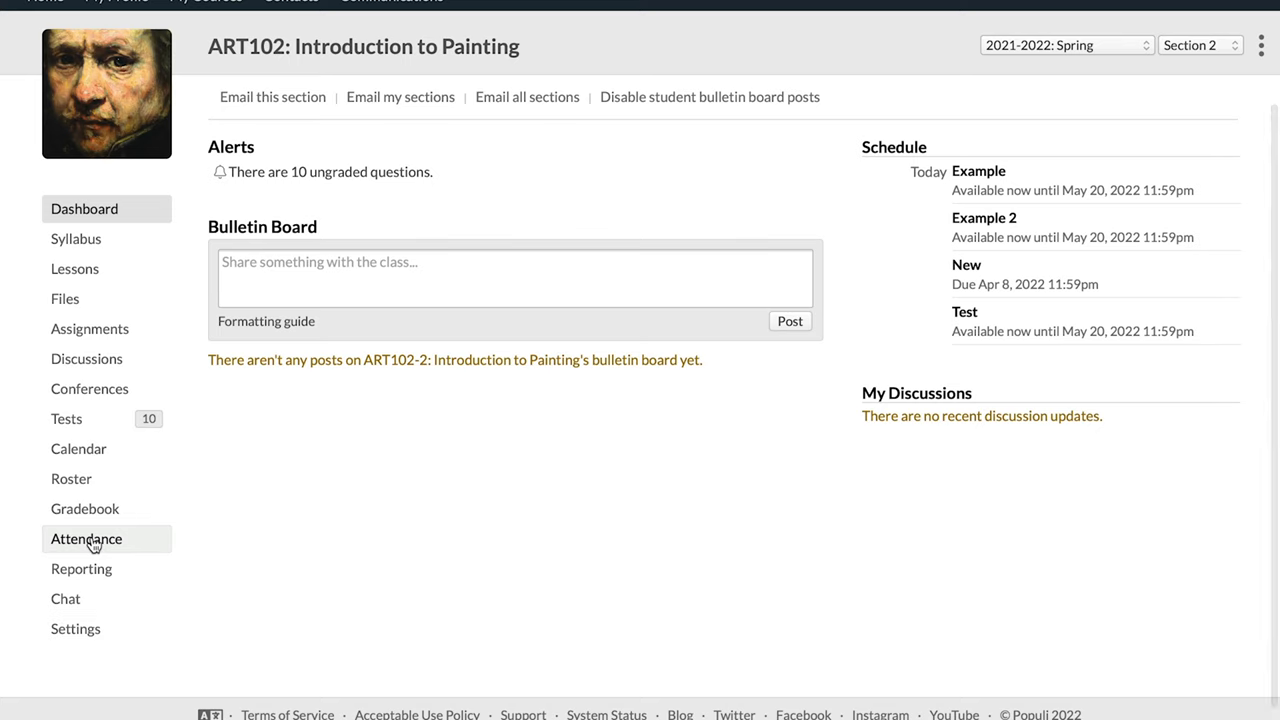
mouse_move(83, 399)
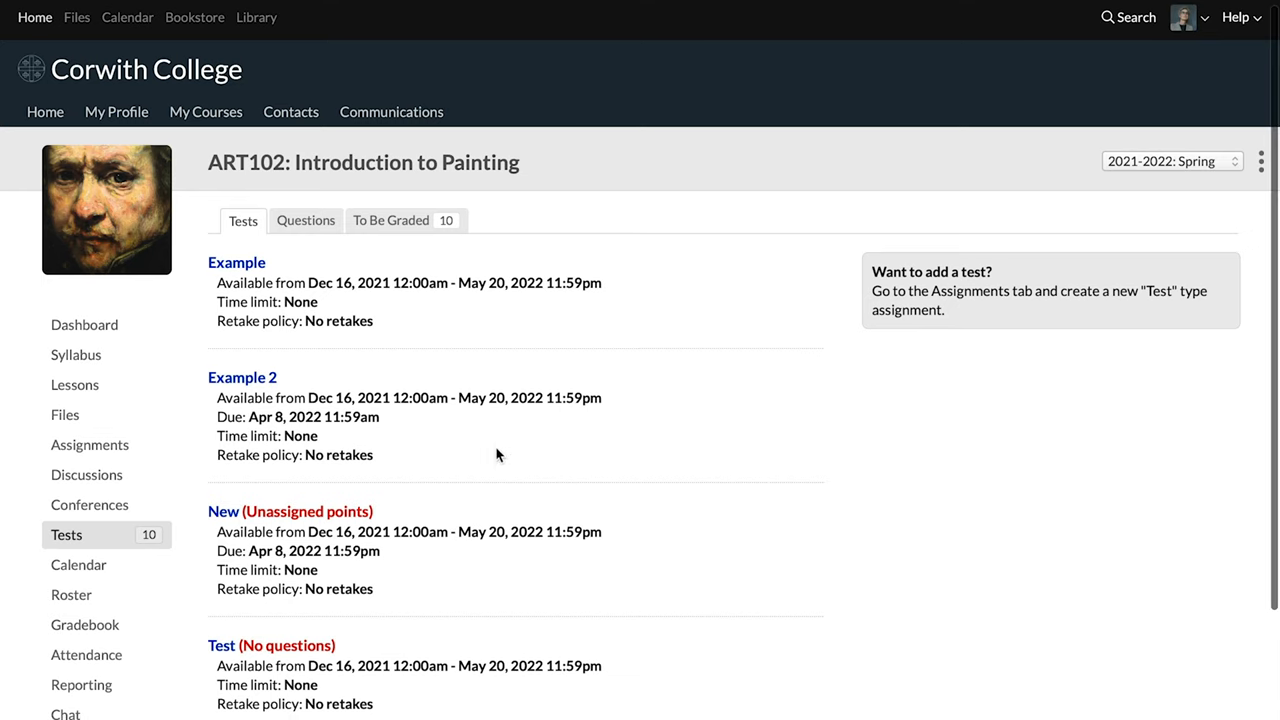
mouse_move(251, 388)
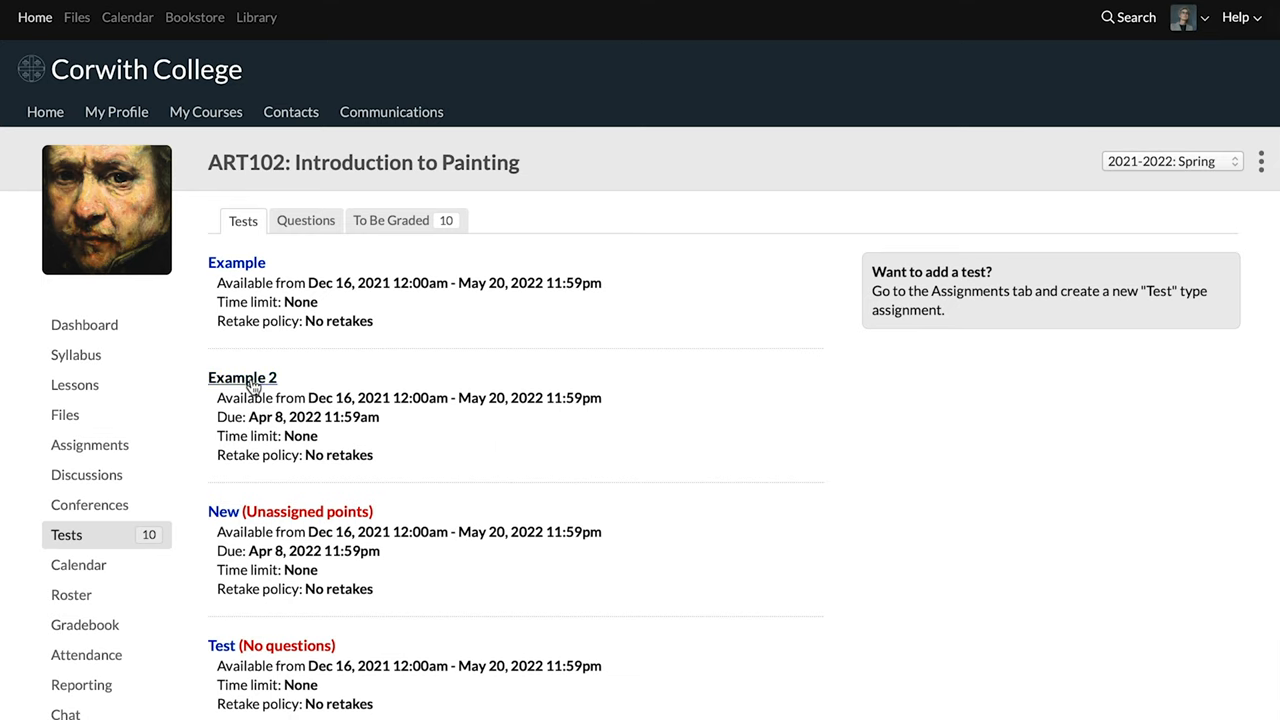
left_click(242, 378)
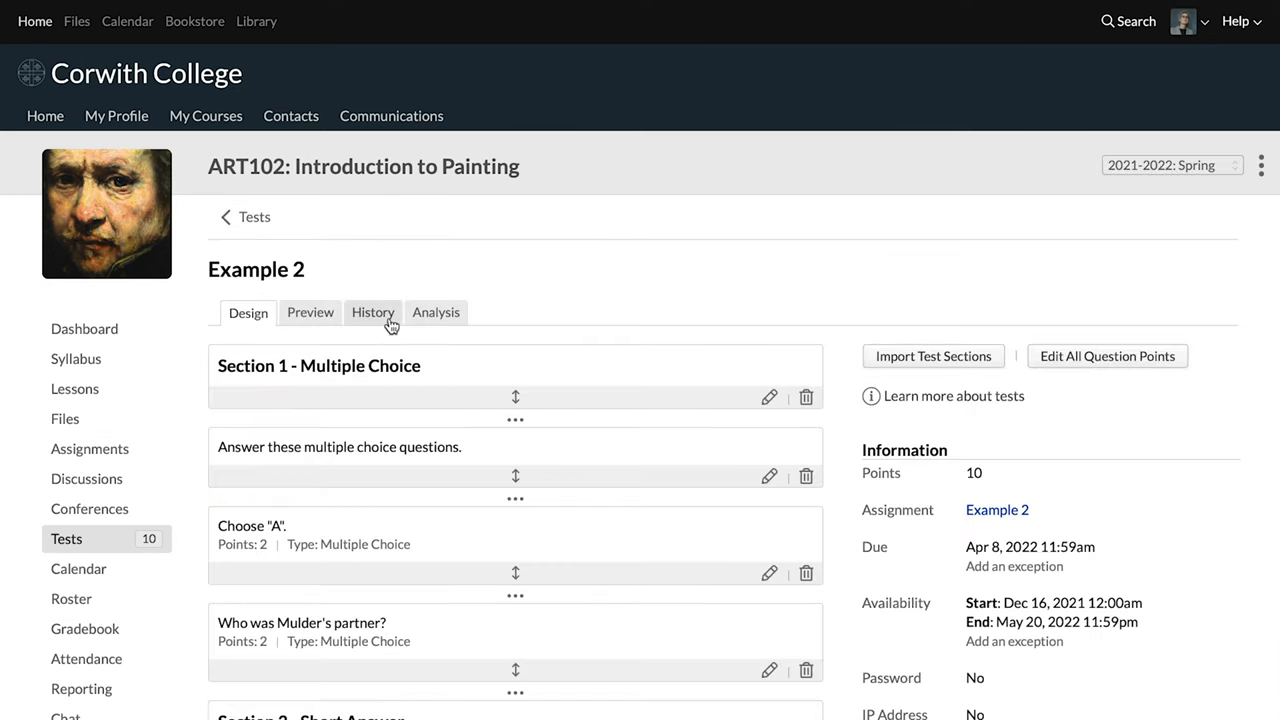
left_click(372, 312)
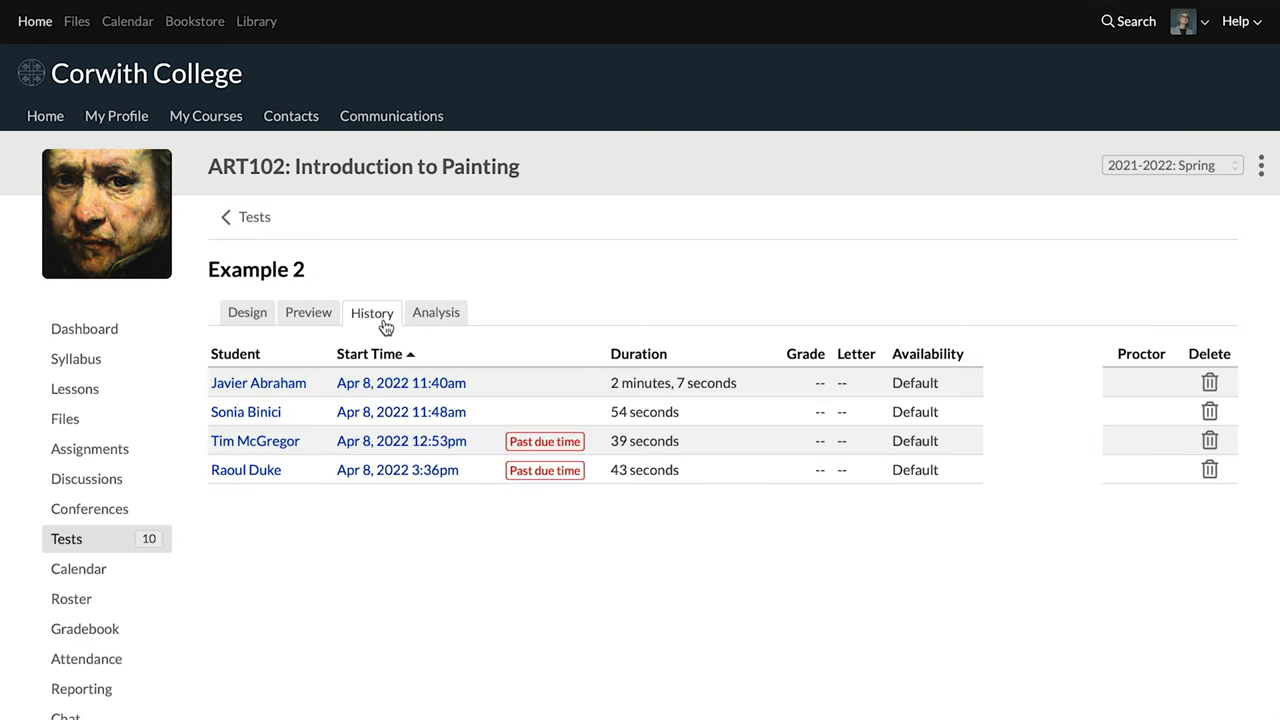
scroll("down", 3)
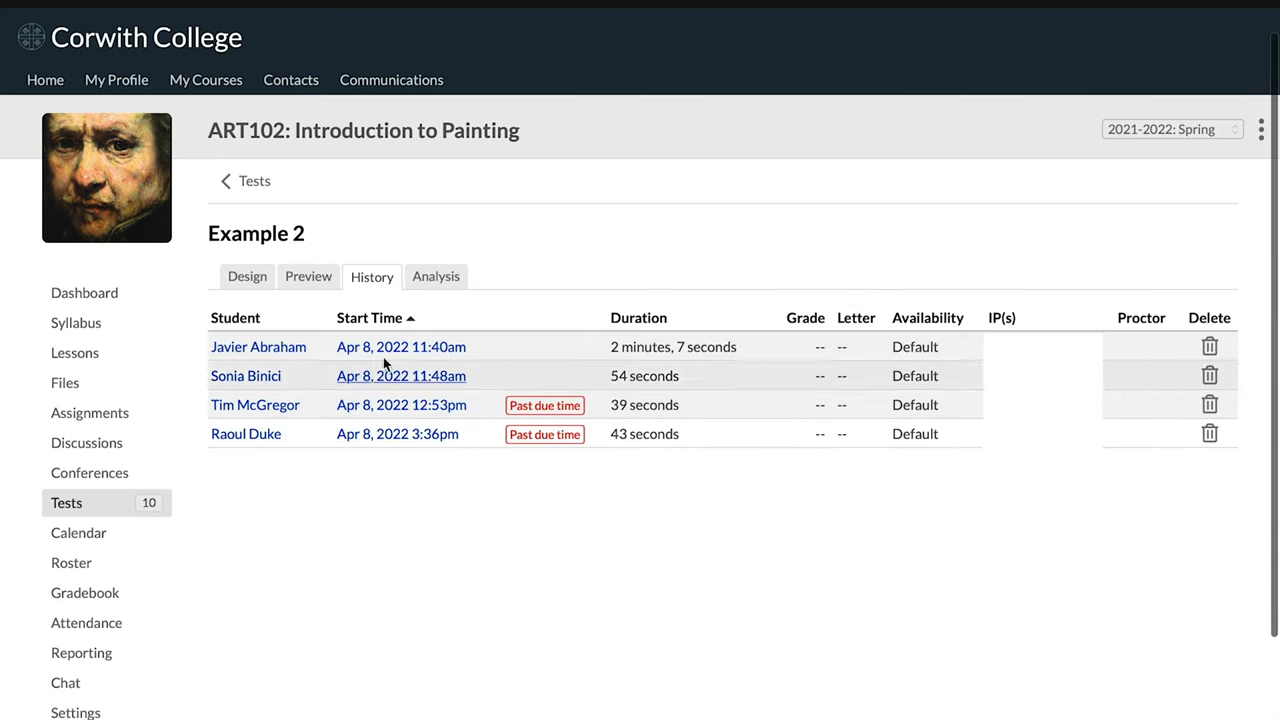
mouse_move(403, 378)
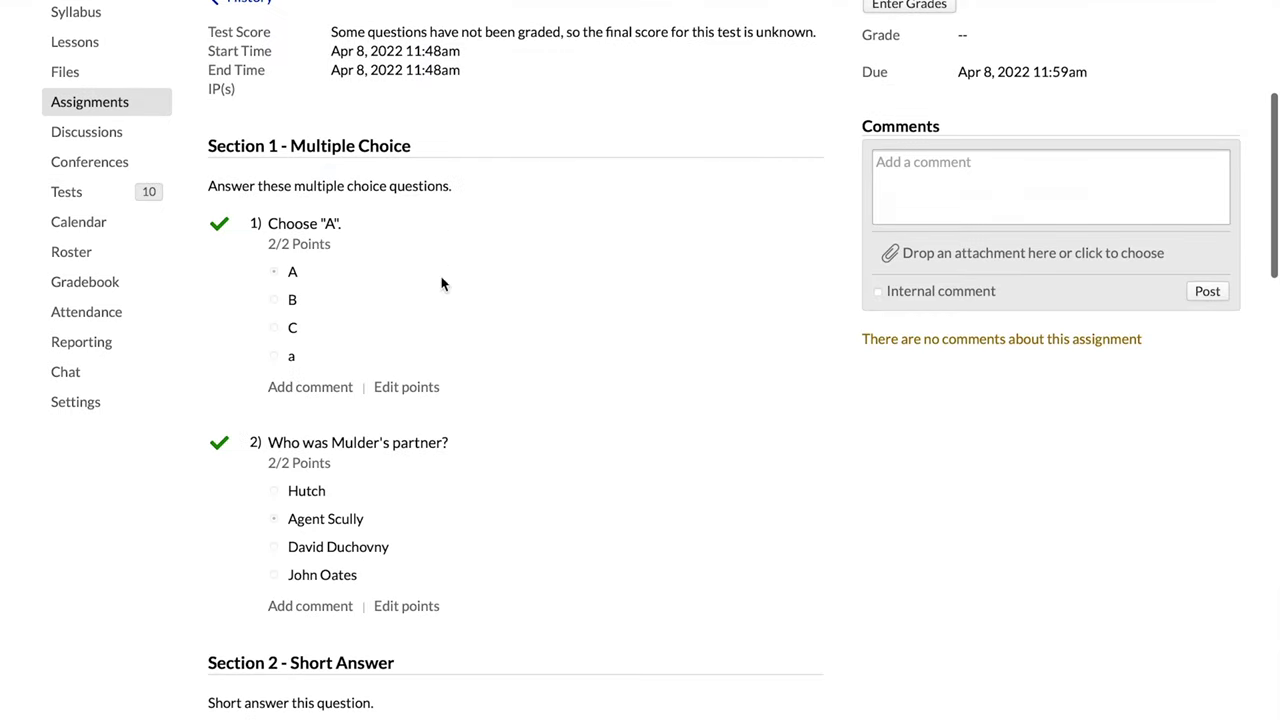
scroll("down", 3)
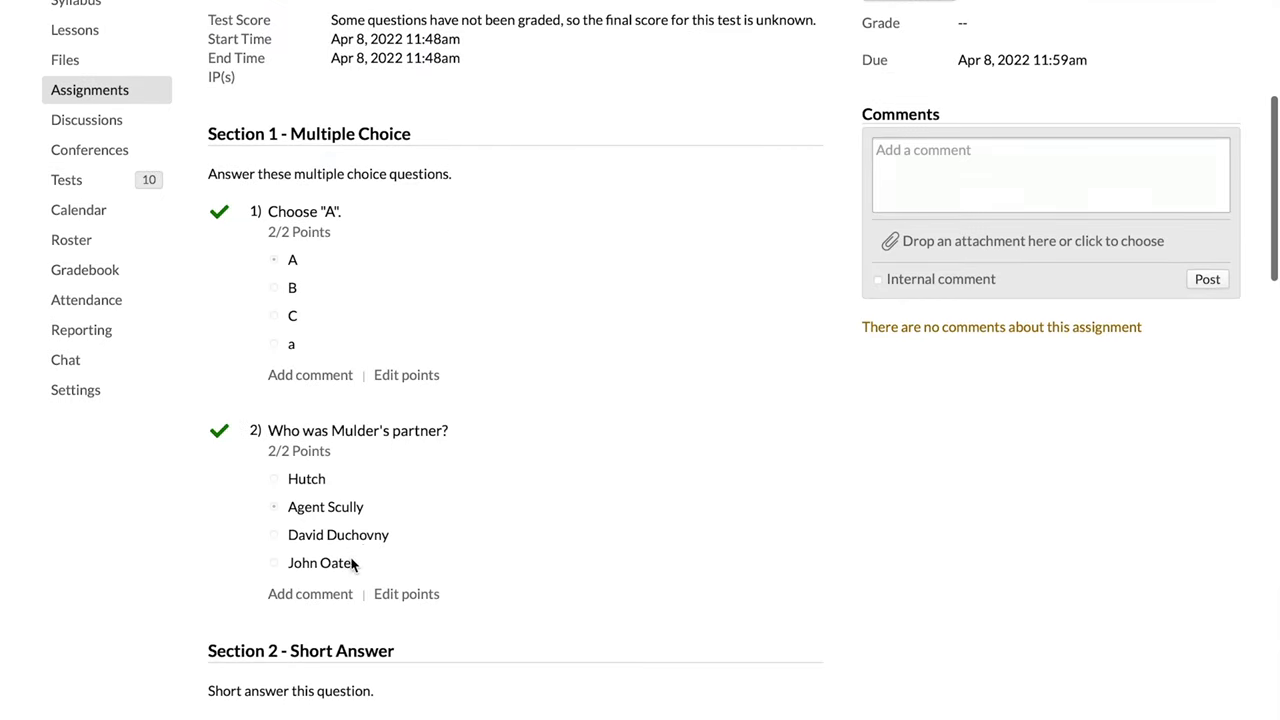
scroll("down", 3)
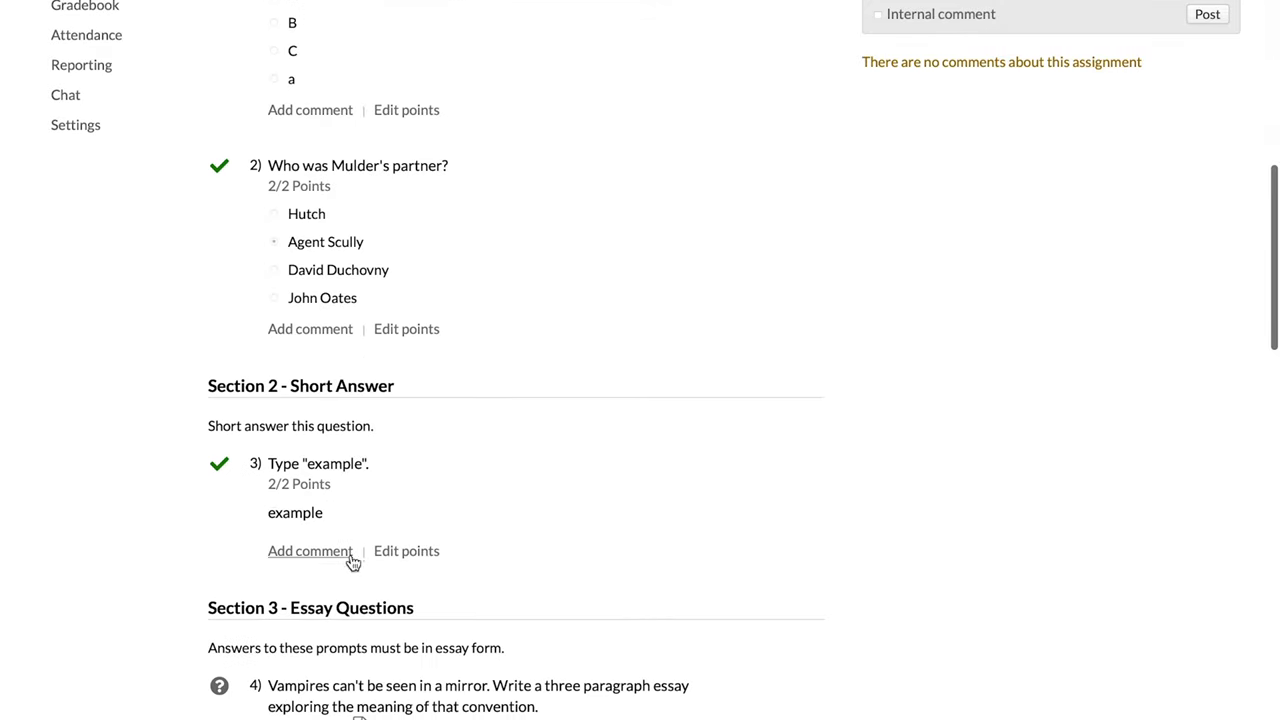
scroll("down", 3)
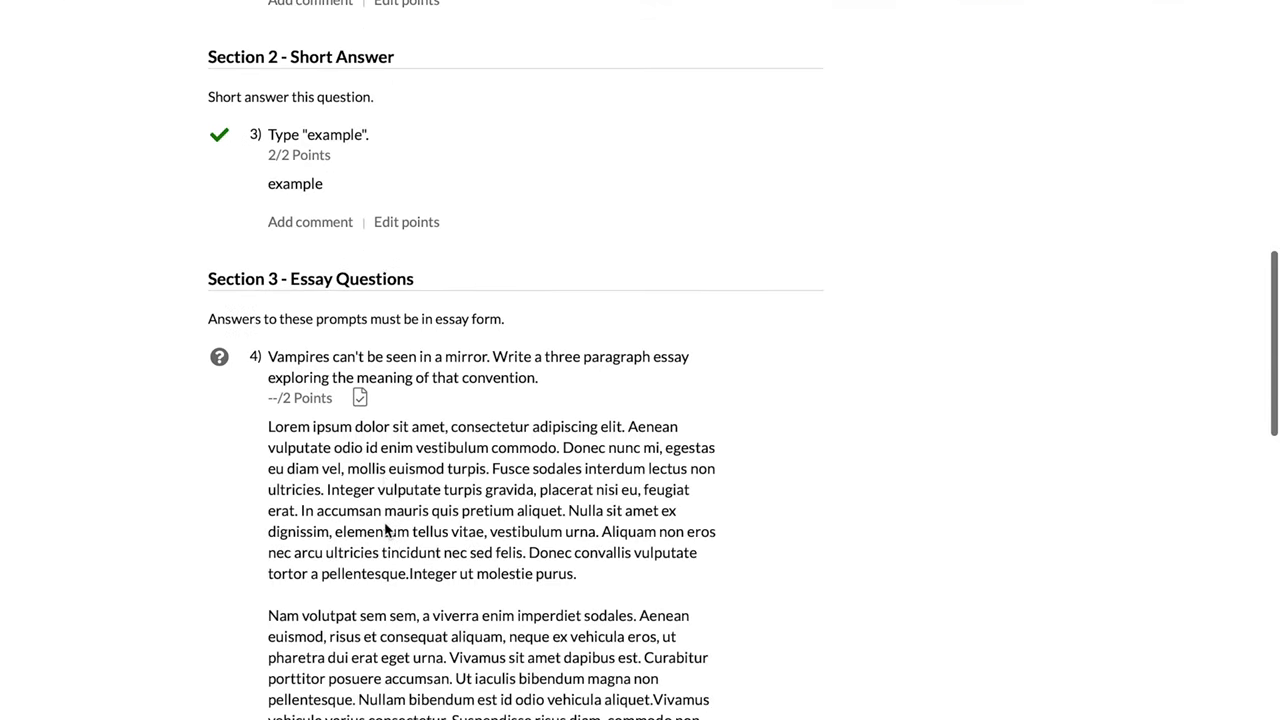
scroll("down", 3)
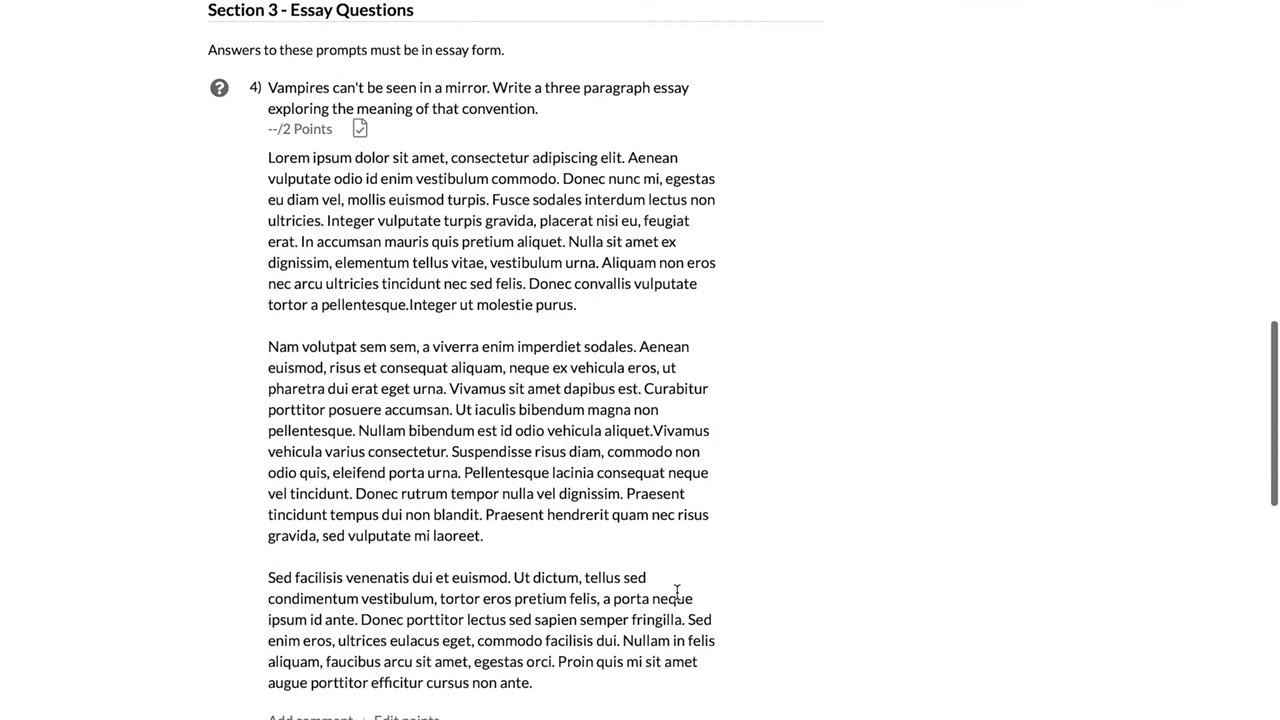
scroll("down", 3)
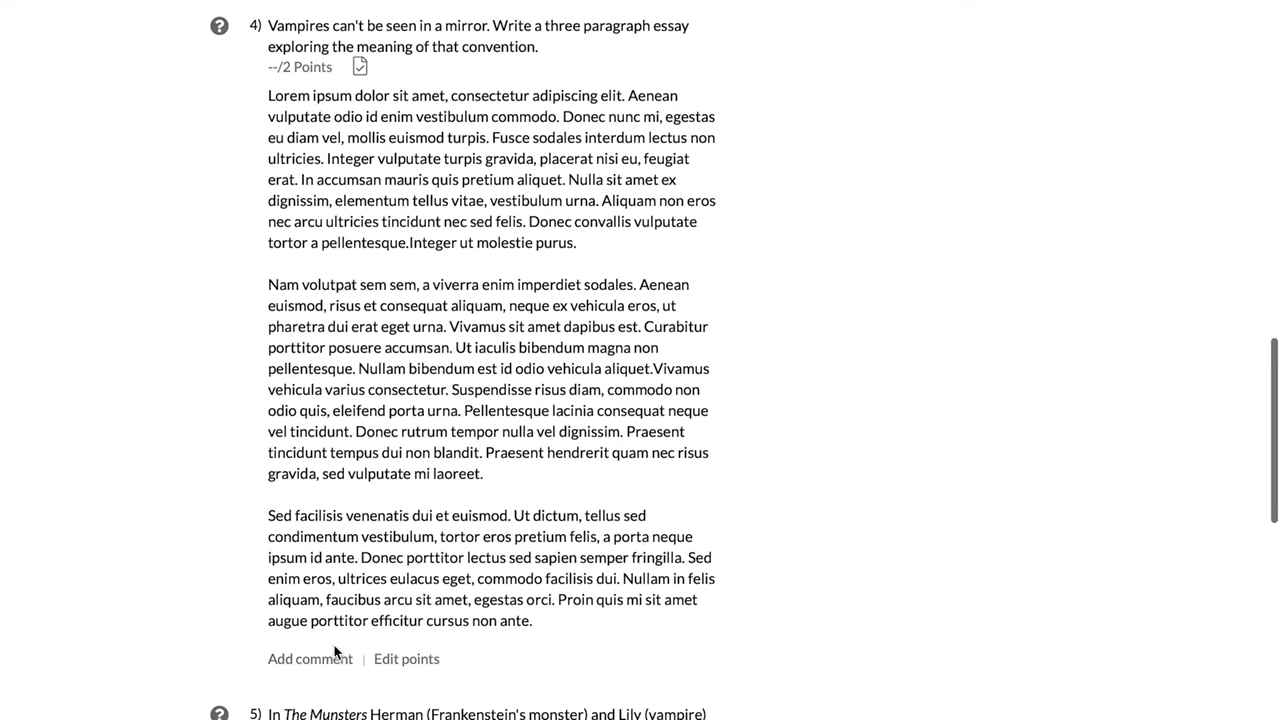
scroll("down", 3)
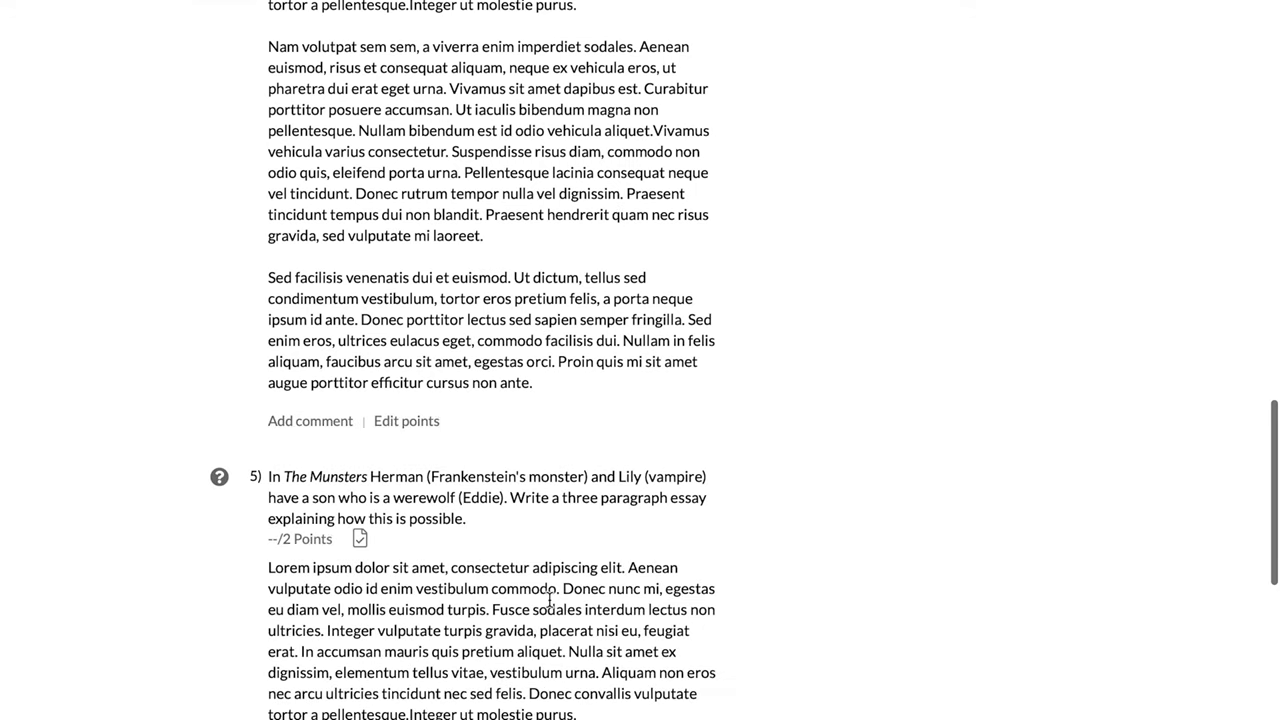
mouse_move(407, 421)
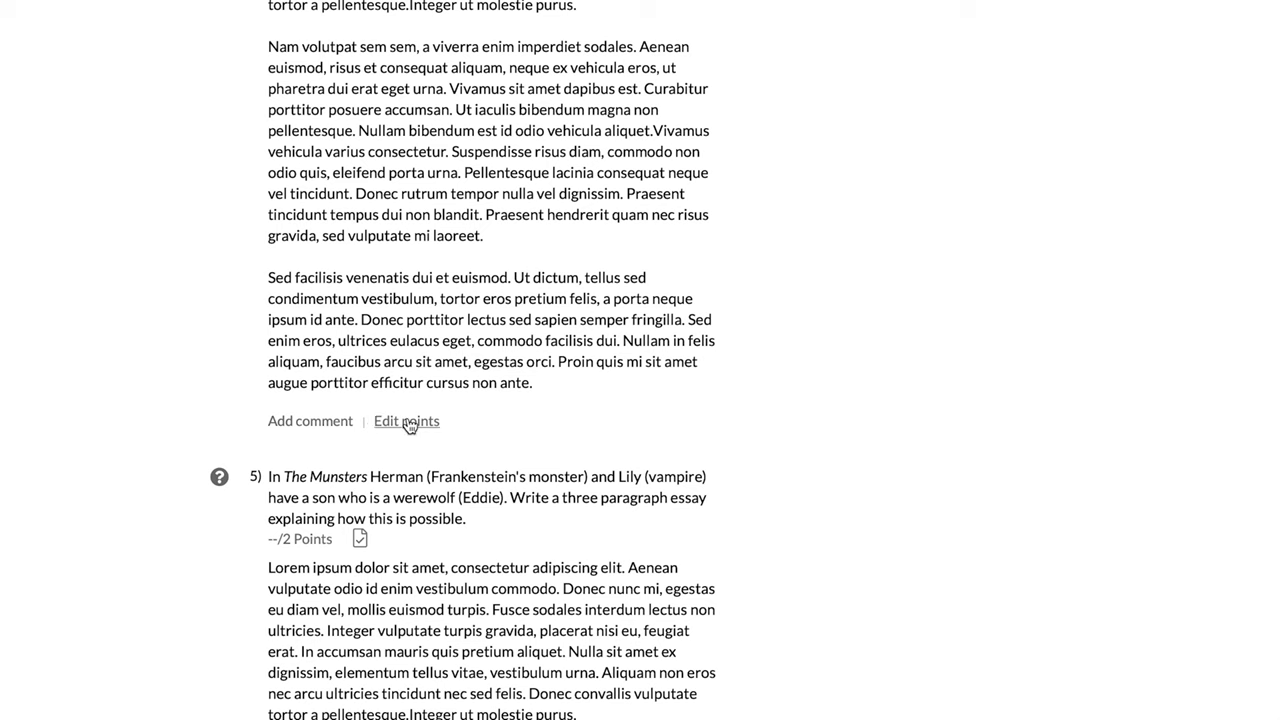
Award the vampires-in-mirrors essay answer 100%, 2 of 2 points.
left_click(405, 421)
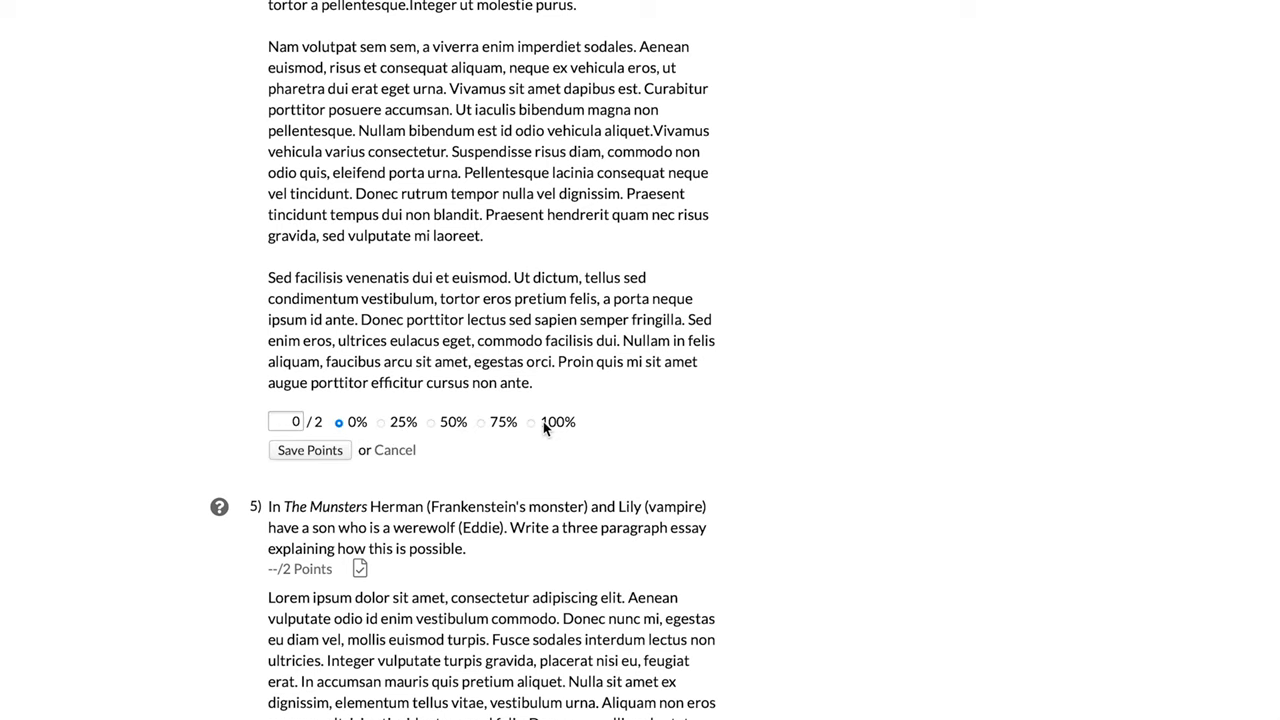
left_click(528, 422)
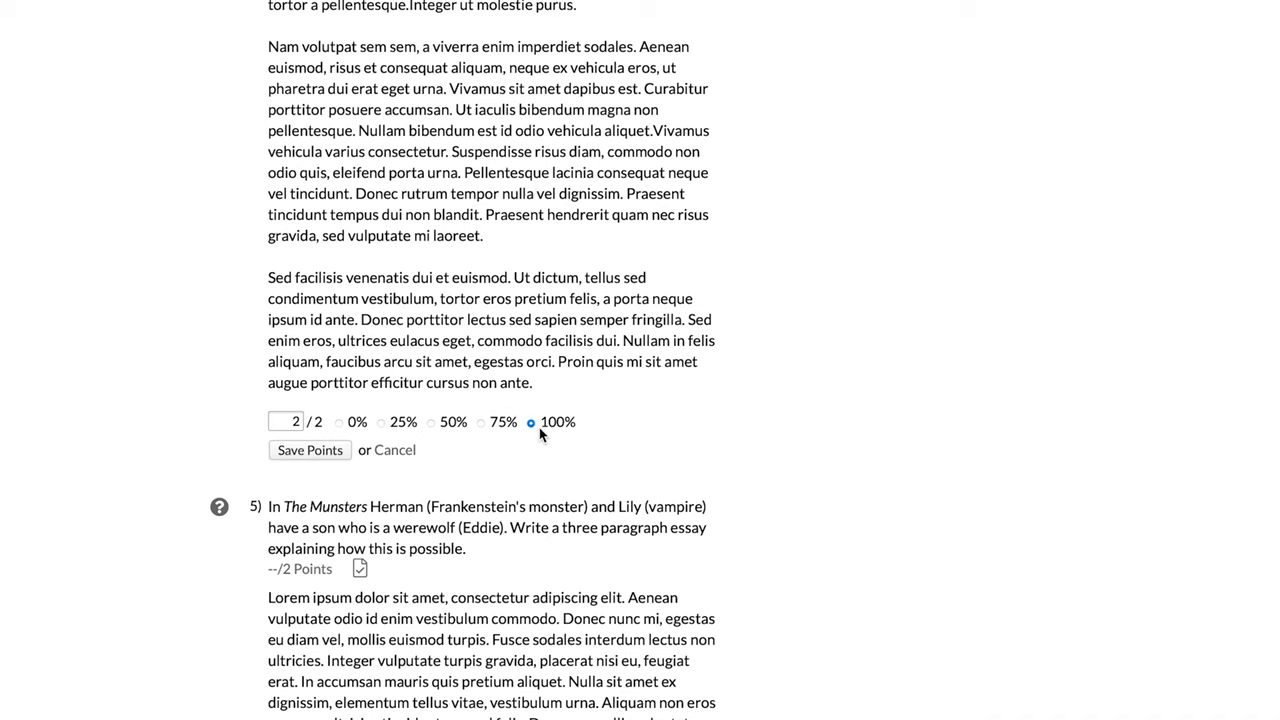
mouse_move(320, 453)
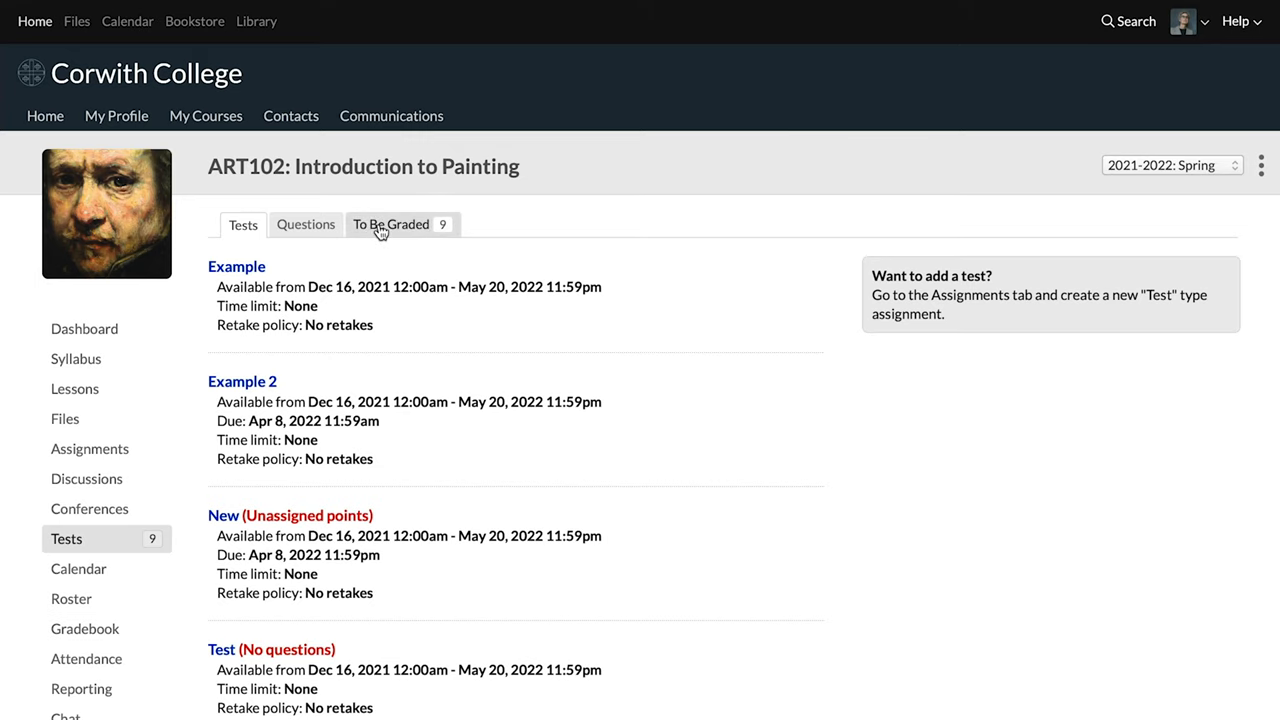
Open Example 2's To Be Graded responses and scroll through every student's essay answers.
left_click(390, 224)
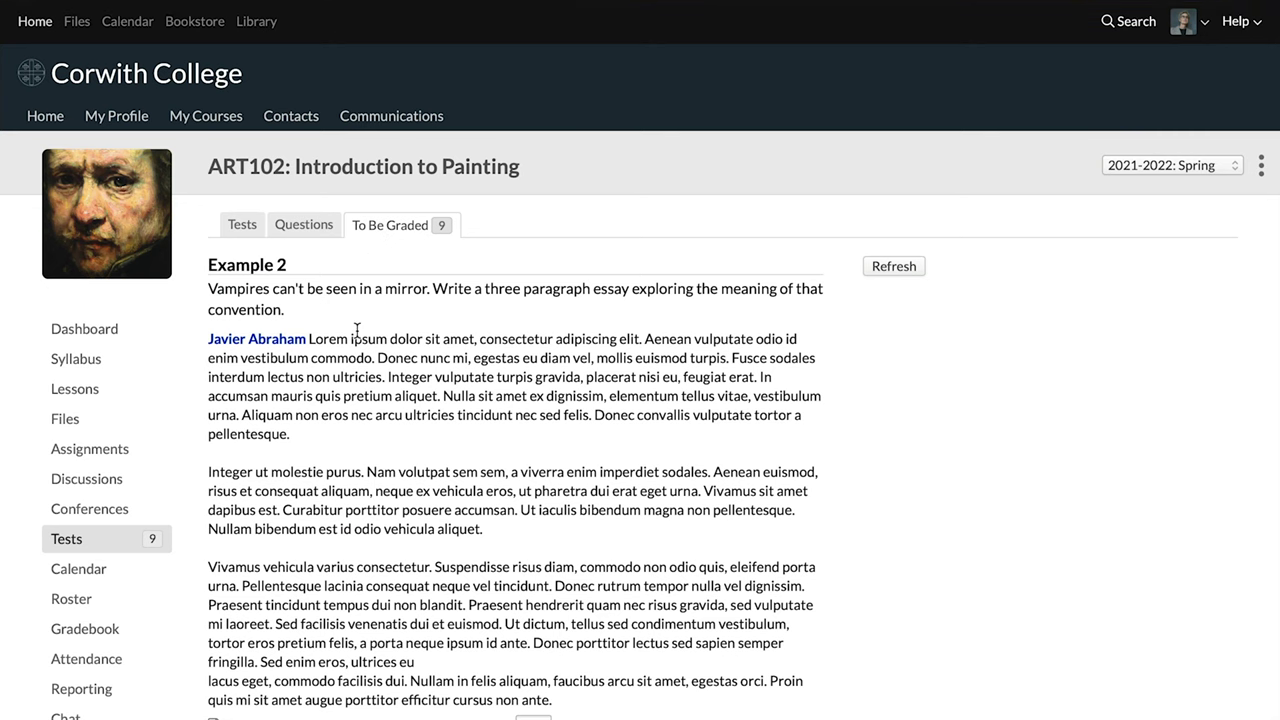
scroll("down", 3)
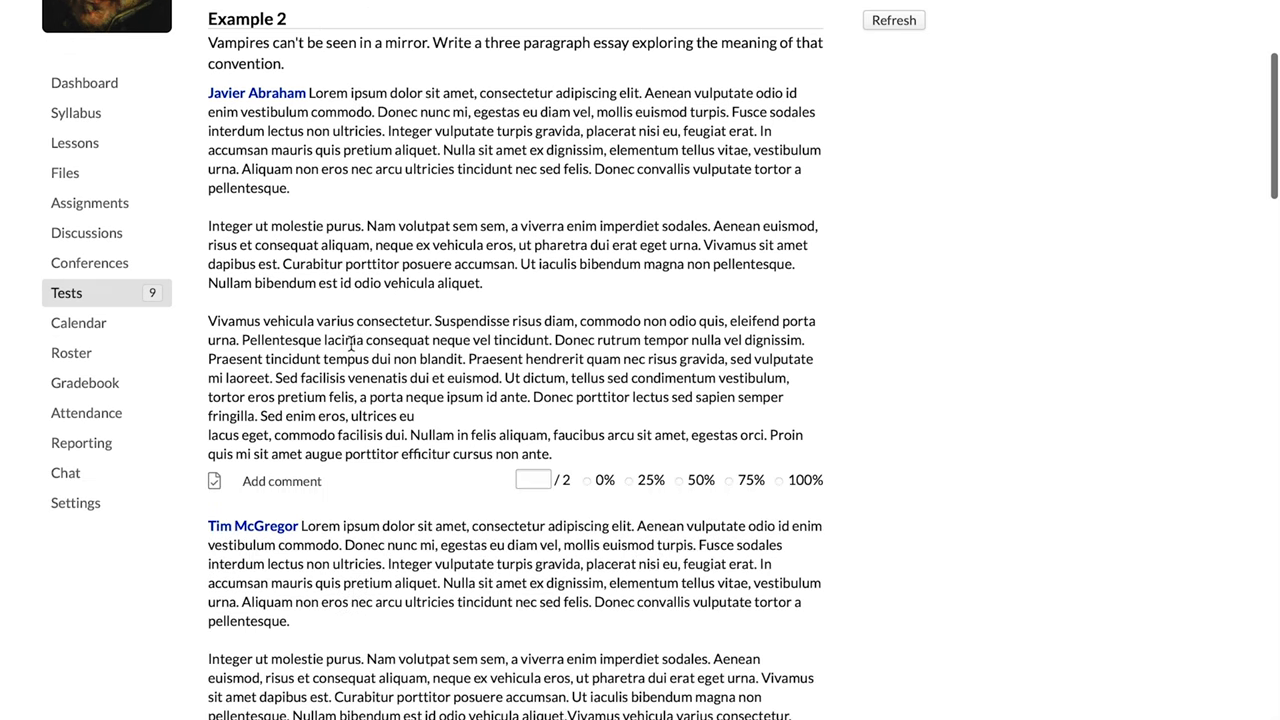
mouse_move(550, 97)
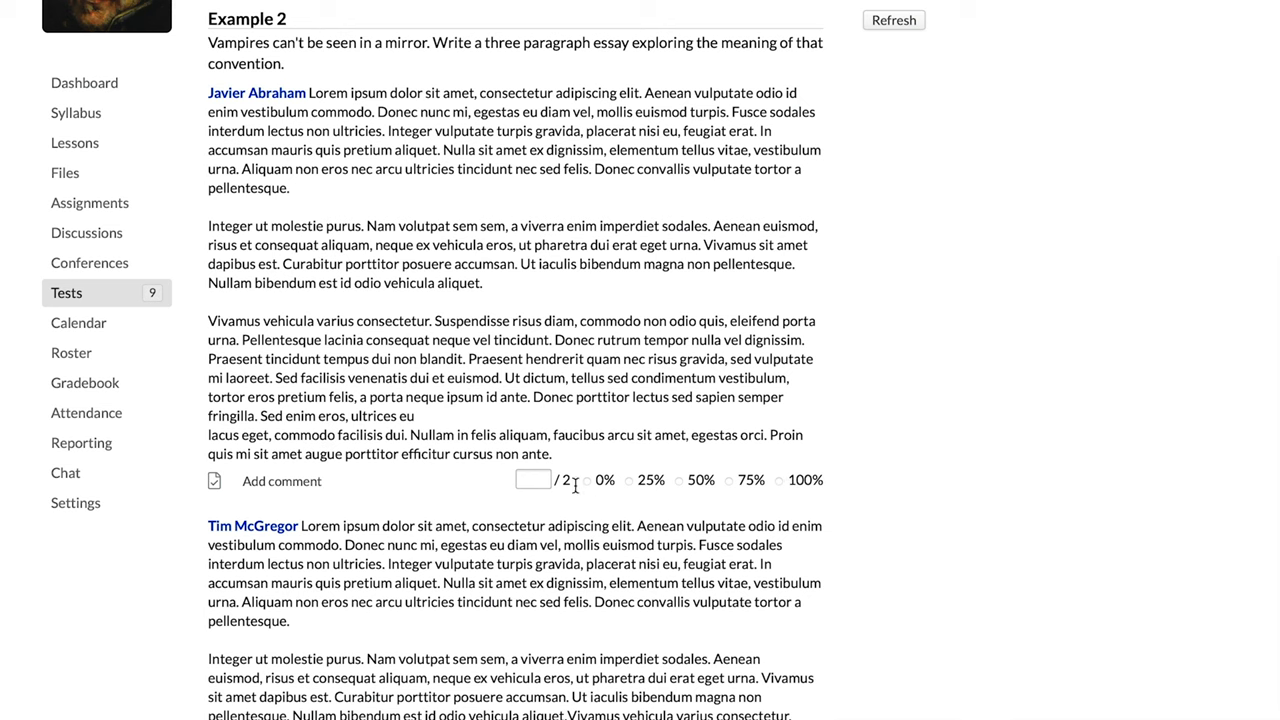
scroll("down", 3)
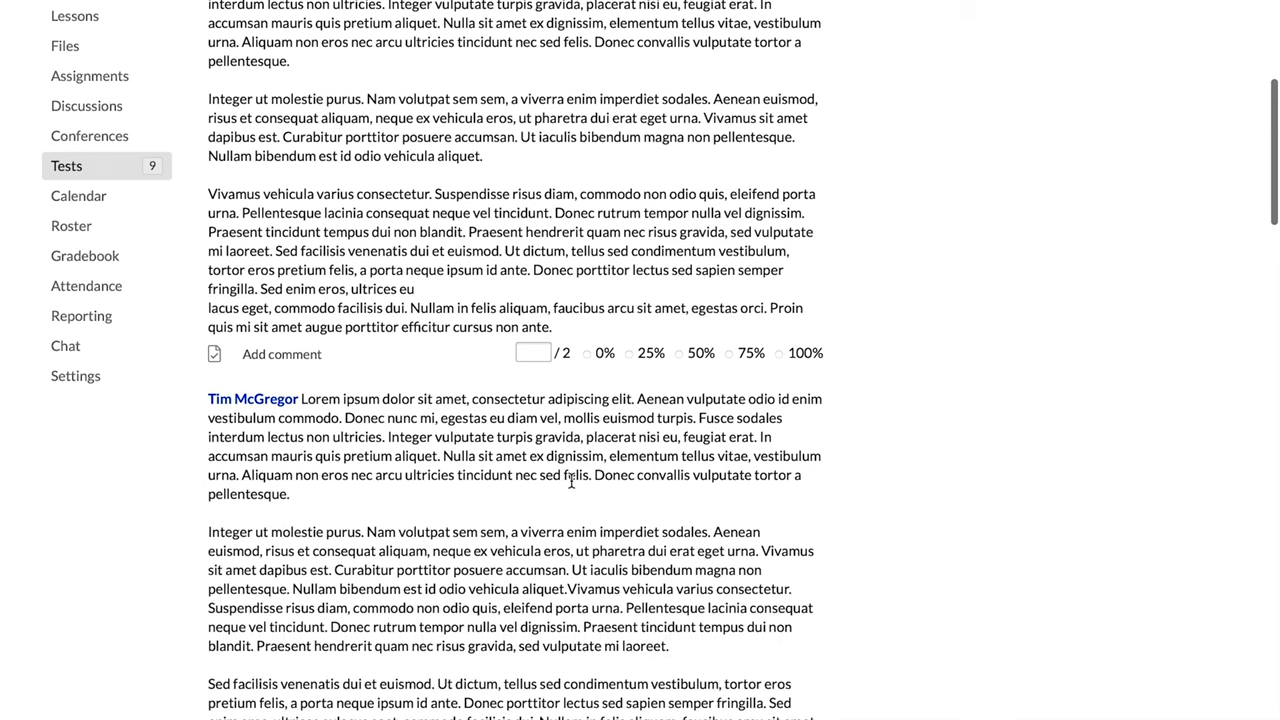
scroll("down", 3)
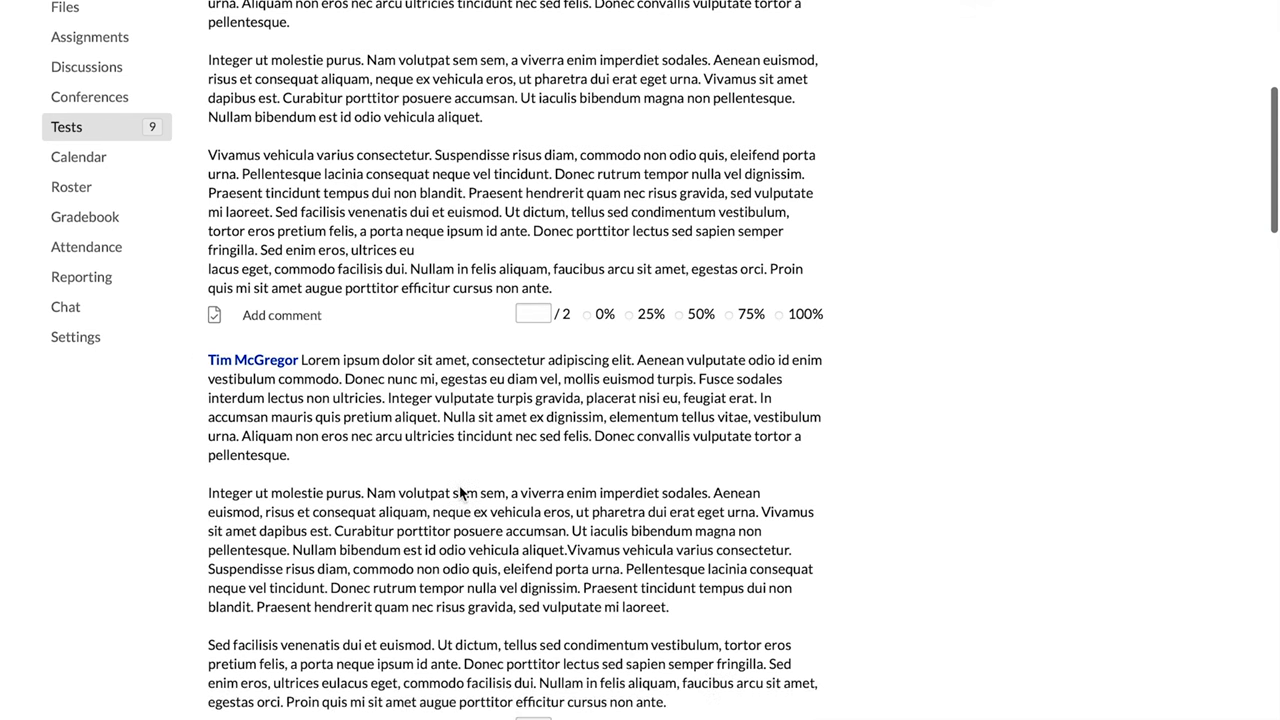
scroll("down", 3)
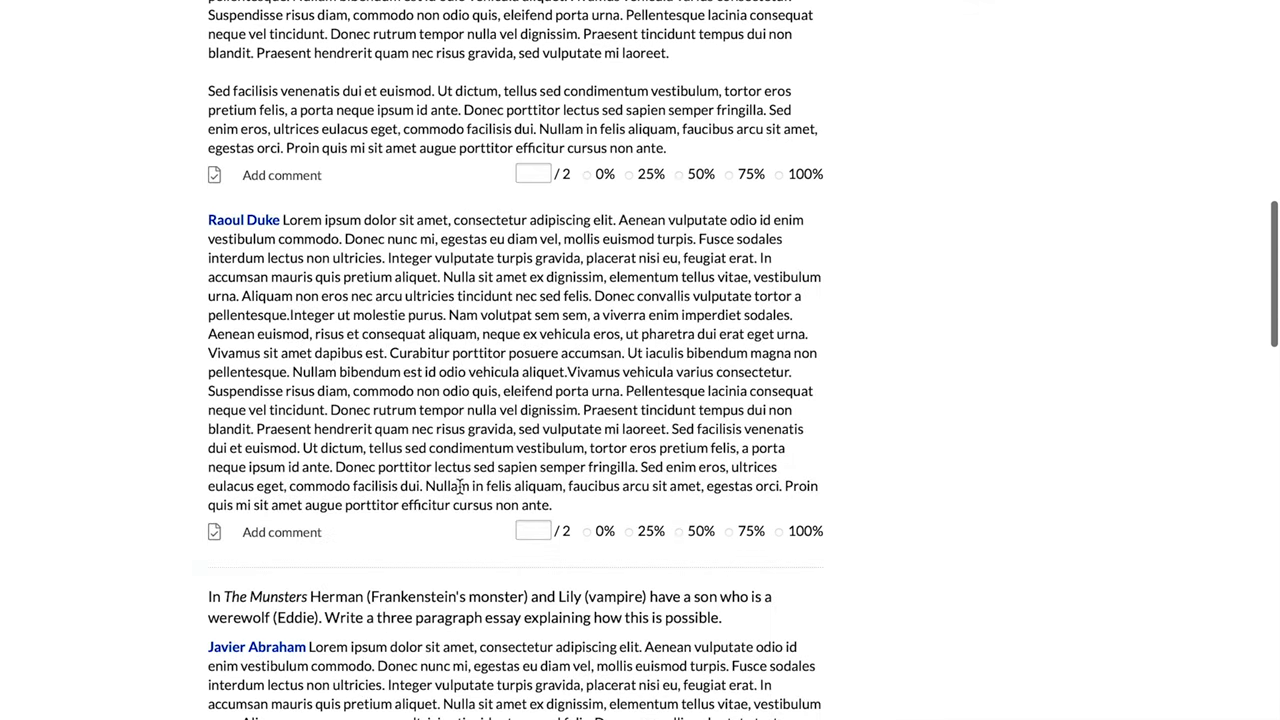
scroll("down", 3)
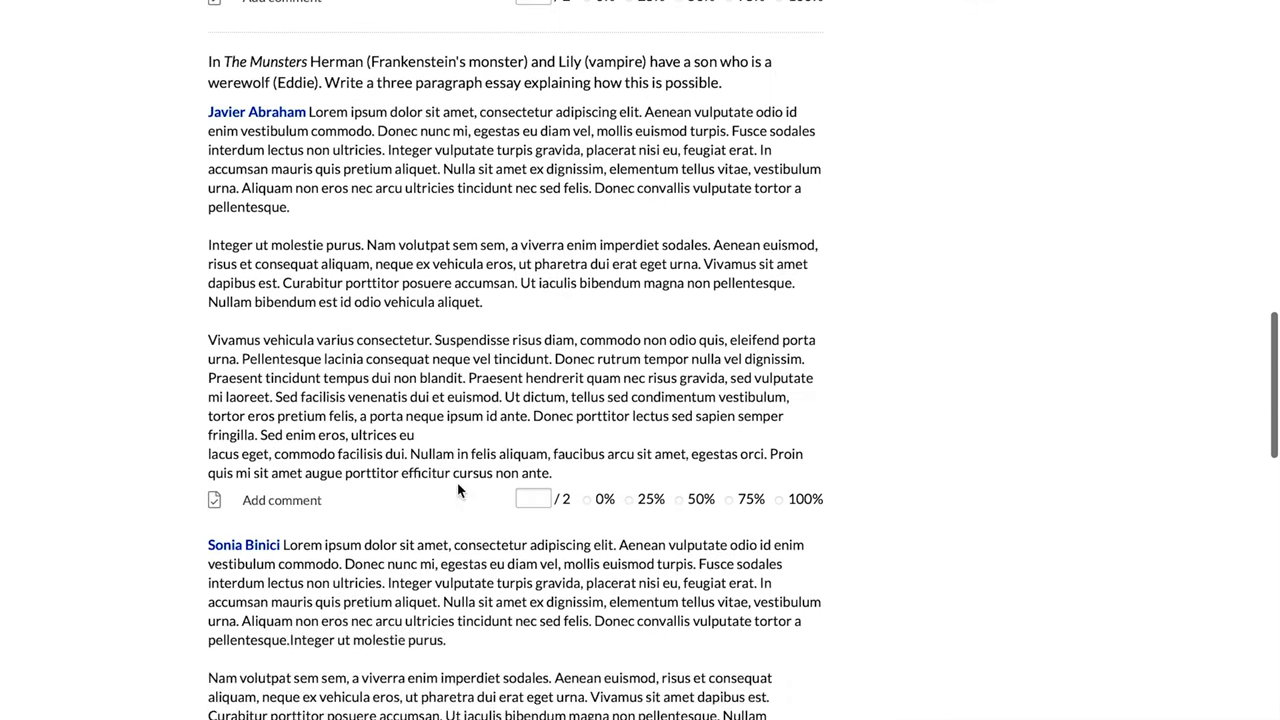
scroll("down", 3)
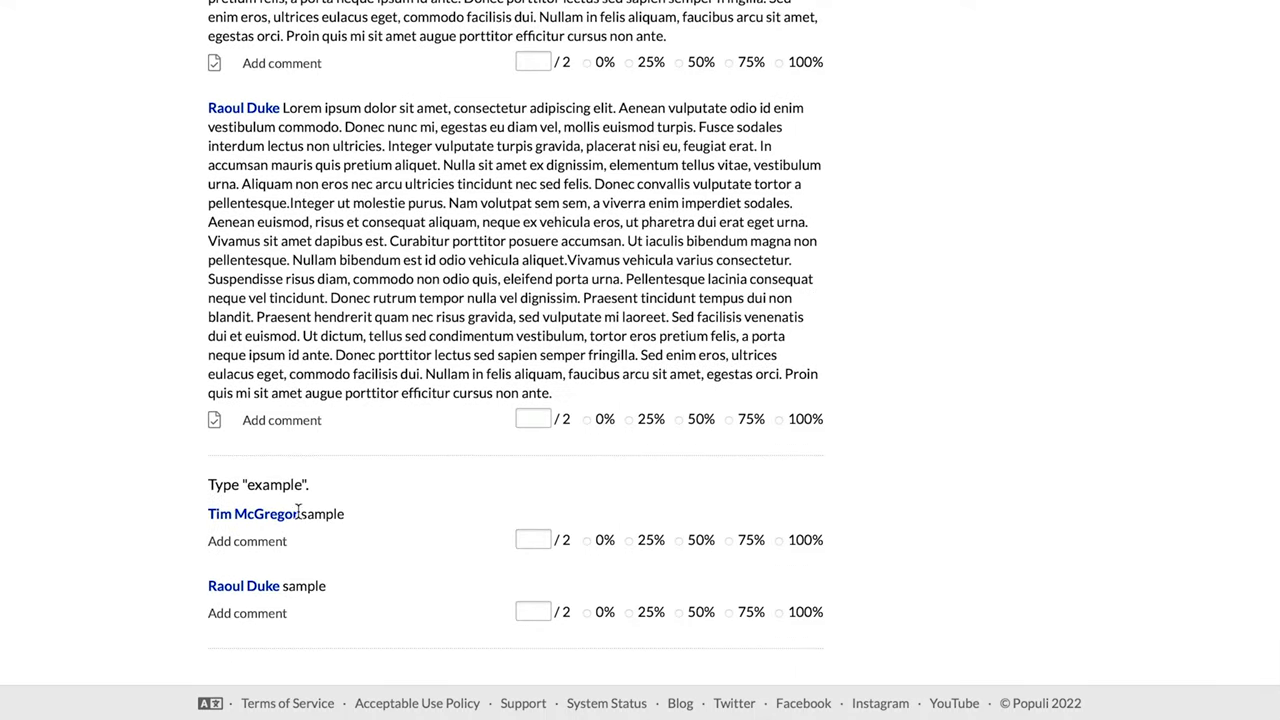
mouse_move(320, 519)
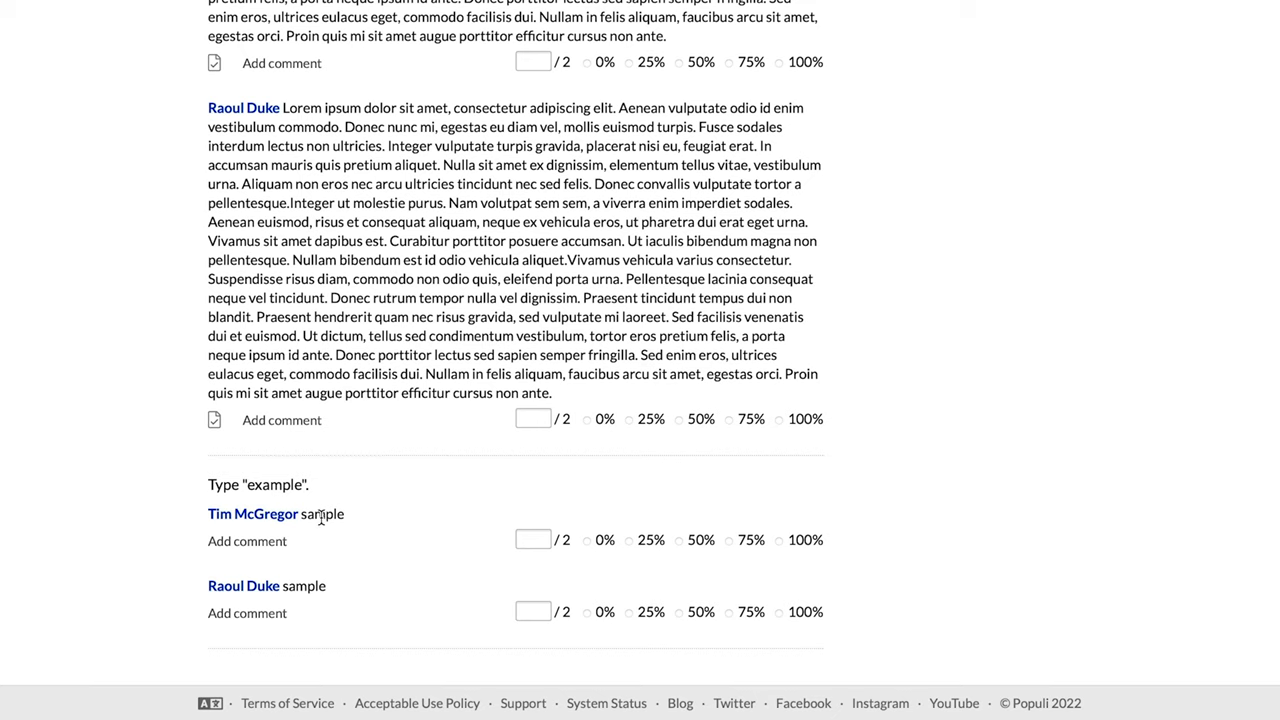
mouse_move(506, 570)
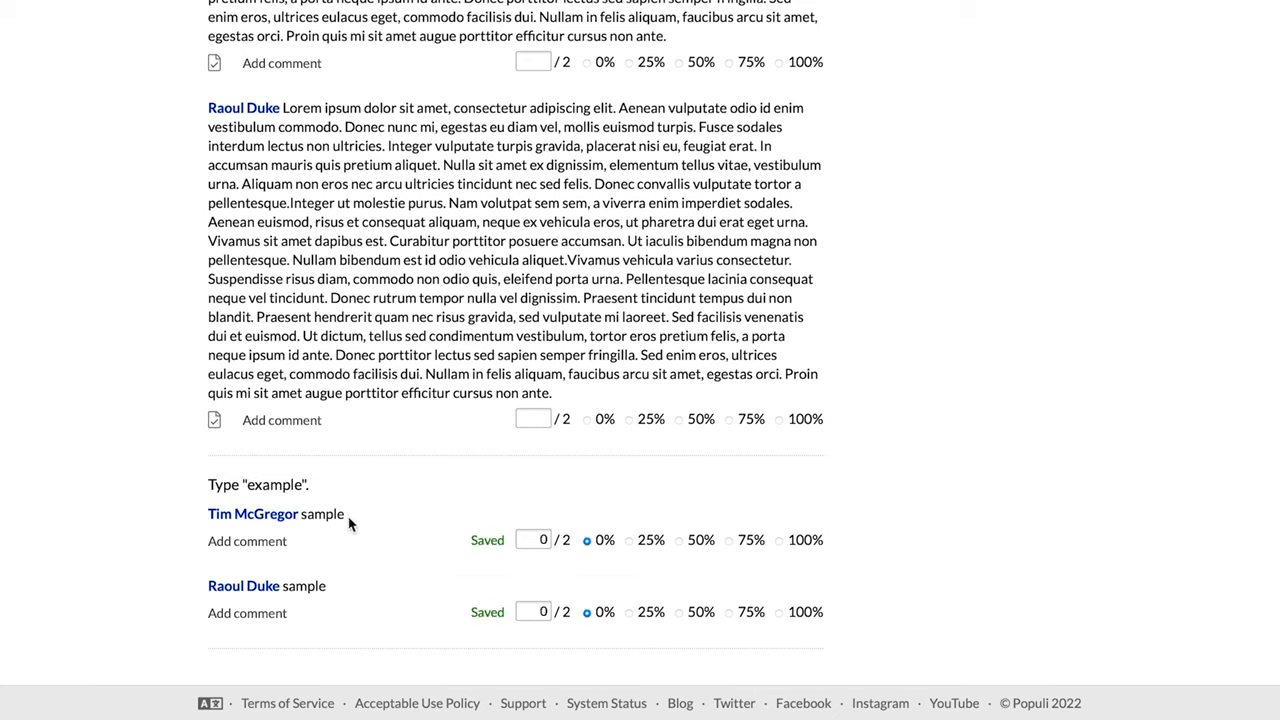
mouse_move(599, 515)
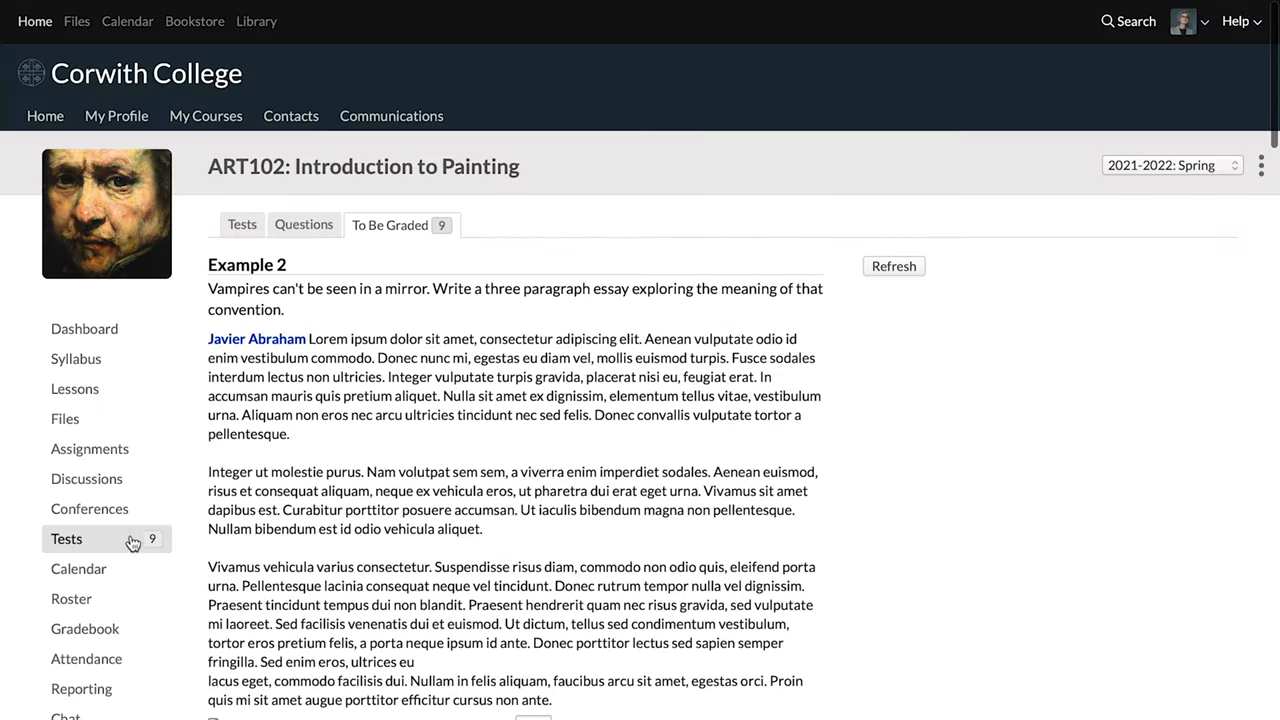
Open the Example 2 test from the course's Tests list.
left_click(242, 224)
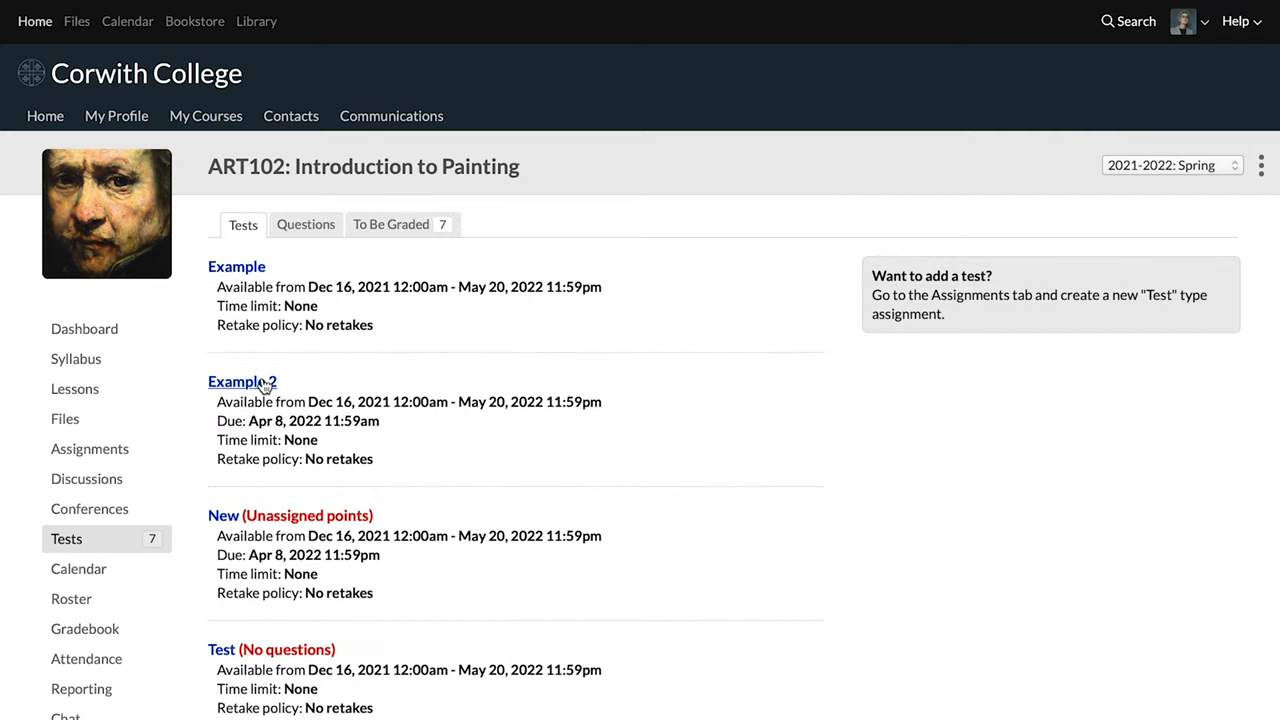
left_click(242, 382)
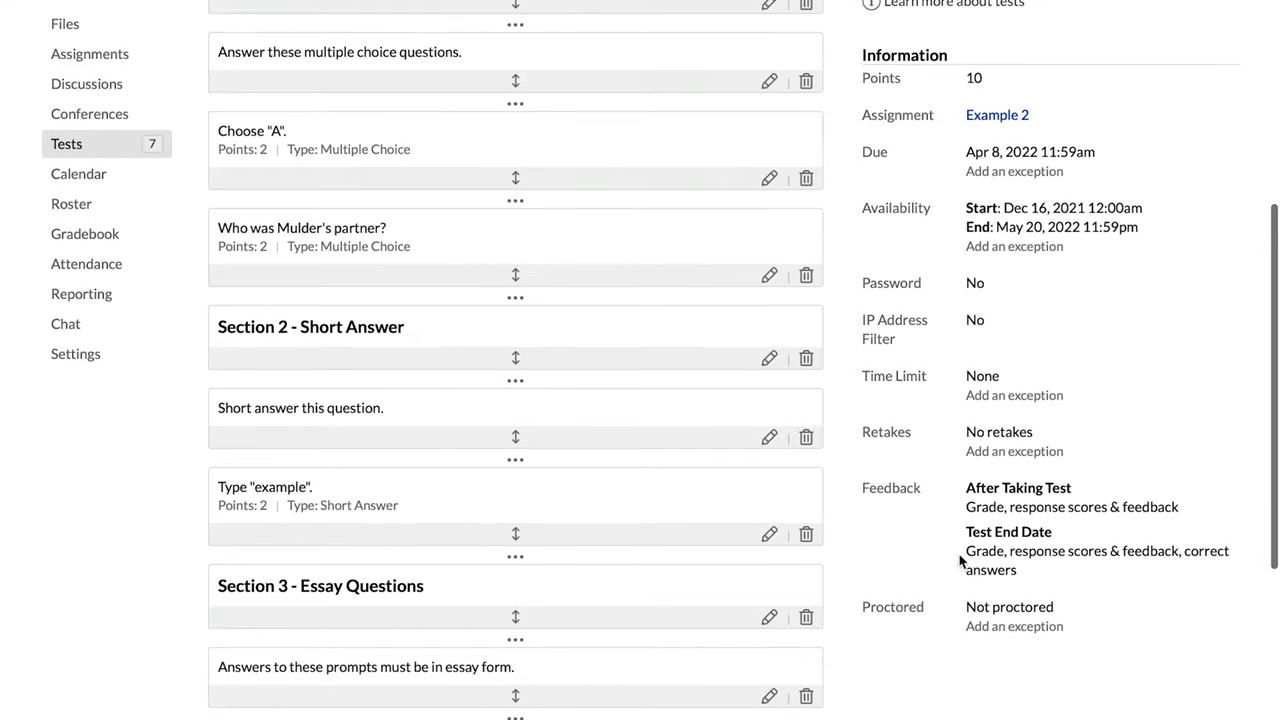
mouse_move(911, 48)
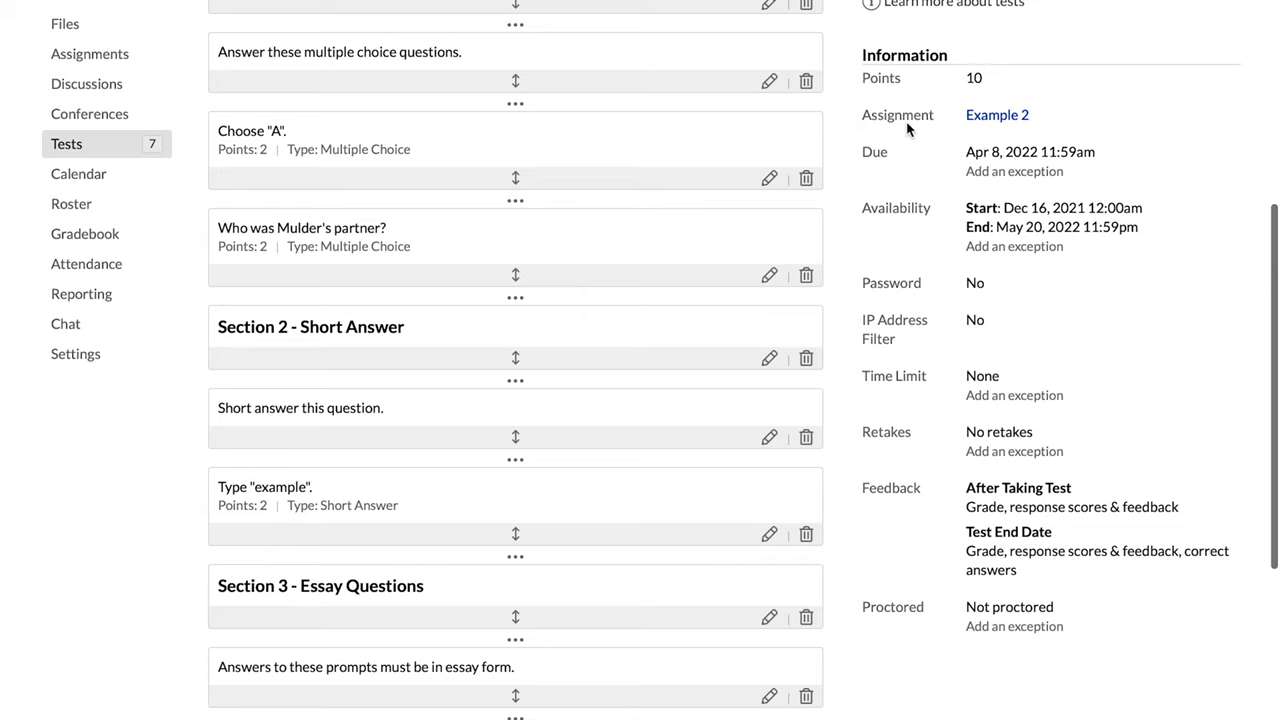
mouse_move(909, 140)
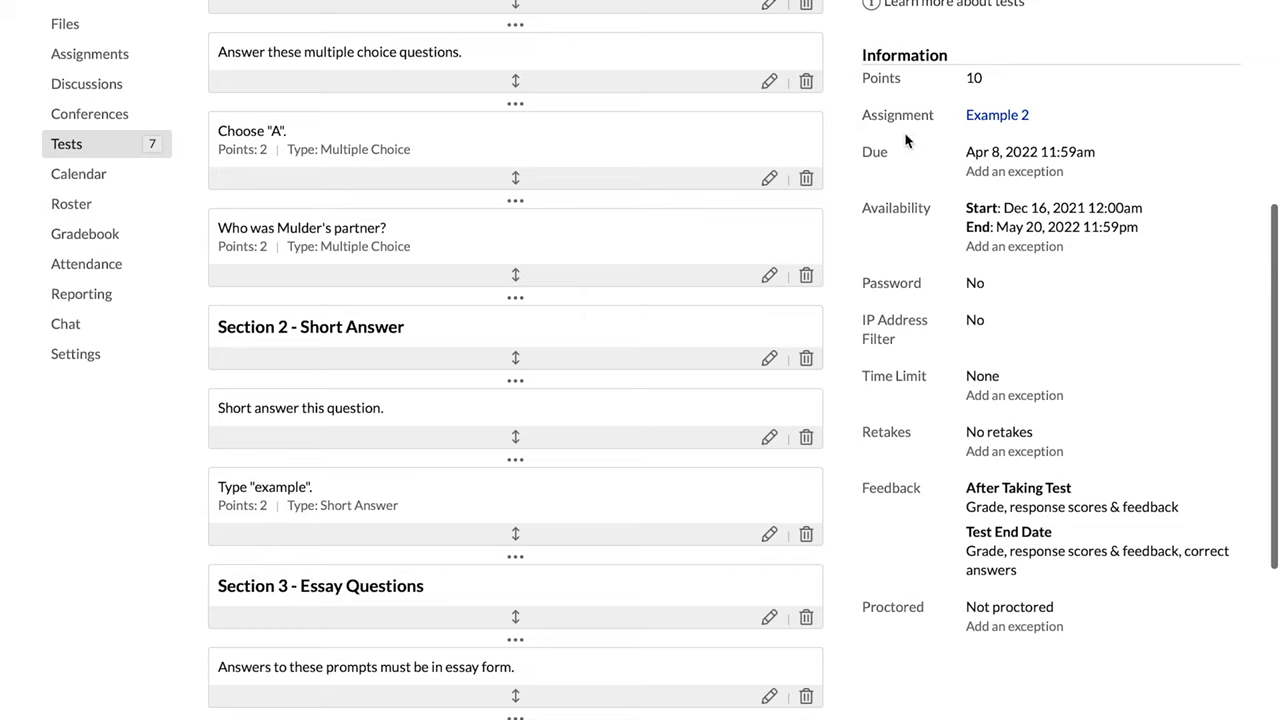
mouse_move(1001, 178)
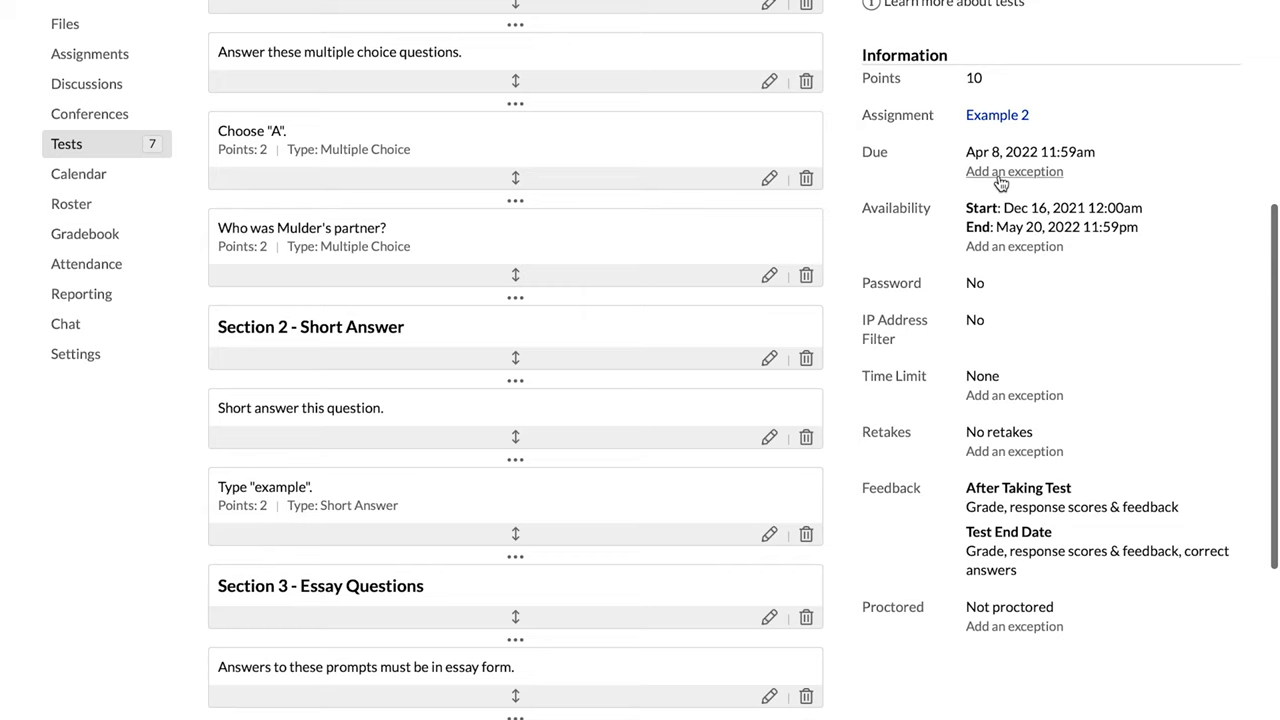
left_click(1013, 171)
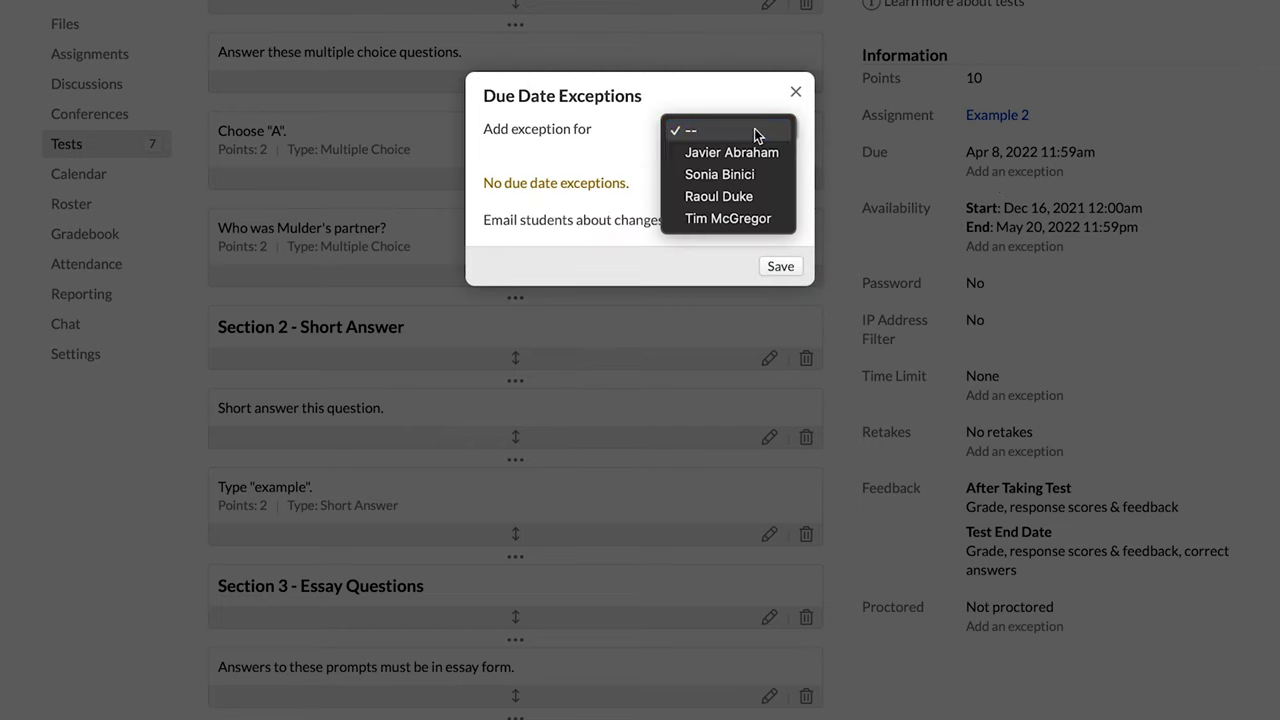
left_click(732, 152)
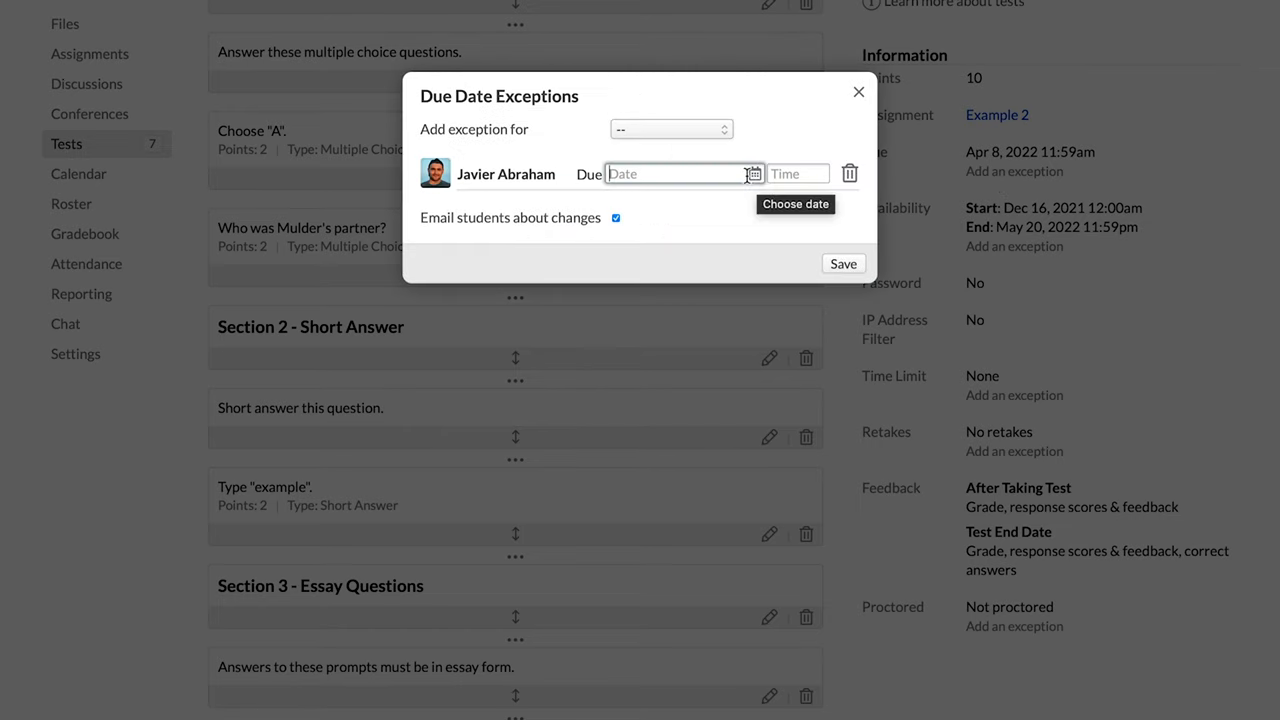
mouse_move(662, 227)
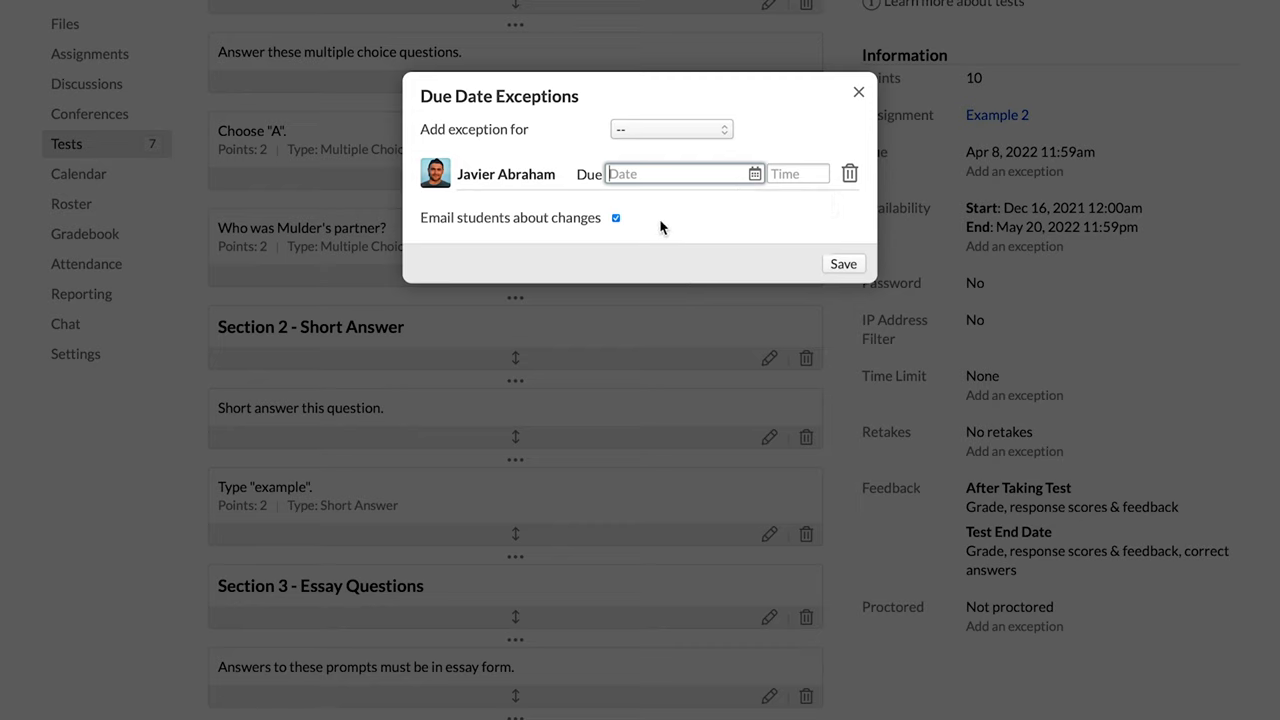
mouse_move(677, 238)
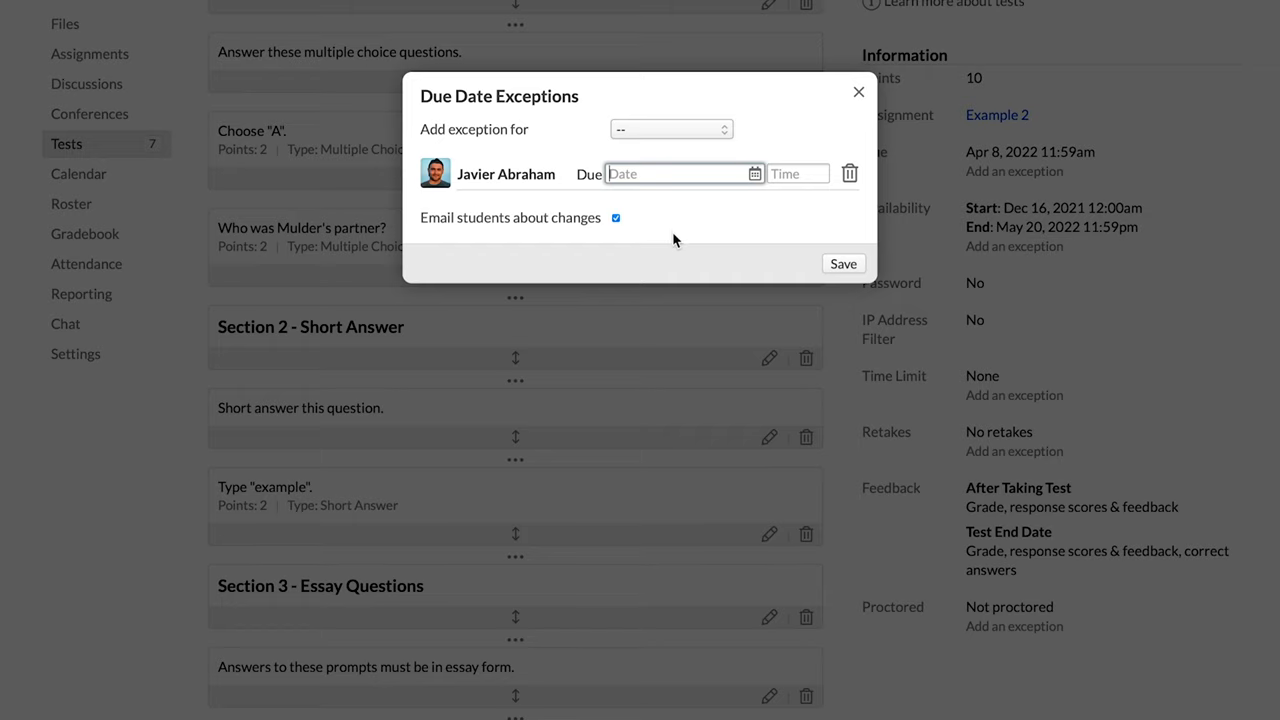
mouse_move(847, 117)
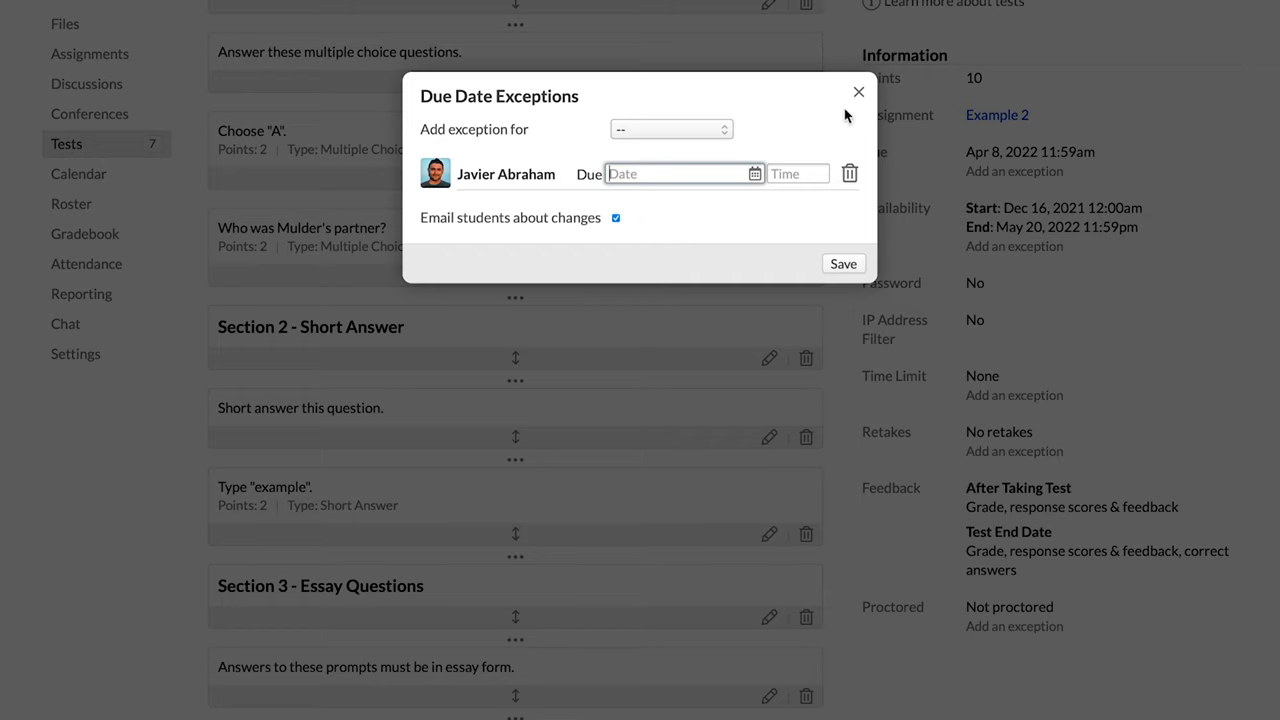
left_click(858, 91)
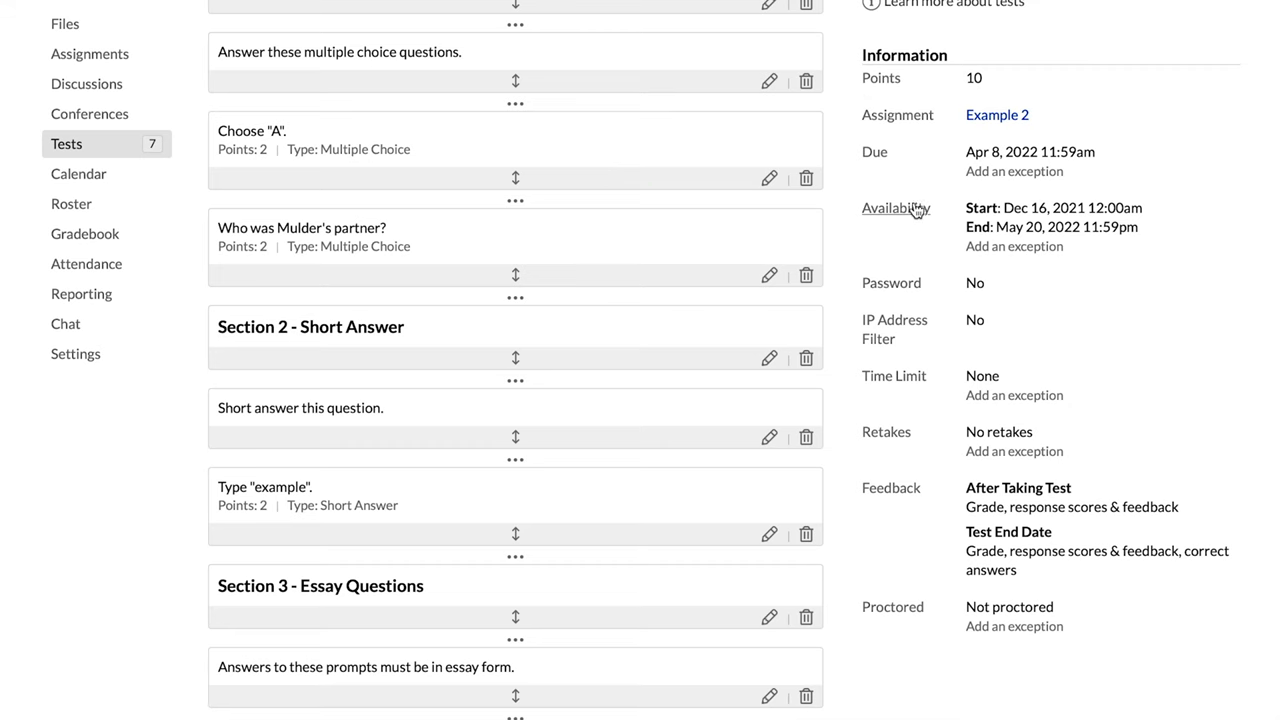
mouse_move(925, 221)
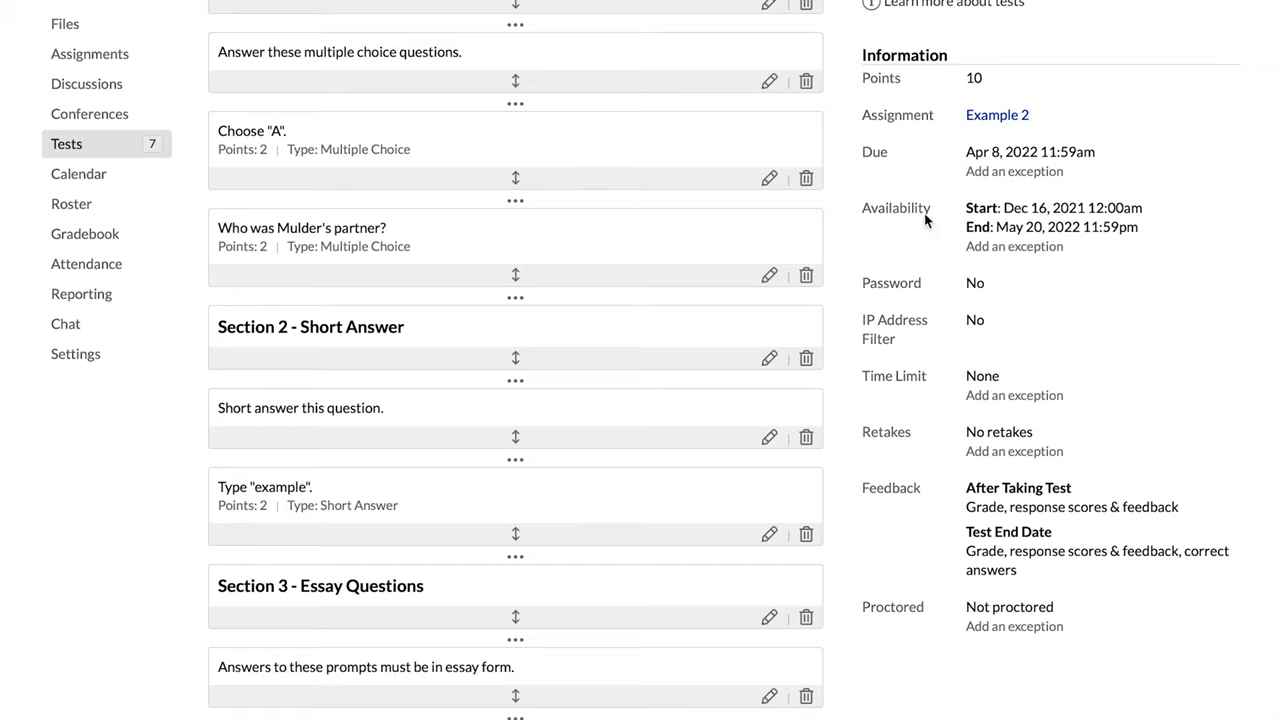
Try a date-range availability and the availability-exception form, closing both without saving.
left_click(896, 208)
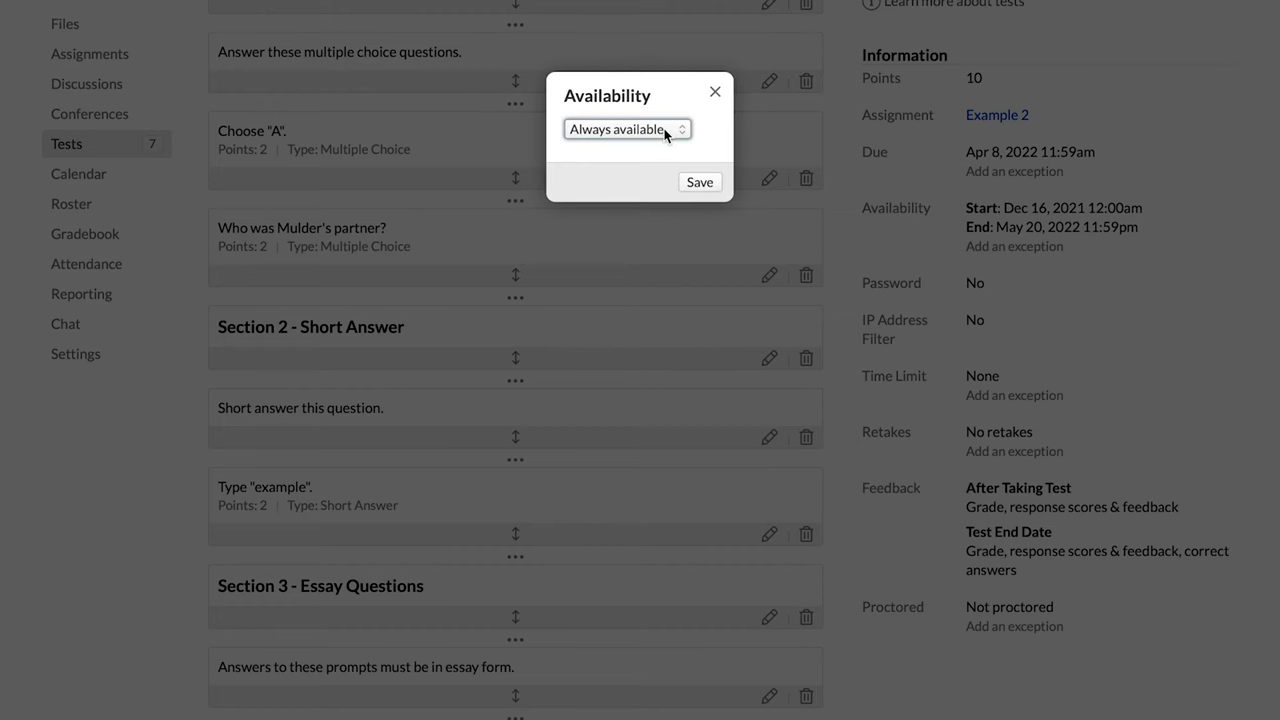
left_click(625, 129)
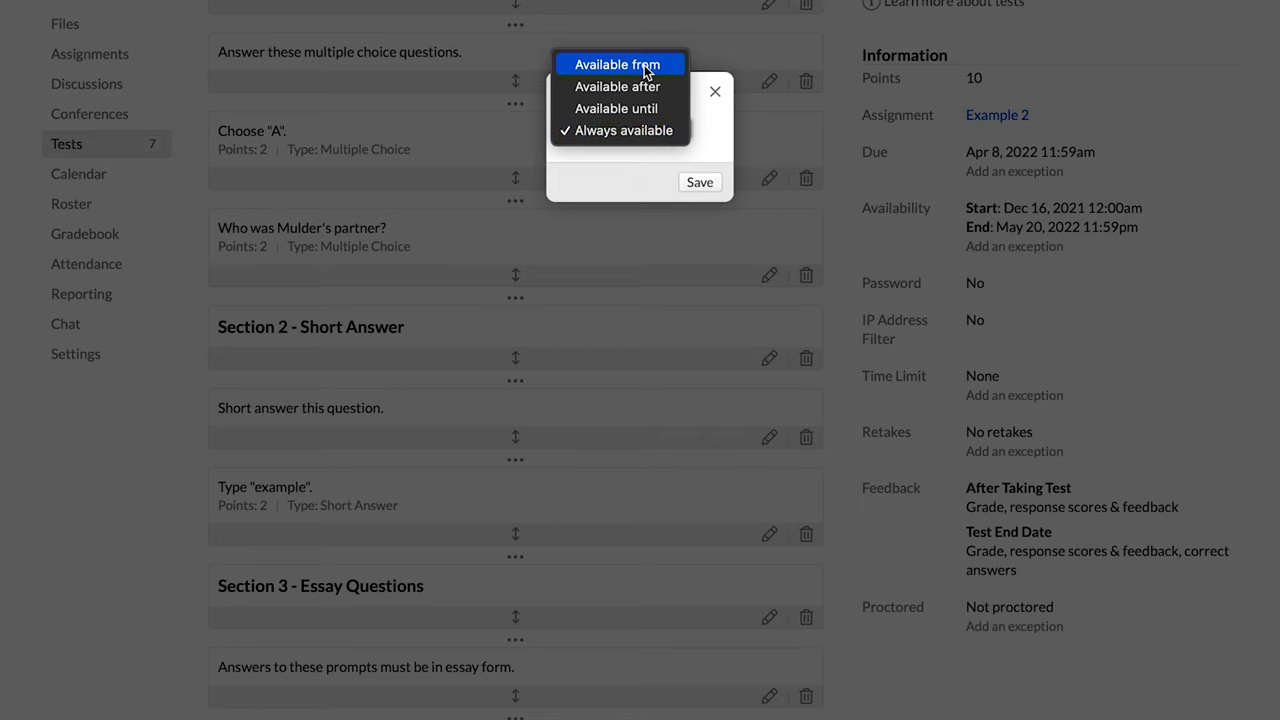
left_click(620, 64)
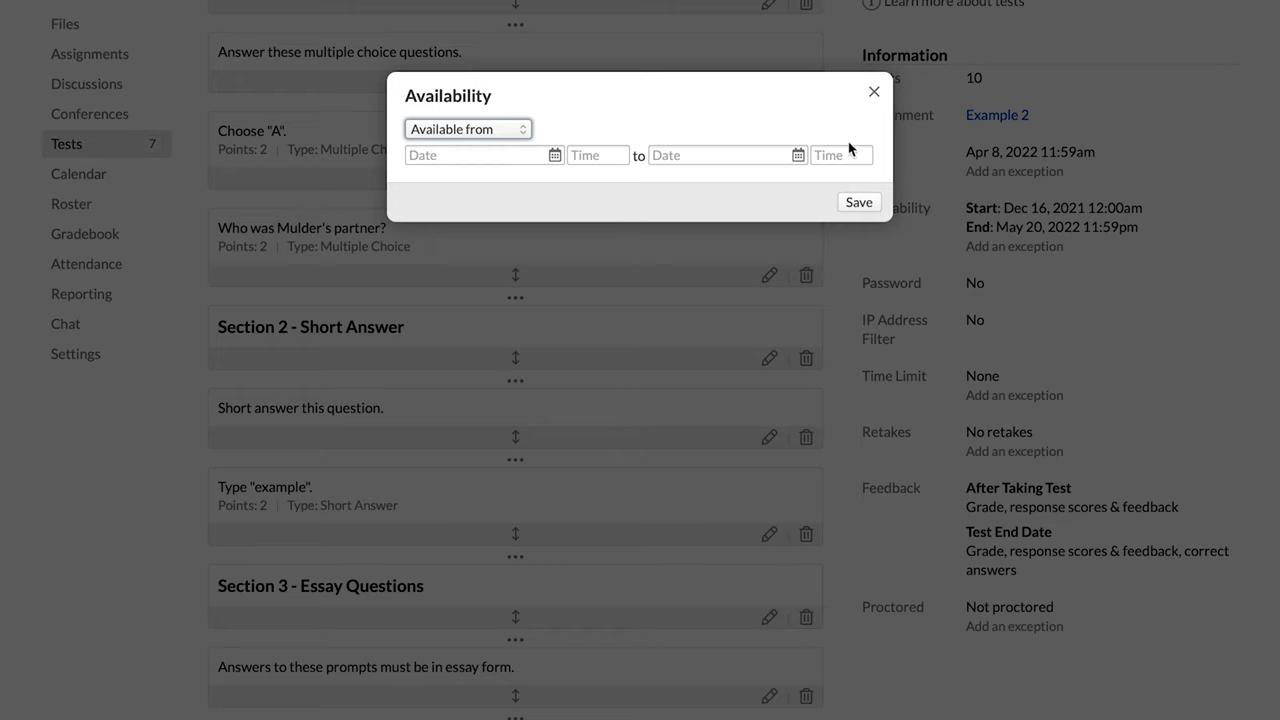
left_click(874, 91)
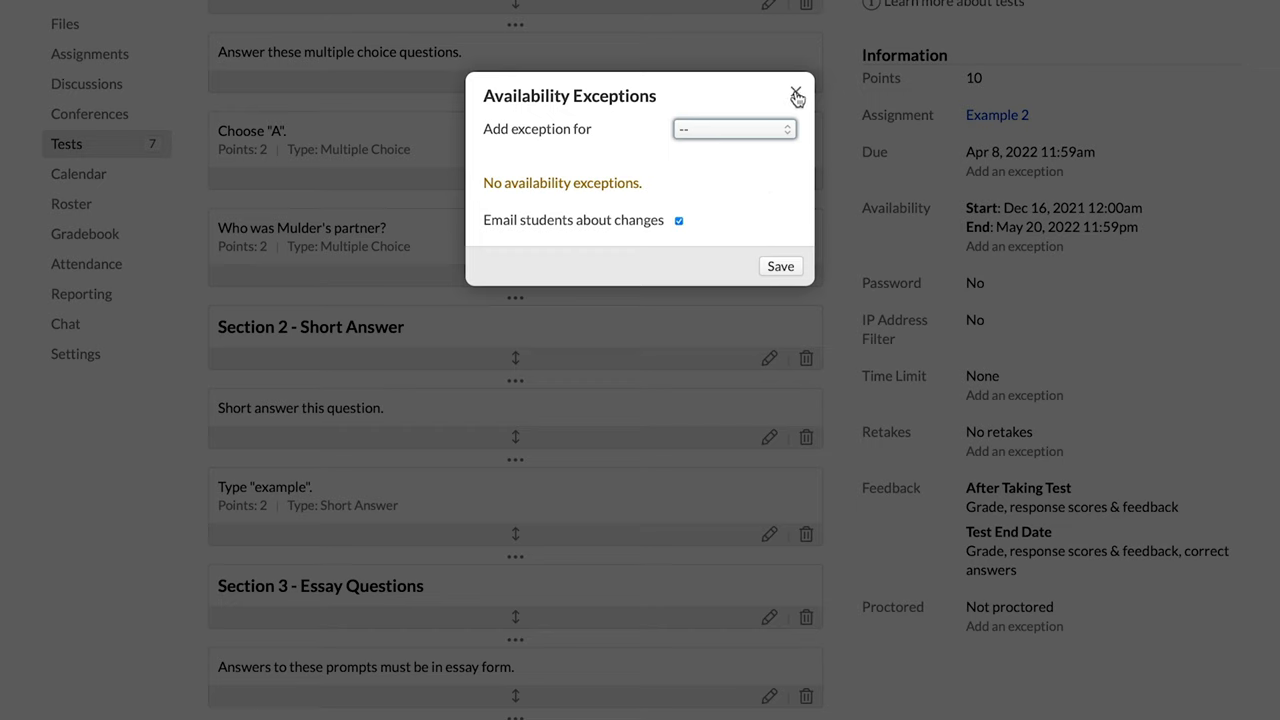
mouse_move(795, 95)
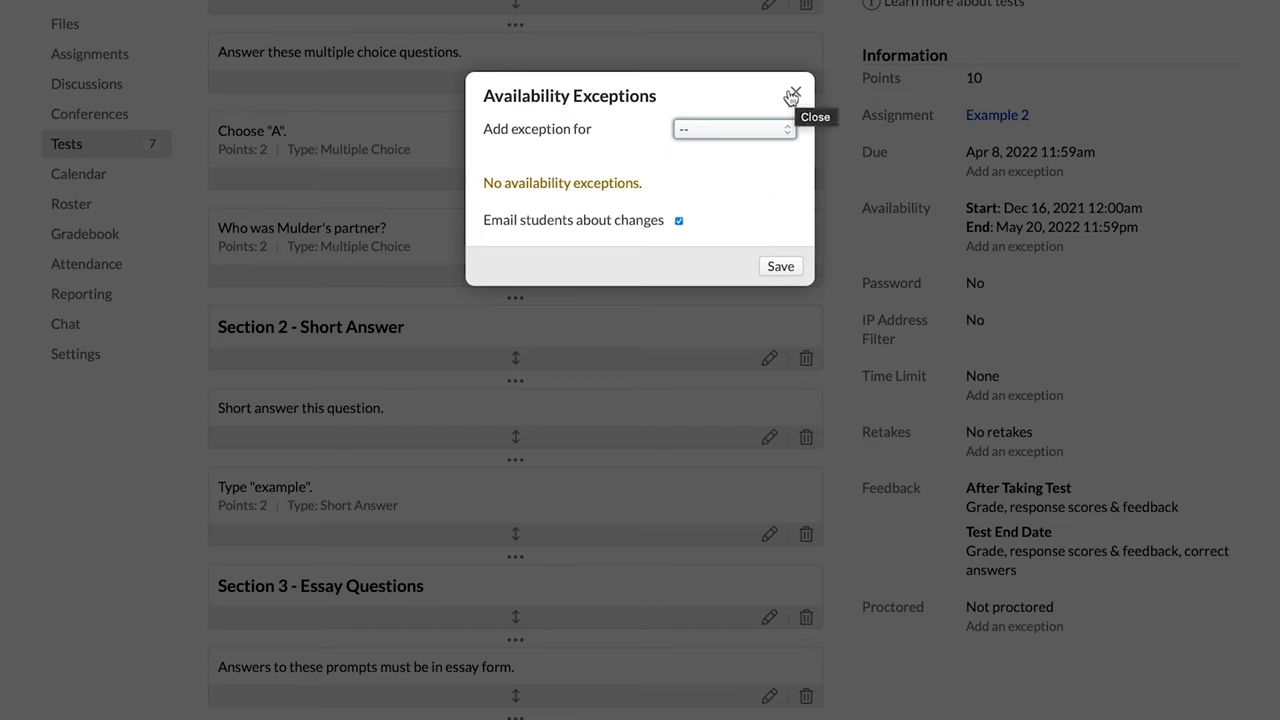
mouse_move(790, 95)
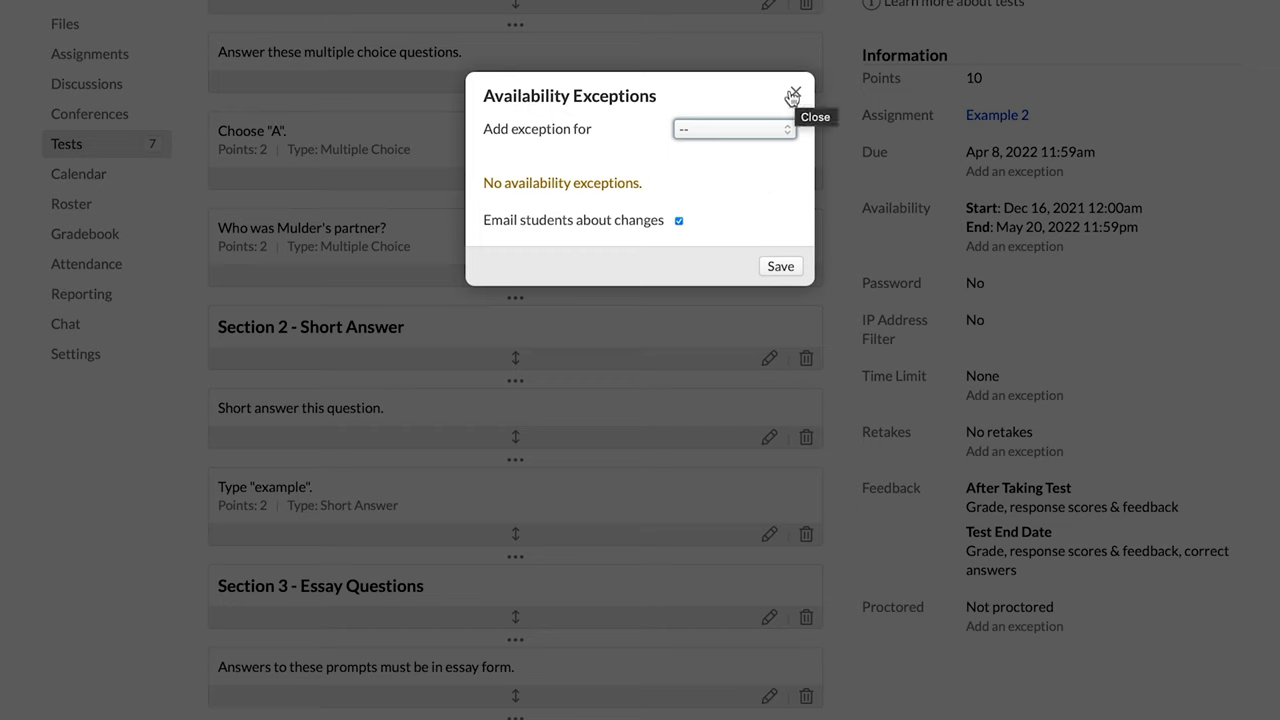
mouse_move(788, 97)
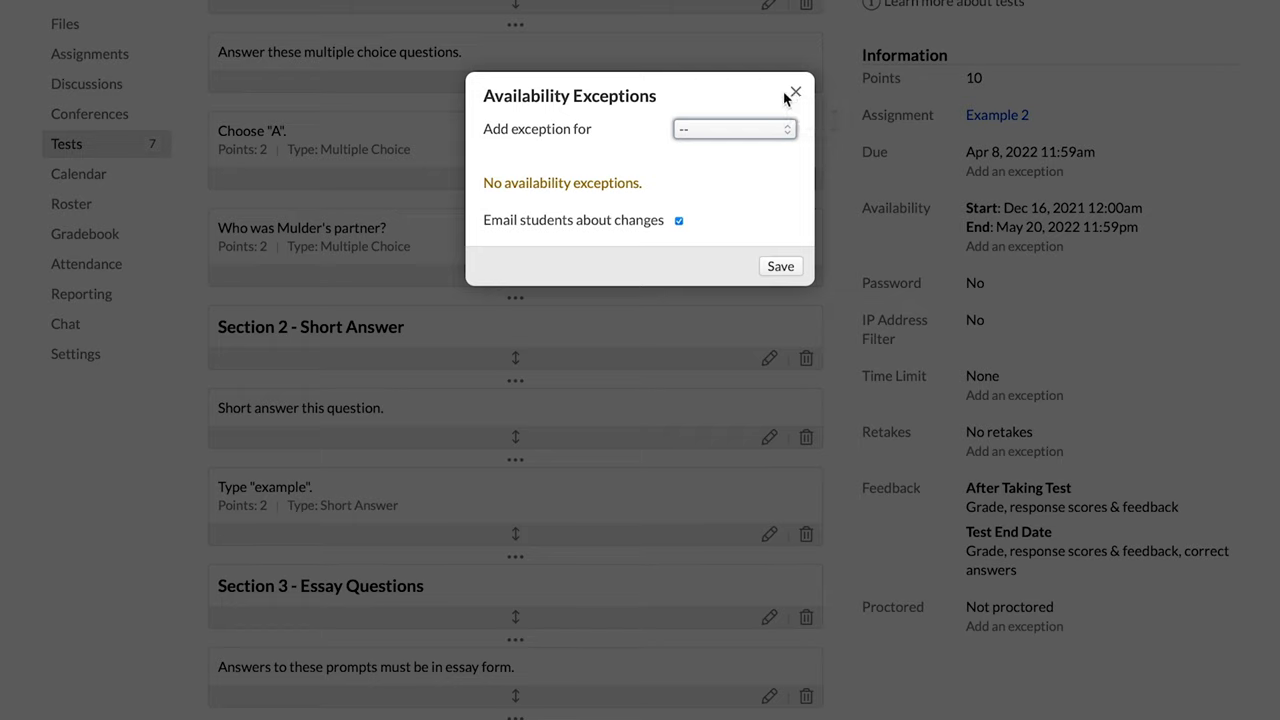
mouse_move(794, 92)
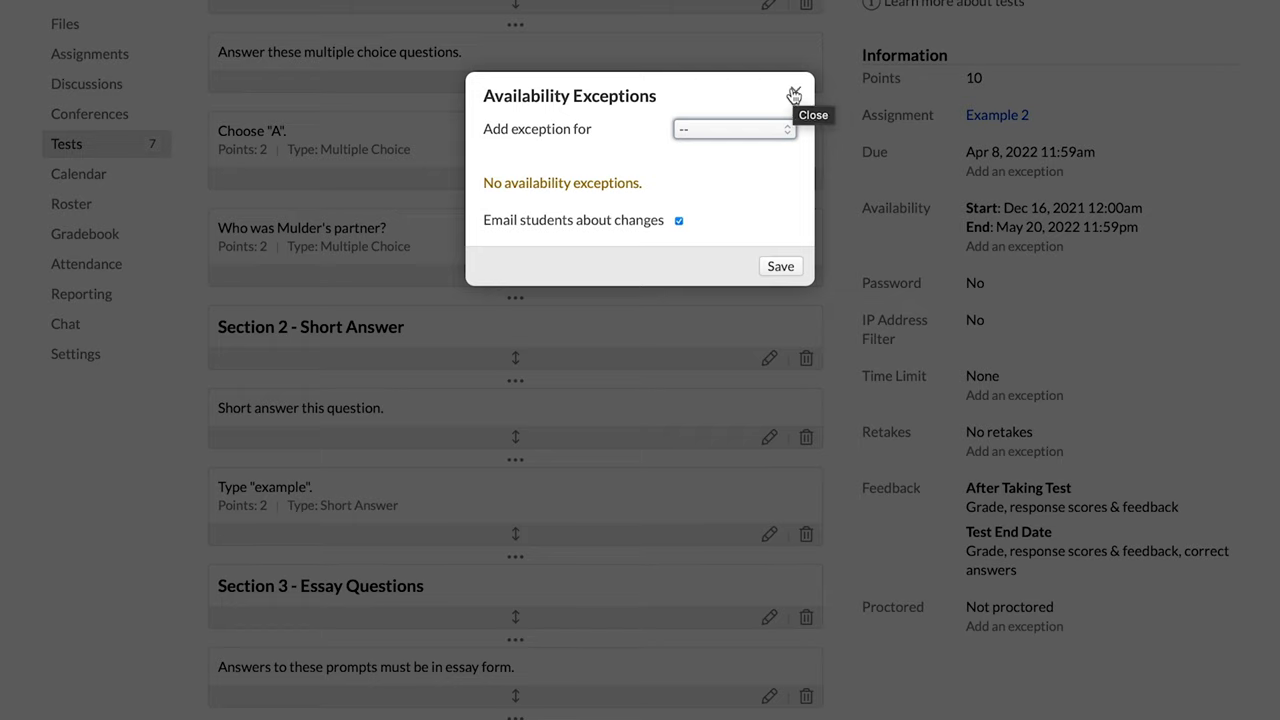
left_click(792, 93)
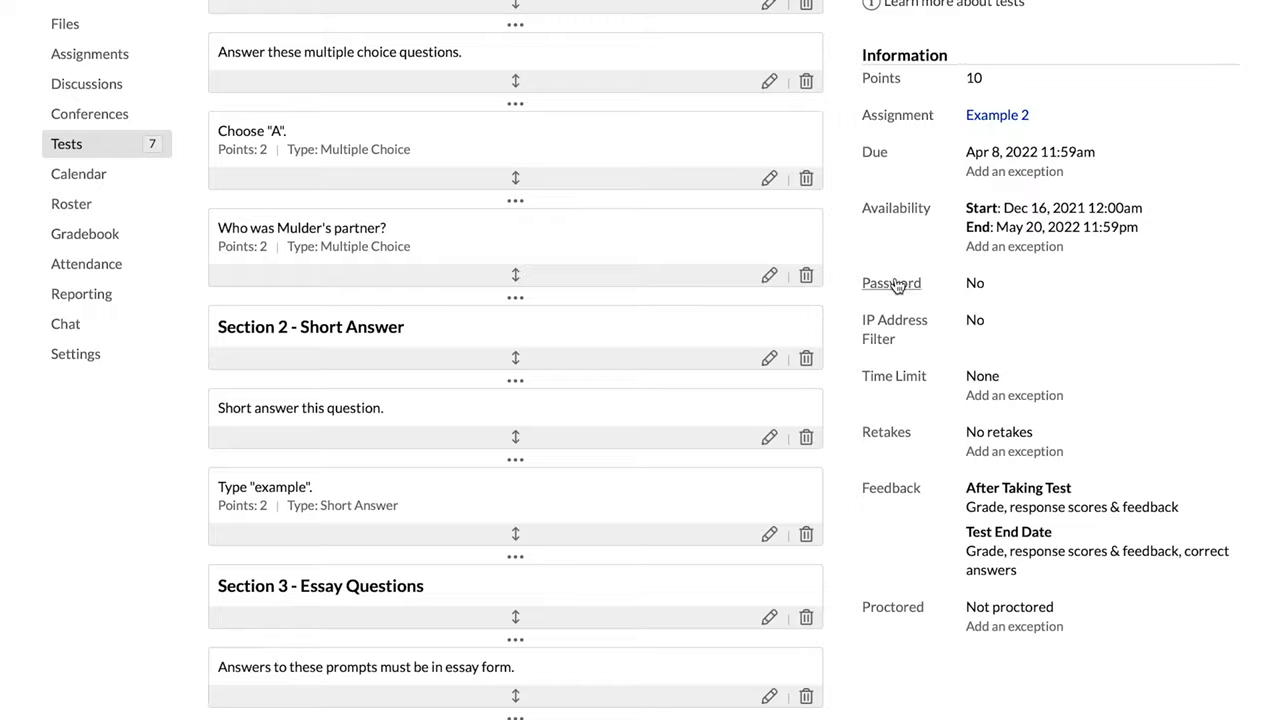
left_click(891, 283)
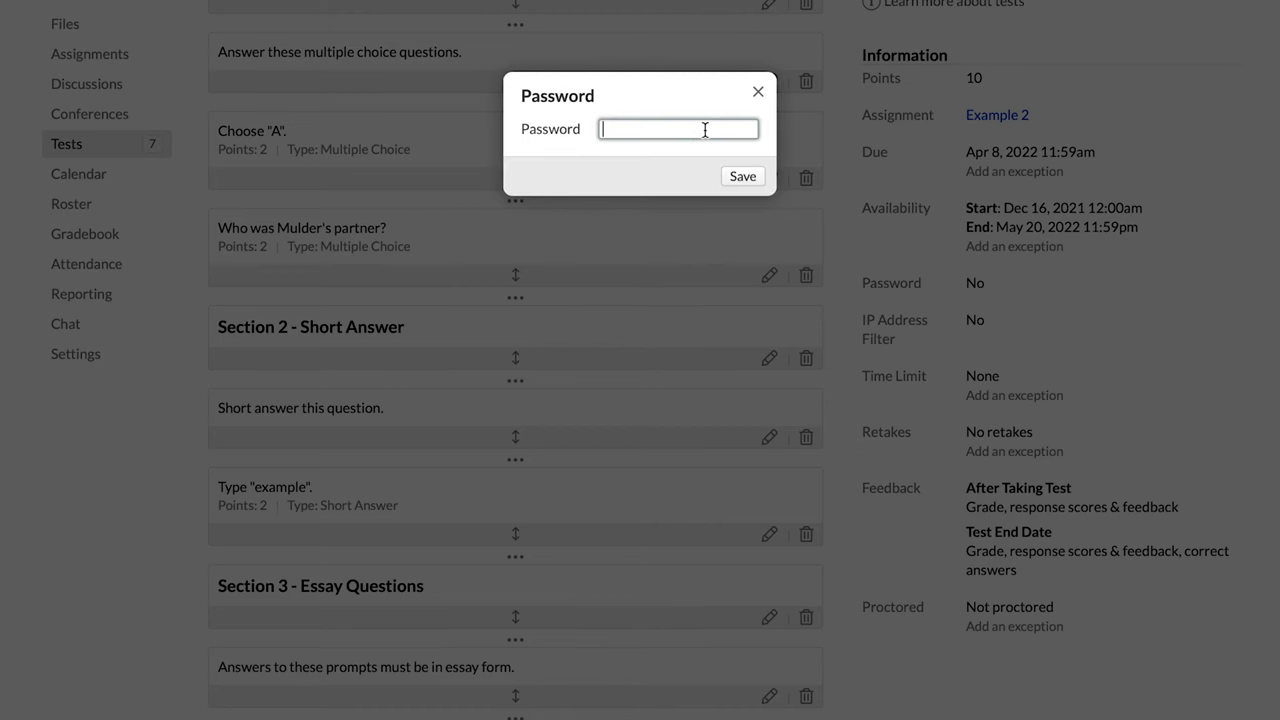
mouse_move(756, 92)
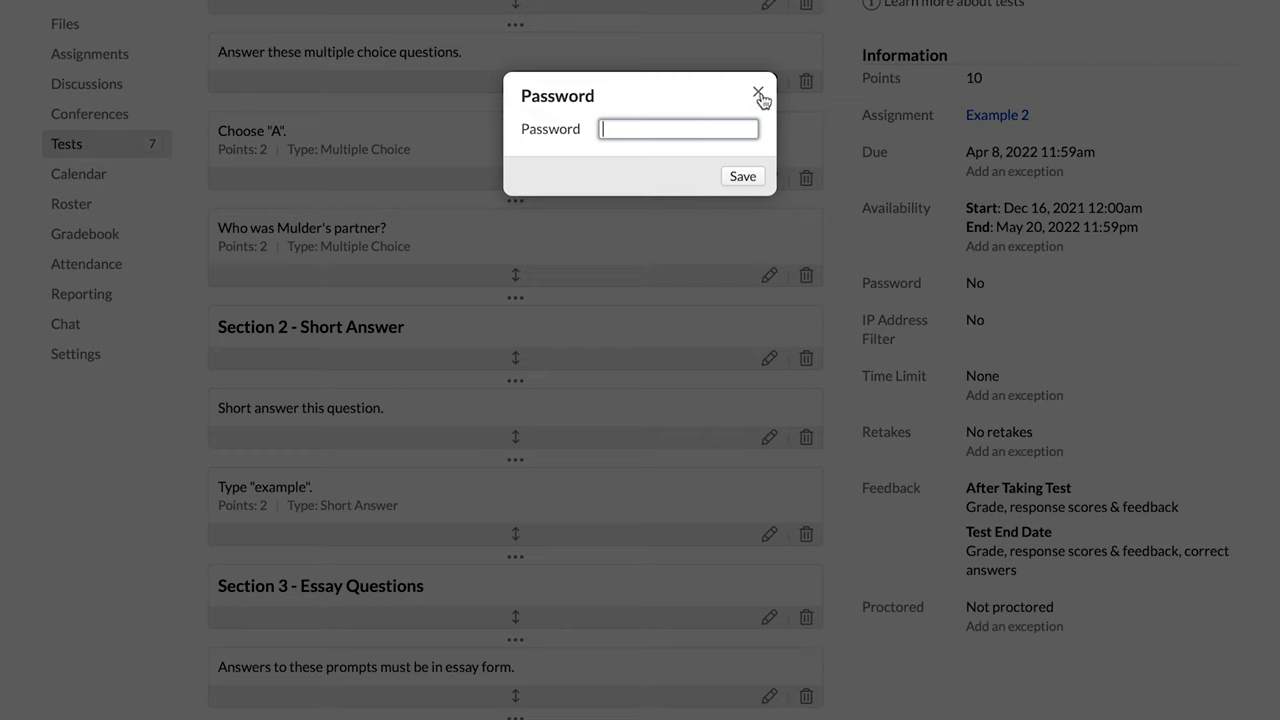
left_click(753, 92)
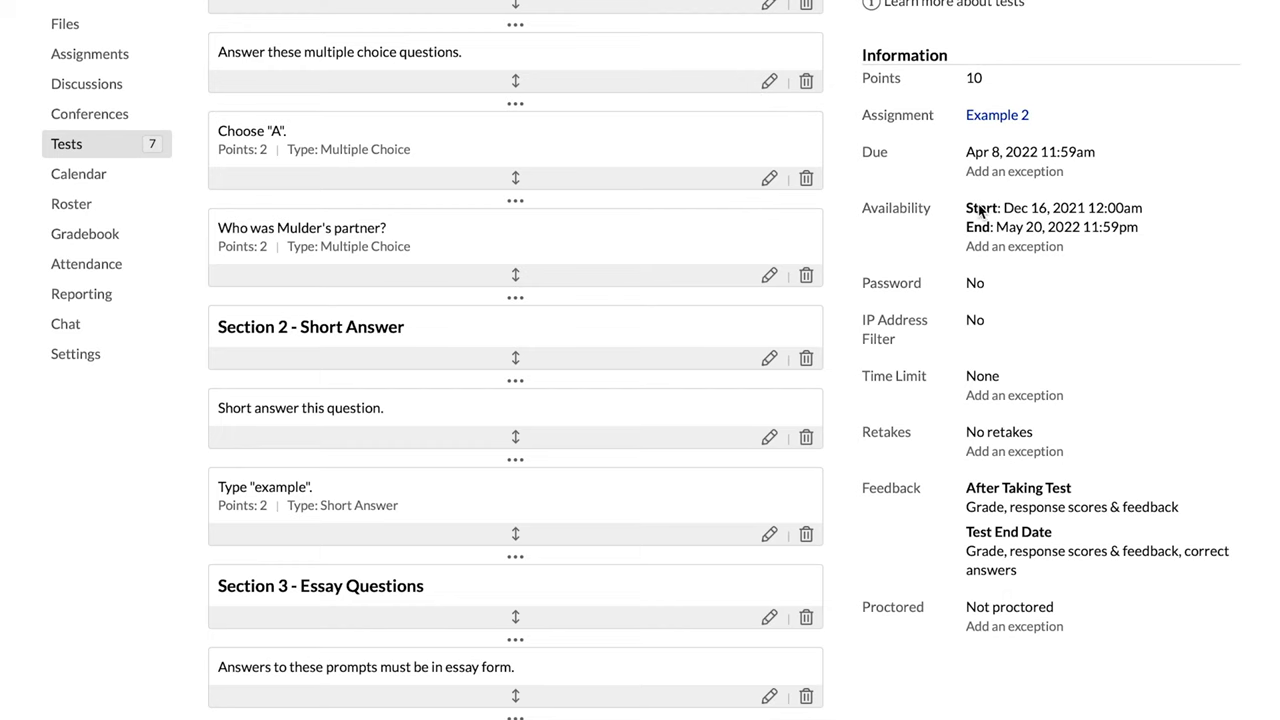
mouse_move(880, 347)
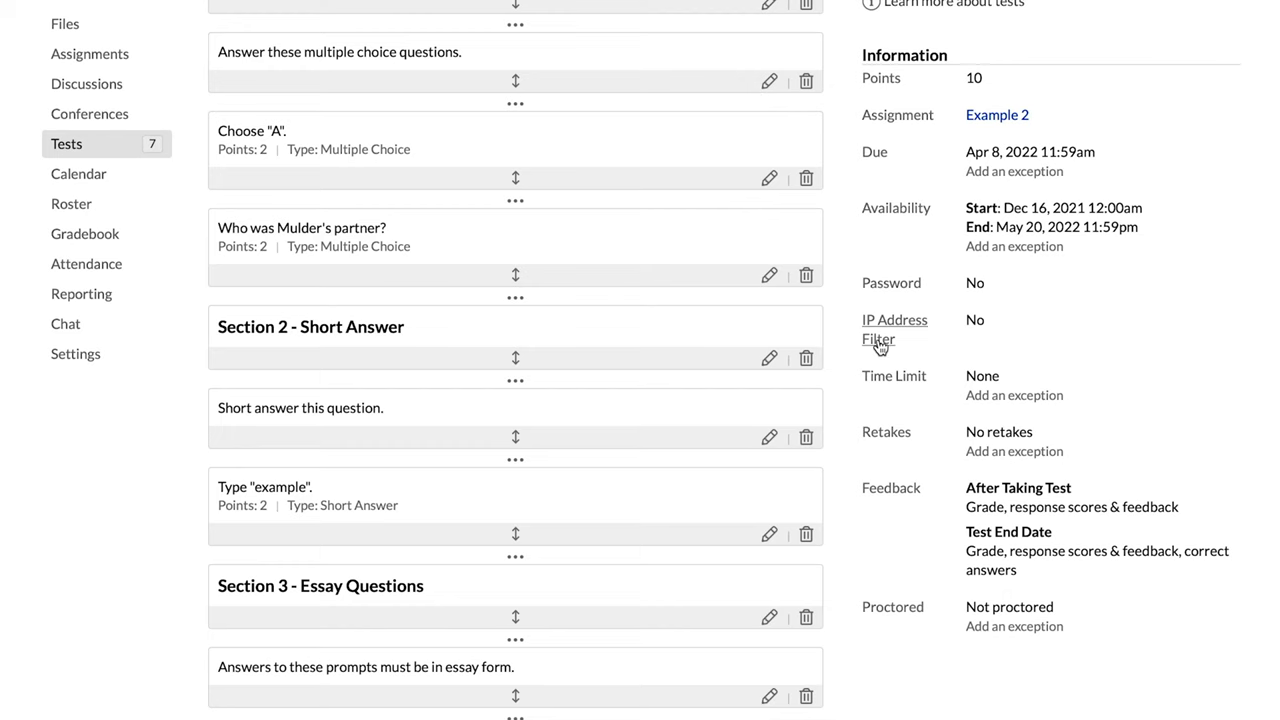
mouse_move(880, 344)
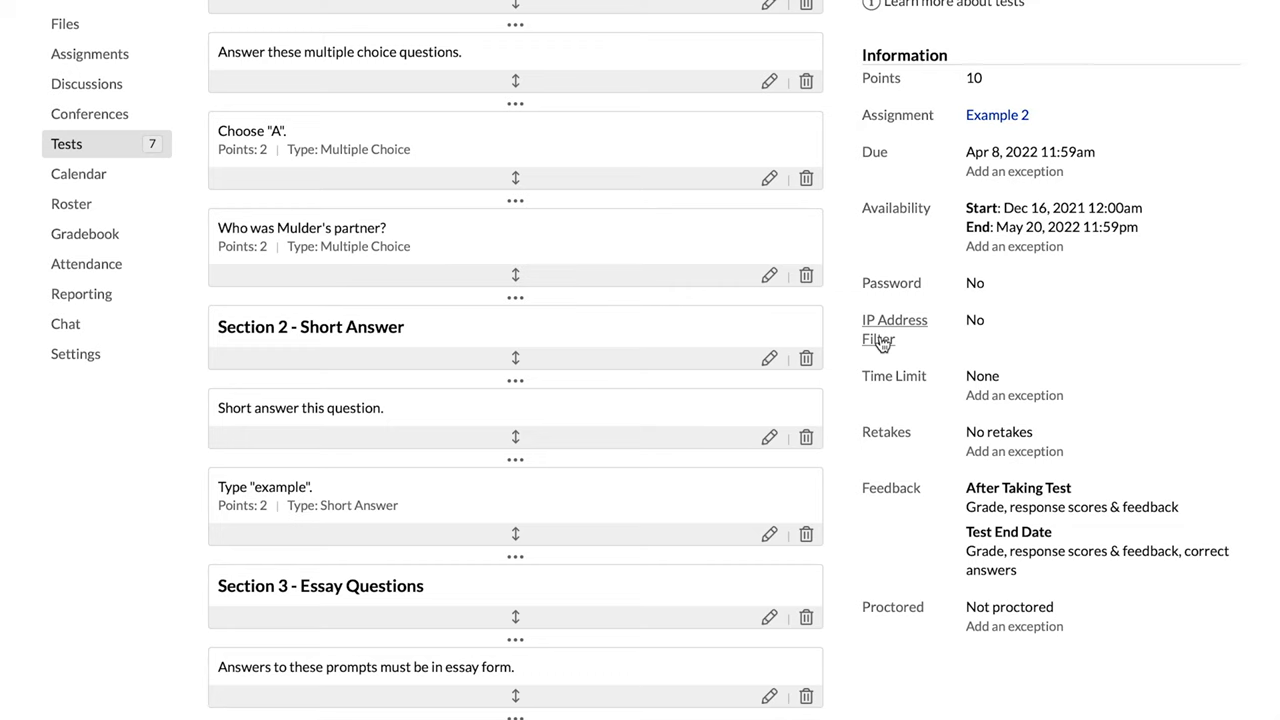
mouse_move(912, 356)
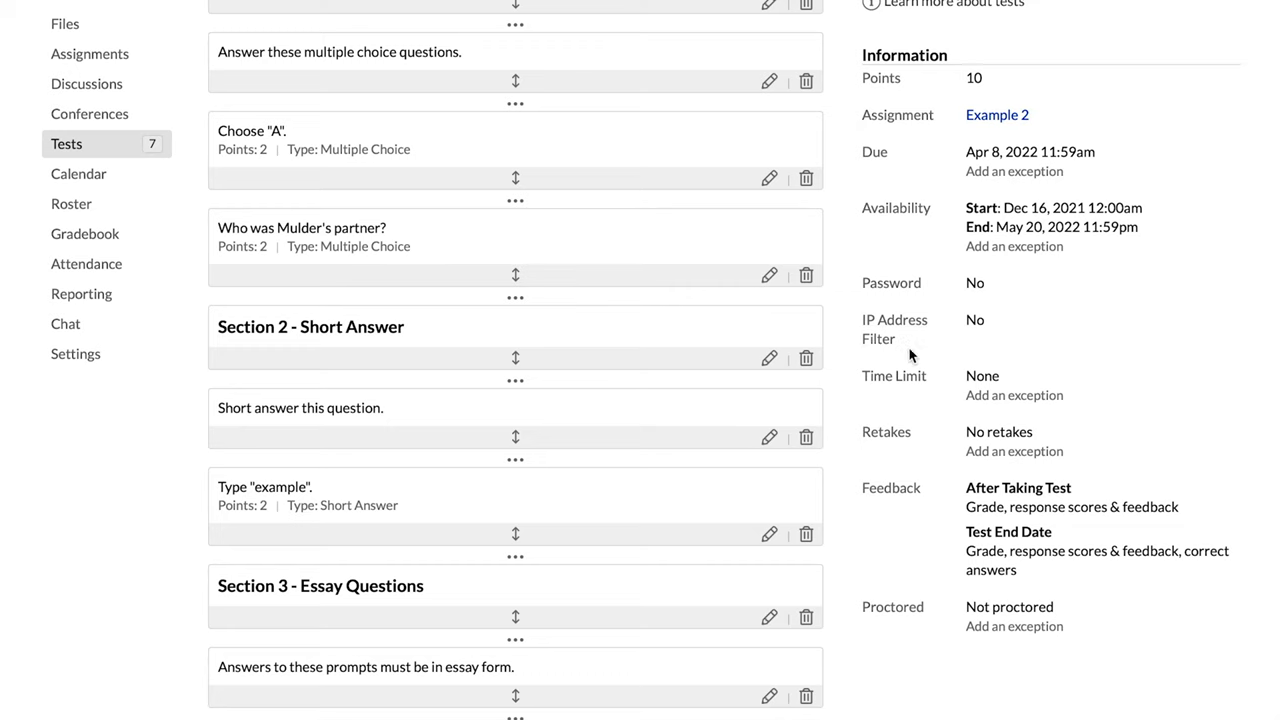
left_click(893, 376)
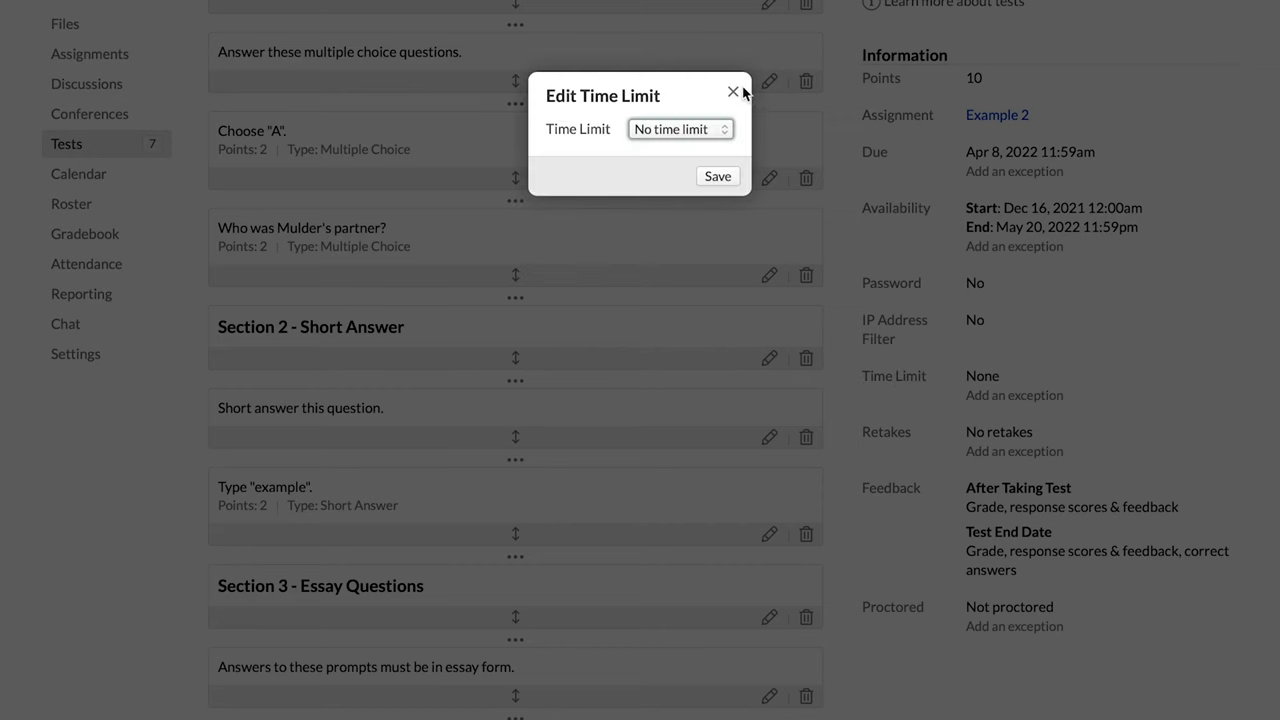
left_click(731, 91)
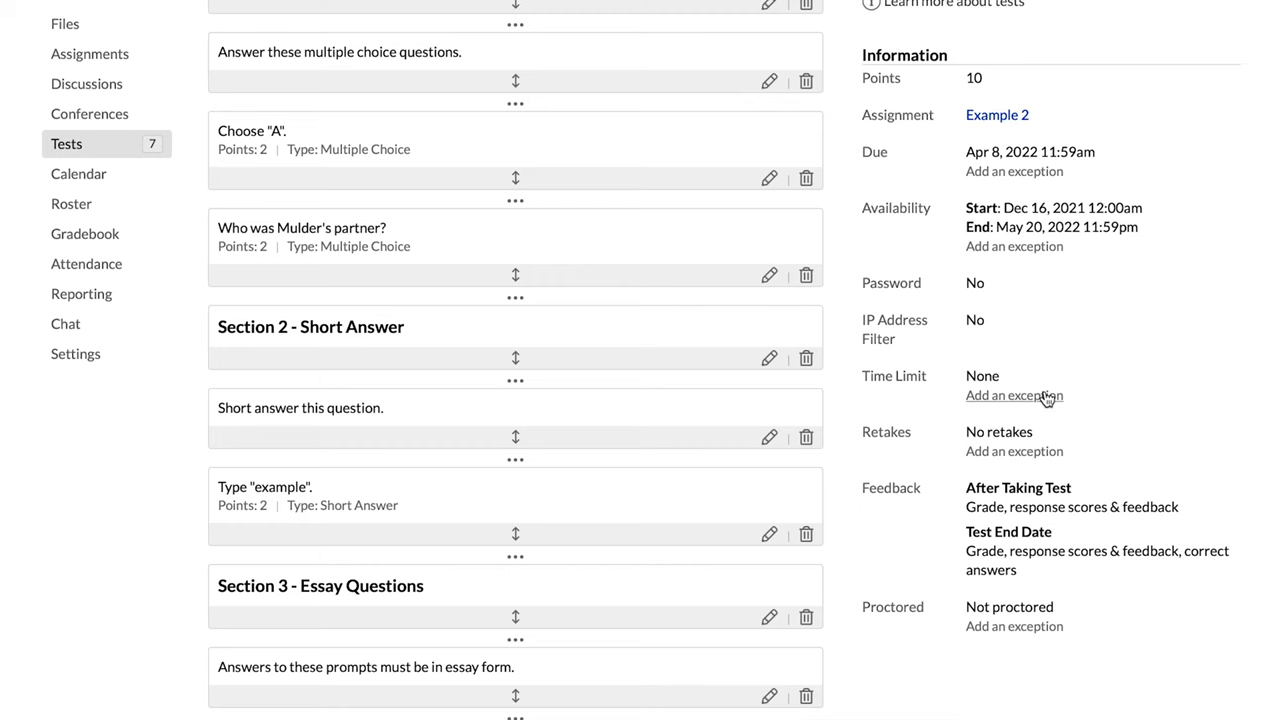
left_click(1013, 395)
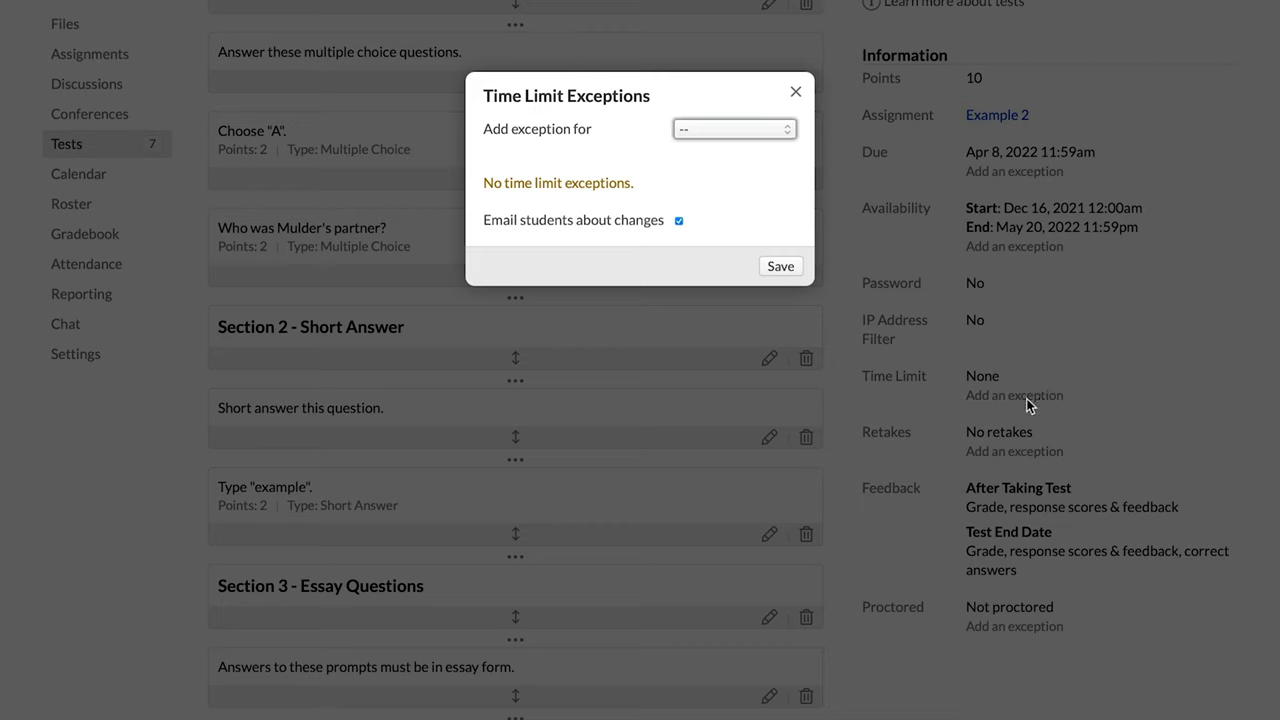
mouse_move(794, 92)
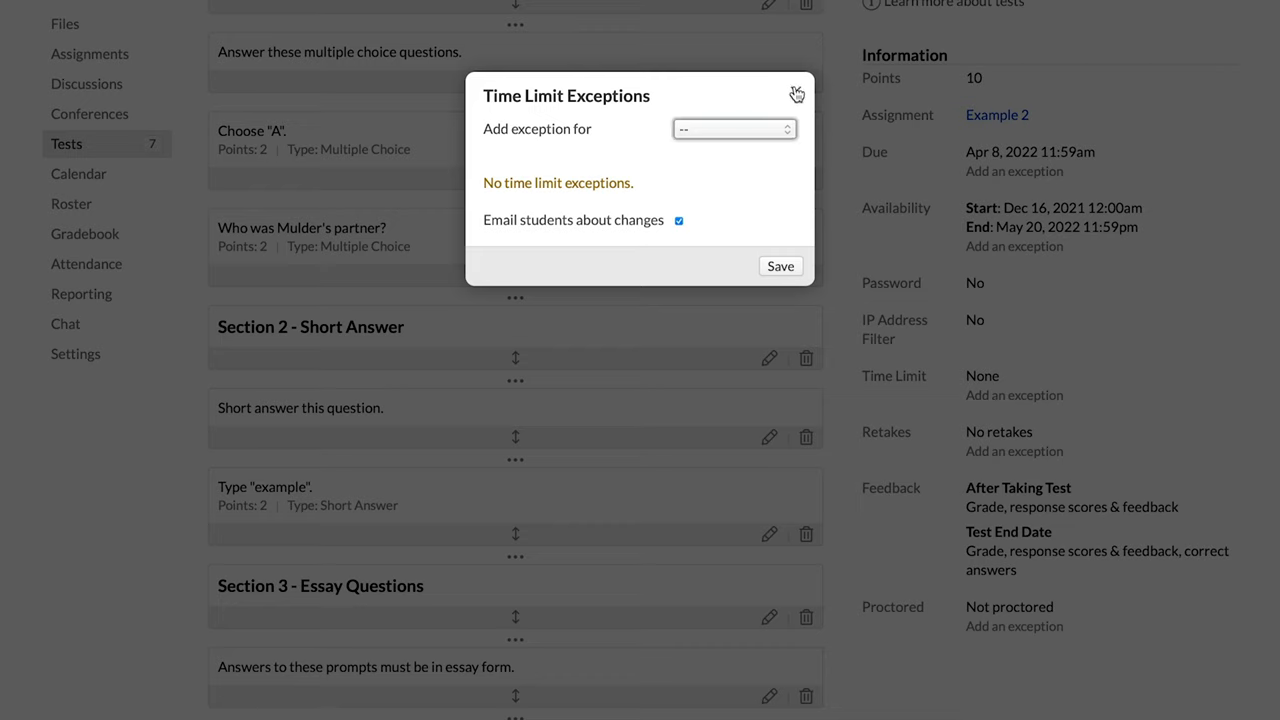
left_click(795, 92)
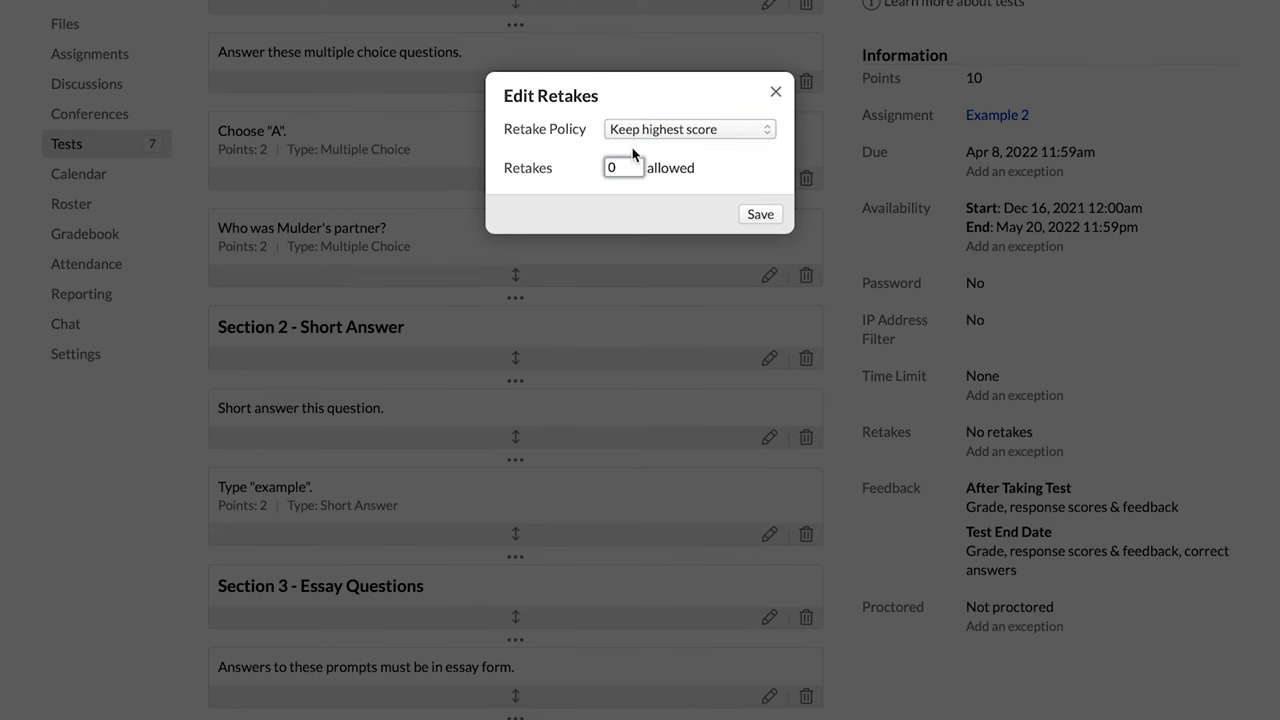
Enter 2 retakes allowed, then discard the change without saving.
type("2")
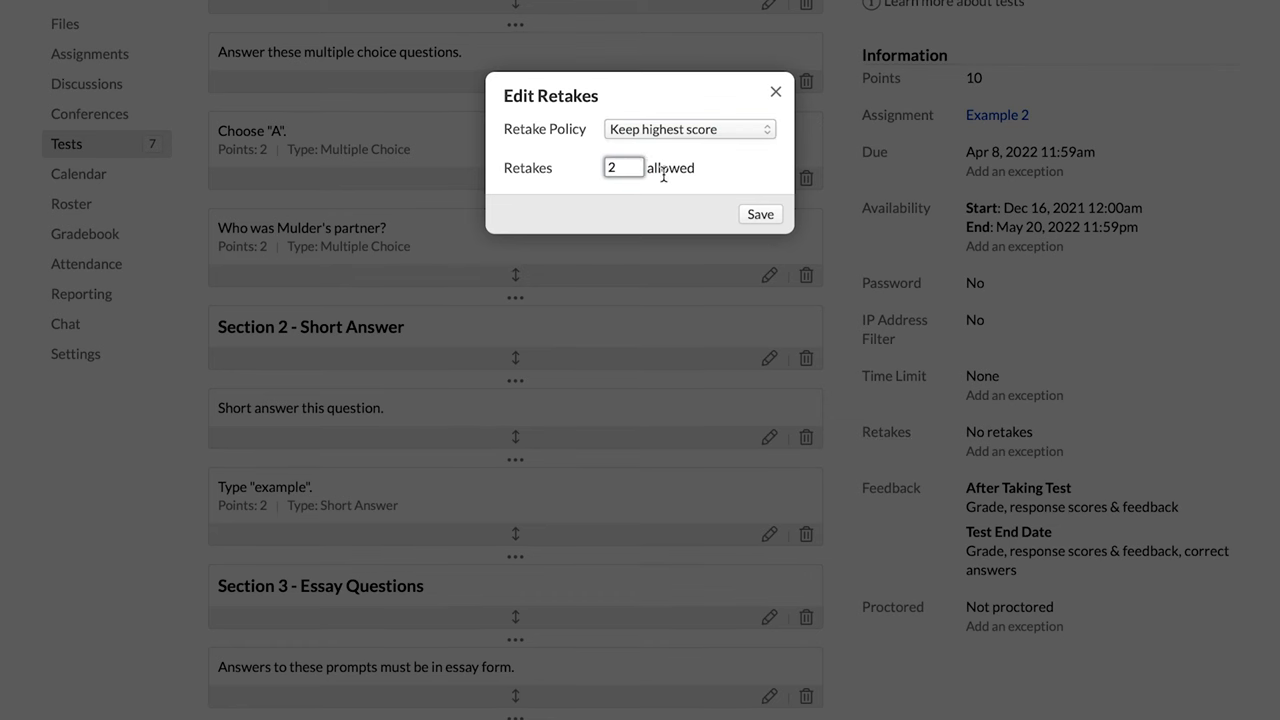
mouse_move(721, 248)
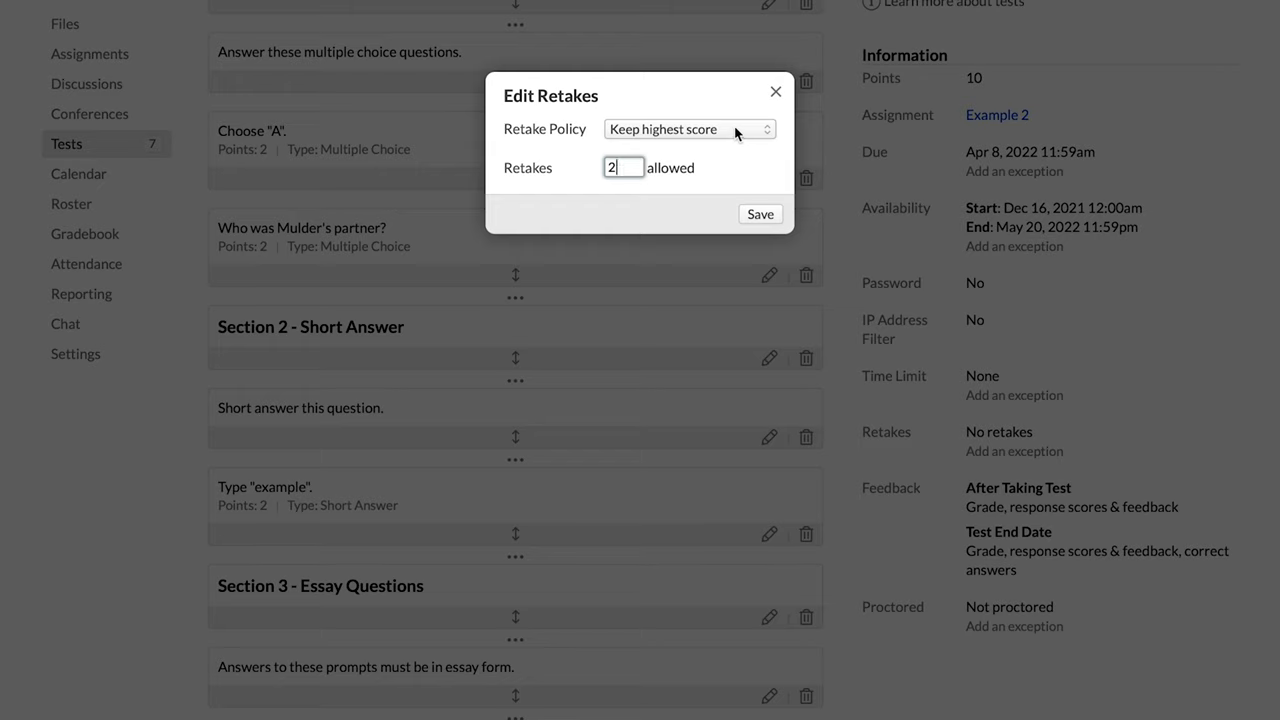
left_click(688, 129)
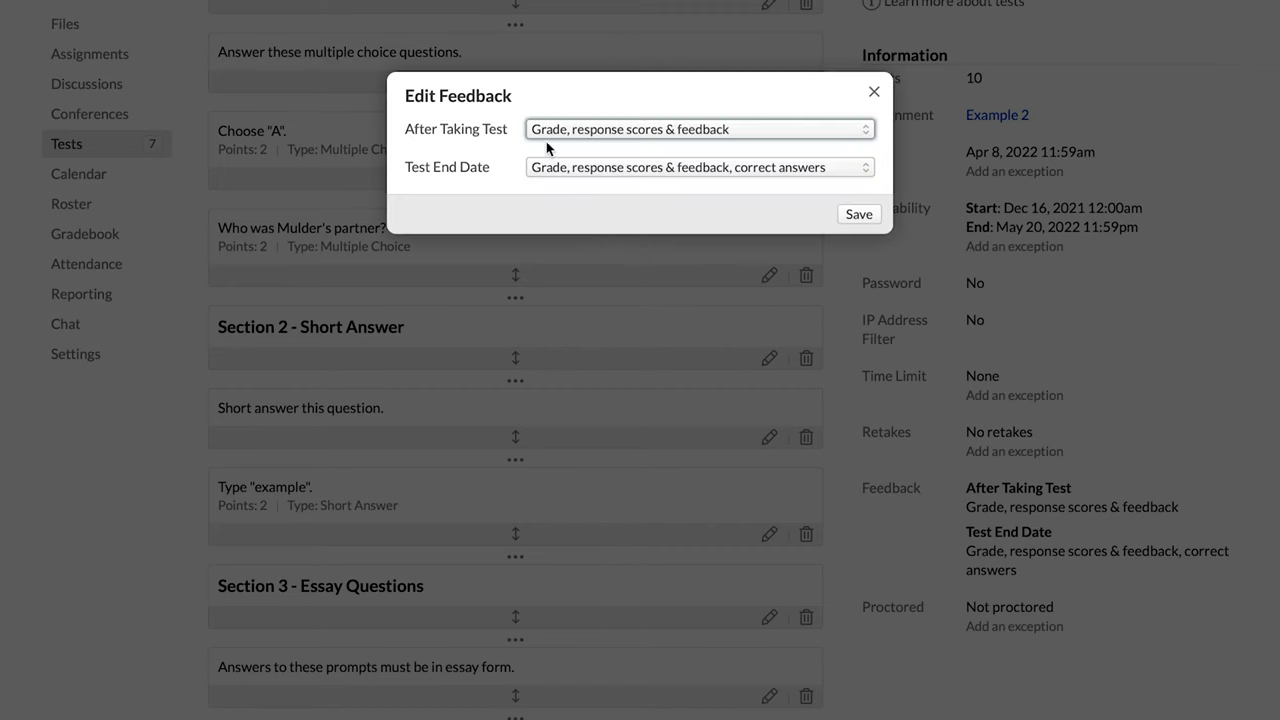
left_click(698, 128)
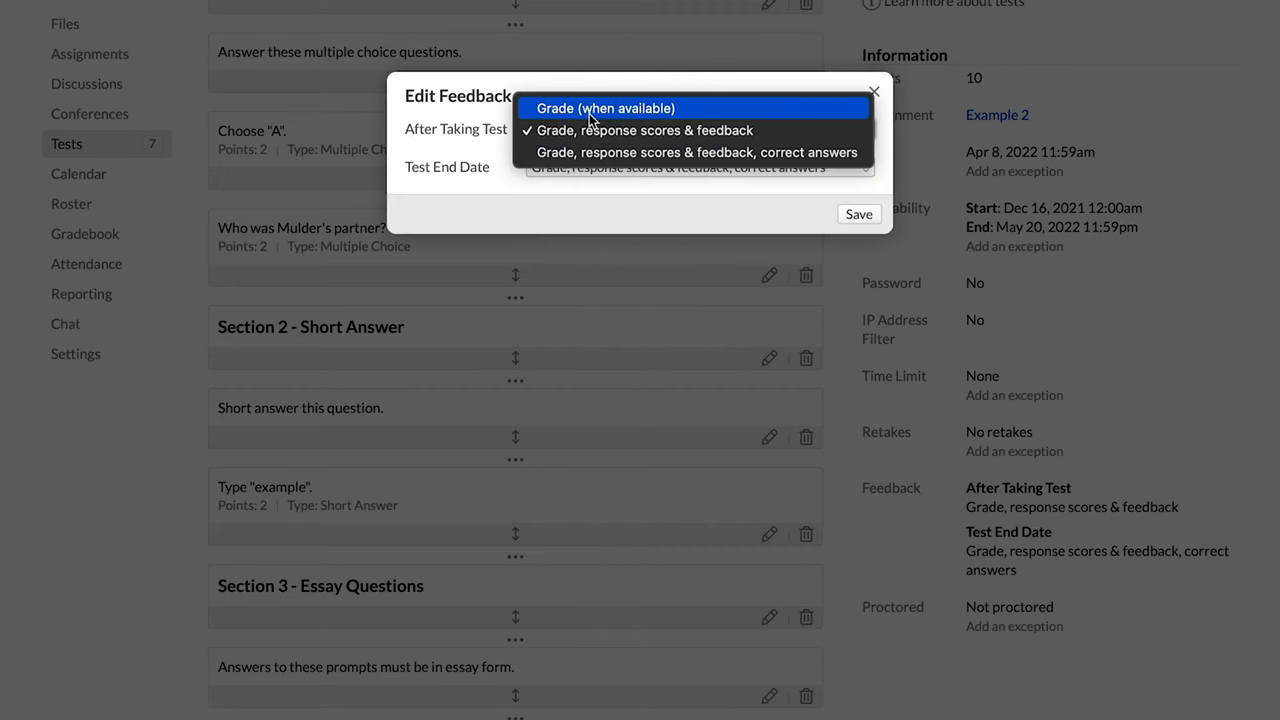
mouse_move(591, 152)
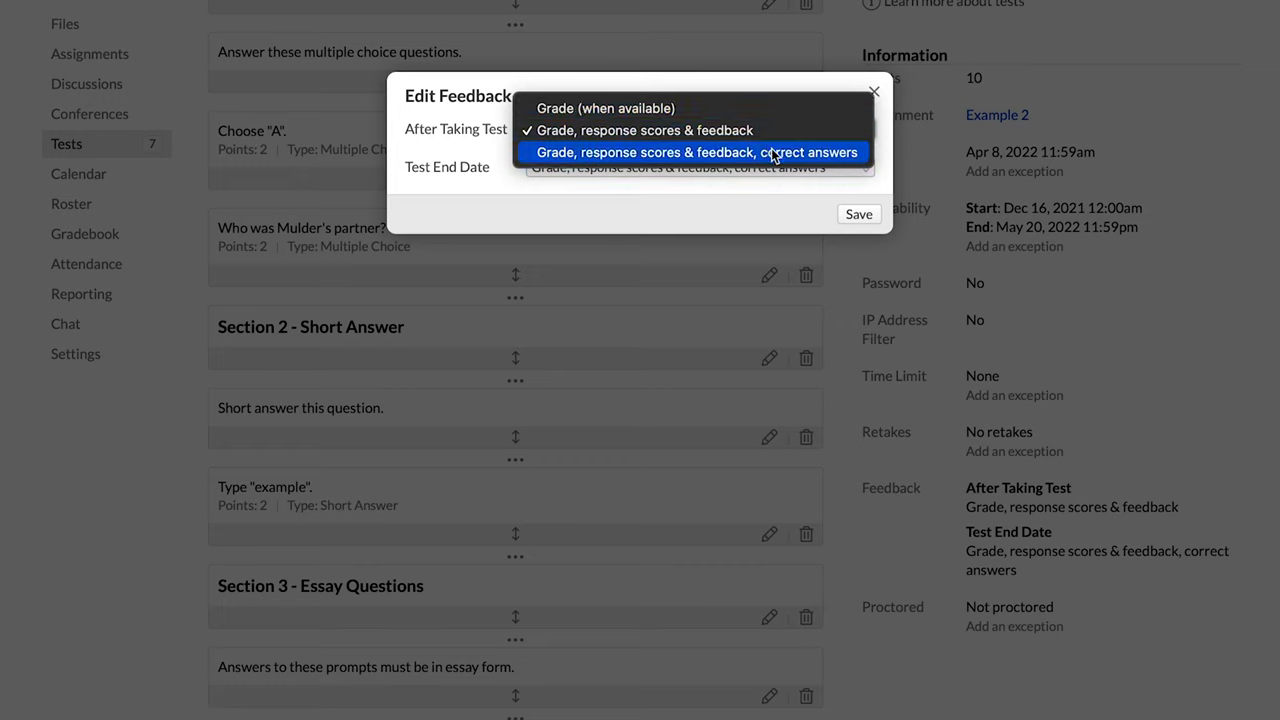
mouse_move(456, 150)
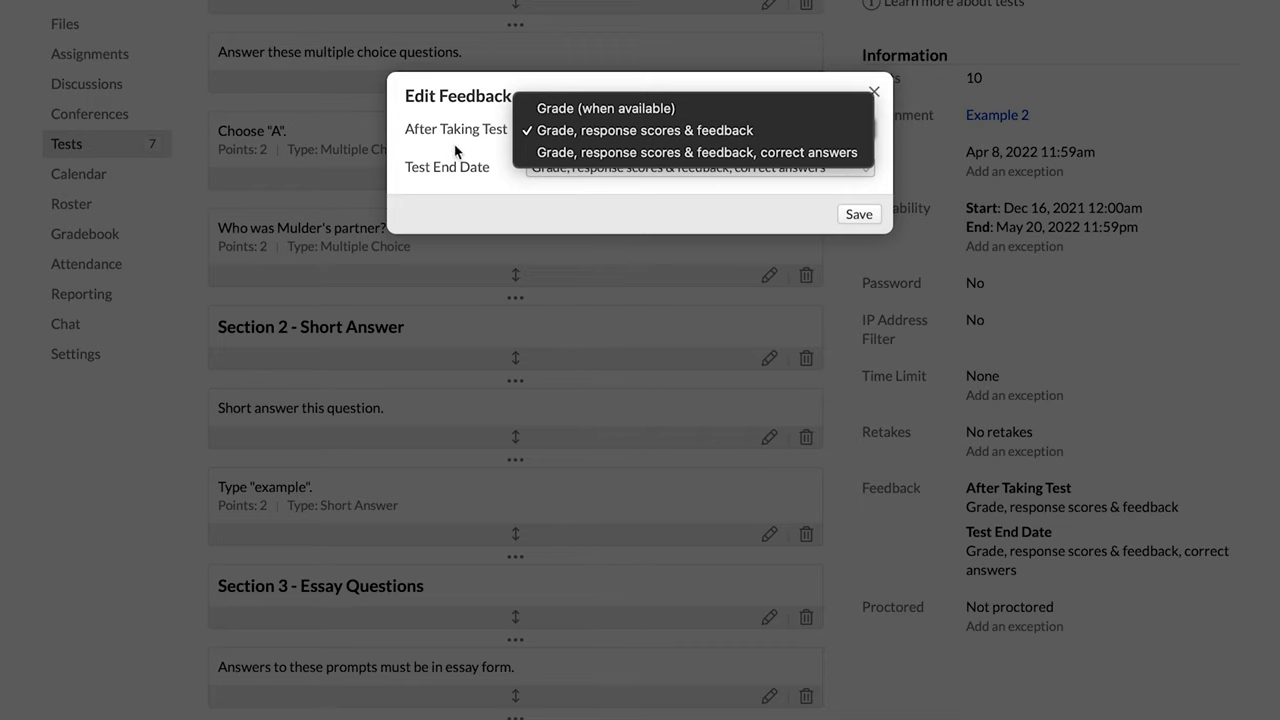
left_click(647, 130)
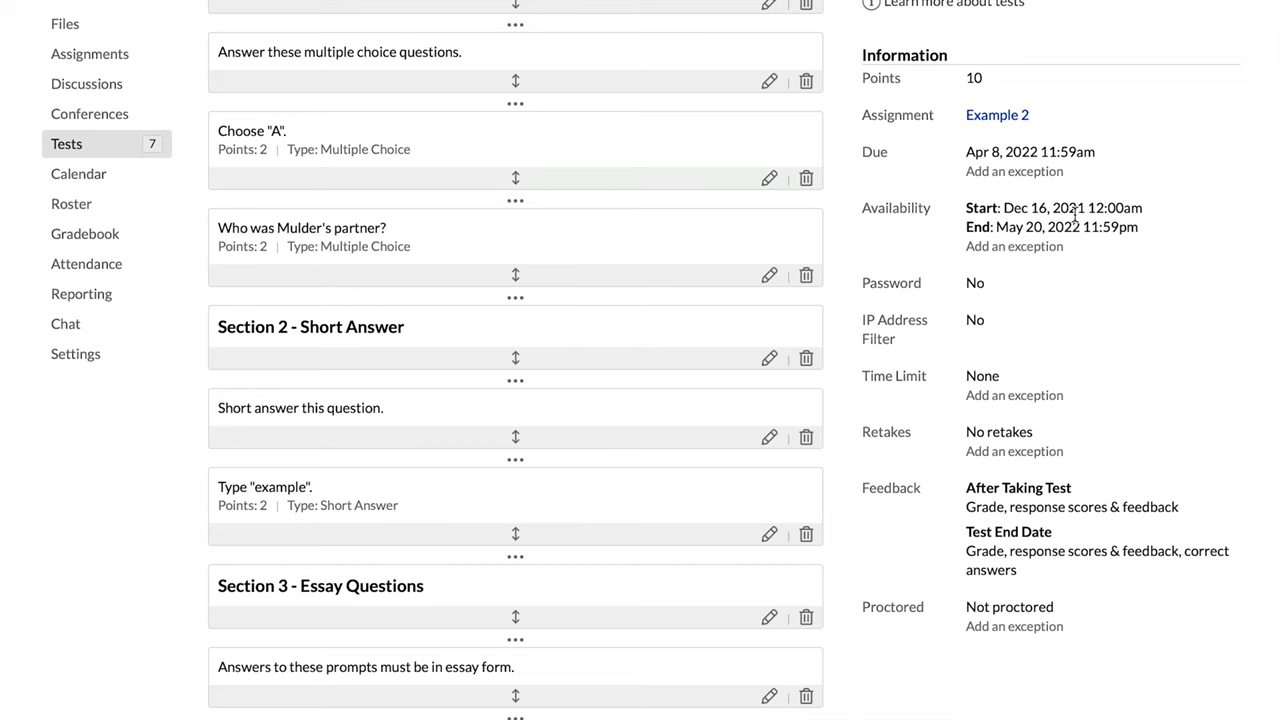
scroll("down", 3)
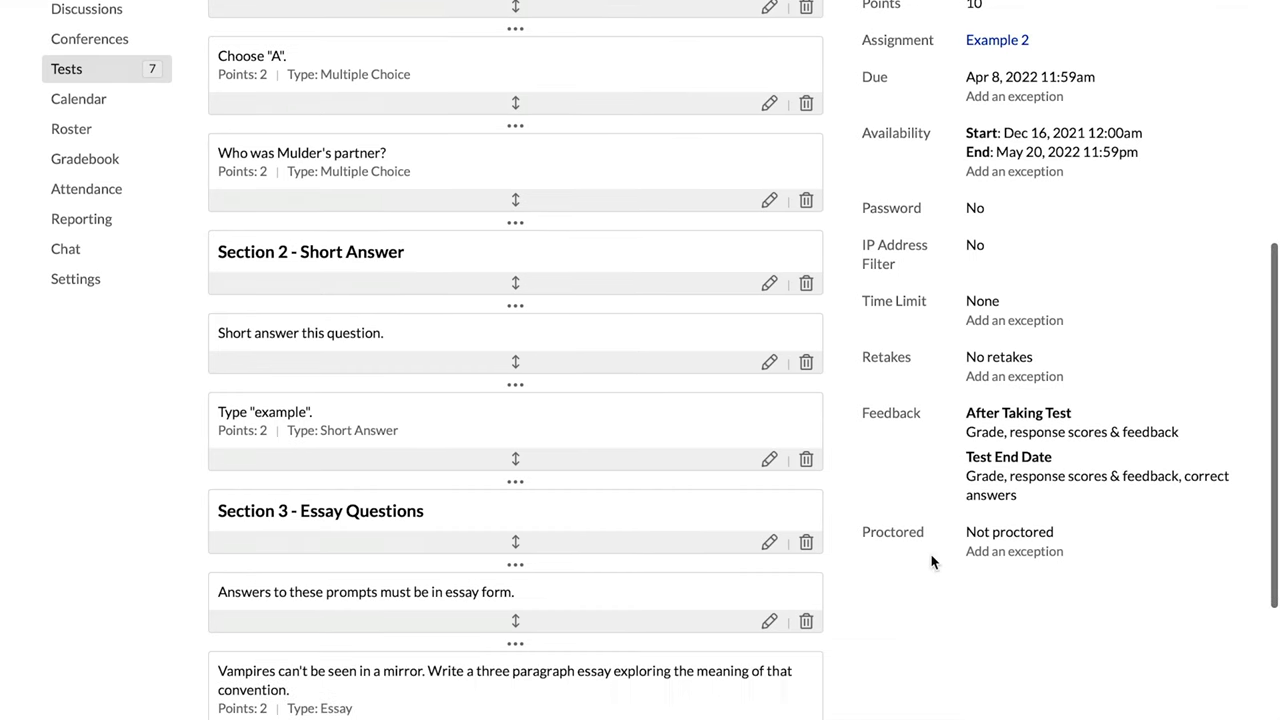
left_click(1009, 532)
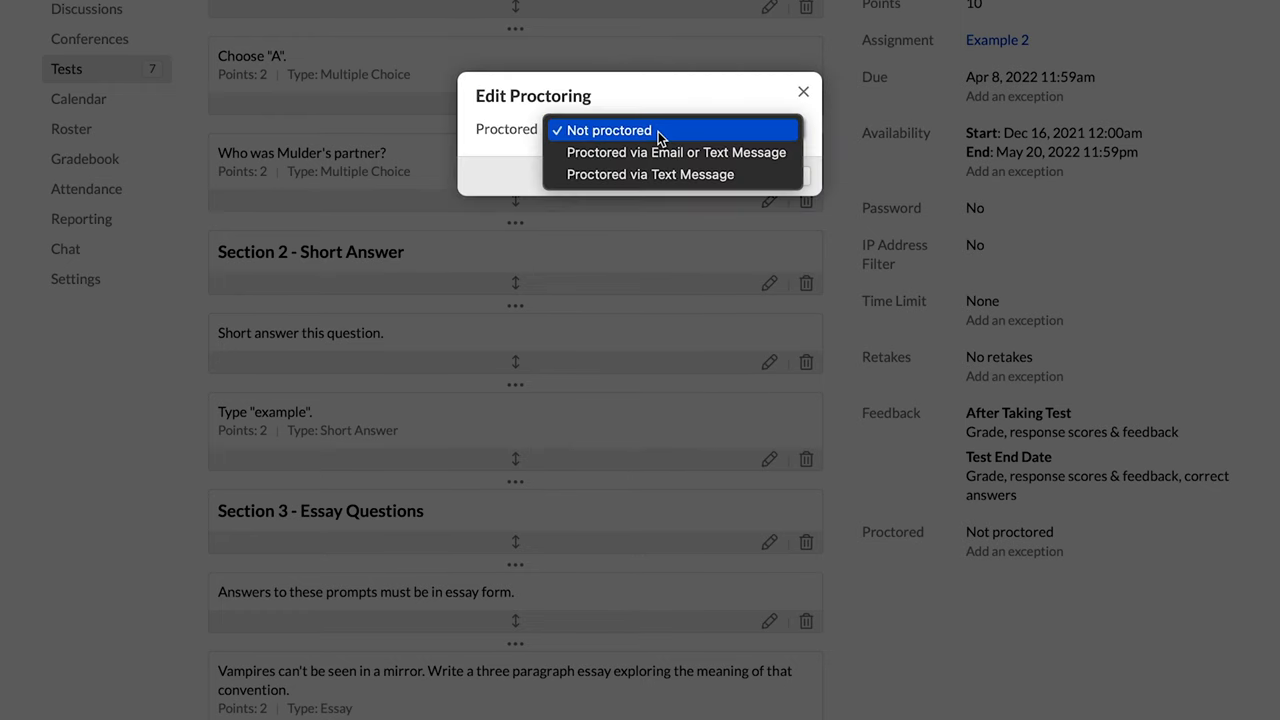
mouse_move(666, 174)
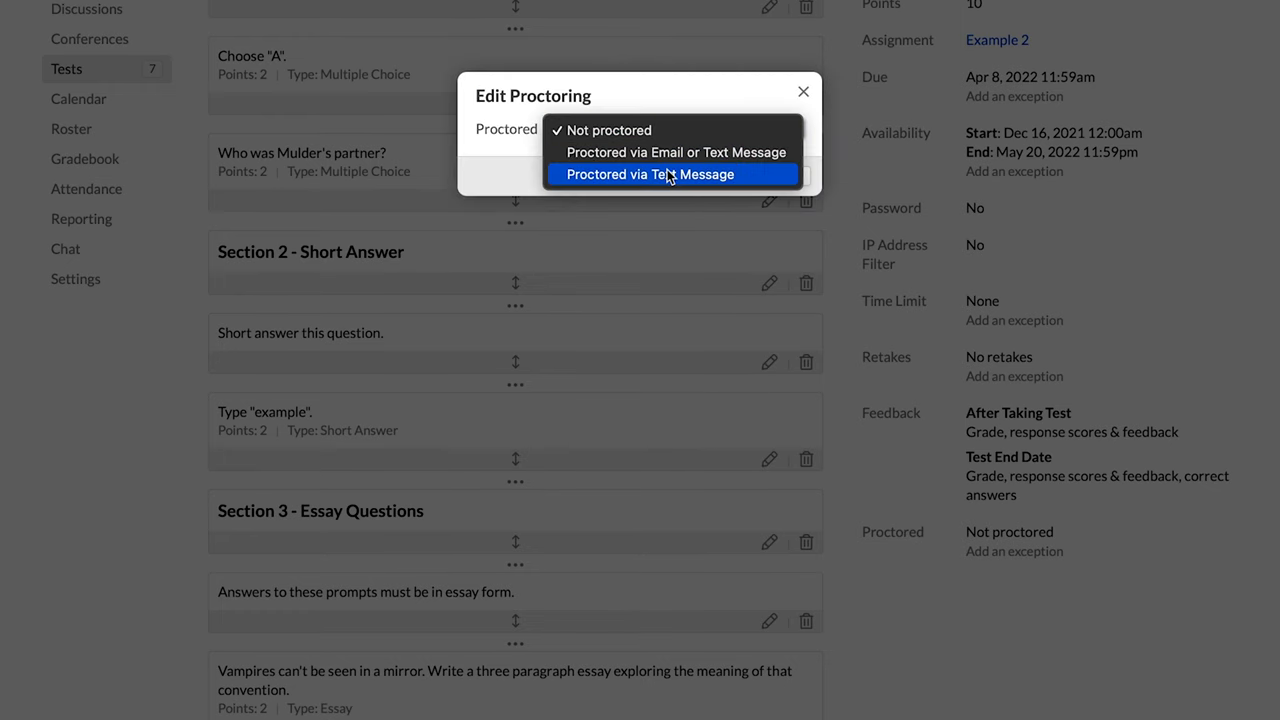
mouse_move(678, 152)
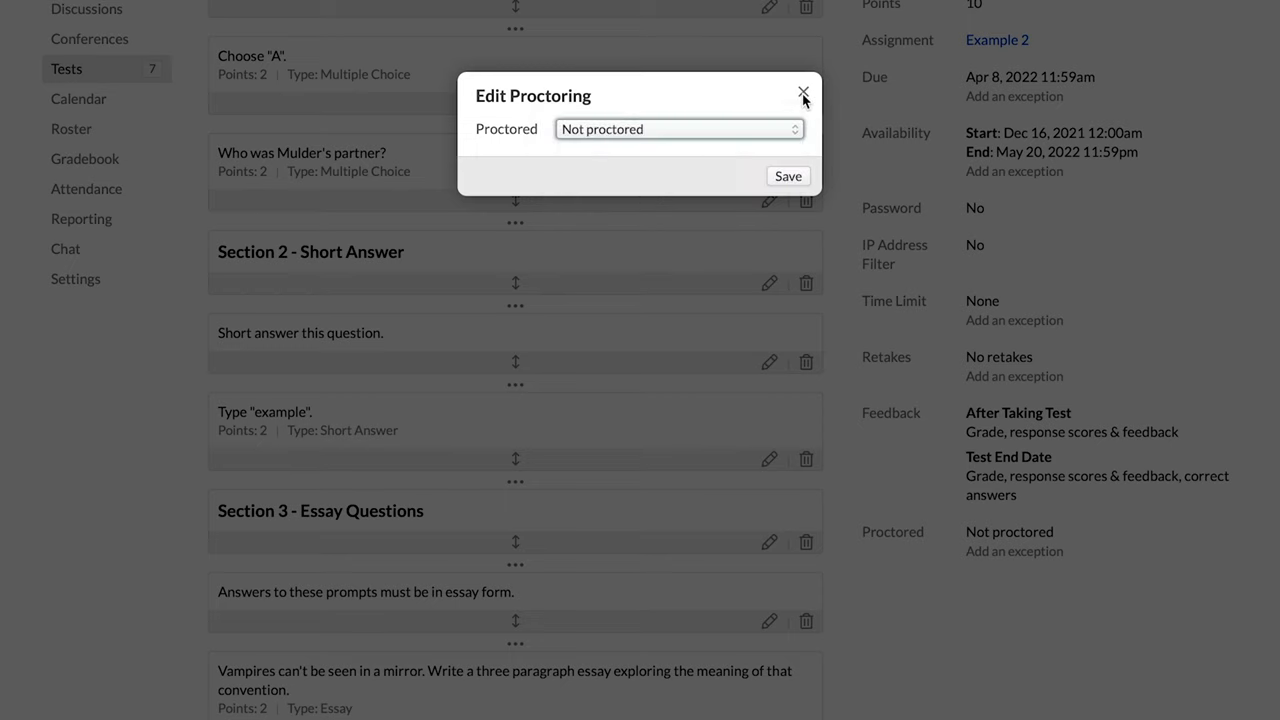
left_click(801, 91)
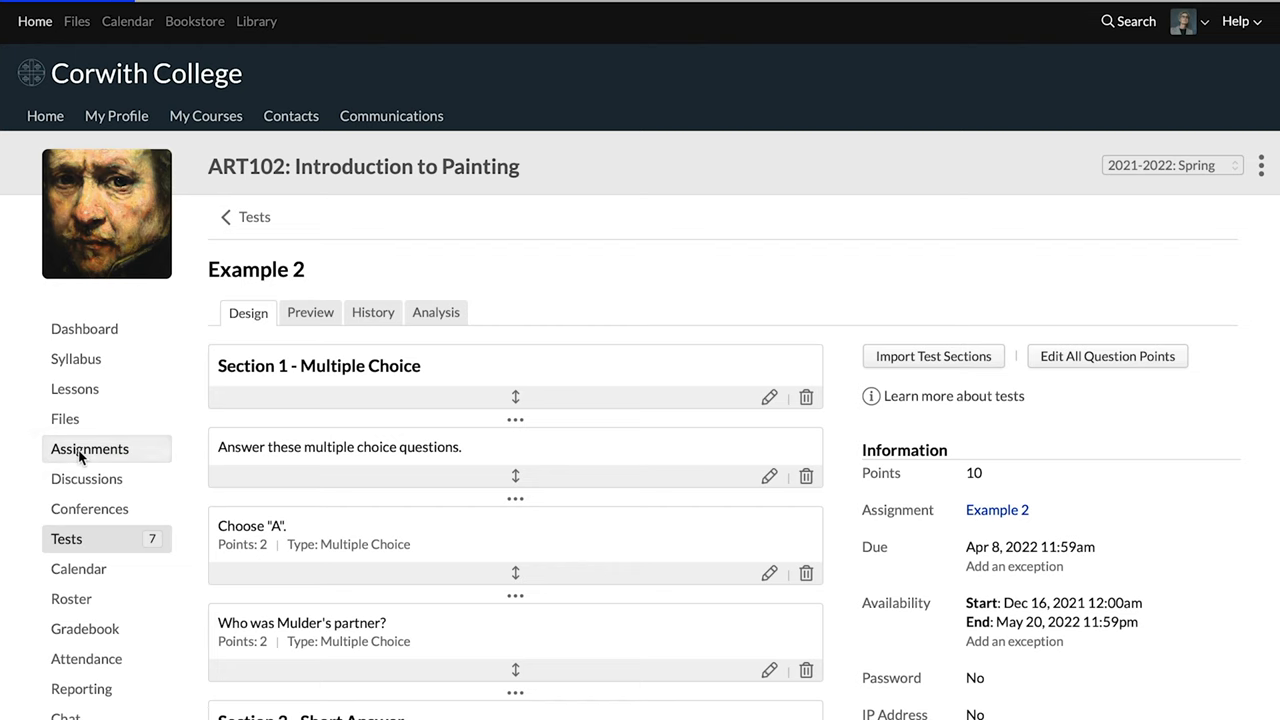
Set the New test assignment's Published option to Yes and save it.
left_click(90, 448)
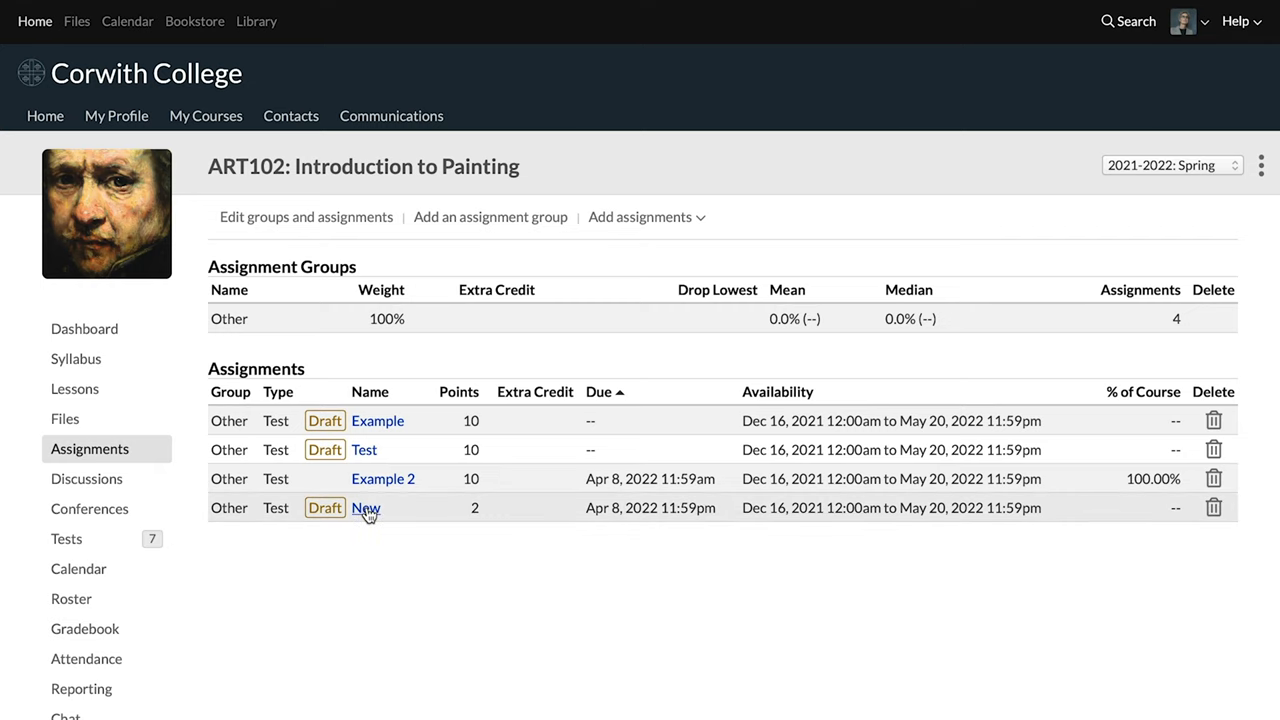
left_click(365, 508)
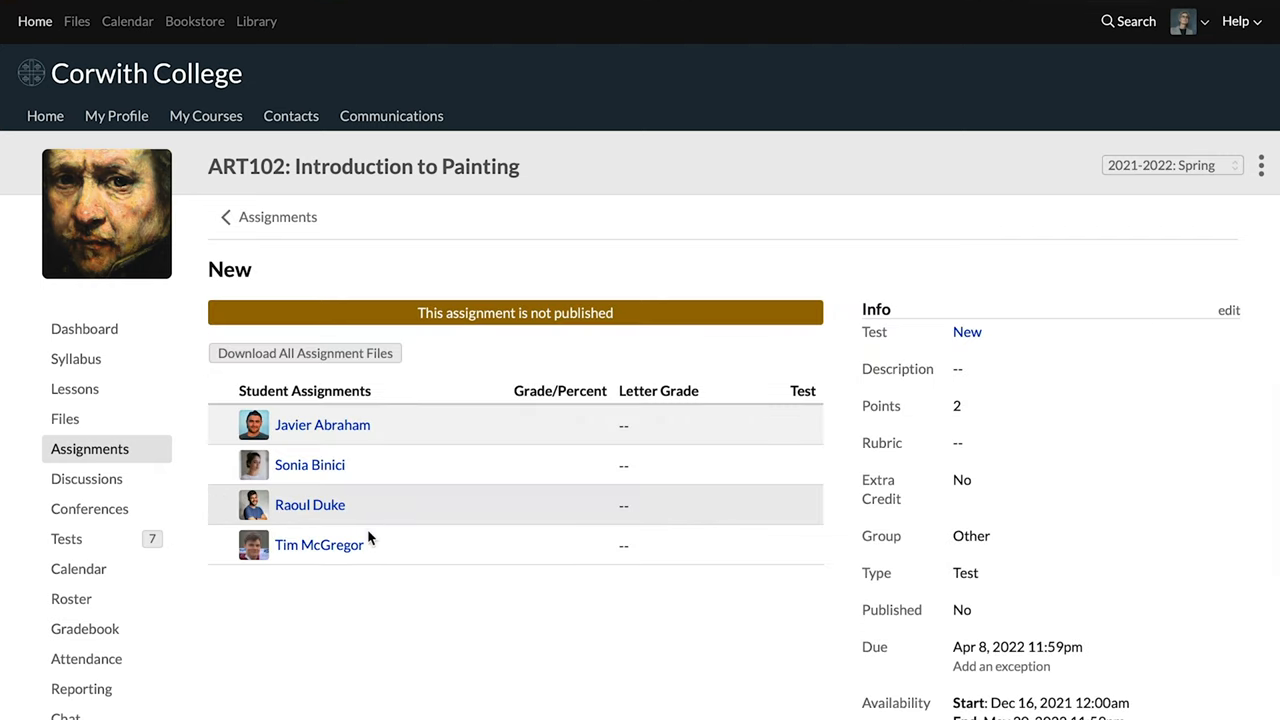
mouse_move(1240, 318)
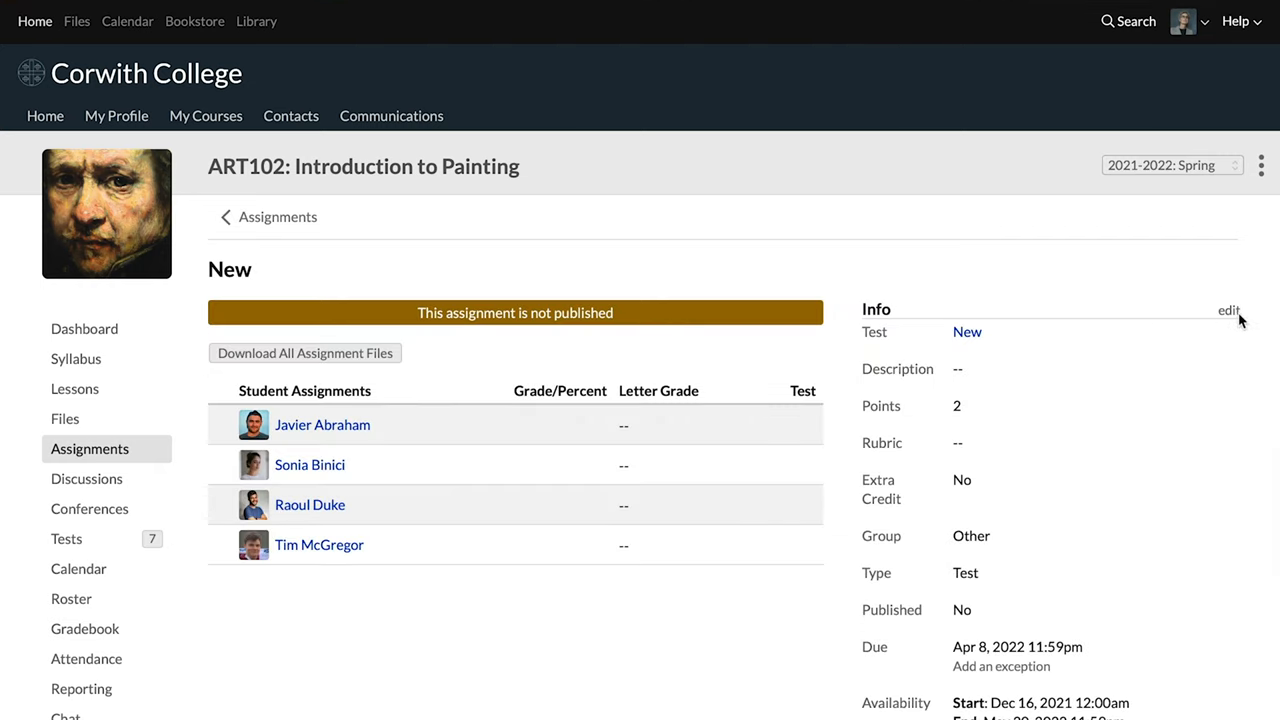
left_click(1228, 310)
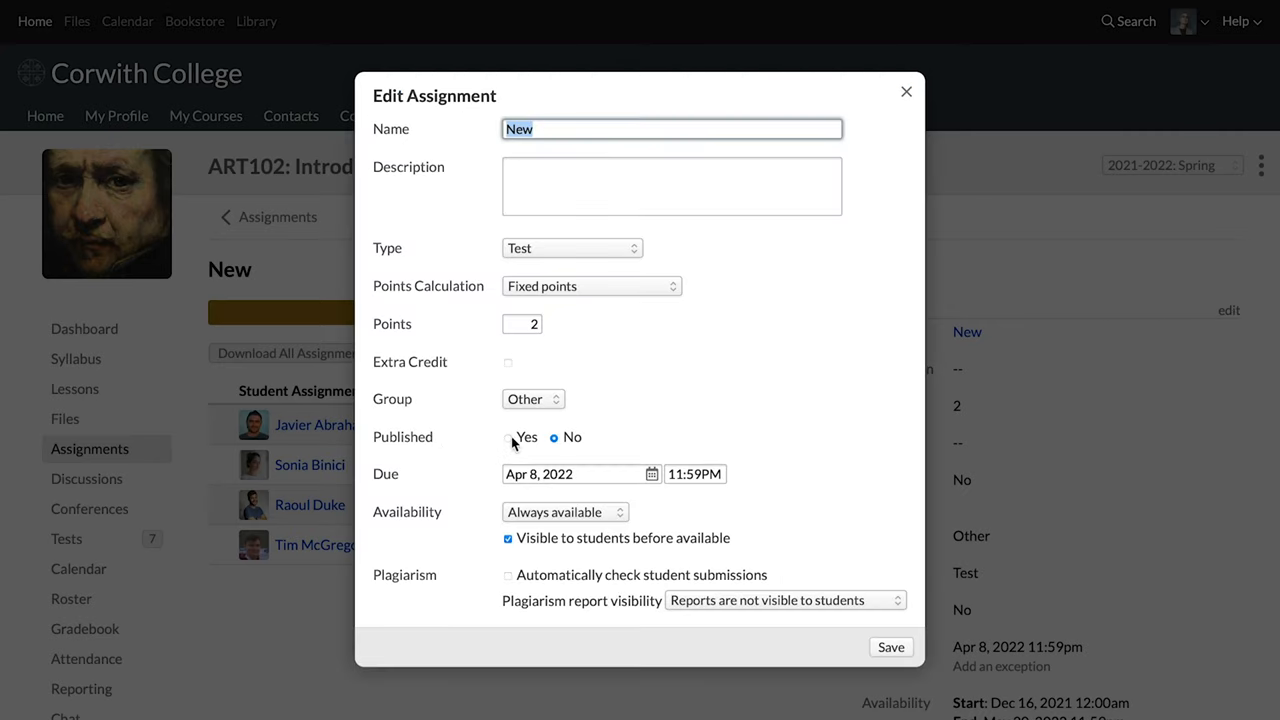
left_click(508, 437)
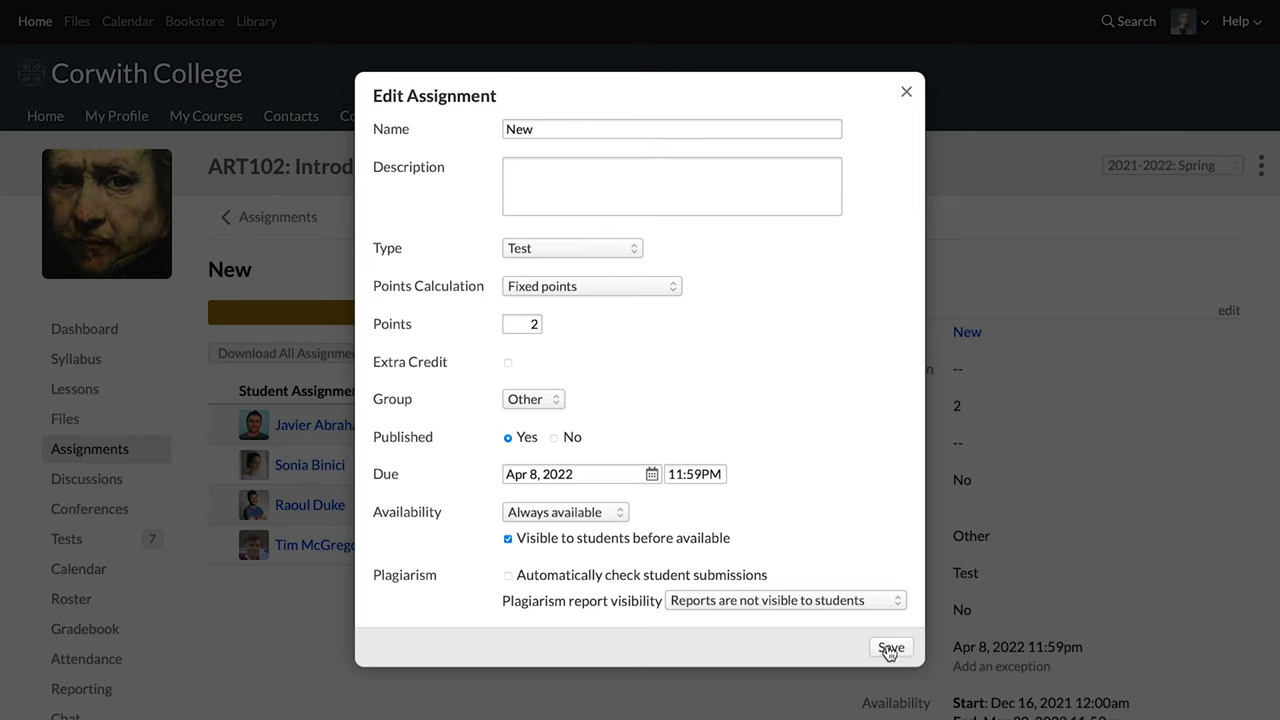
left_click(886, 648)
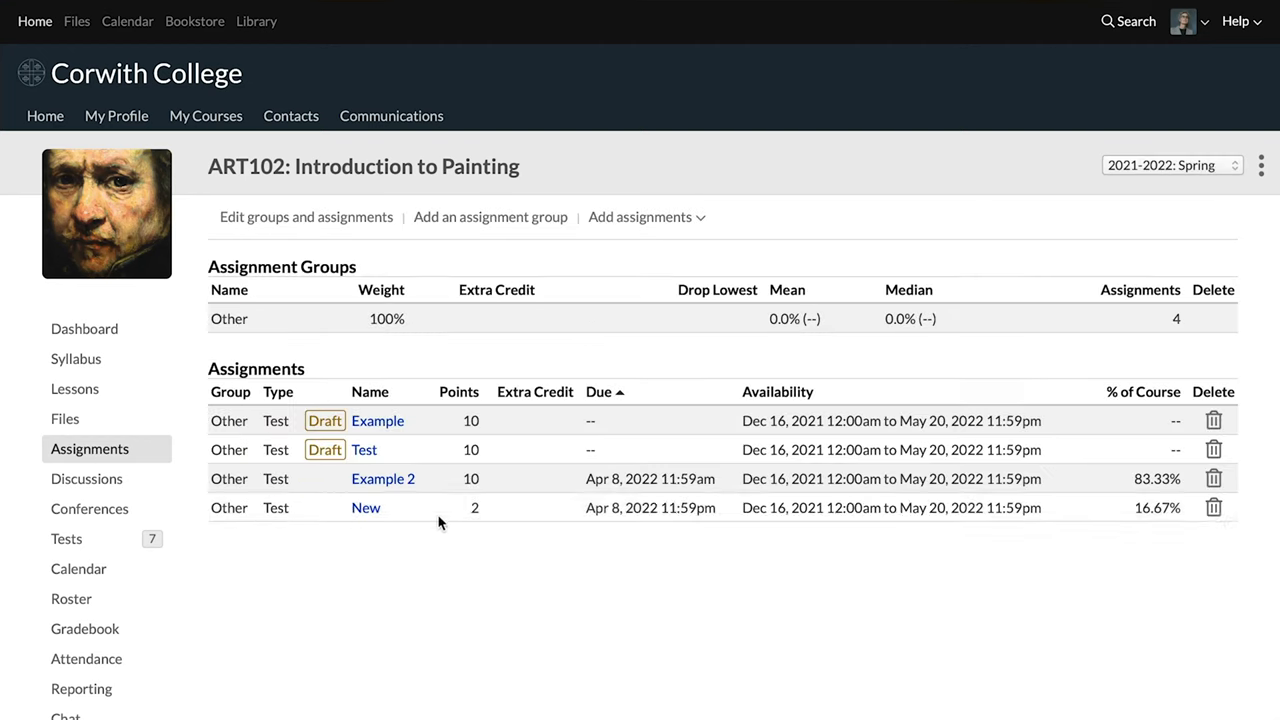
mouse_move(364, 534)
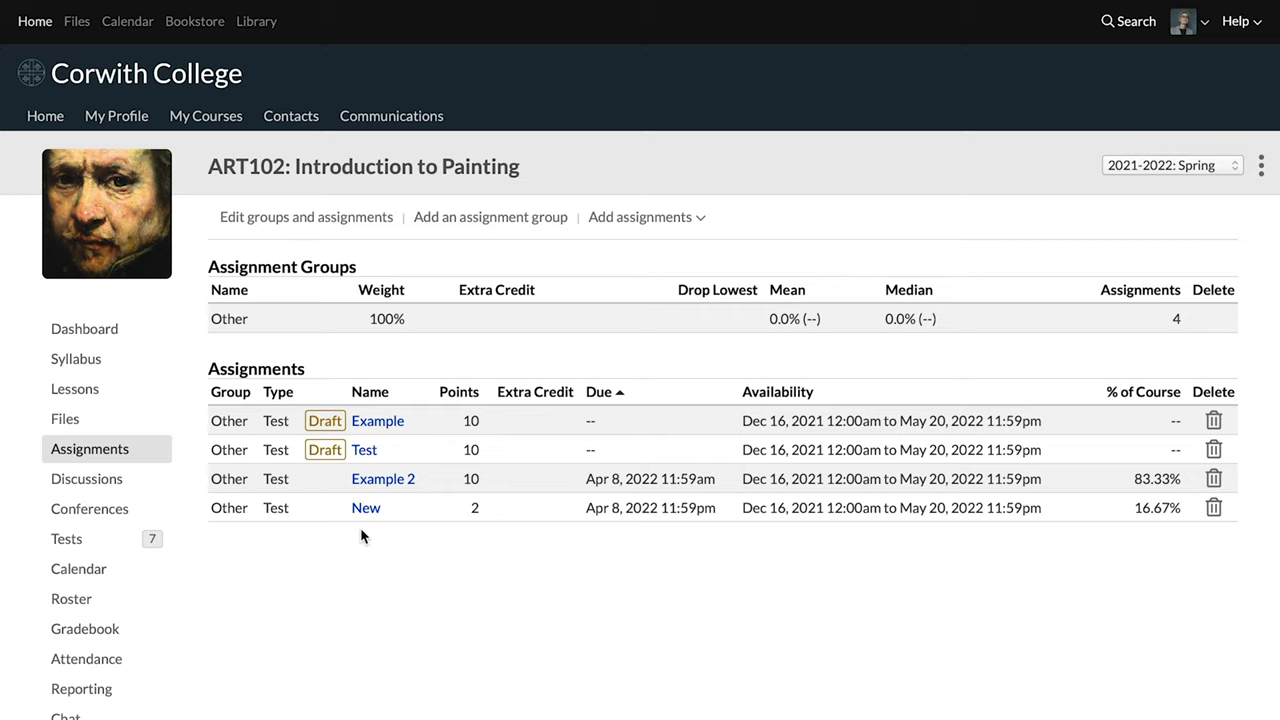